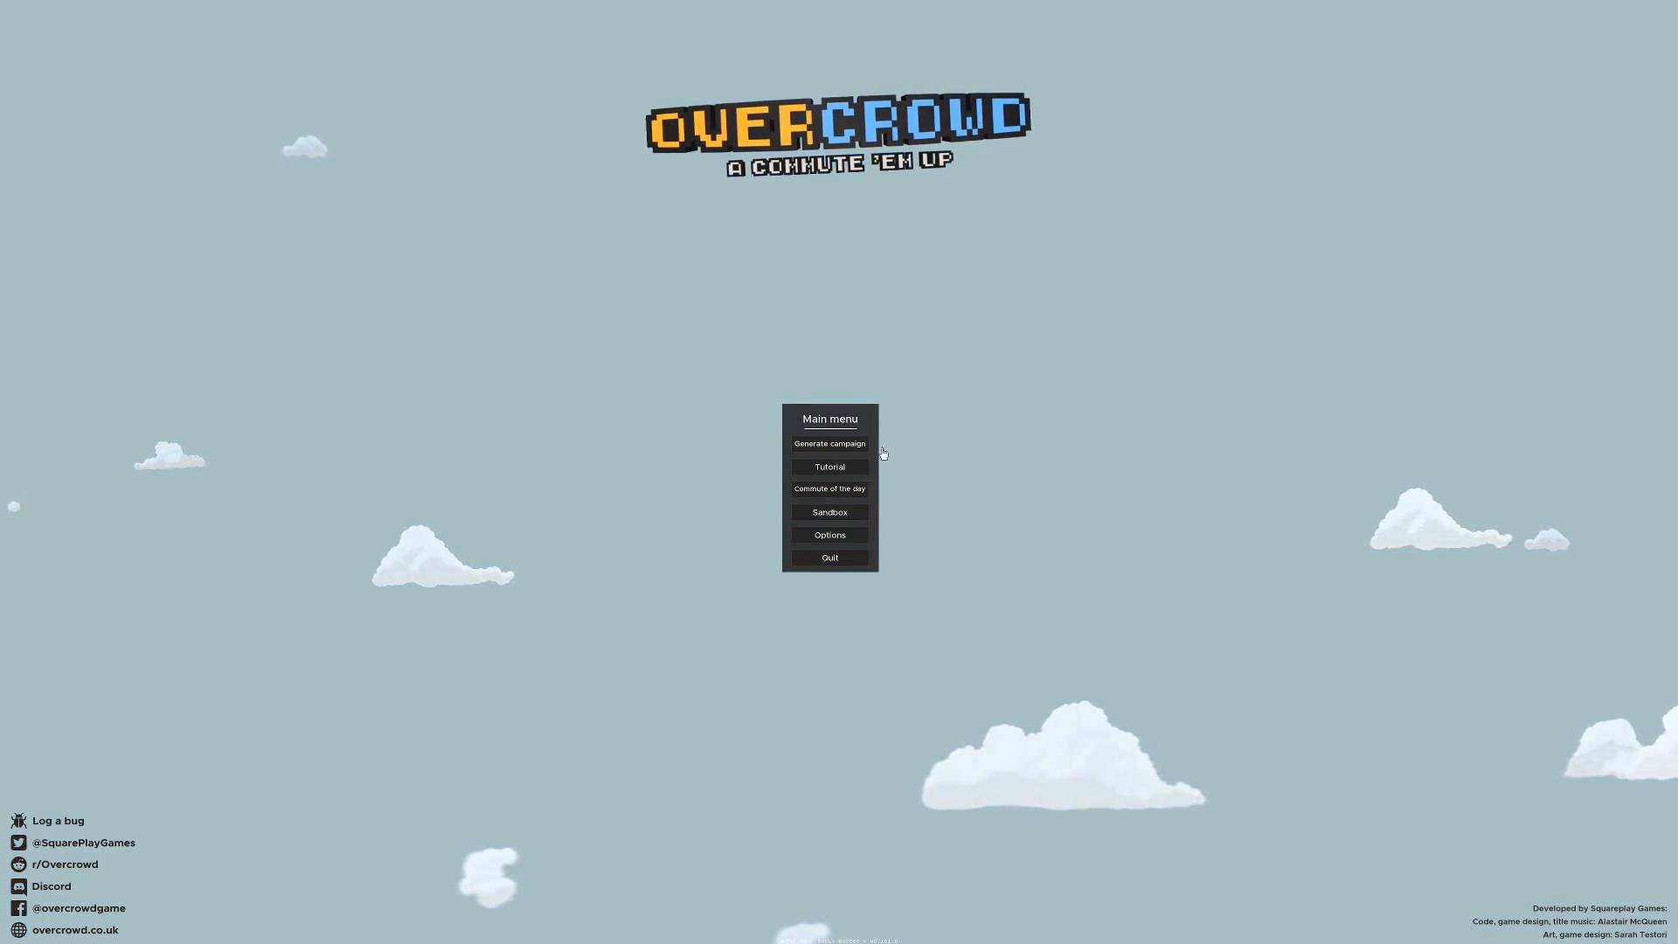
{"action": "mouse_move", "coordinate": [842, 447]}
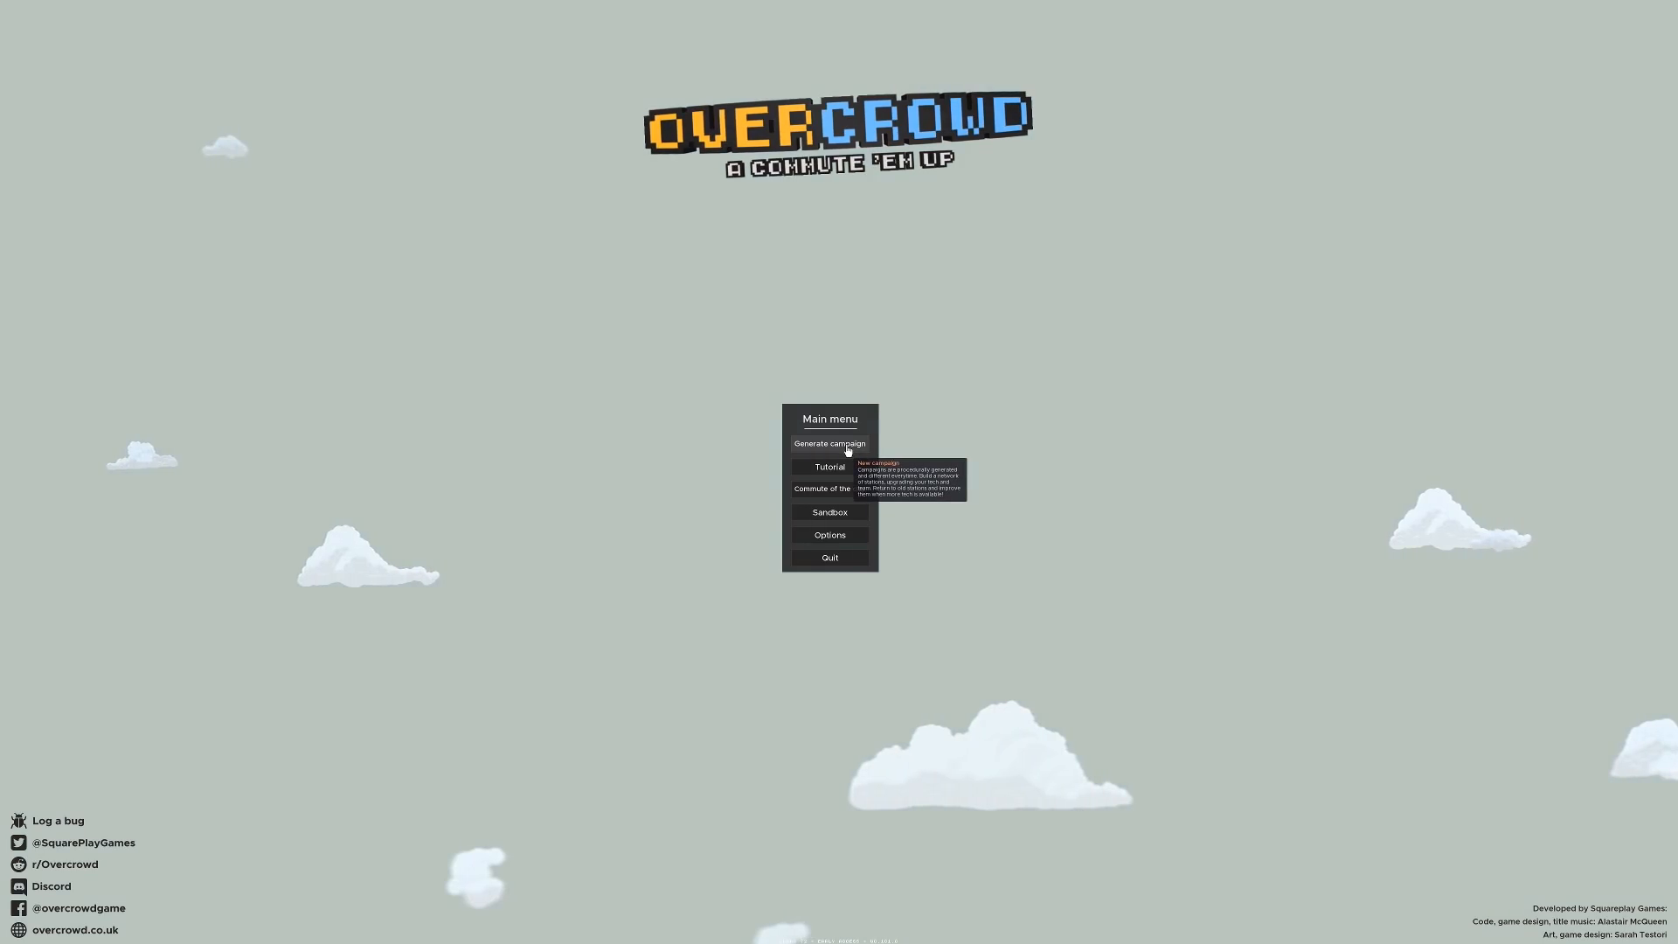
Step: Choose Generate campaign on the main menu to bring up the new campaign seed prompt
{"action": "left_click", "coordinate": [829, 443]}
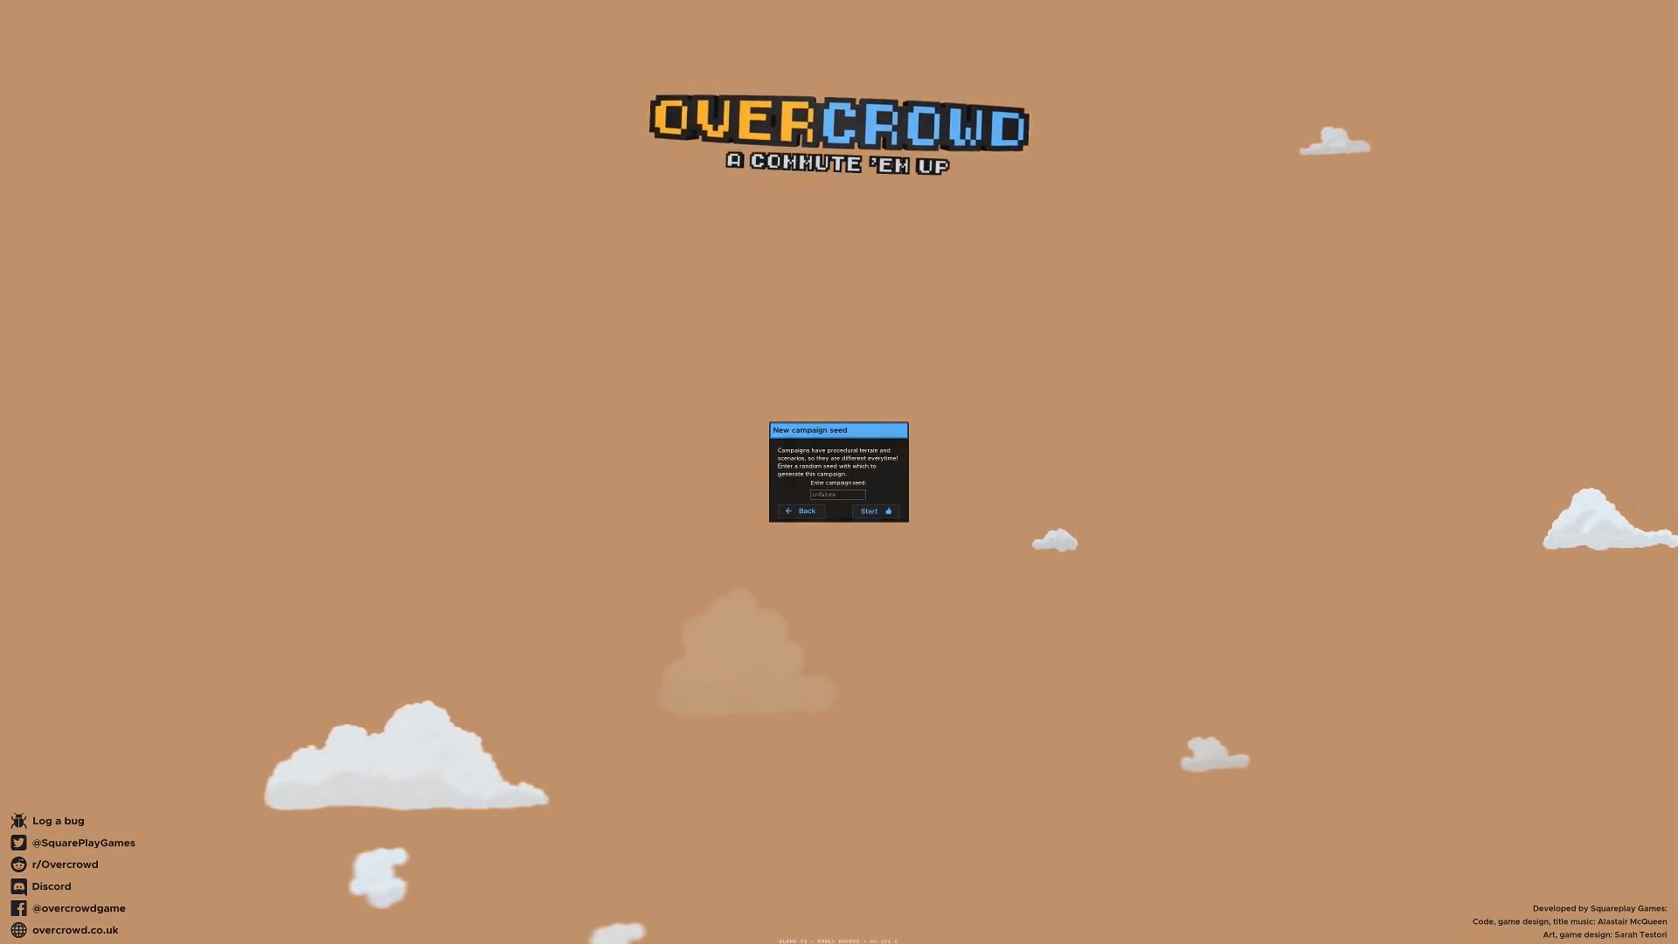
Step: Accept the seed, select the Zone 5 station on the metro map, and start it
{"action": "left_click", "coordinate": [873, 511]}
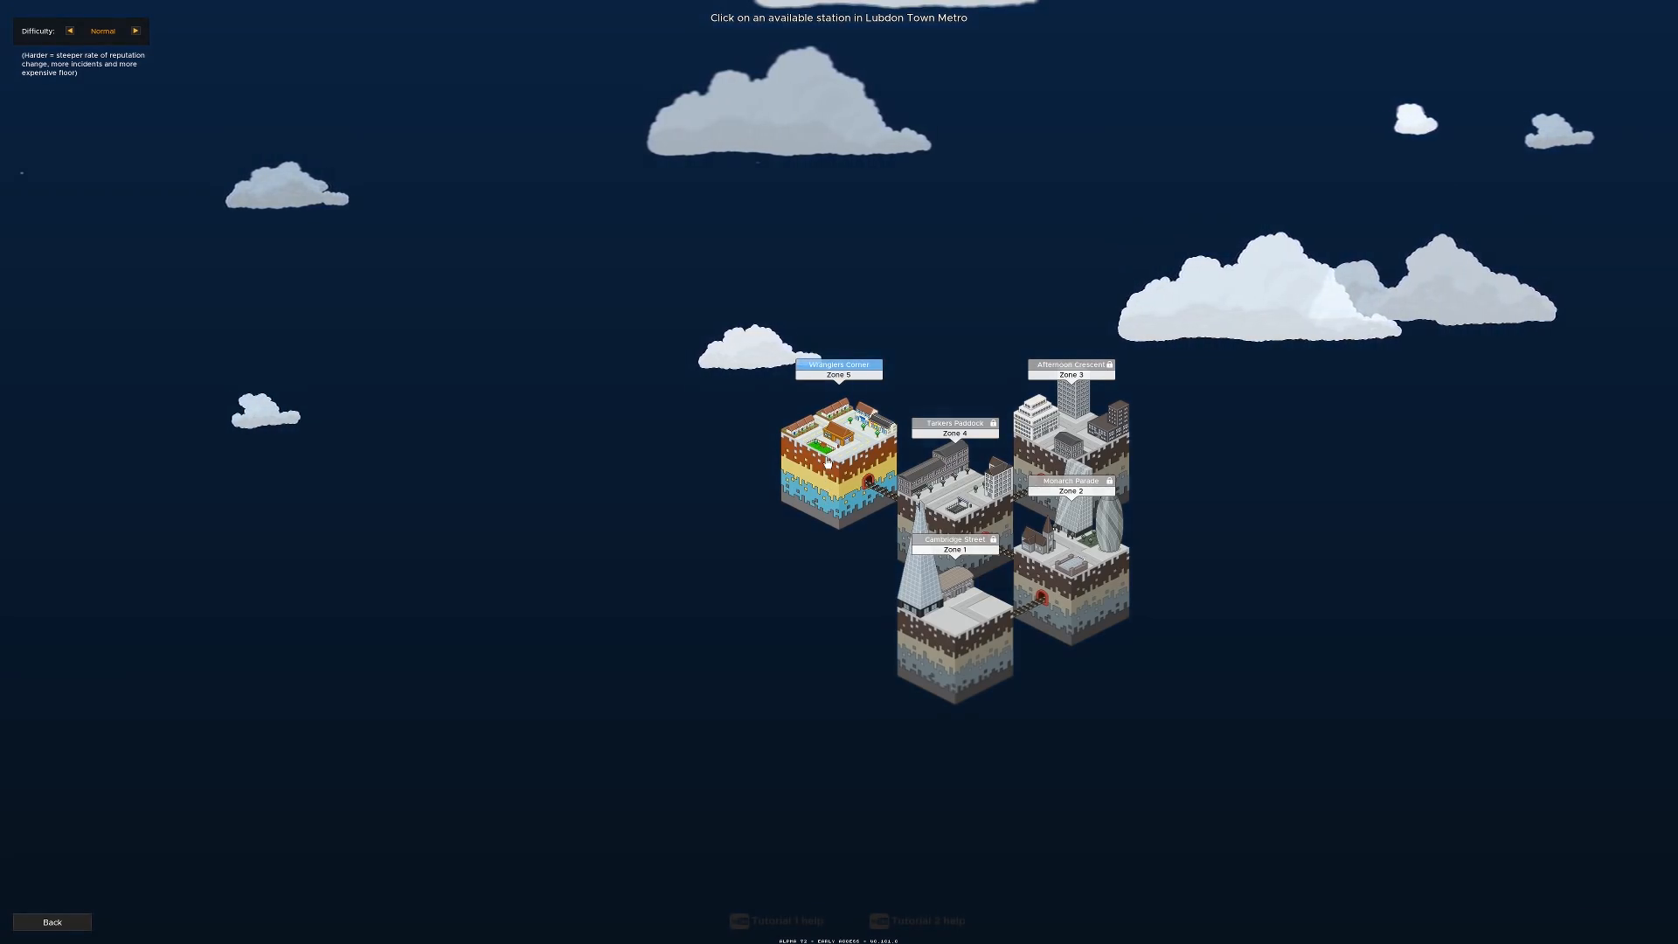
{"action": "left_click", "coordinate": [838, 369]}
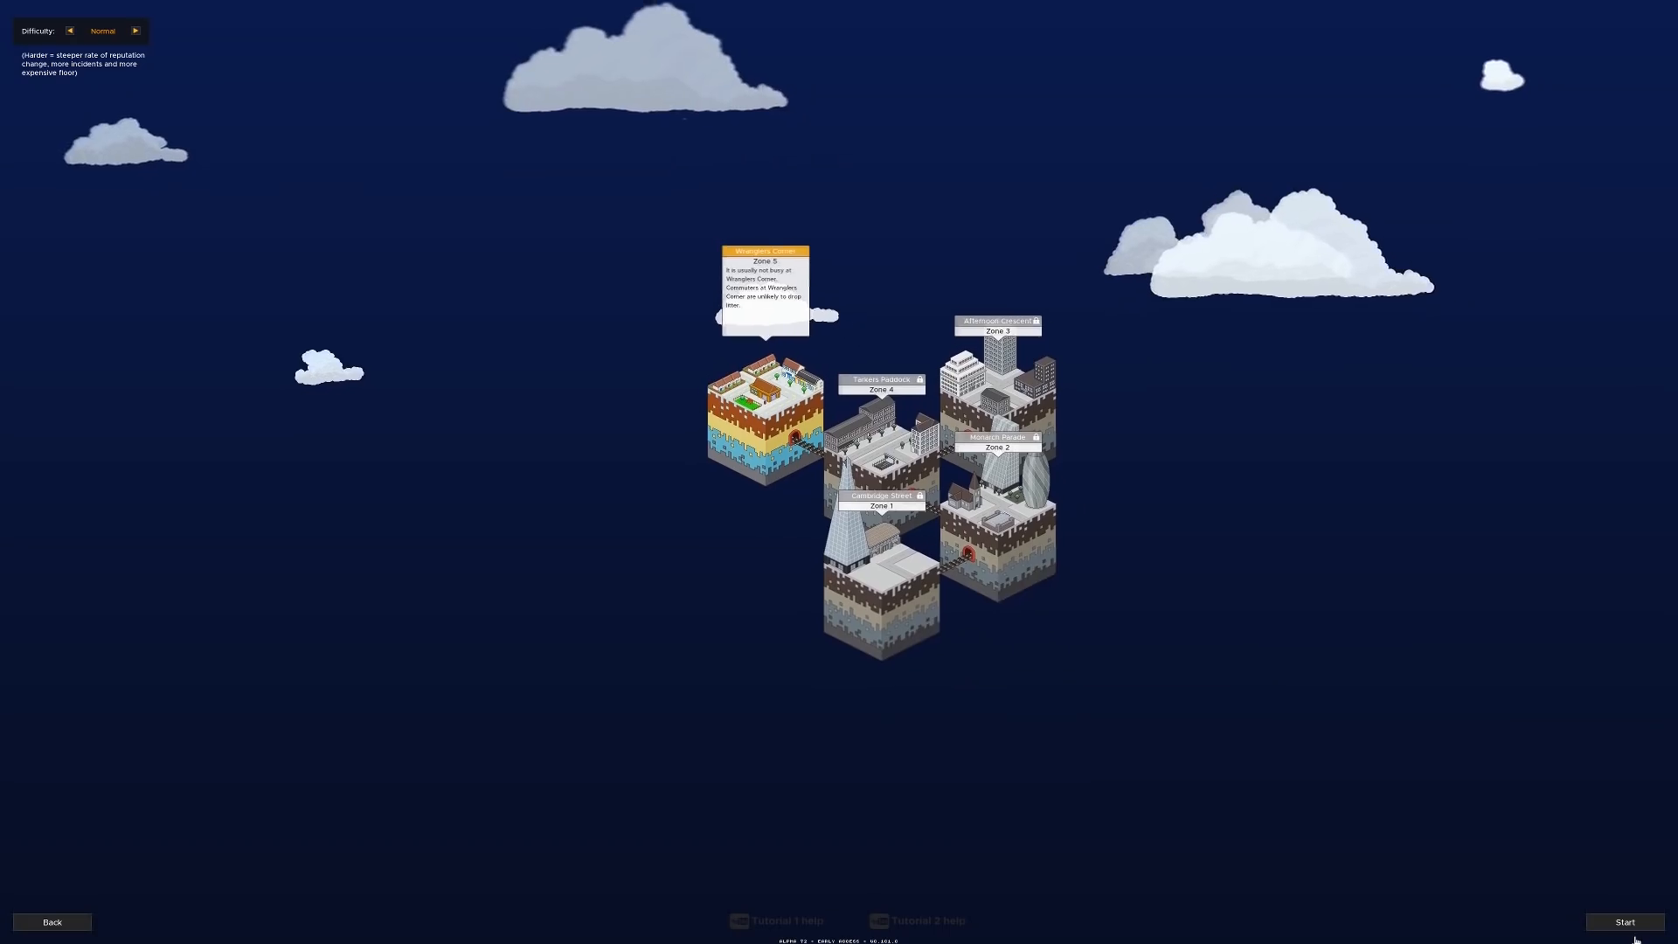
{"action": "left_click", "coordinate": [1625, 922]}
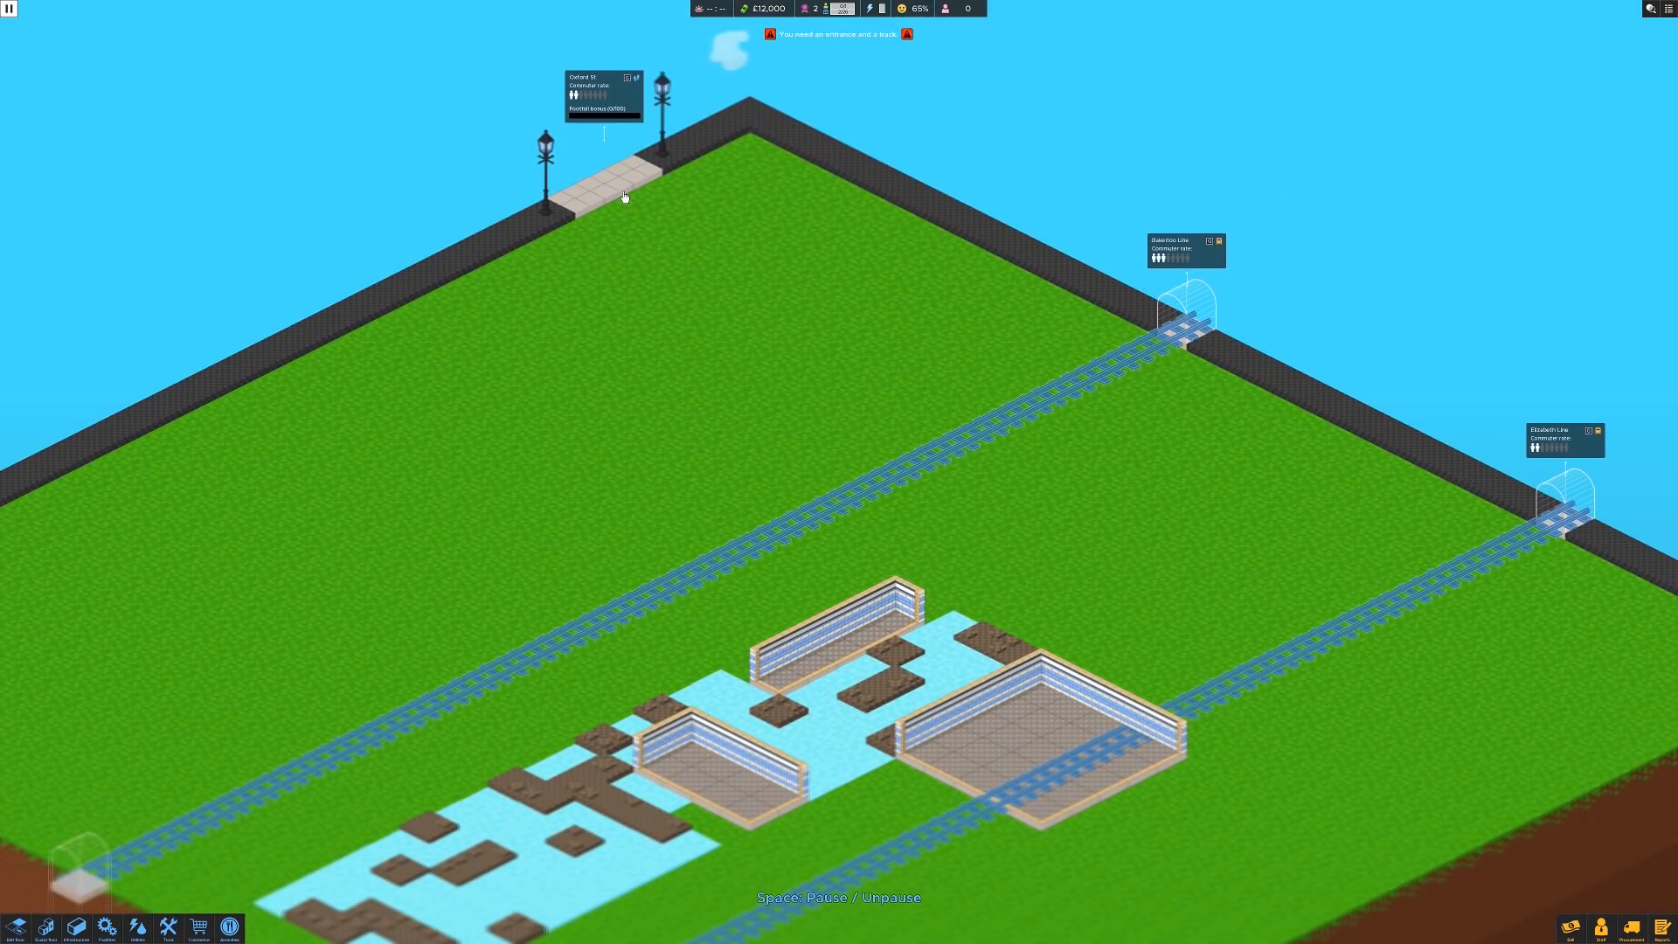
{"action": "mouse_move", "coordinate": [616, 191]}
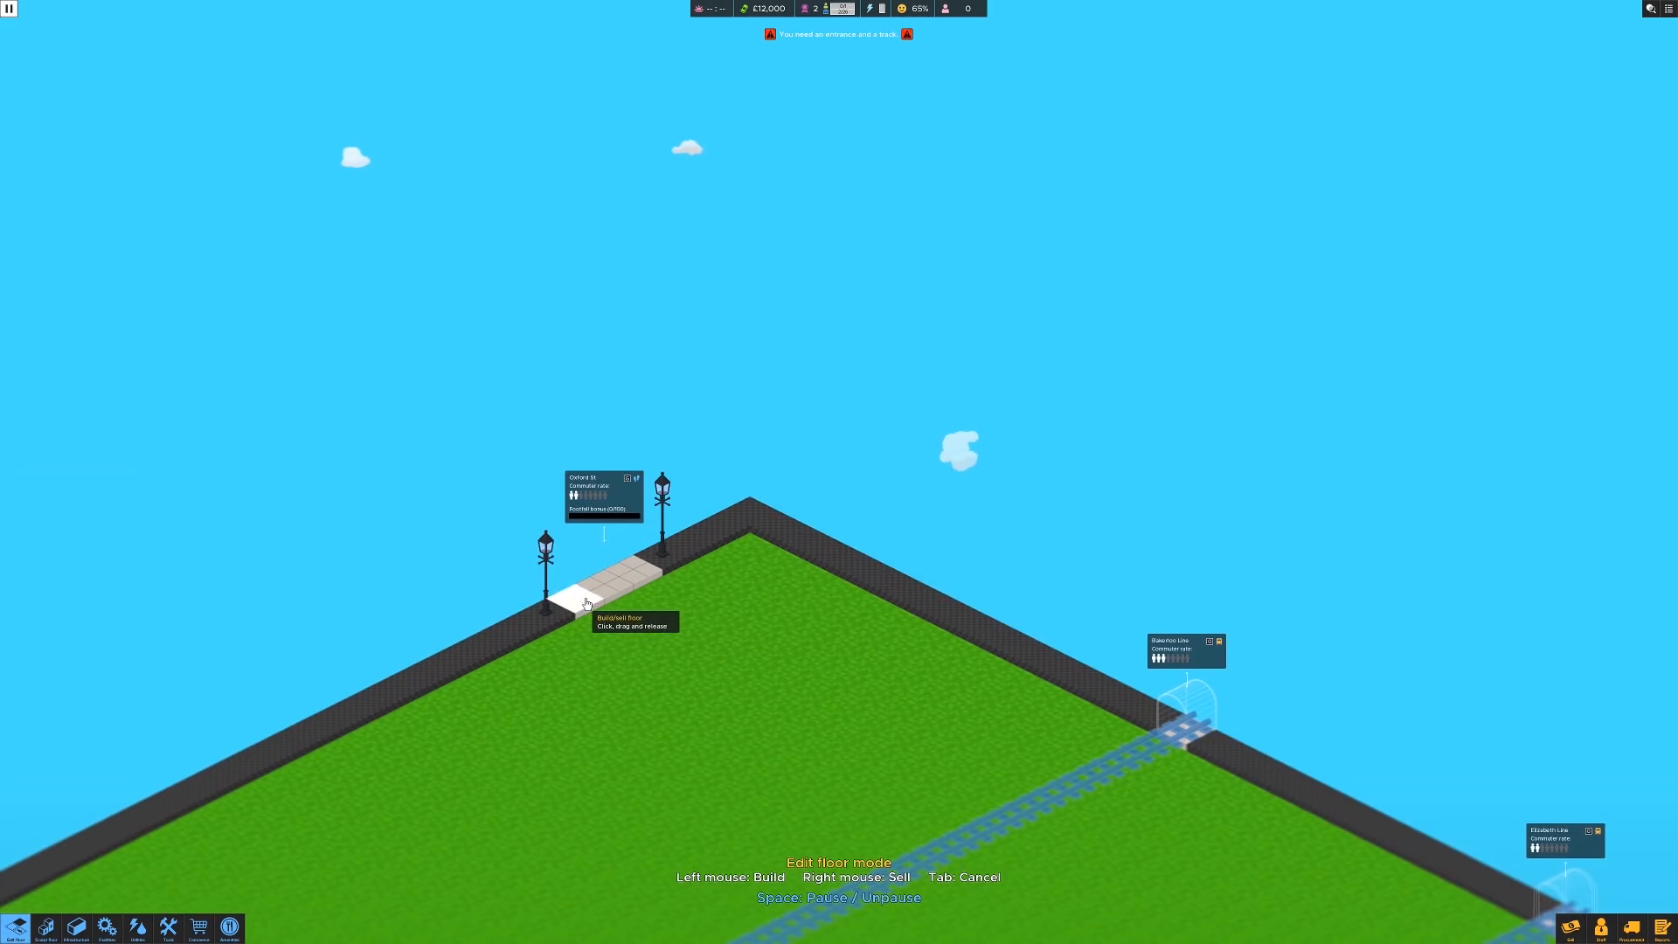
Step: Drag out and build a rectangular floor area beside the street entrance
{"action": "left_click_drag", "start_coordinate": [578, 595], "coordinate": [792, 658]}
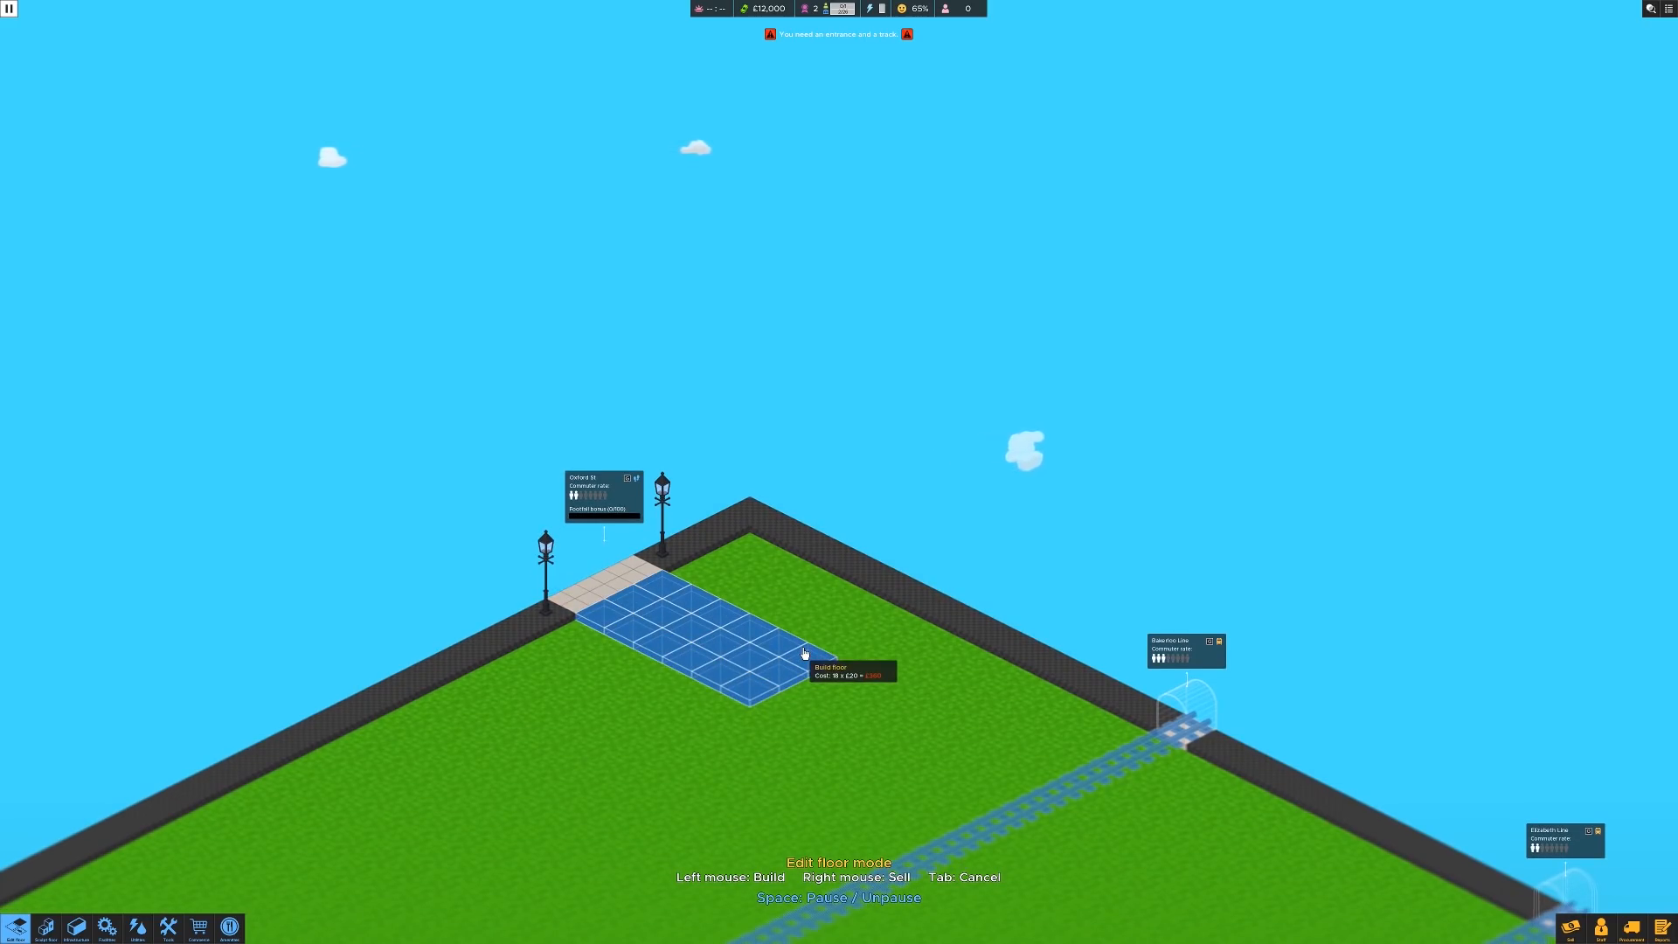
{"action": "left_click", "coordinate": [798, 653]}
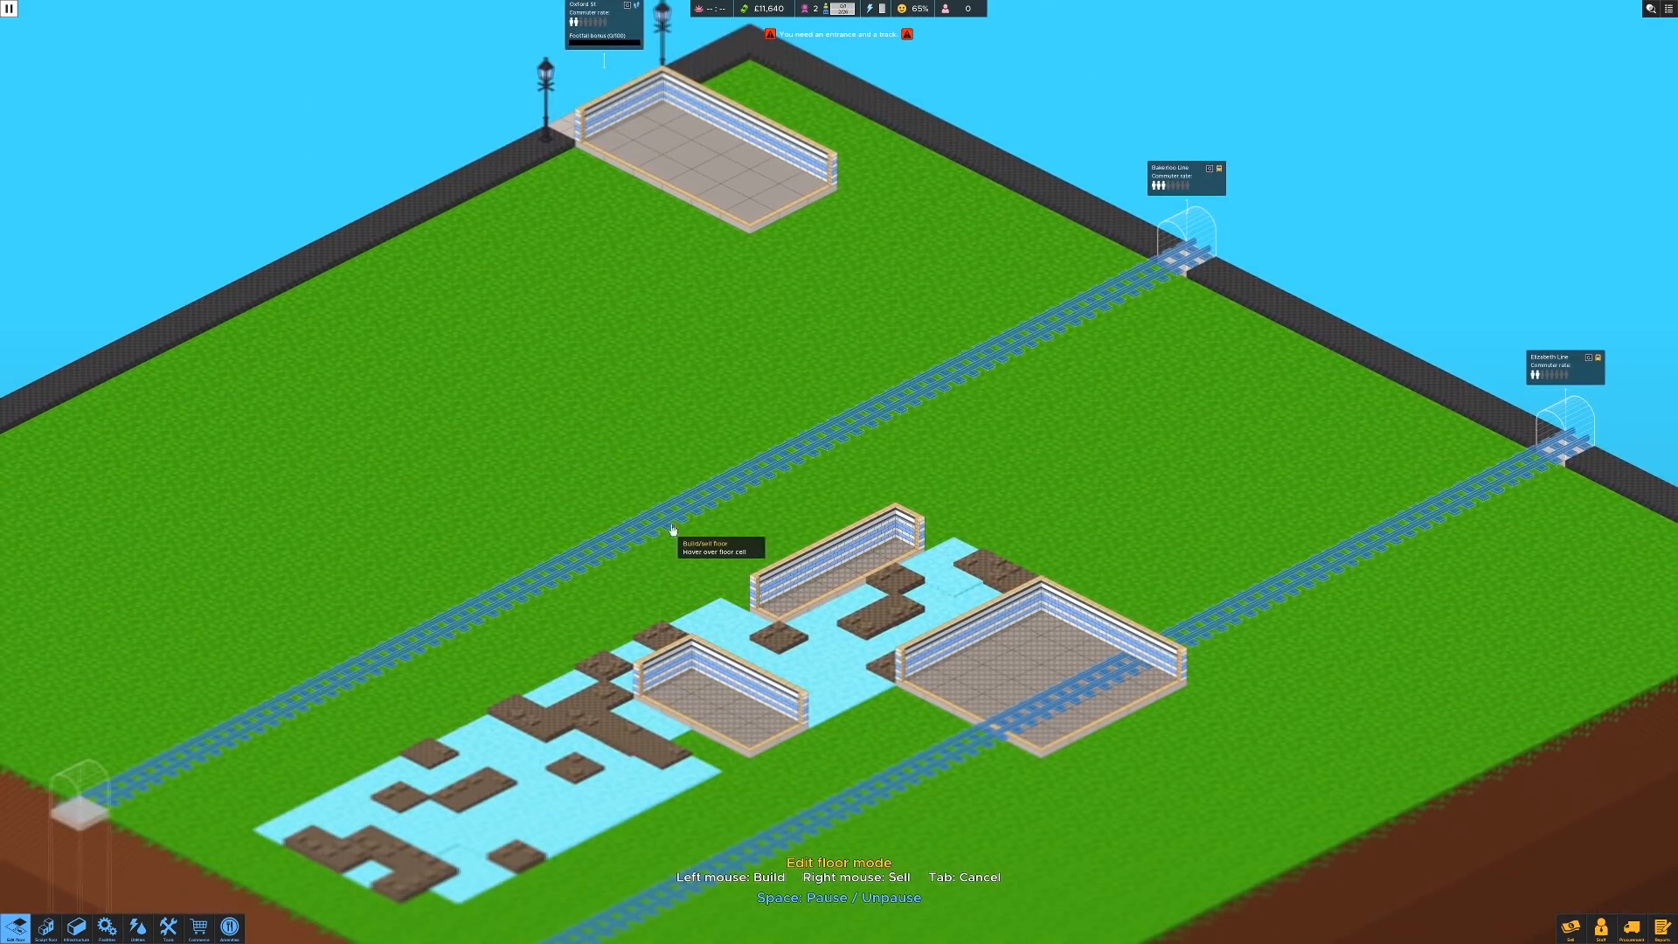
{"action": "mouse_move", "coordinate": [1177, 184]}
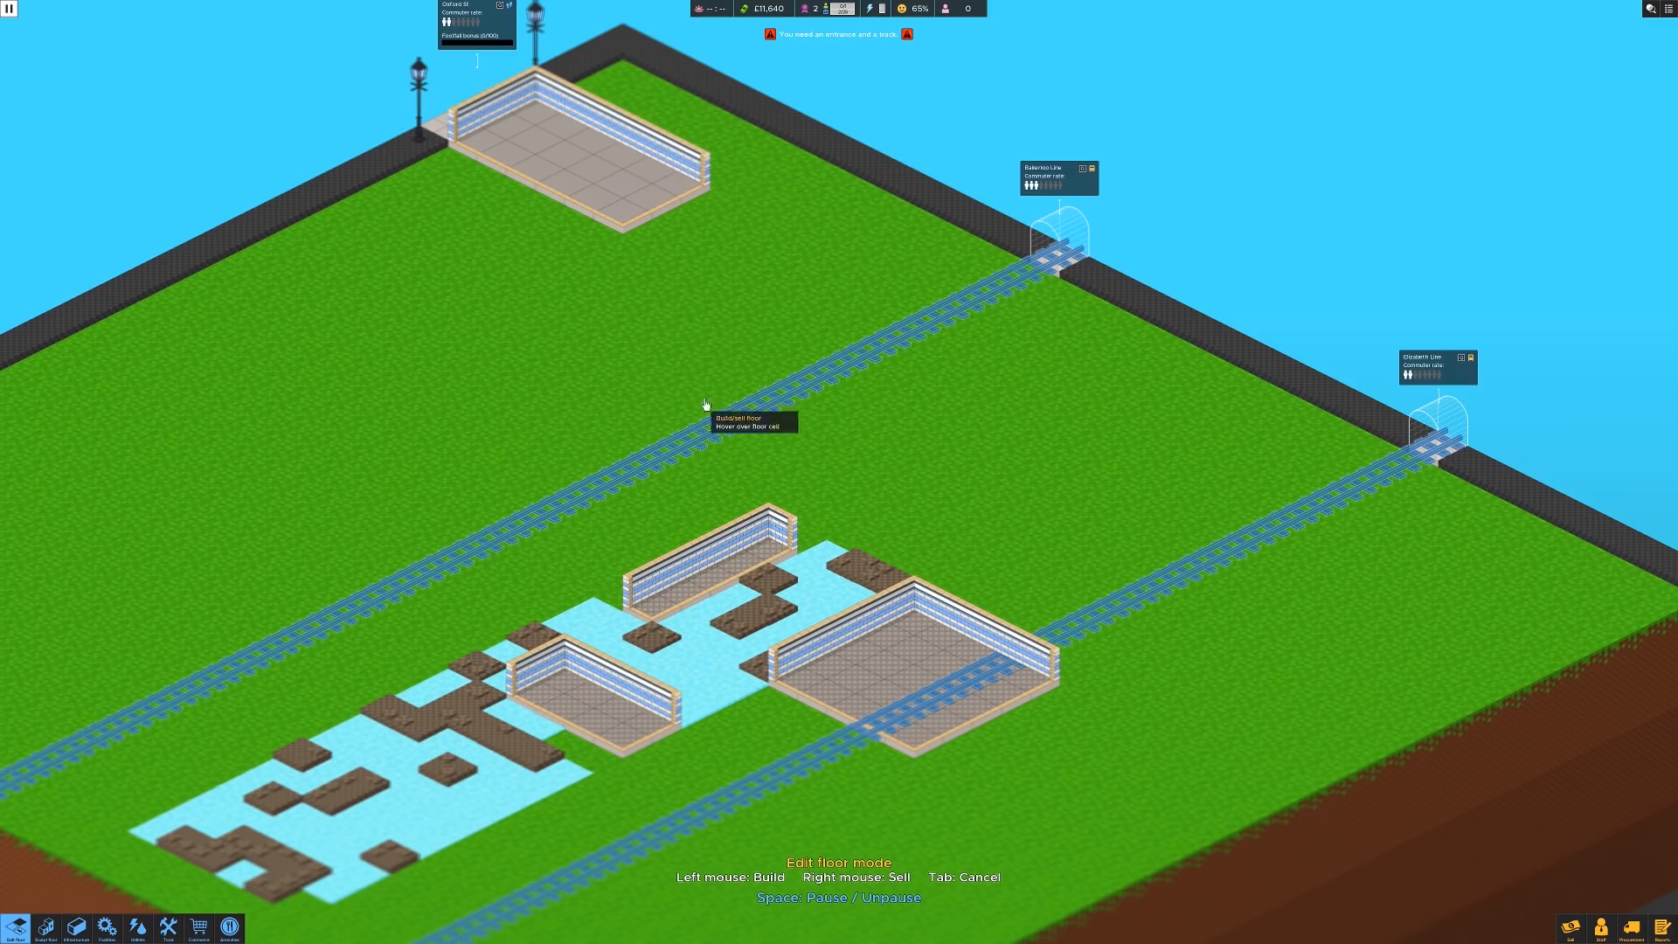
{"action": "mouse_move", "coordinate": [1256, 509]}
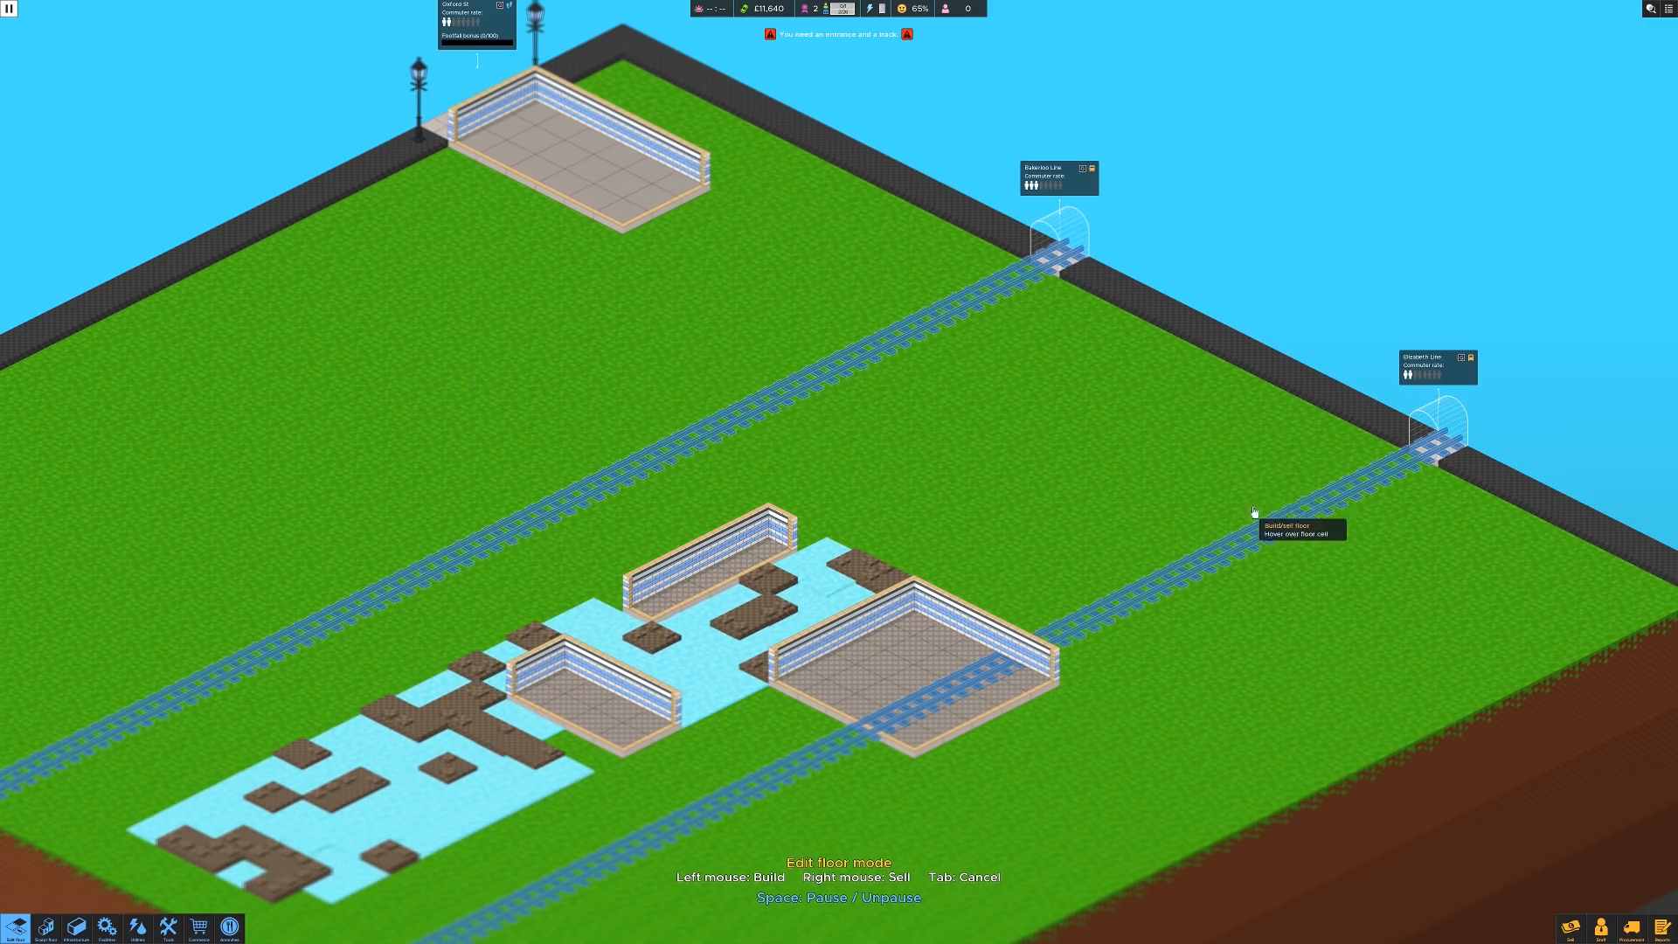
{"action": "mouse_move", "coordinate": [829, 706]}
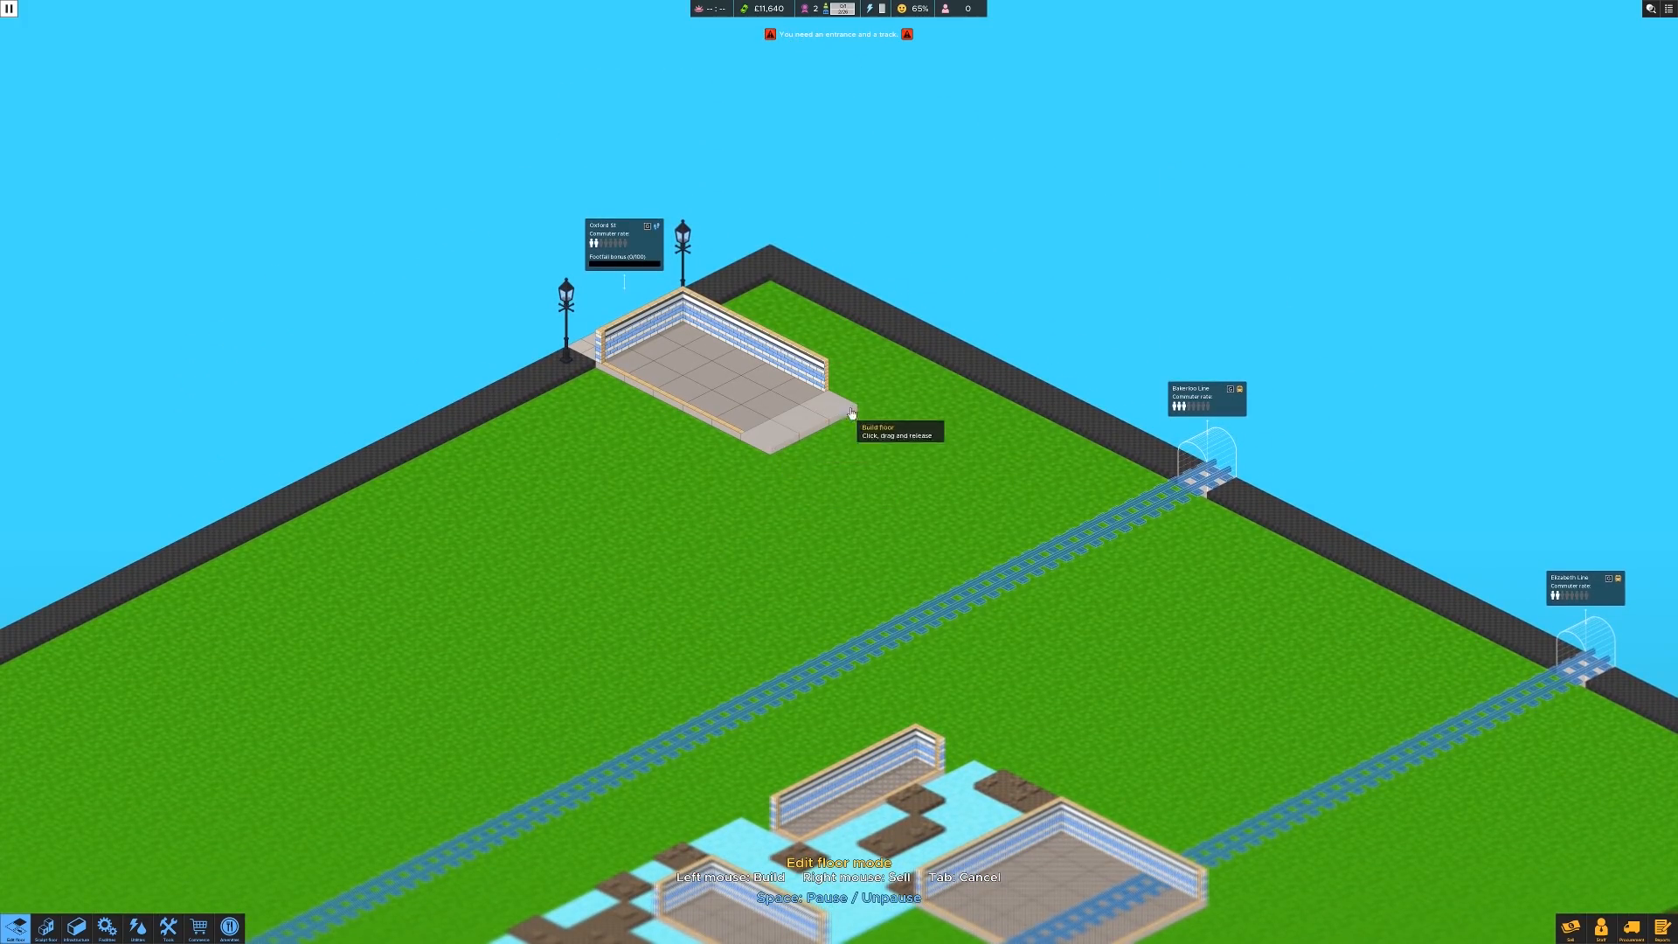
Step: Extend floor toward the upper track, add a small piece, and build a large area over the track
{"action": "left_click_drag", "start_coordinate": [850, 413], "coordinate": [1039, 525]}
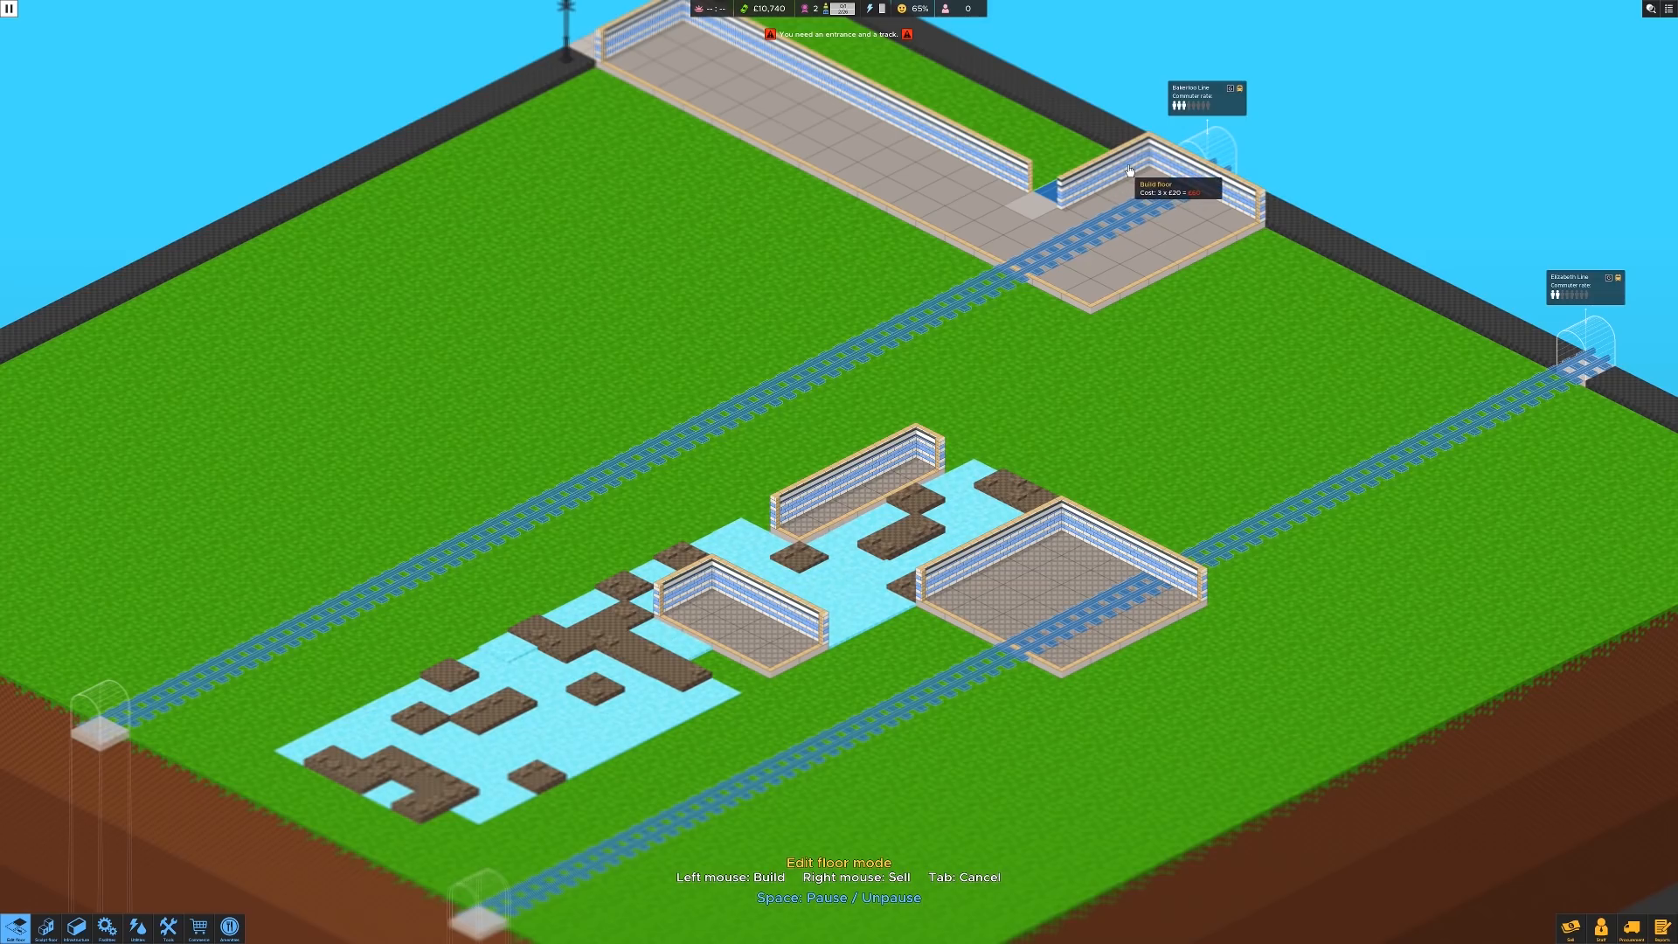
{"action": "left_click", "coordinate": [1129, 172]}
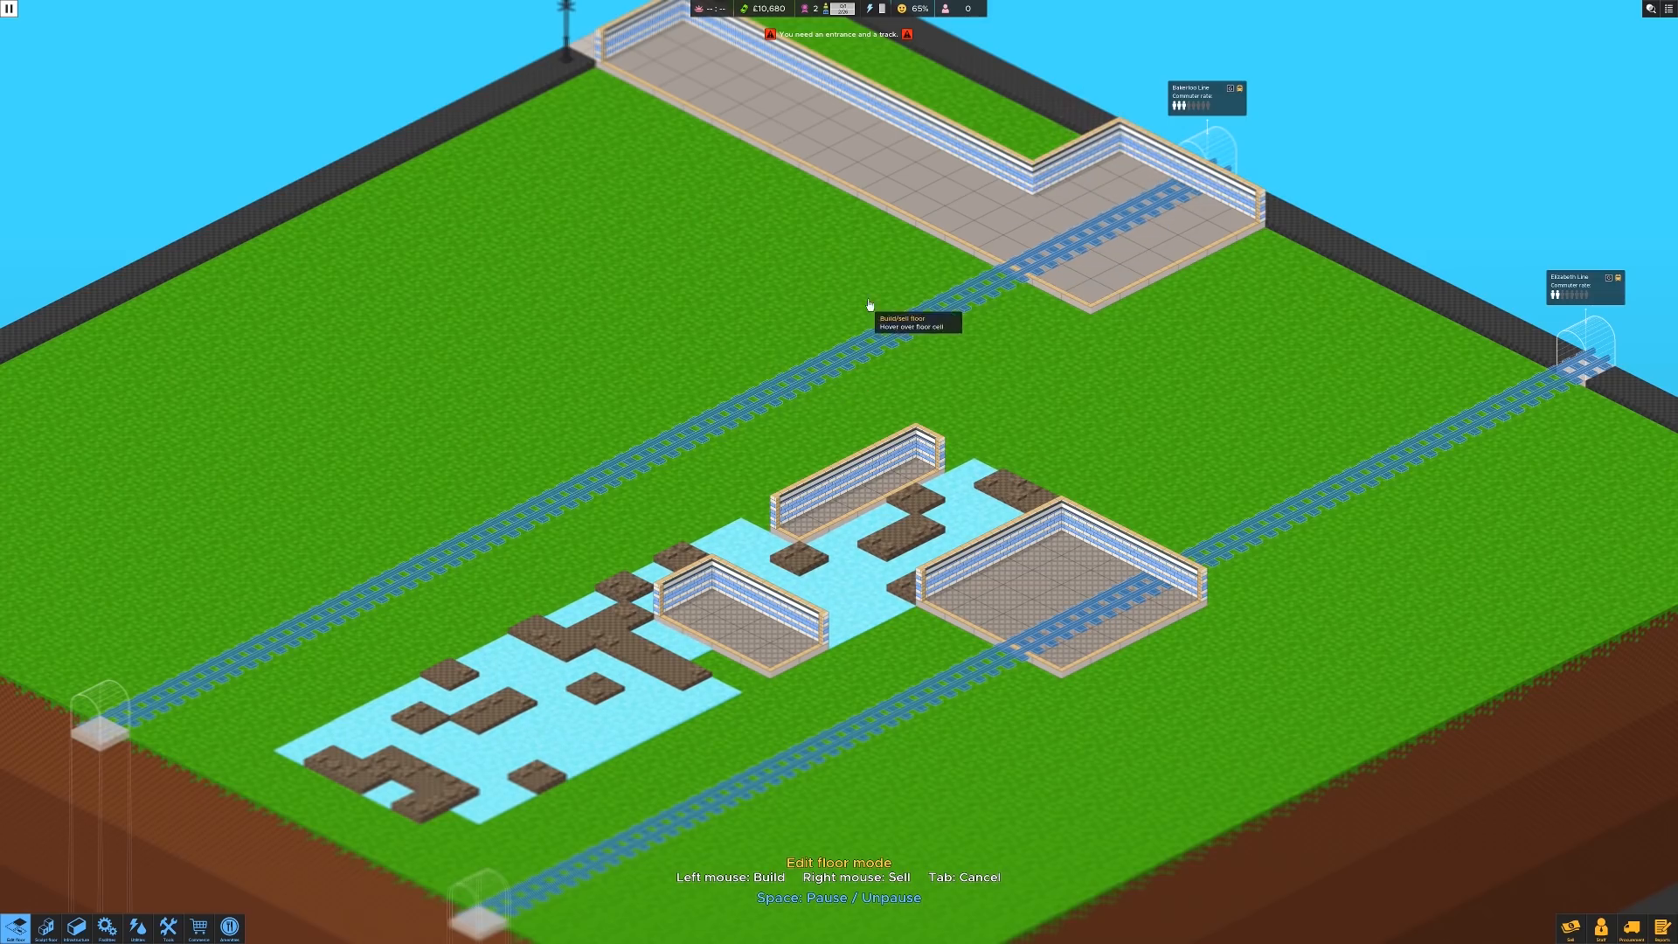
{"action": "mouse_move", "coordinate": [933, 298]}
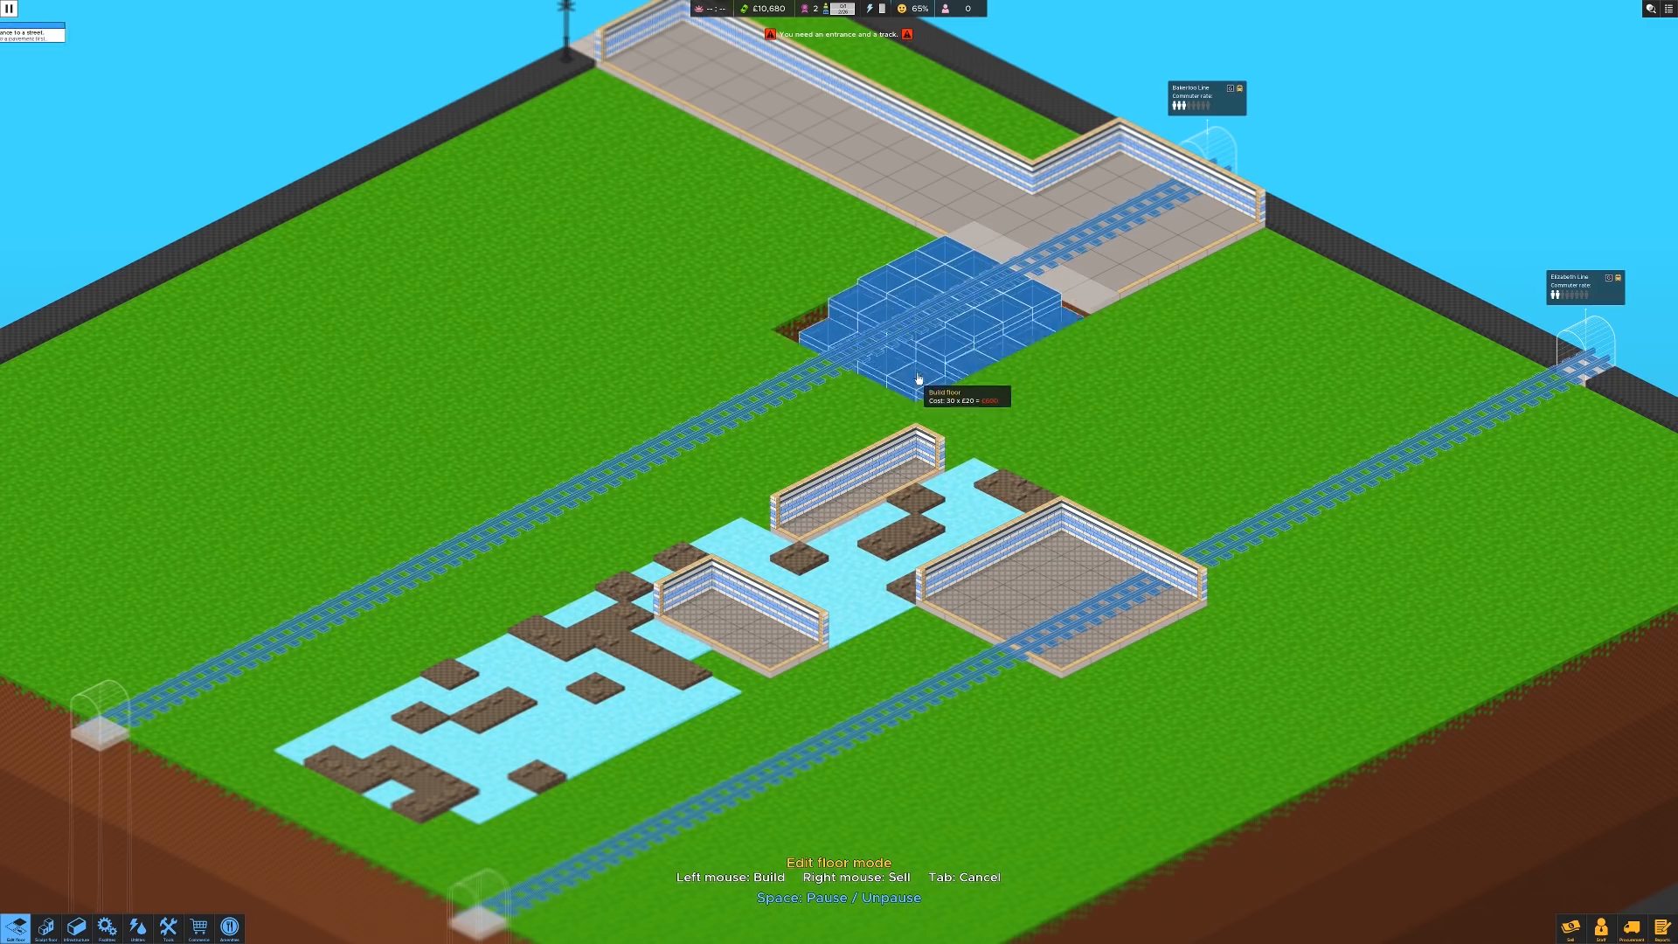
{"action": "left_click", "coordinate": [918, 373]}
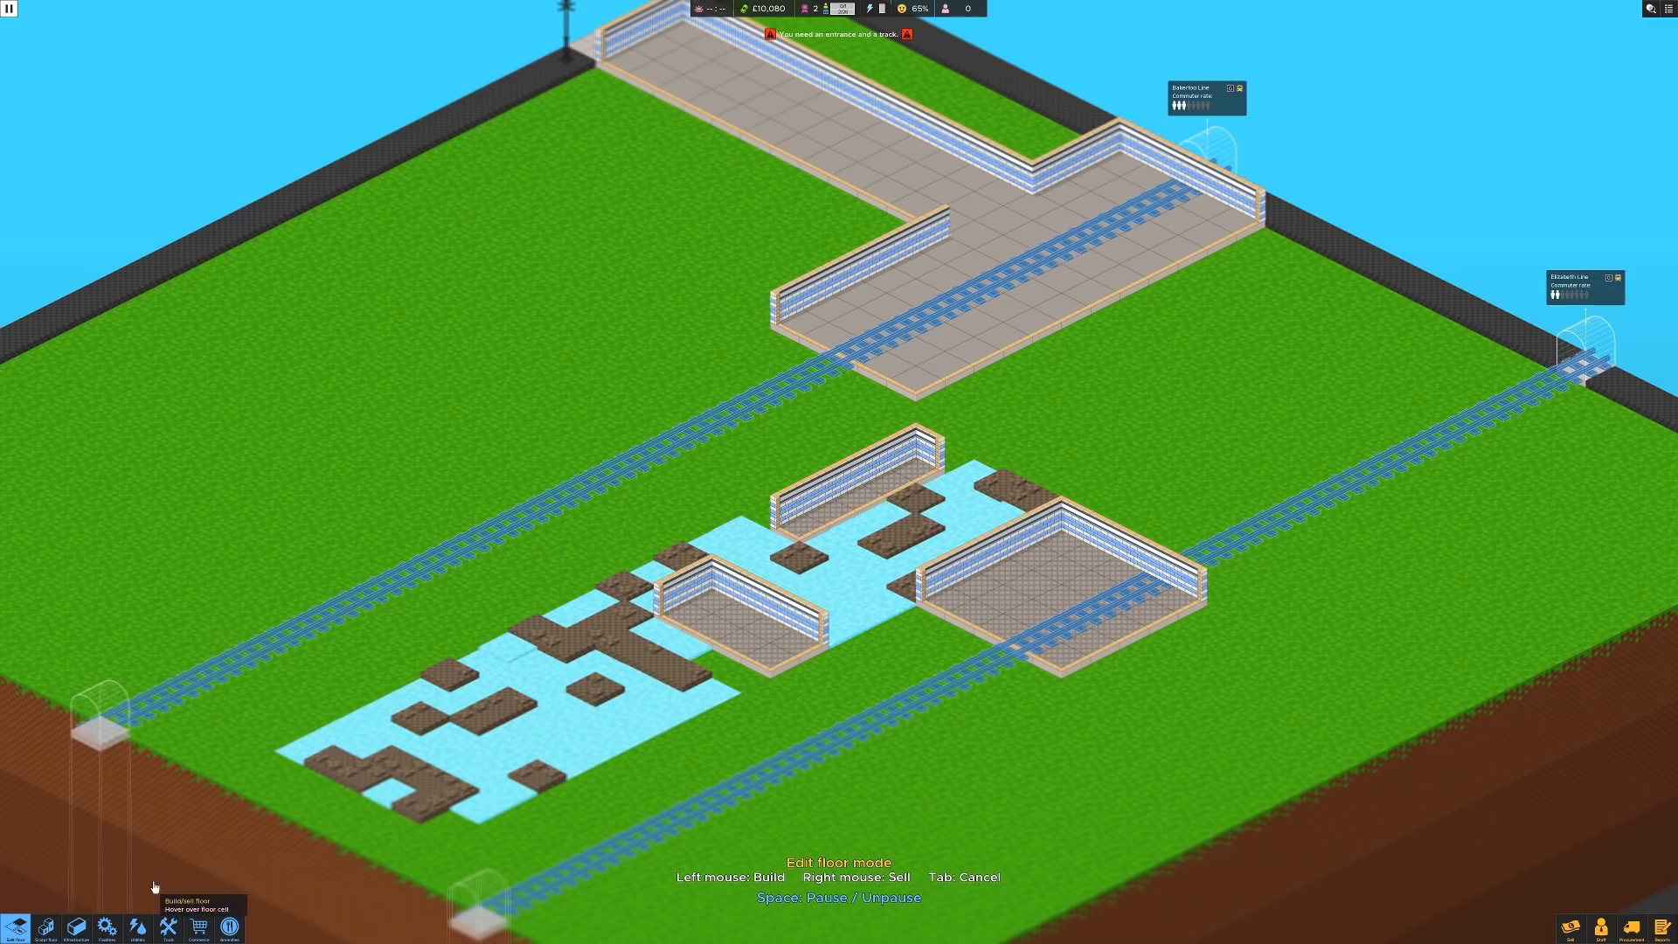
Step: Open the Build infrastructure options to place a platform along the track
{"action": "left_click", "coordinate": [71, 927]}
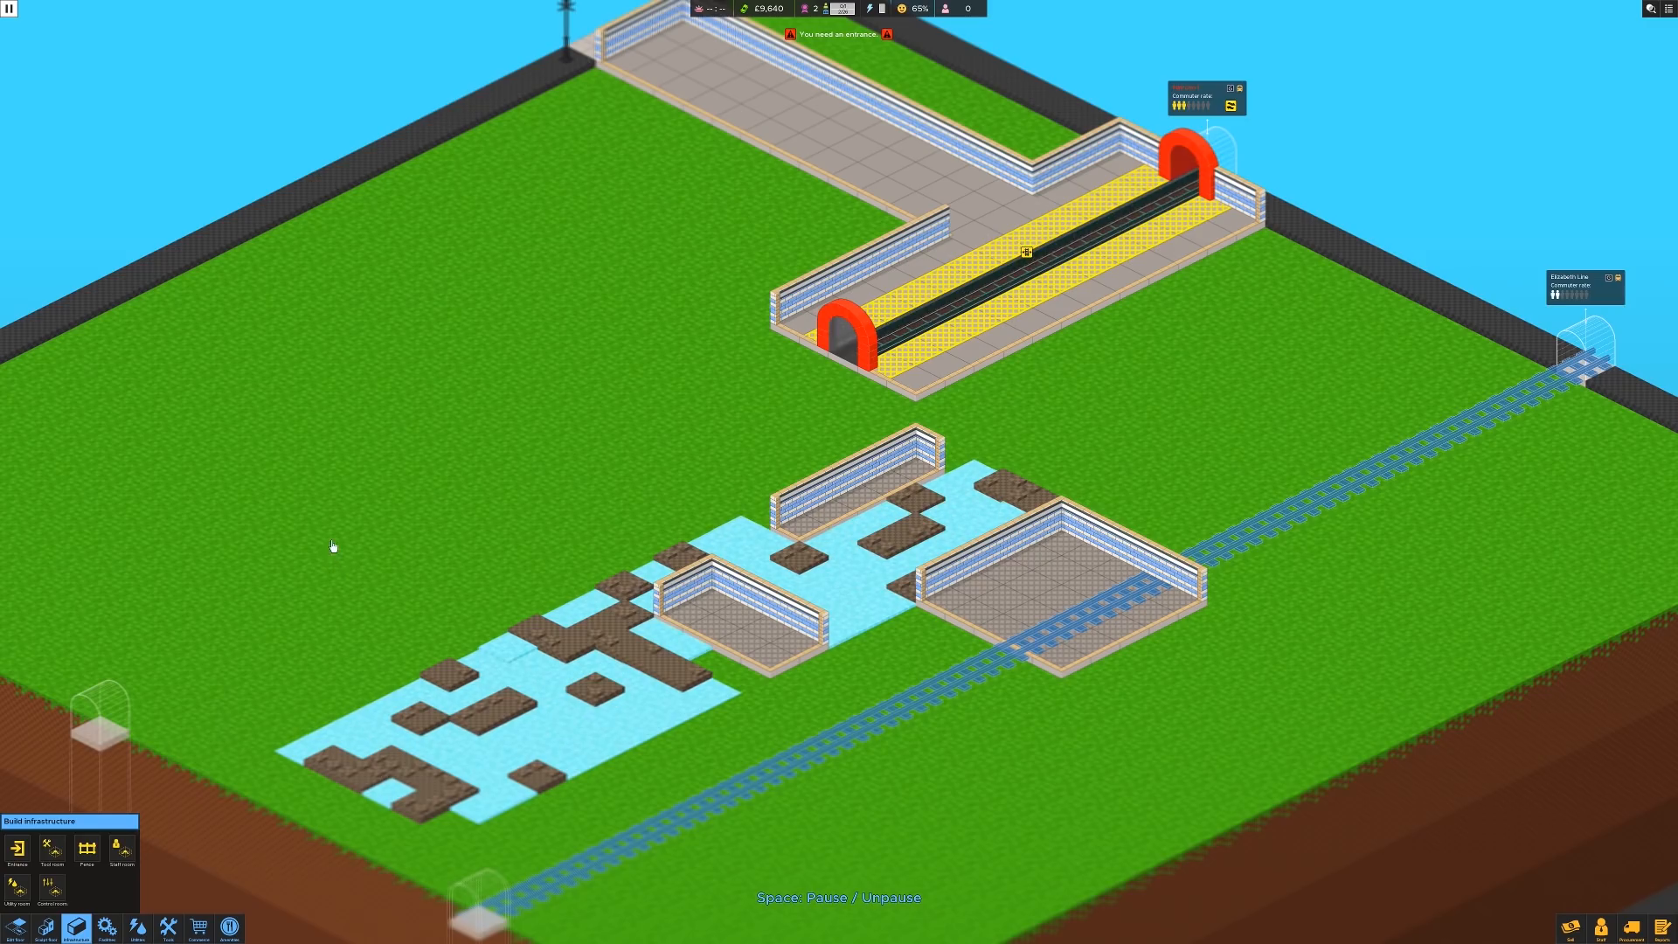
{"action": "mouse_move", "coordinate": [674, 338]}
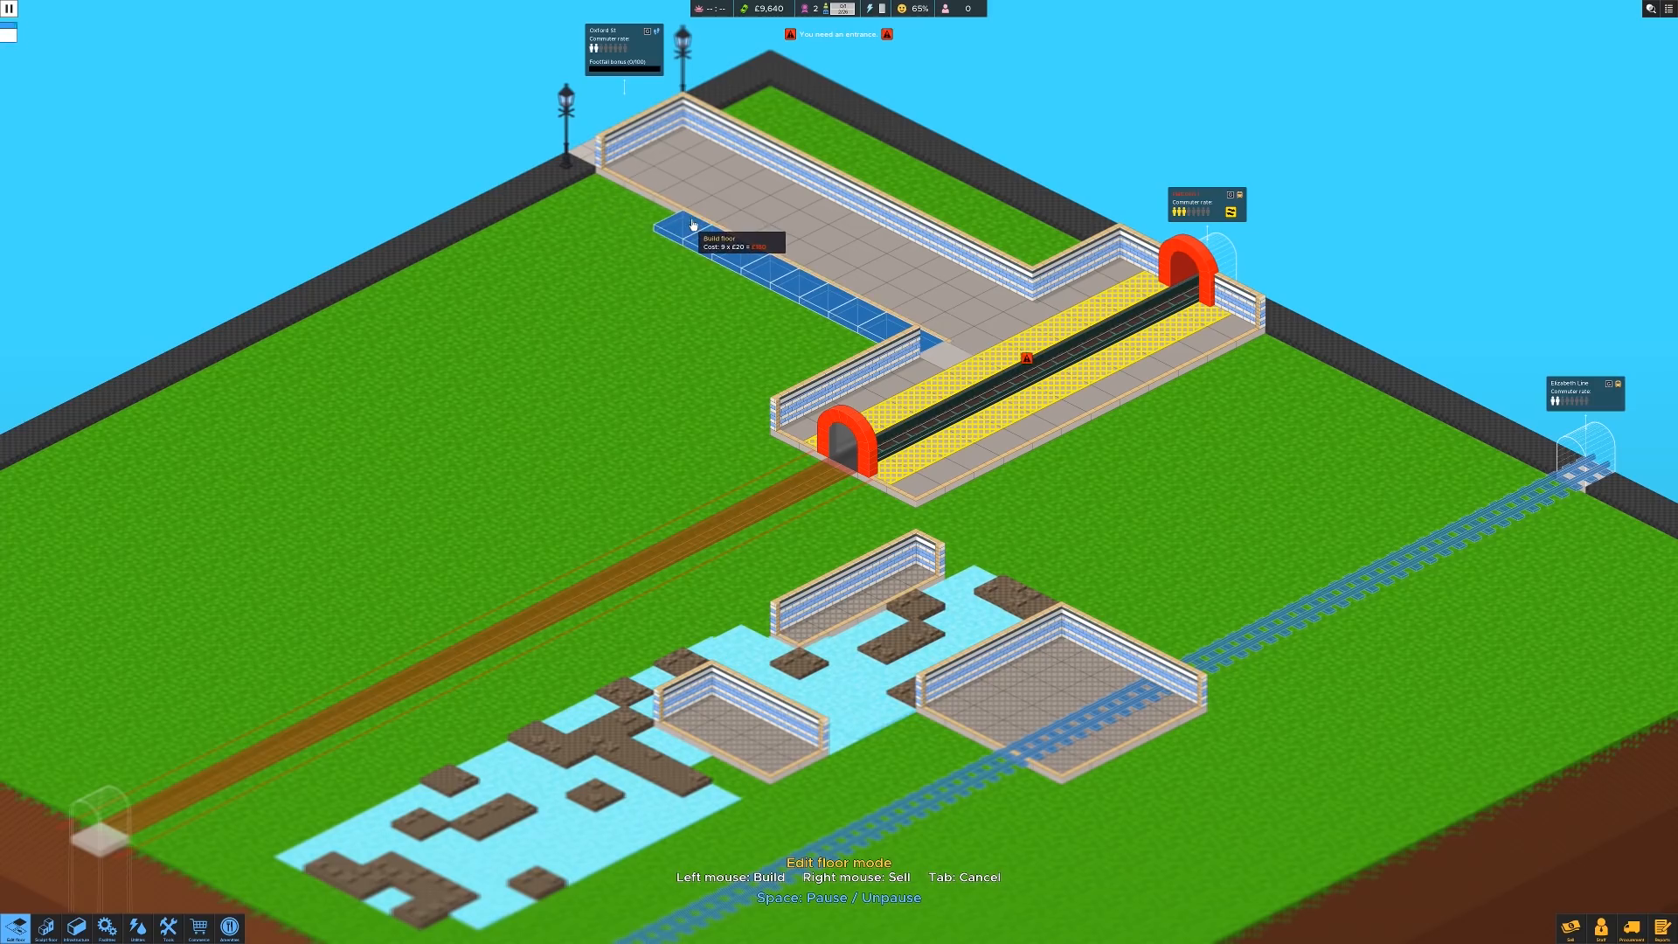
Step: Build the previewed floor strip beside the entrance walkway
{"action": "left_click", "coordinate": [692, 225]}
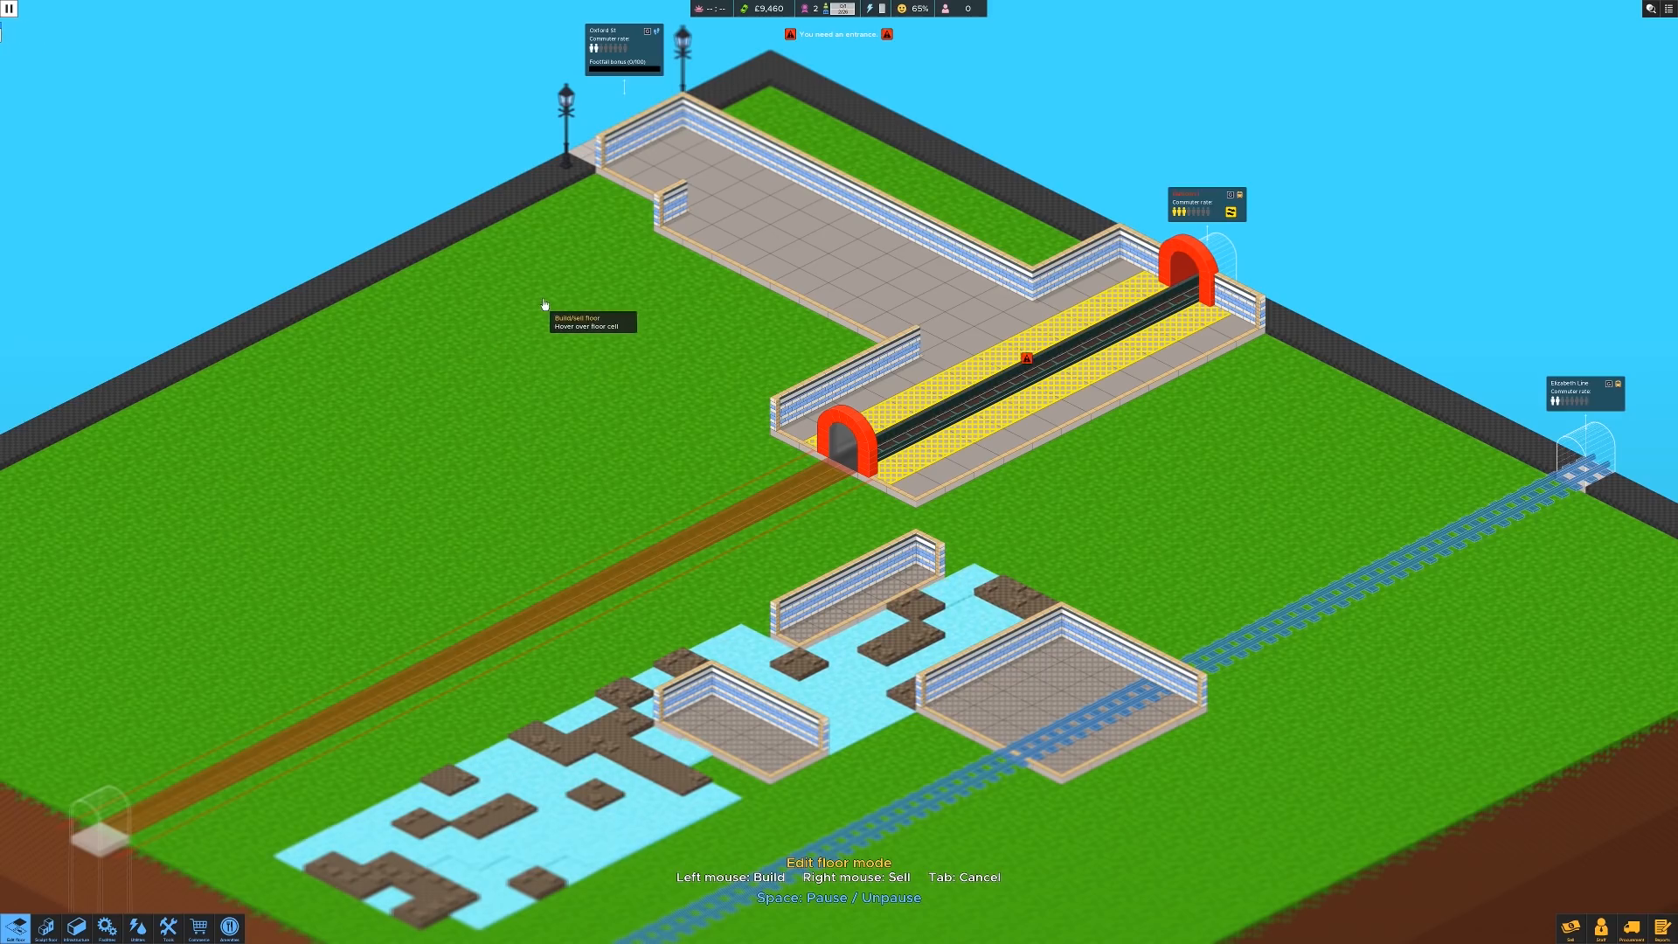
{"action": "mouse_move", "coordinate": [679, 350]}
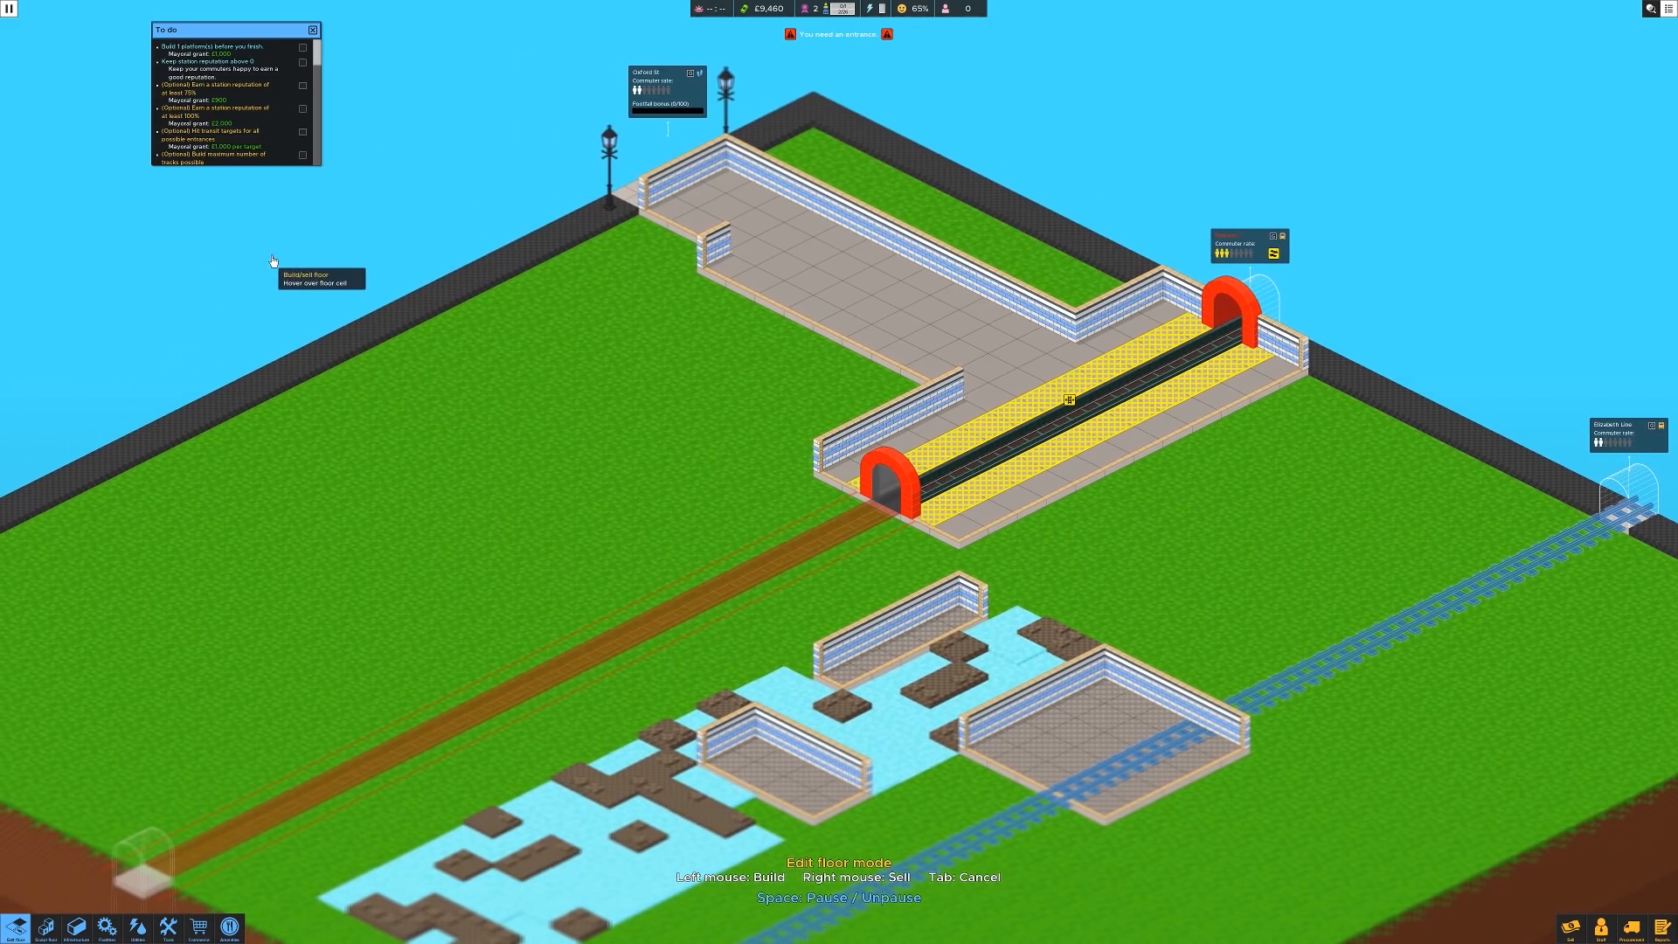
{"action": "mouse_move", "coordinate": [202, 188]}
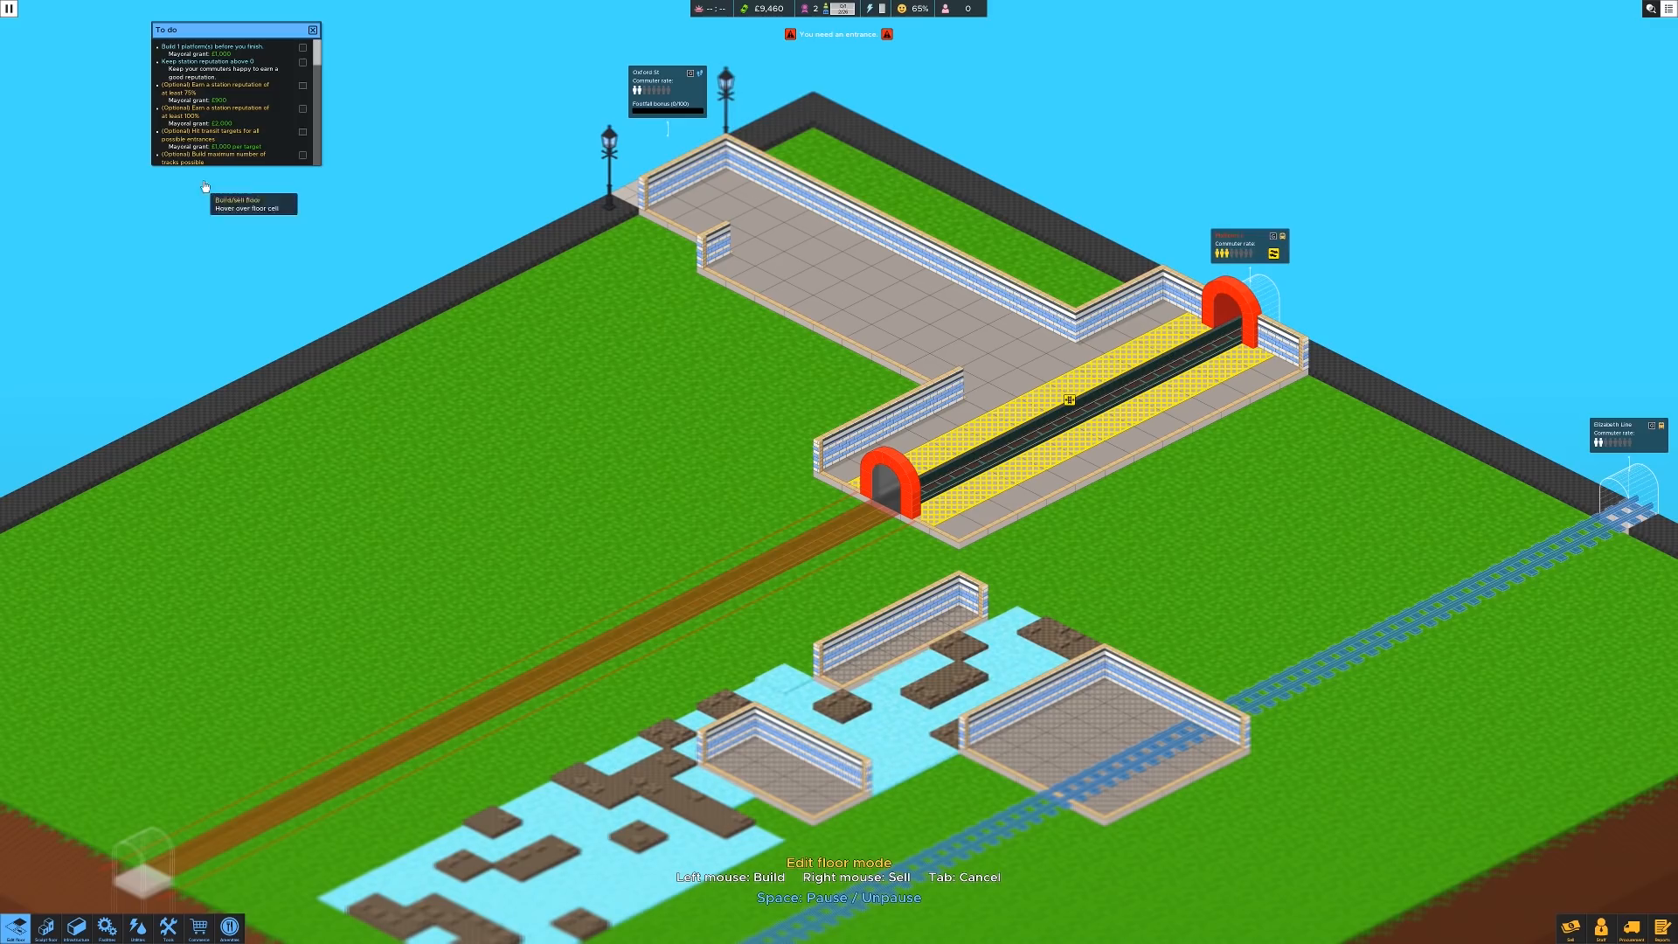
{"action": "mouse_move", "coordinate": [344, 204]}
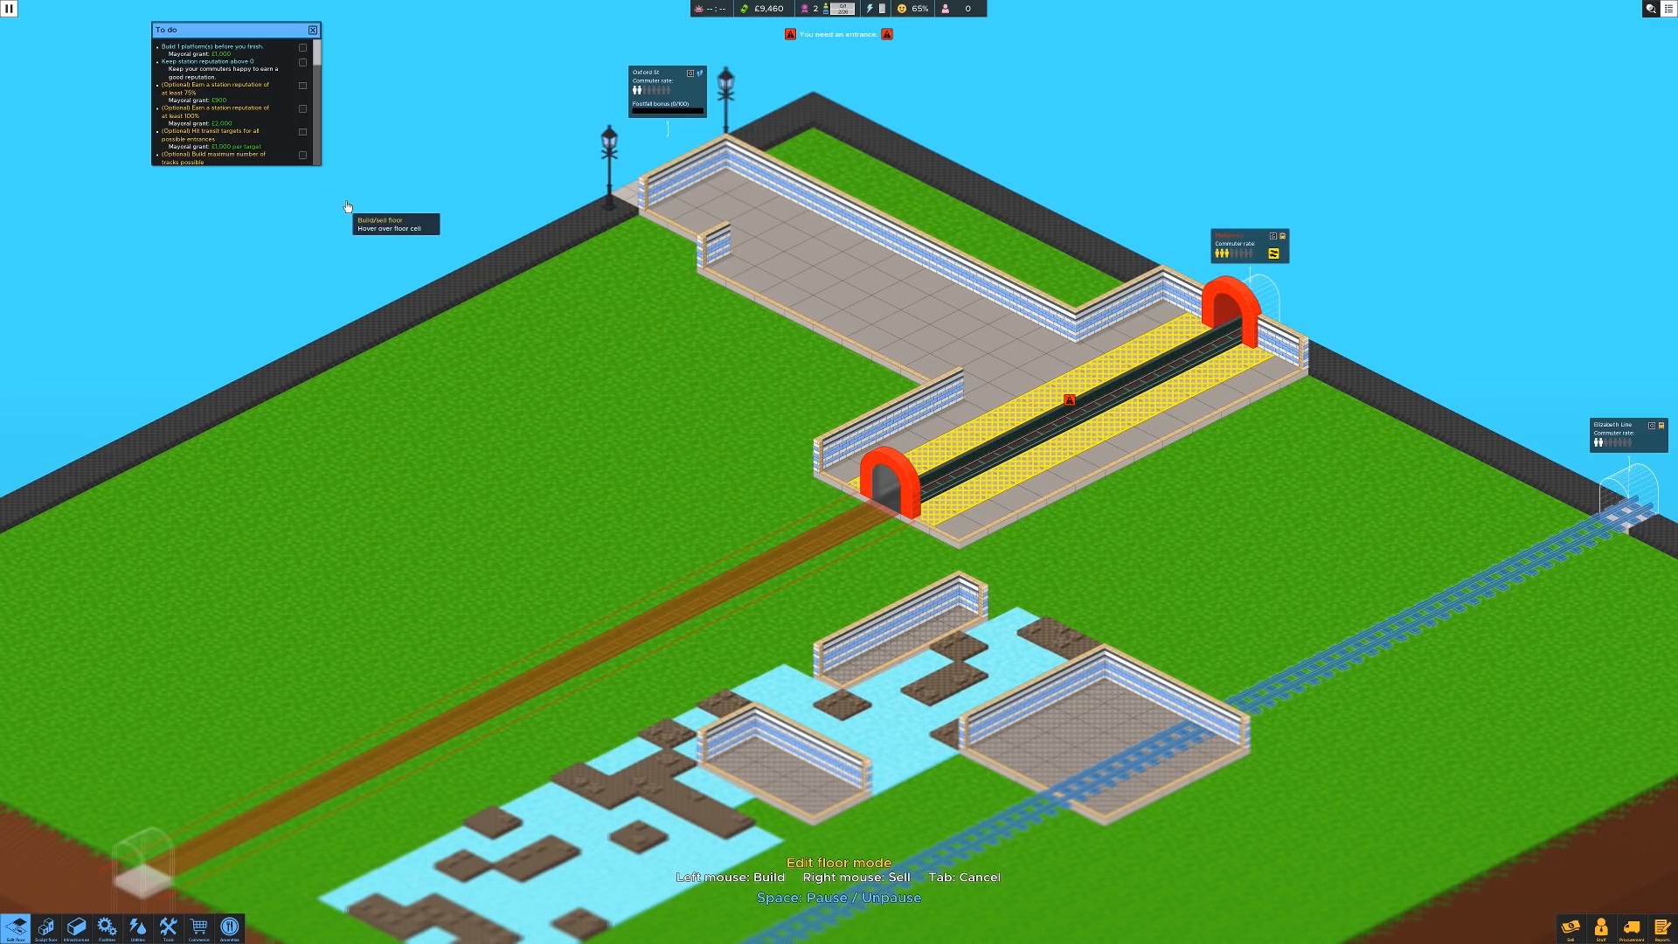
{"action": "mouse_move", "coordinate": [1071, 403]}
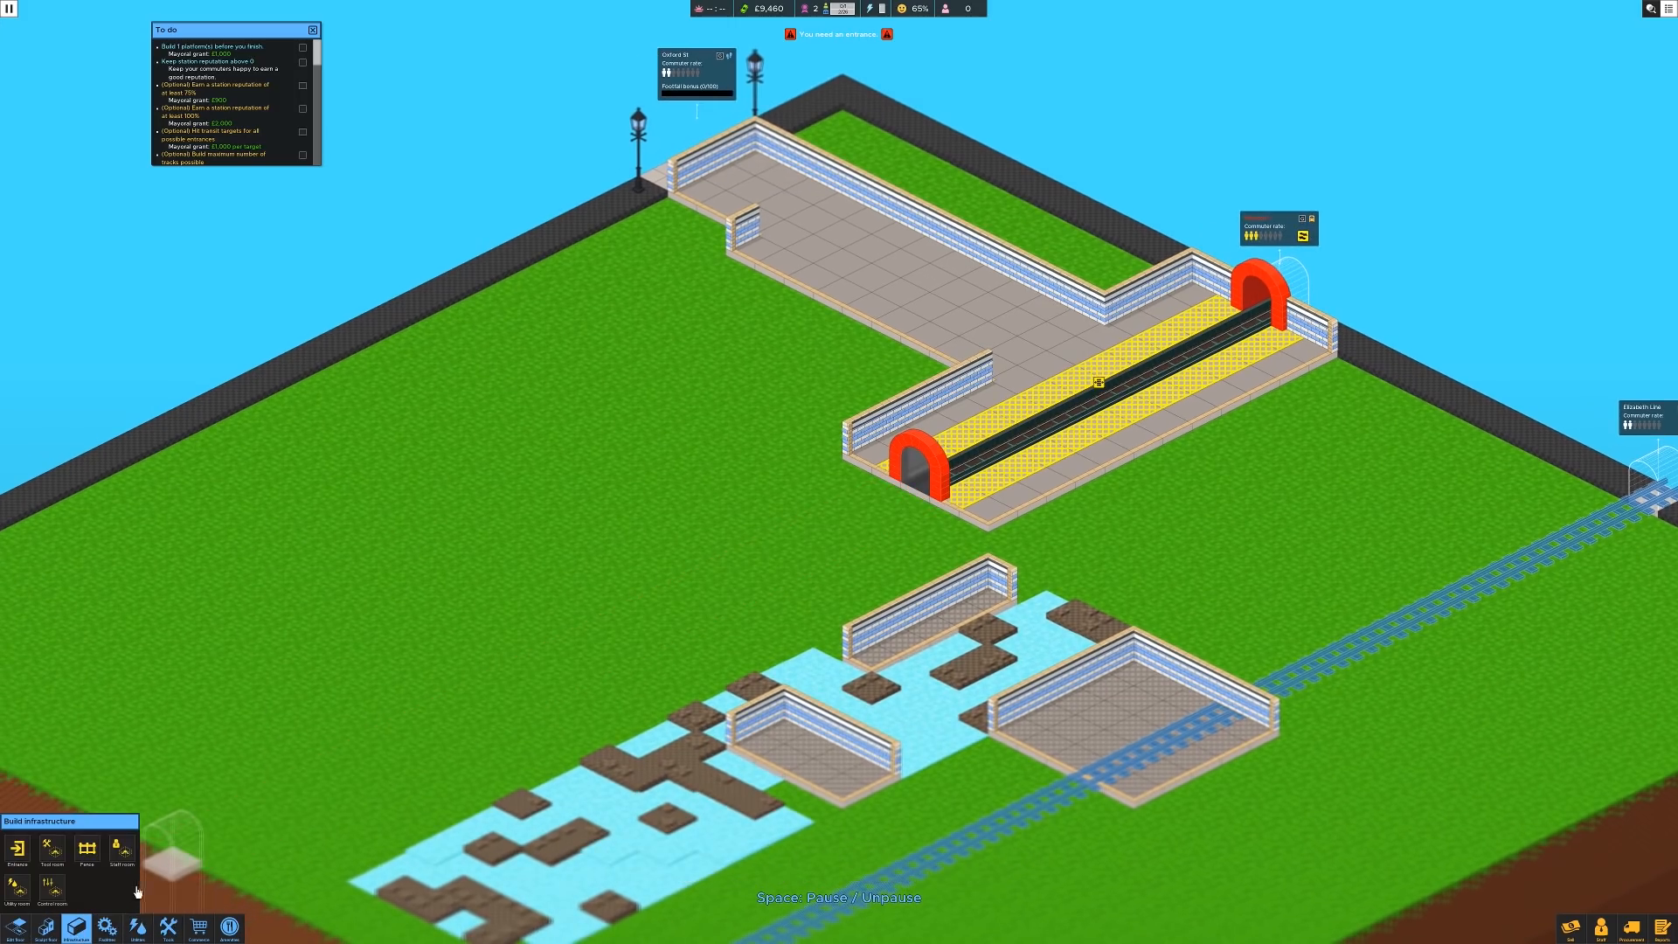
{"action": "left_click", "coordinate": [18, 849]}
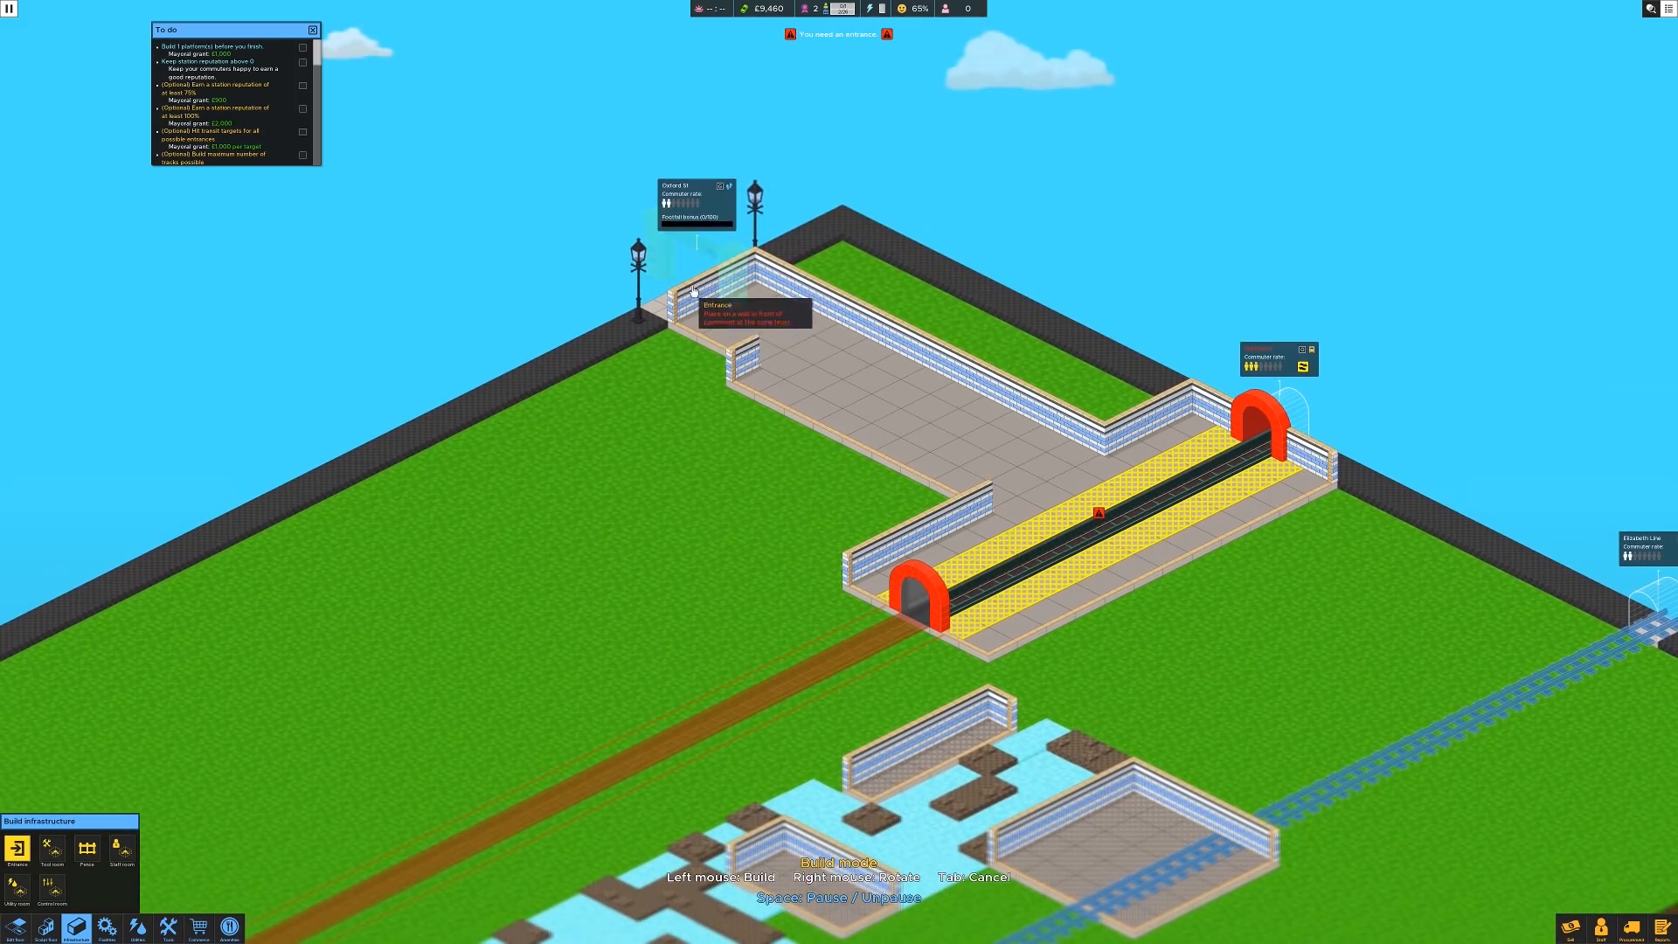
{"action": "left_click", "coordinate": [711, 293]}
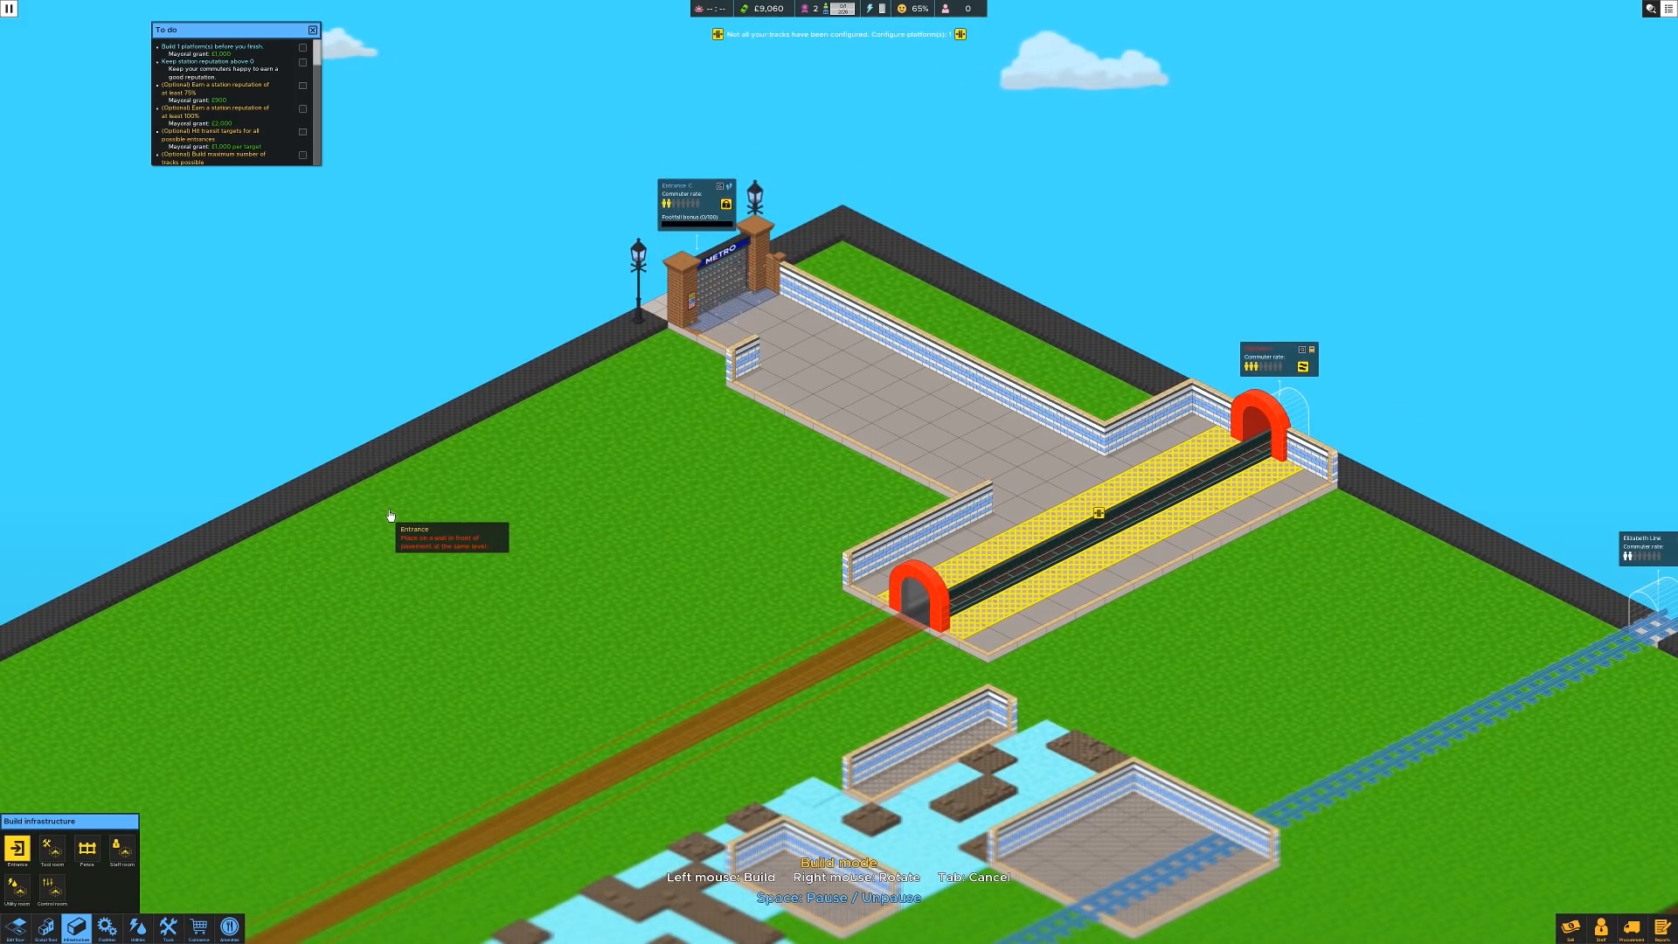
{"action": "mouse_move", "coordinate": [495, 77]}
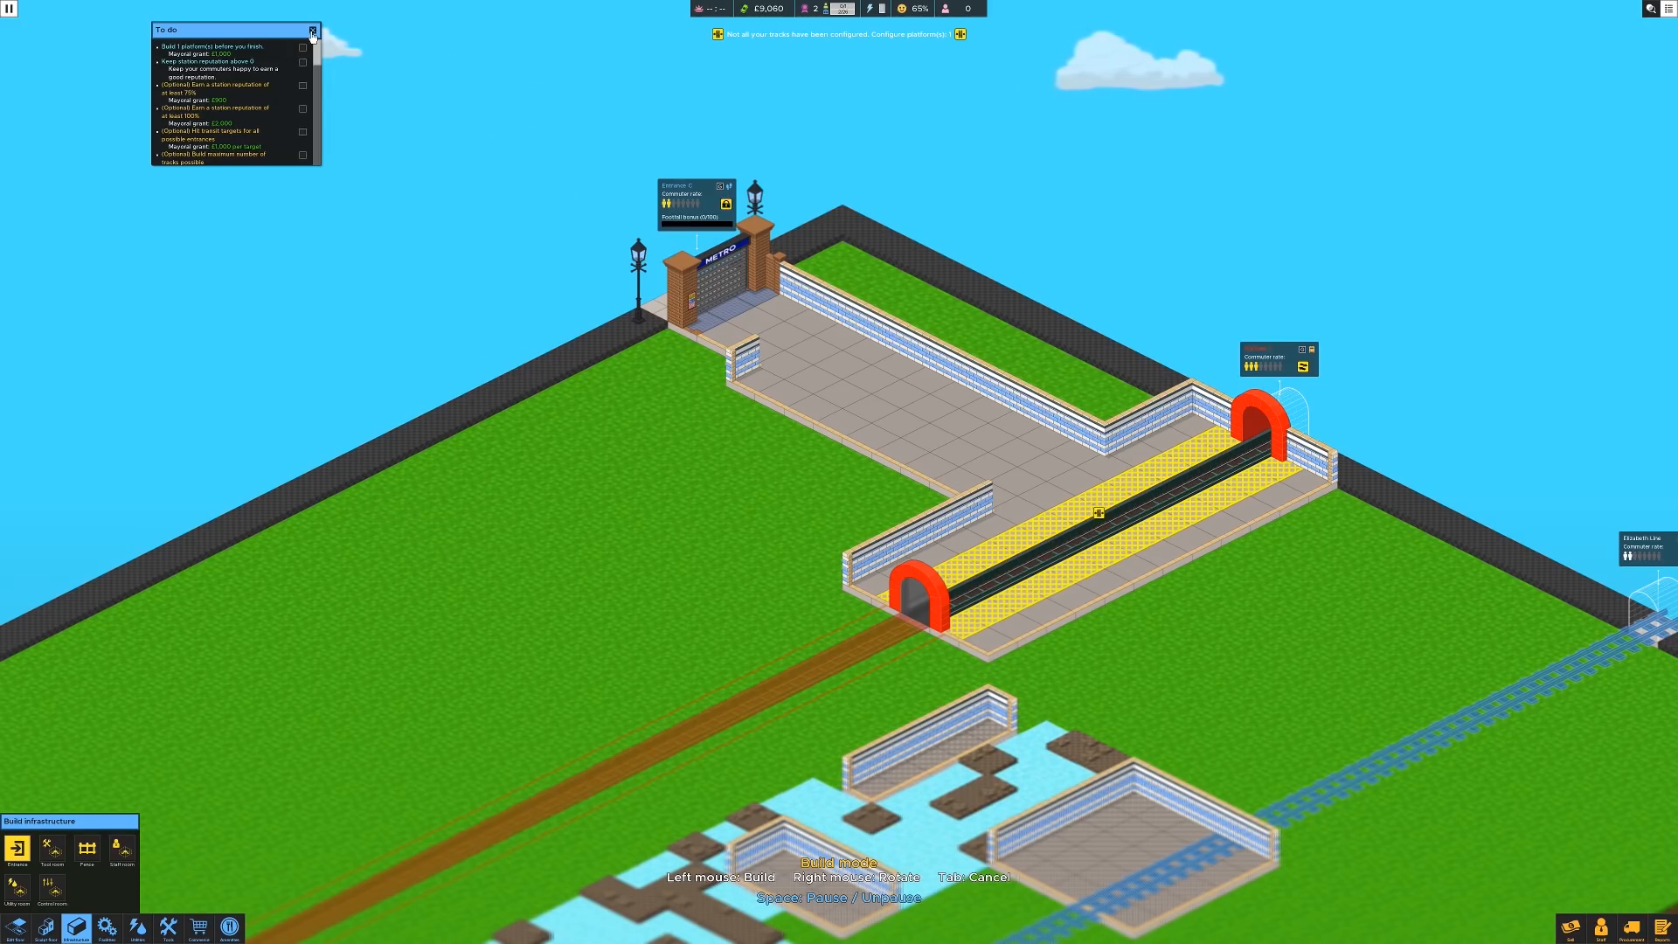
{"action": "mouse_move", "coordinate": [672, 462]}
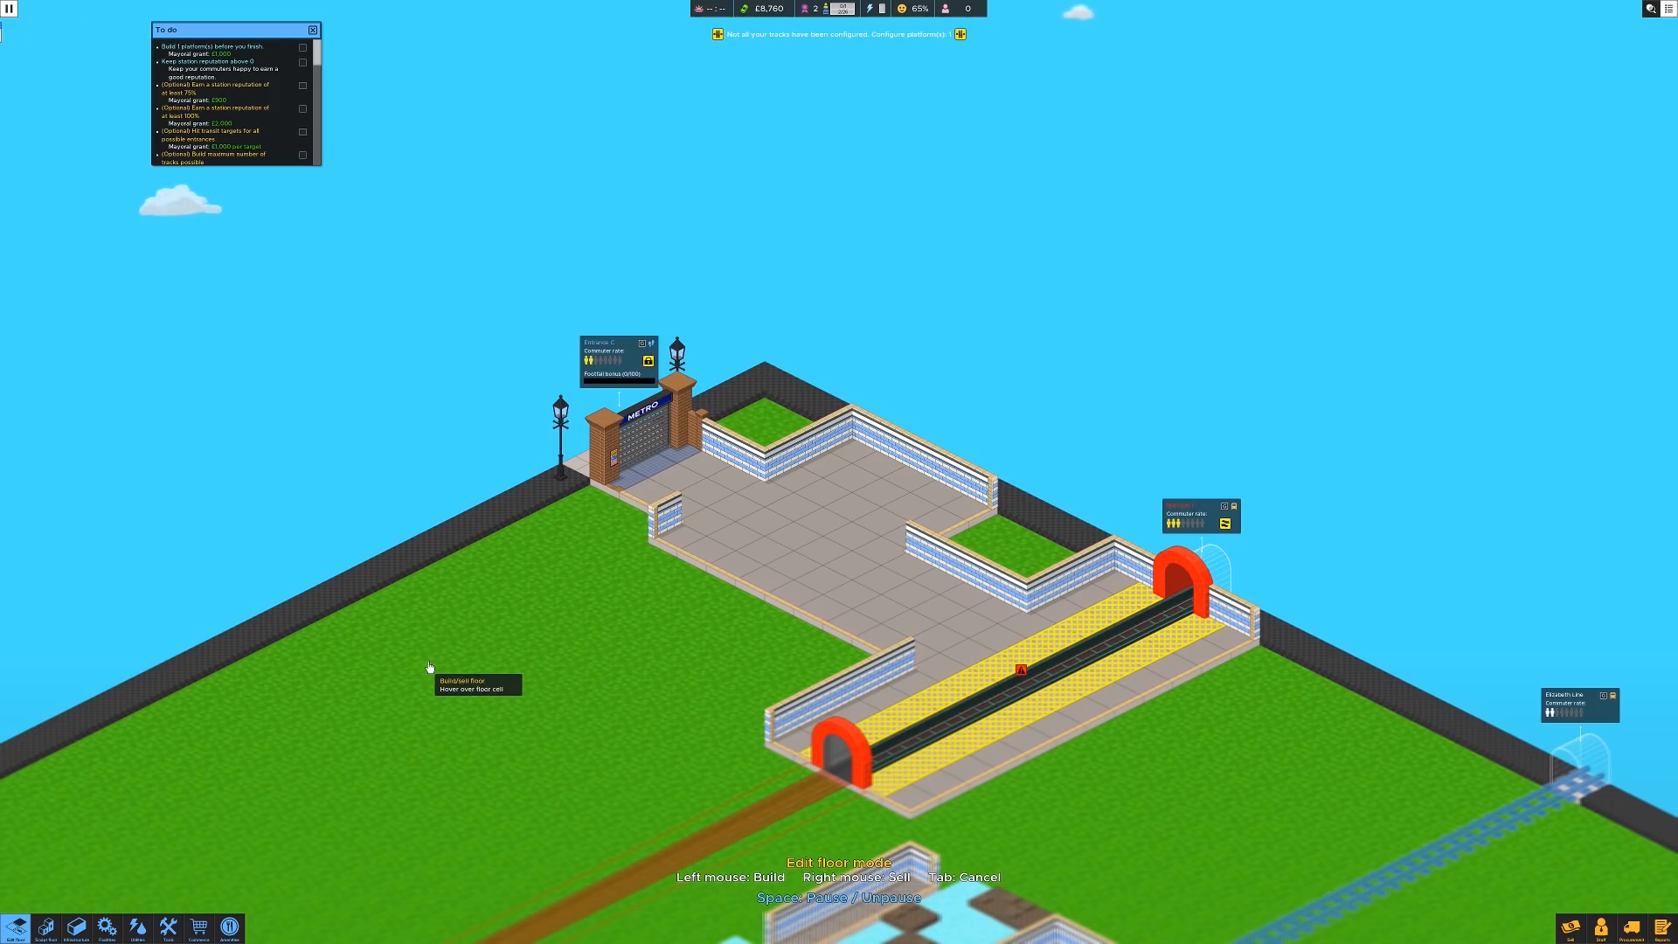
{"action": "mouse_move", "coordinate": [486, 609]}
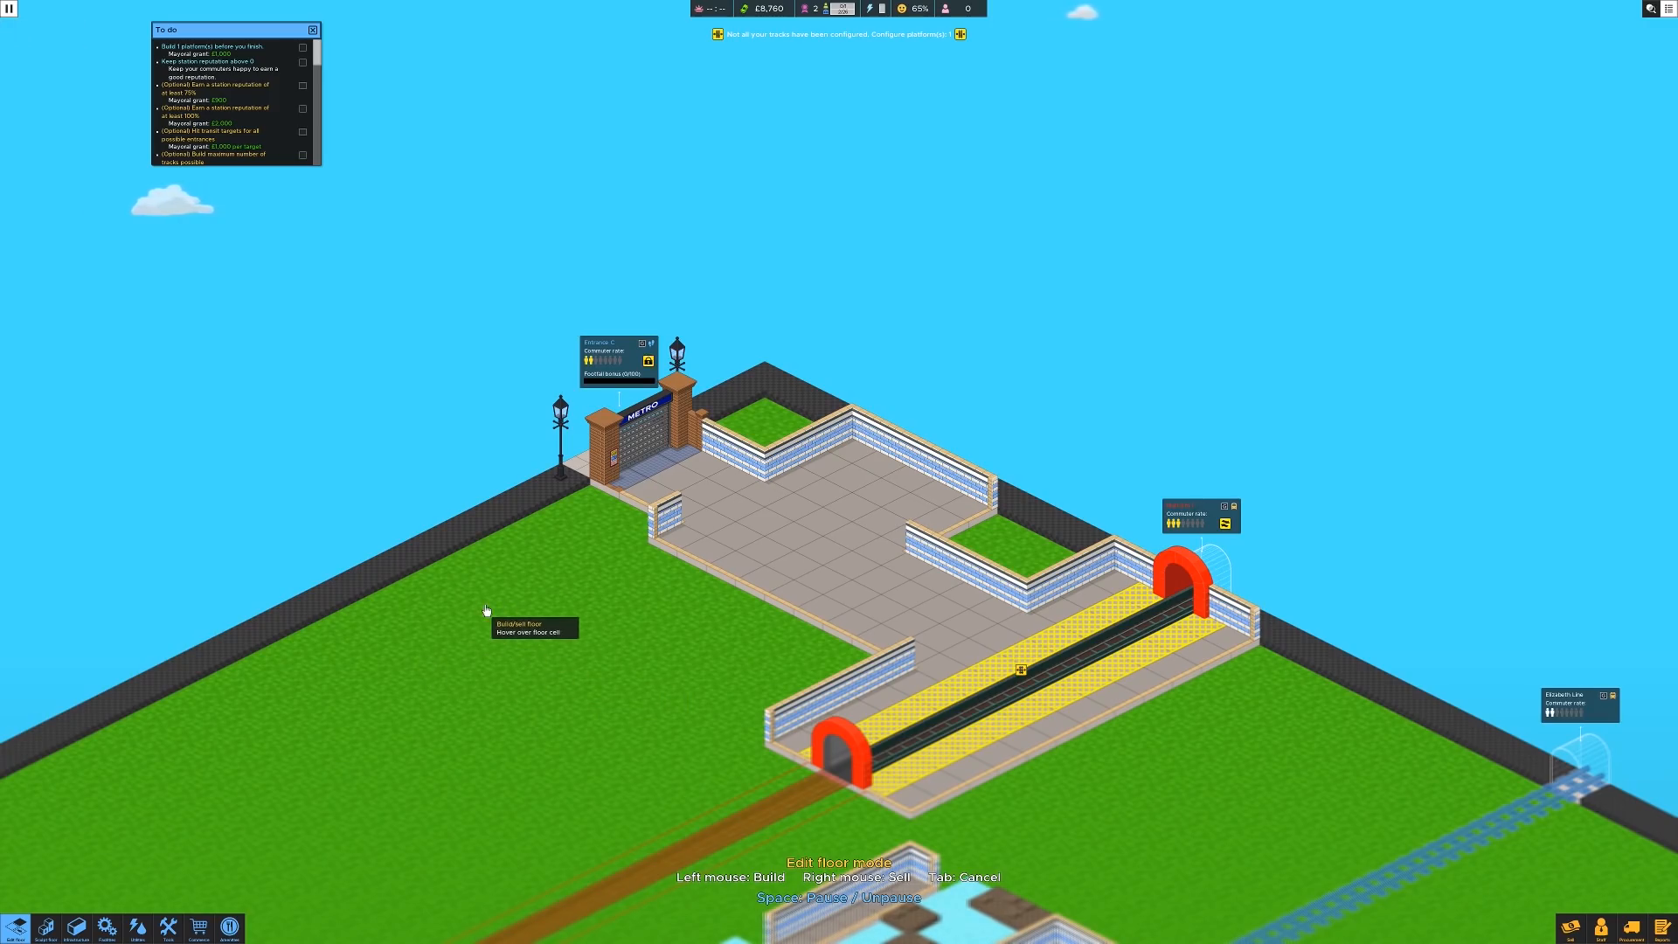
{"action": "mouse_move", "coordinate": [662, 632]}
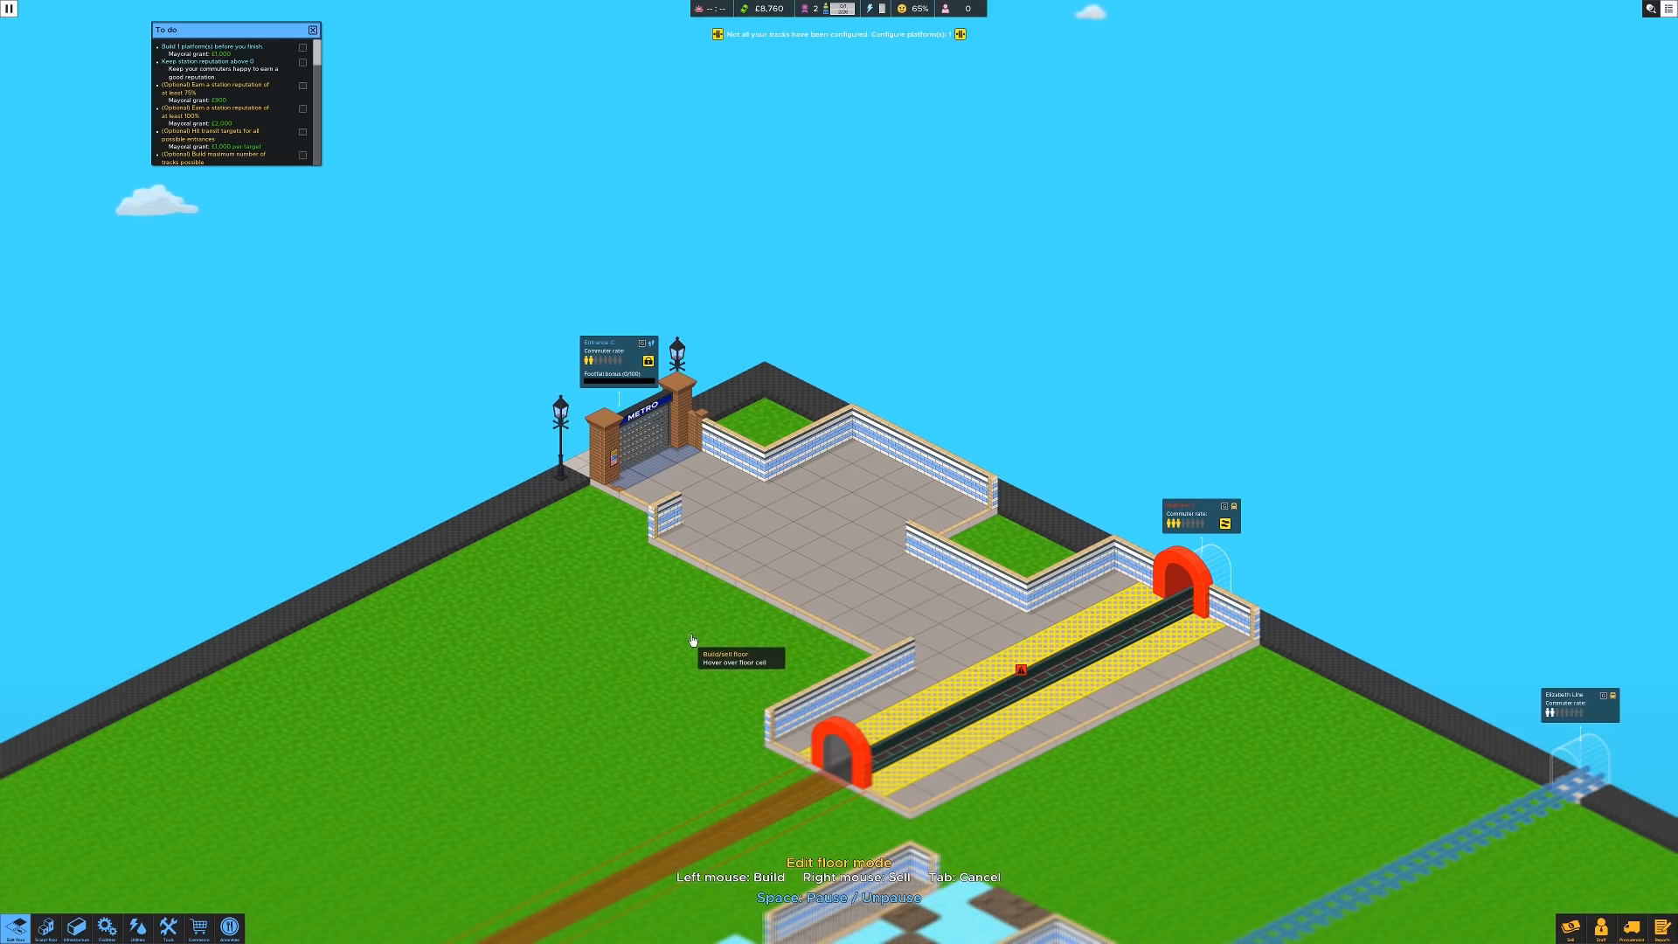
Step: Place two turnstiles side by side across the concourse
{"action": "left_click", "coordinate": [106, 927]}
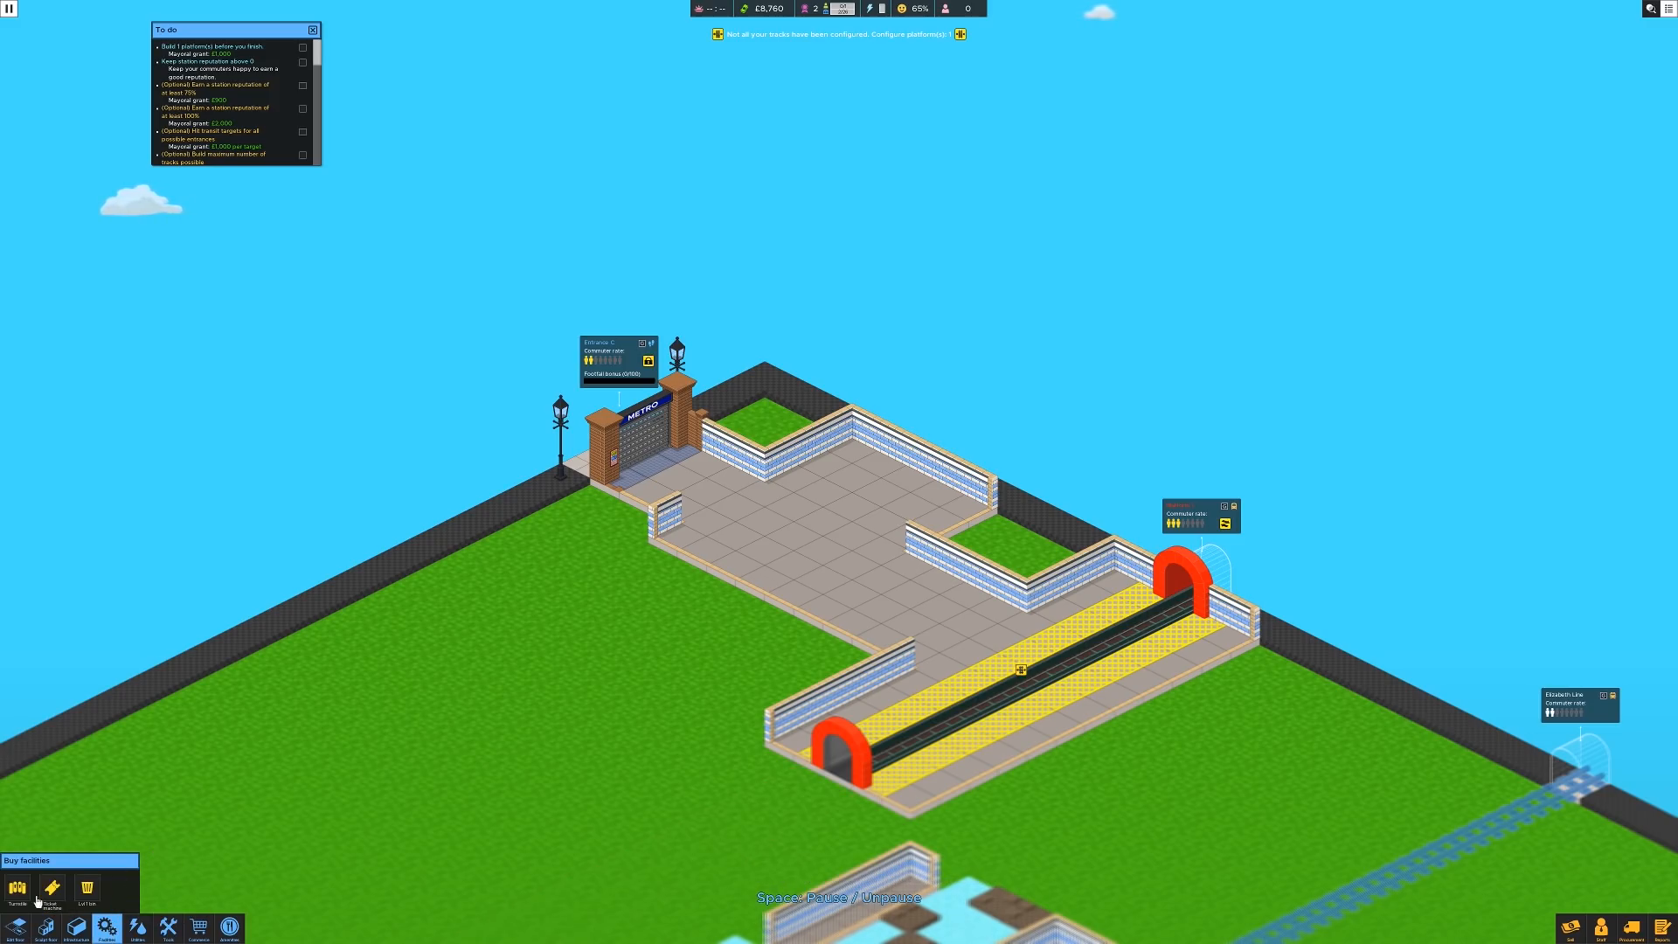
{"action": "left_click", "coordinate": [16, 889]}
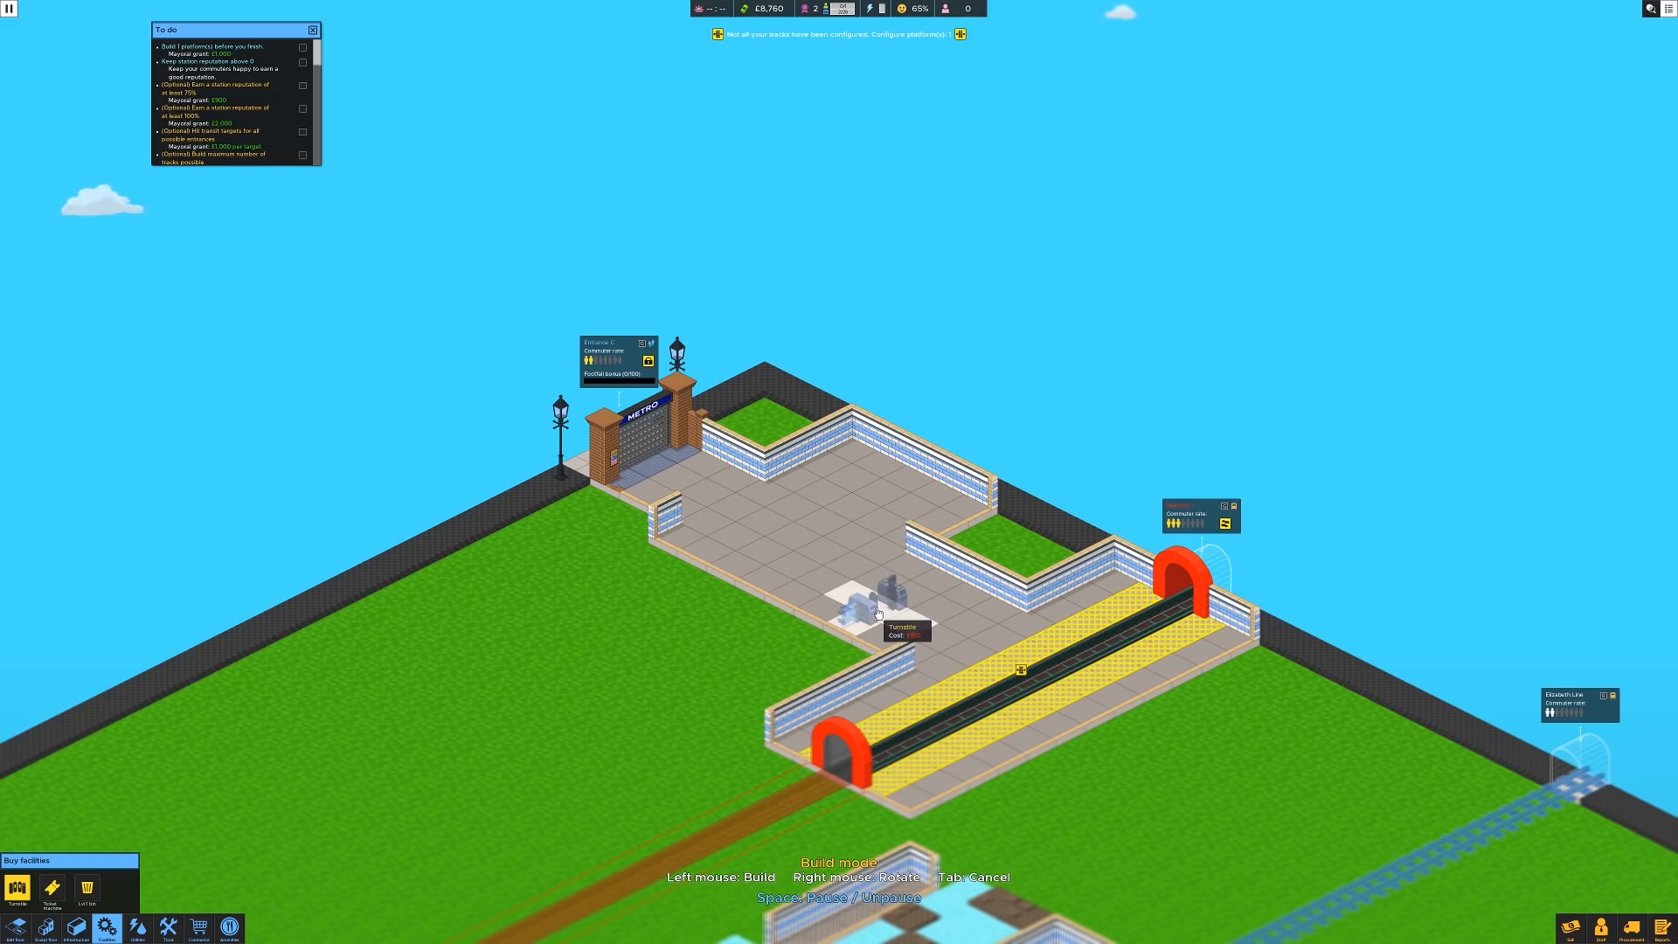
{"action": "left_click", "coordinate": [867, 611]}
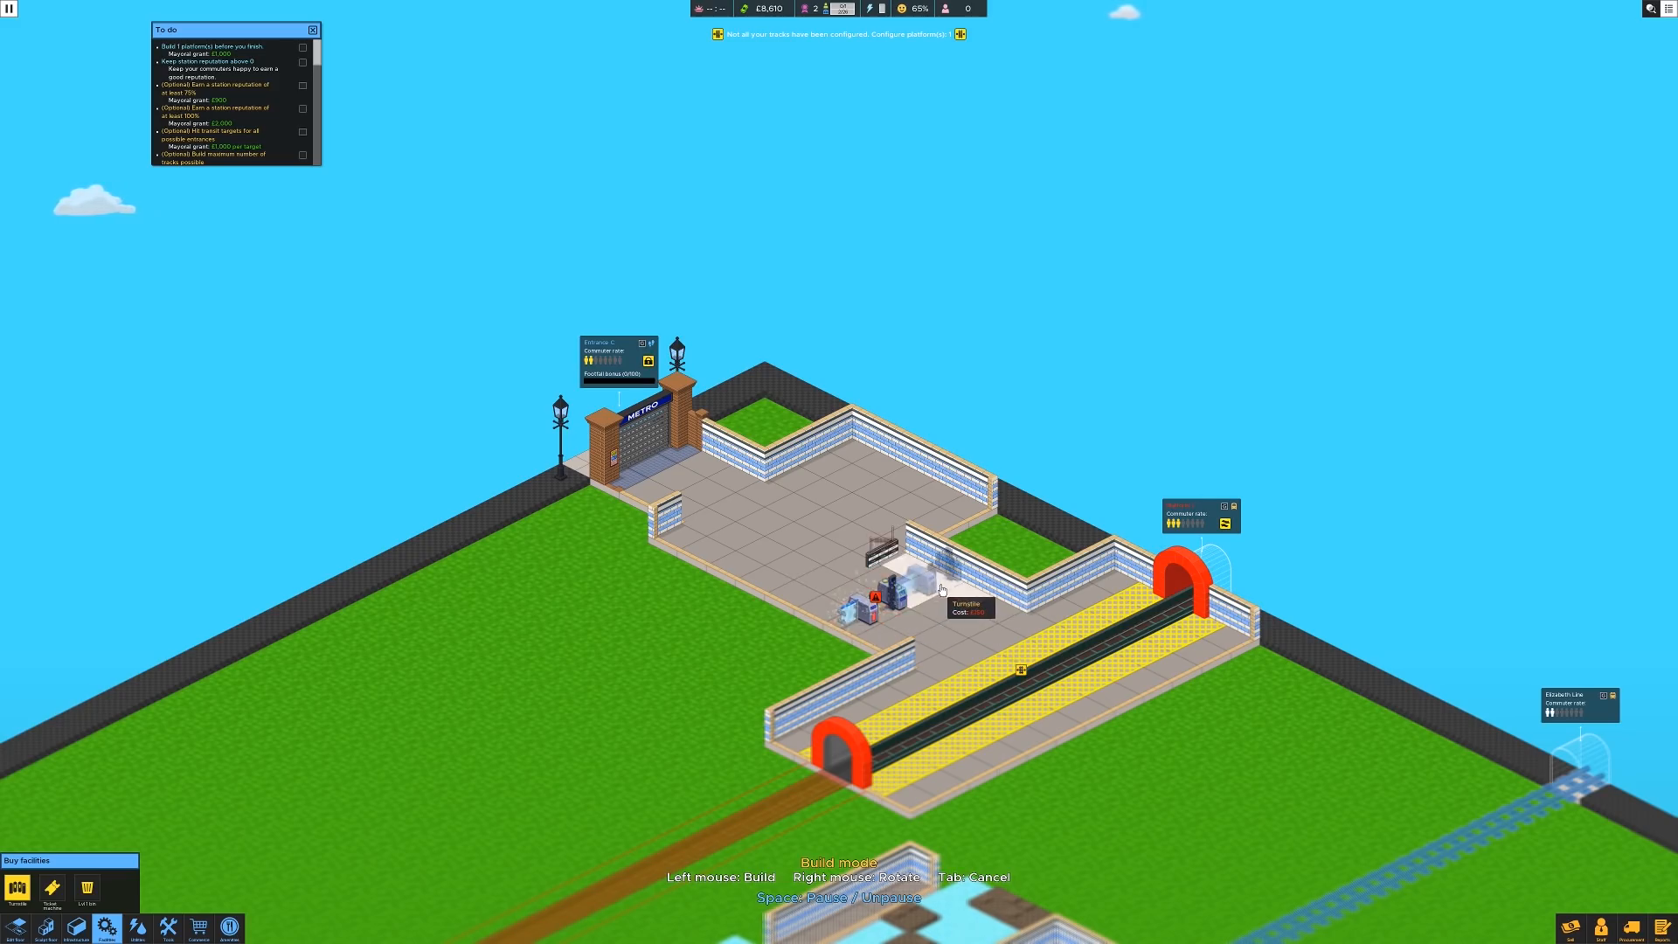
{"action": "left_click", "coordinate": [927, 591]}
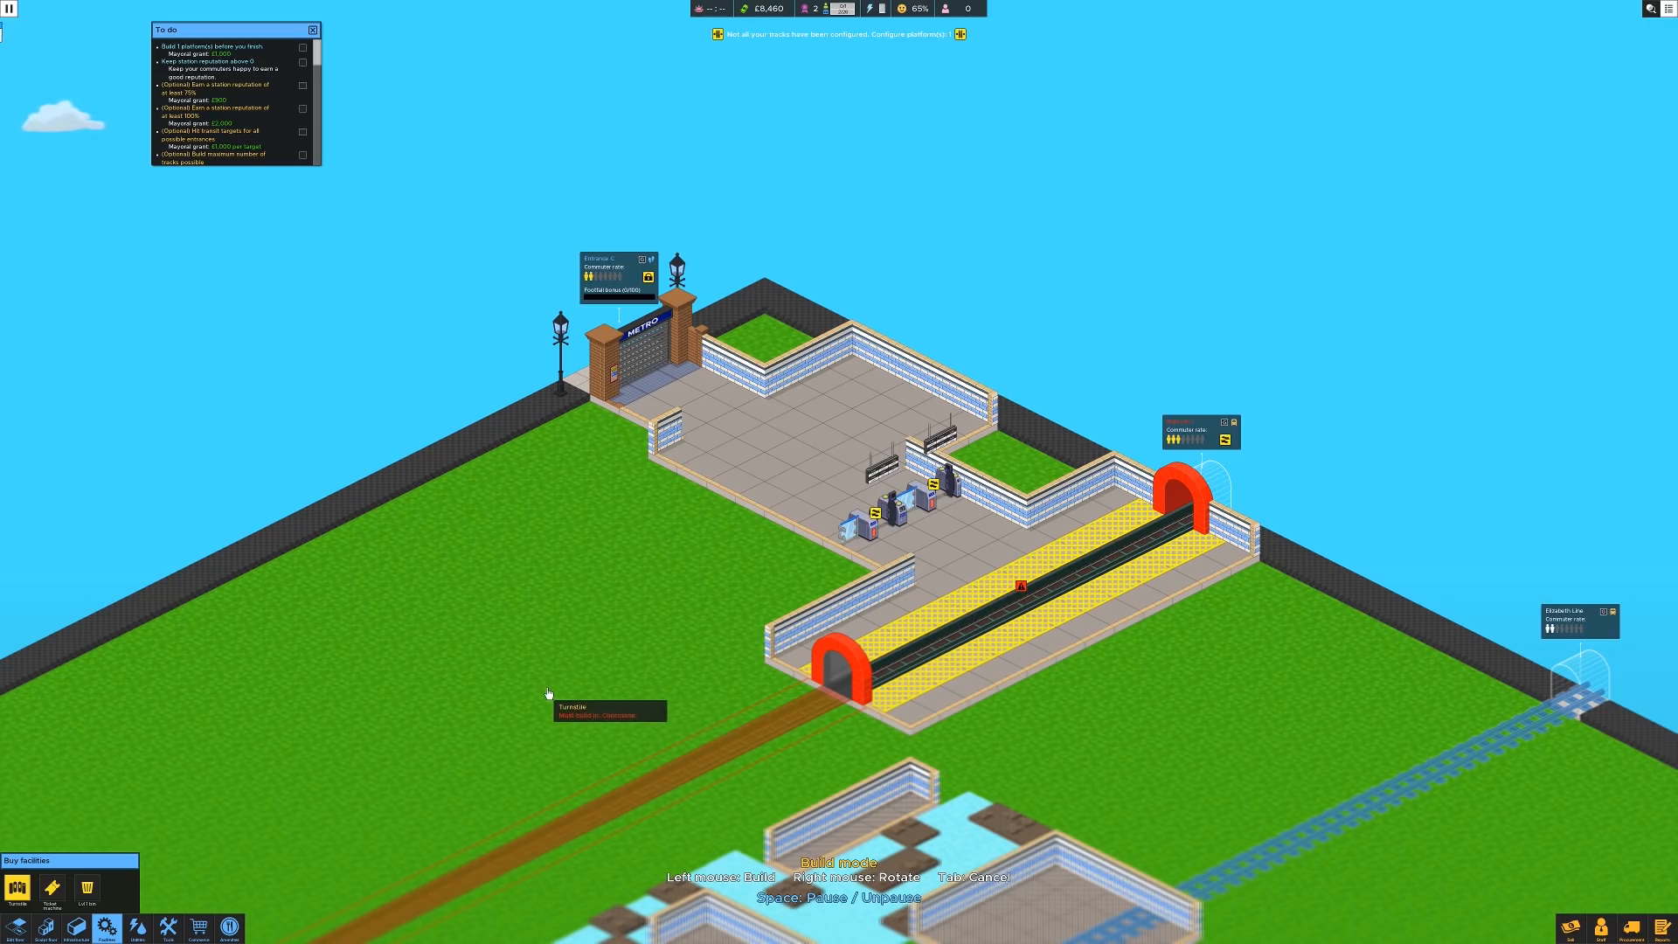
{"action": "mouse_move", "coordinate": [547, 695]}
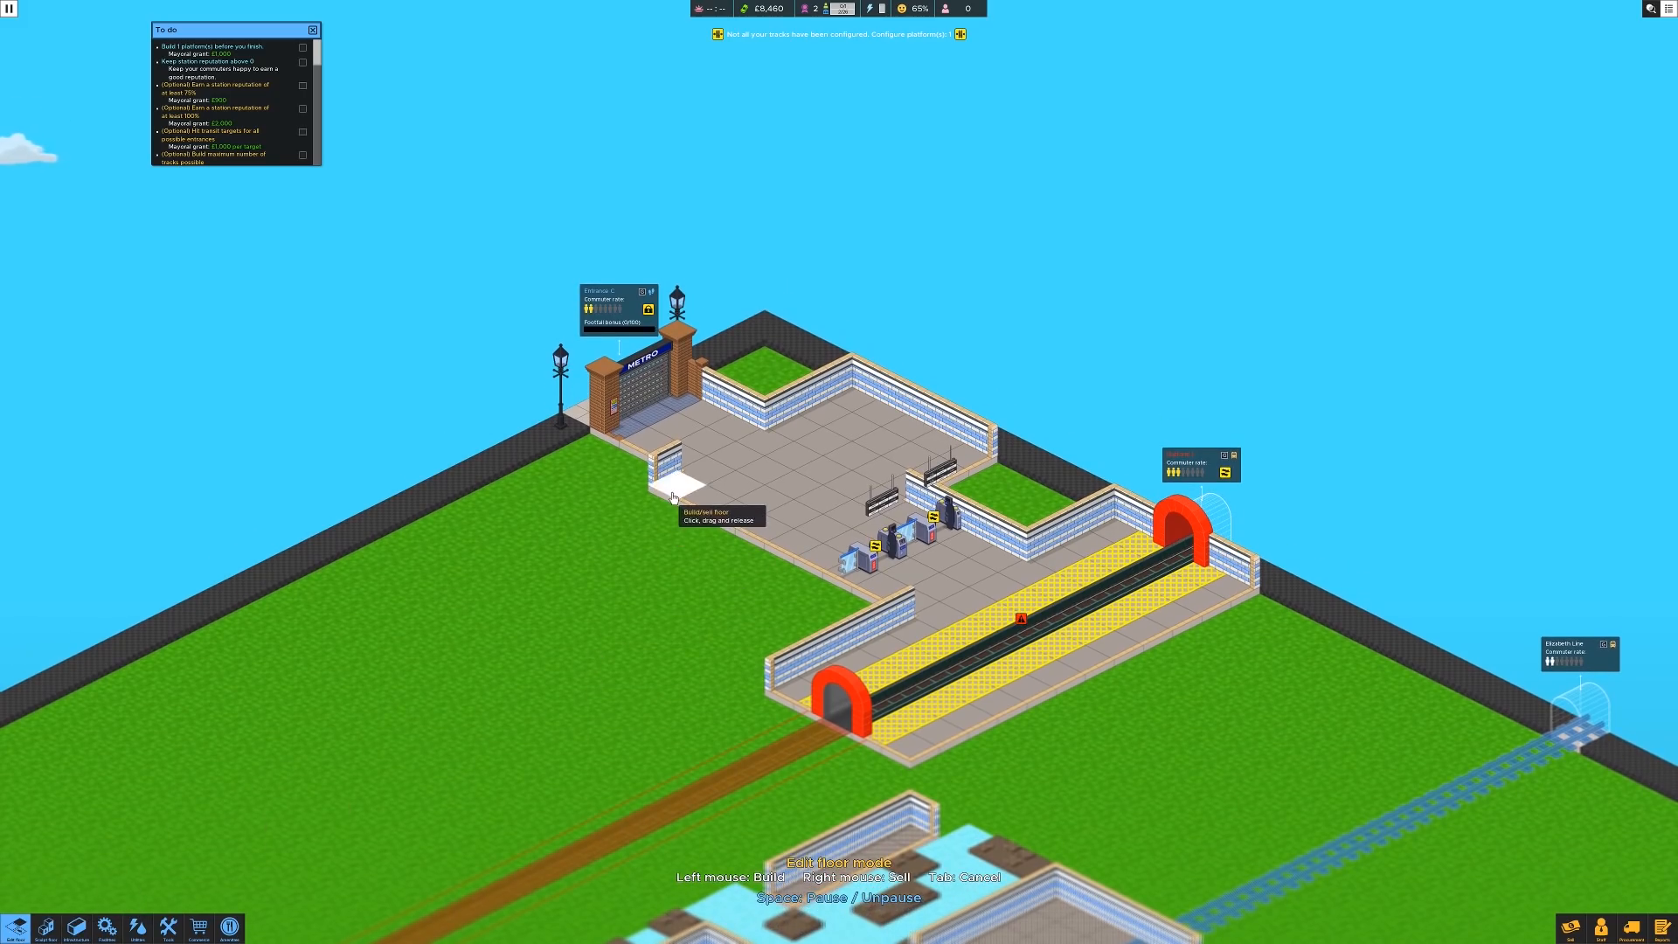
Step: Mark out and build a floor extension on the grass left of the concourse
{"action": "left_click_drag", "start_coordinate": [674, 496], "coordinate": [642, 614]}
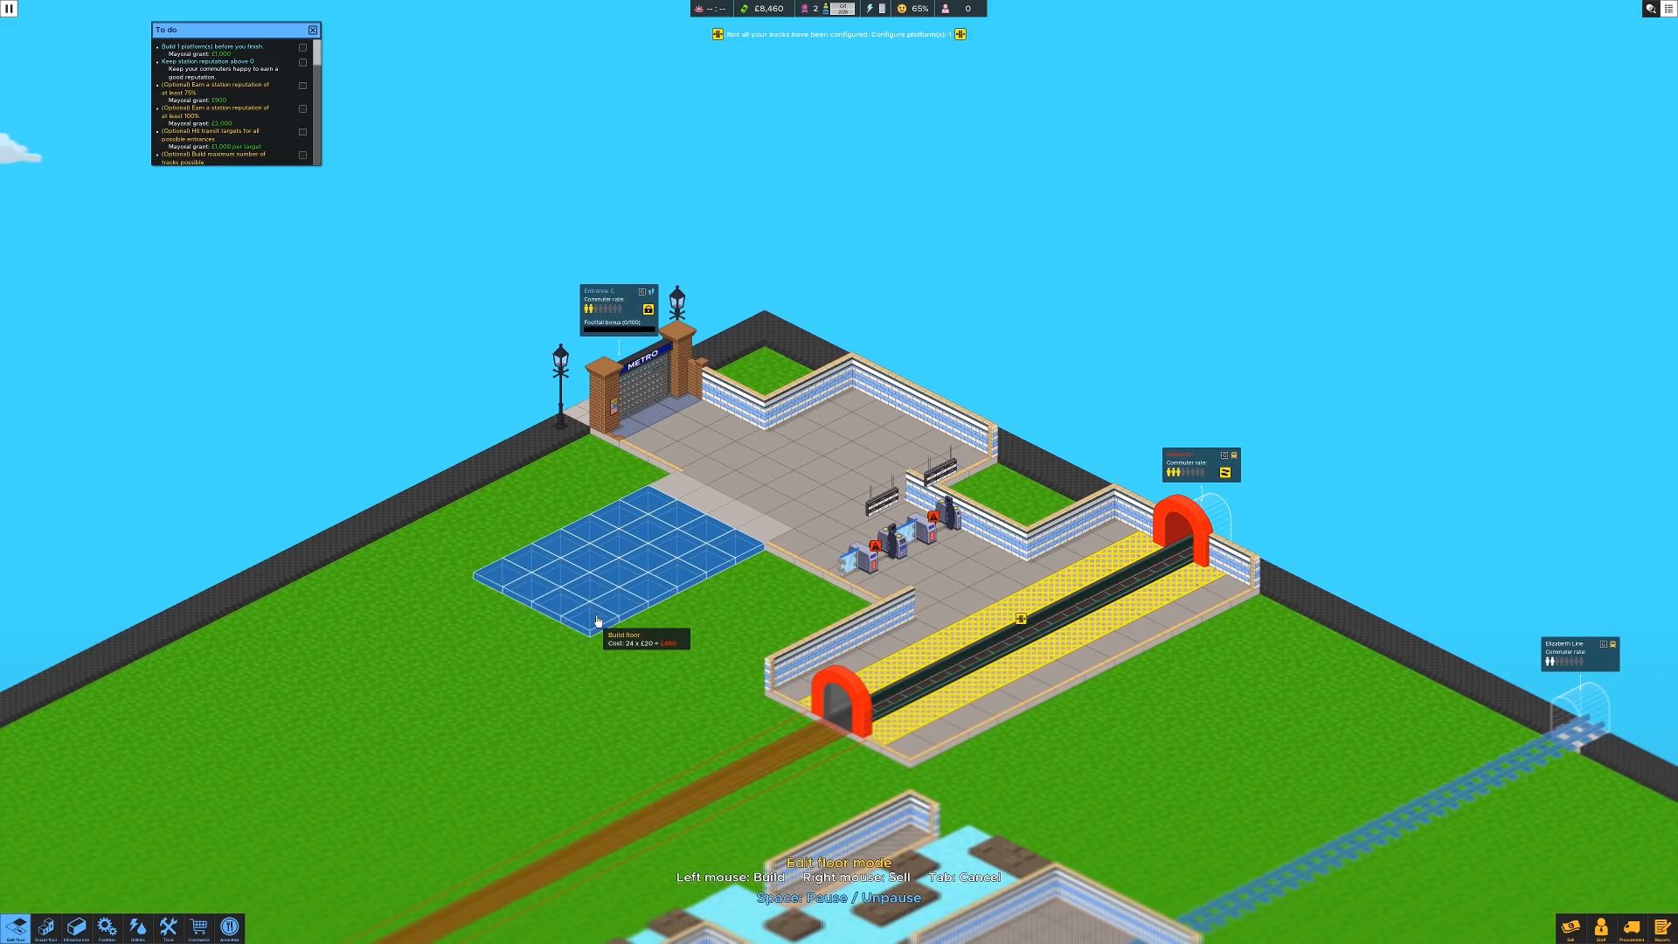
{"action": "left_click", "coordinate": [596, 623]}
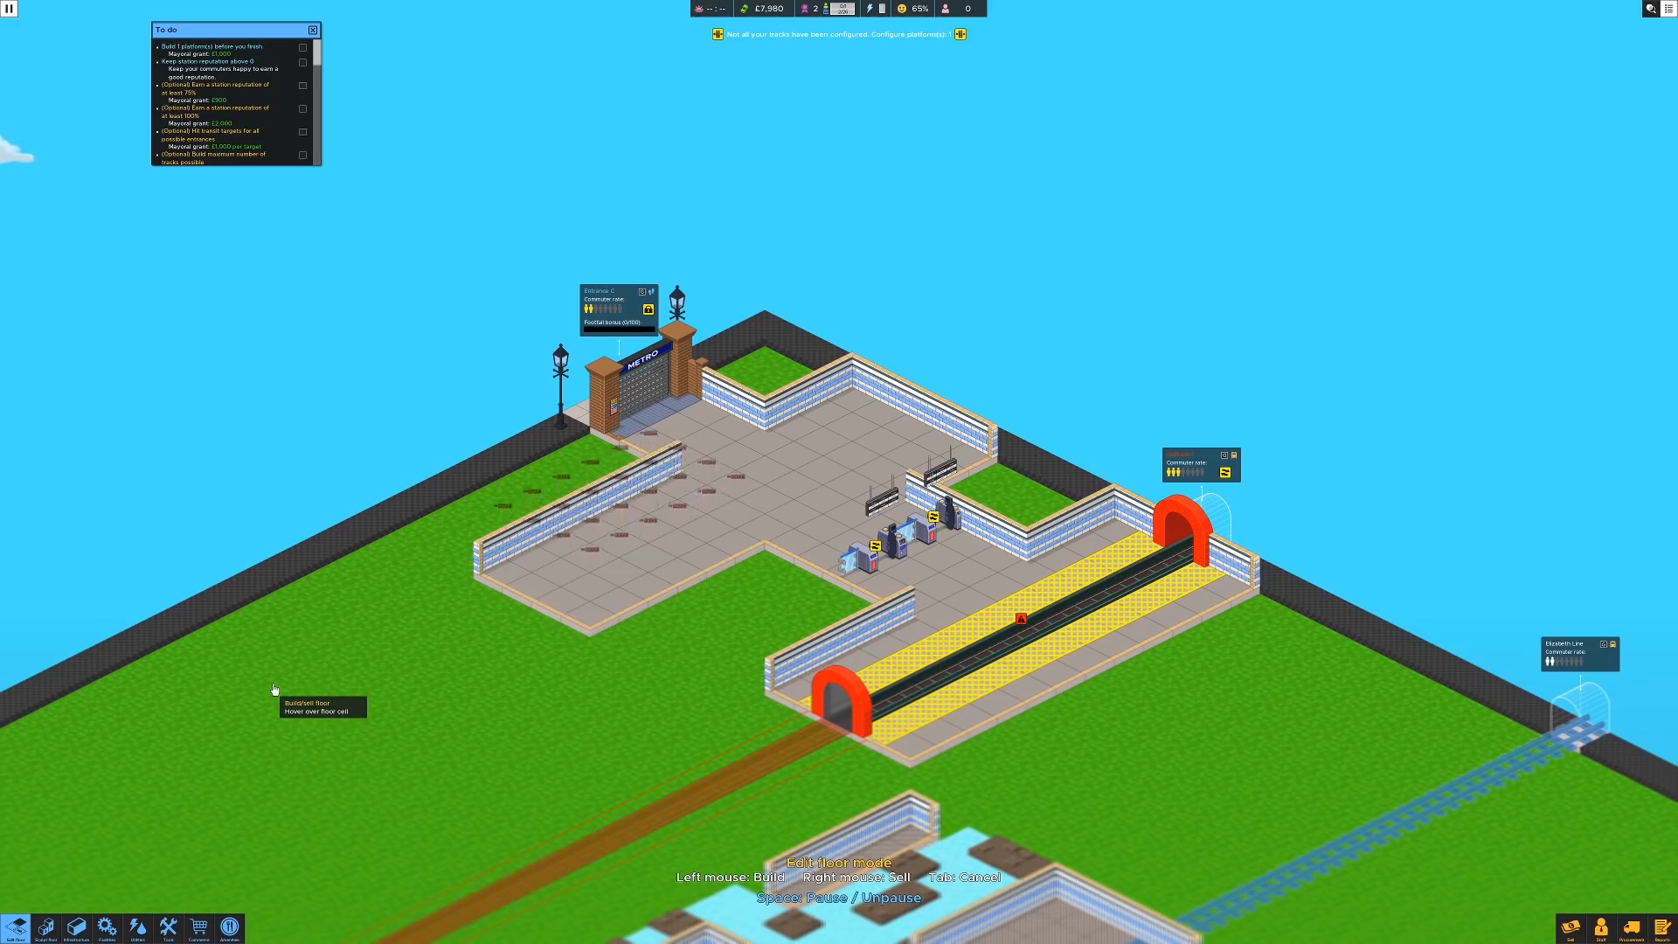
{"action": "mouse_move", "coordinate": [191, 808]}
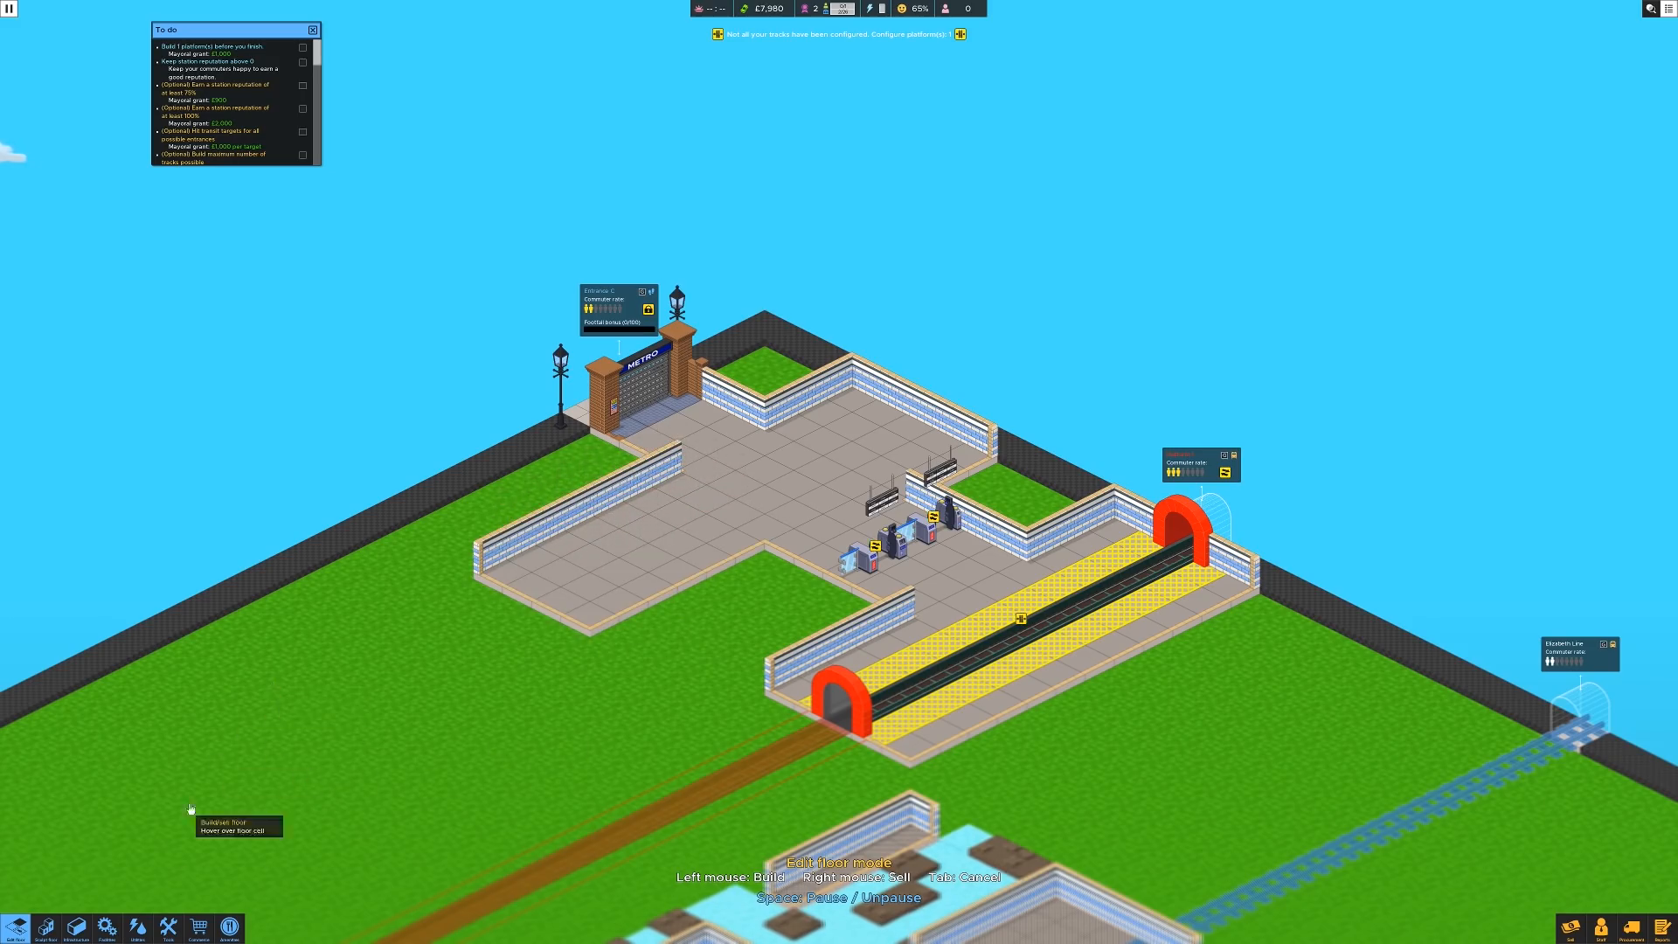
{"action": "mouse_move", "coordinate": [42, 918]}
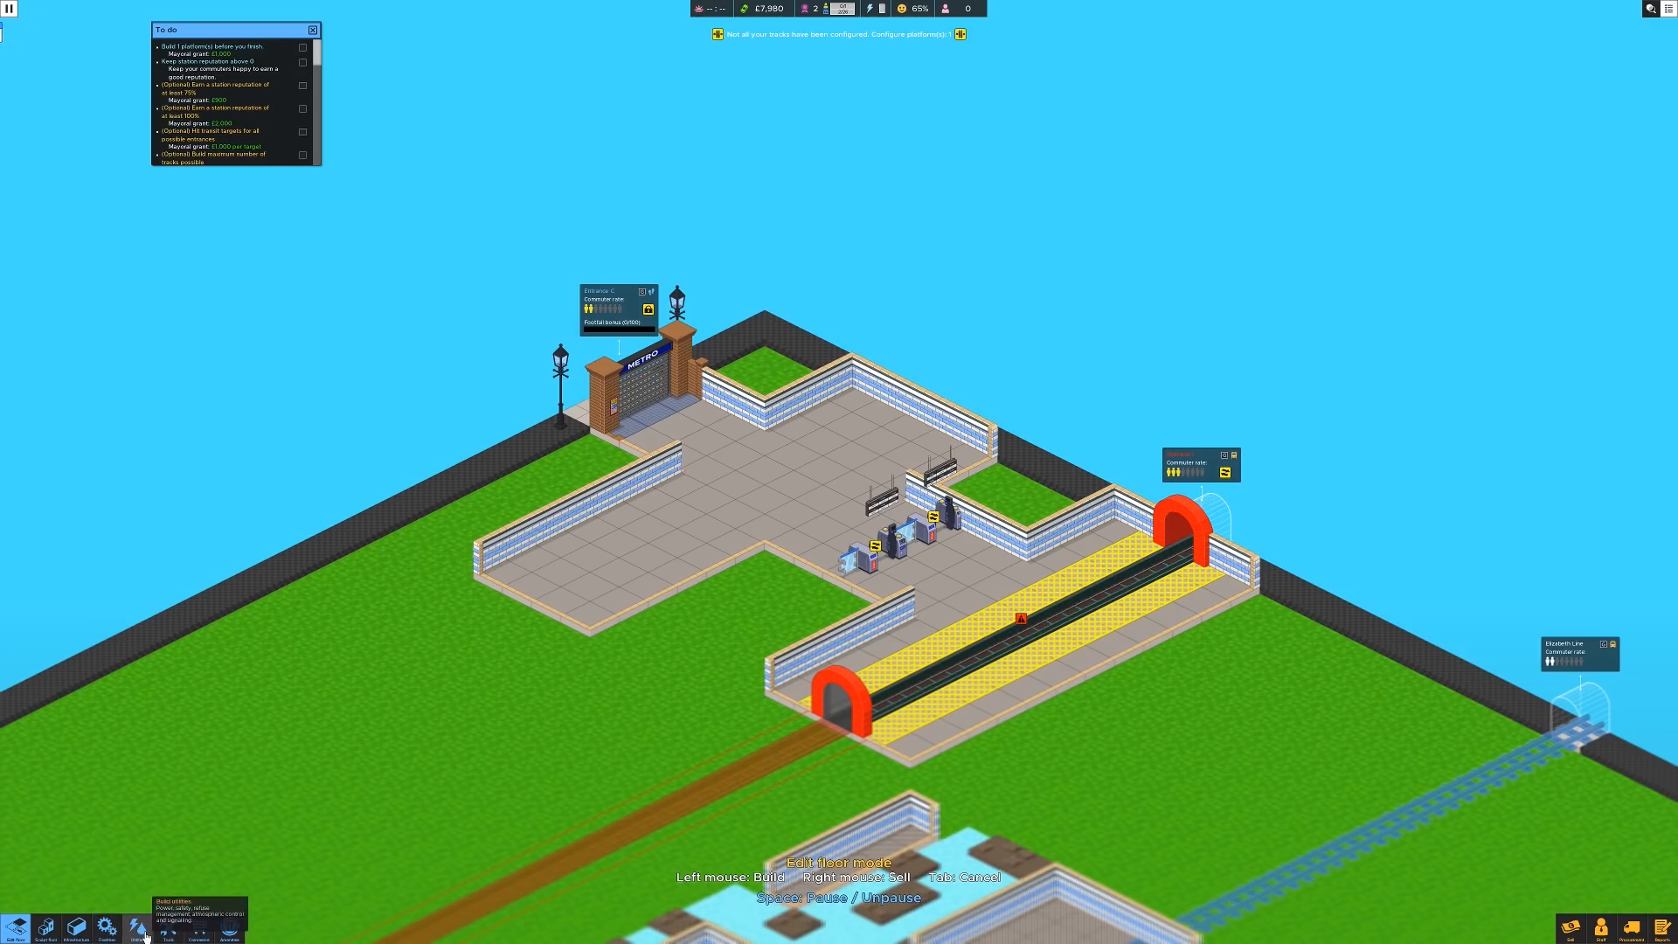
Step: Select Utility Room from the Build Infrastructure room list
{"action": "left_click", "coordinate": [136, 928]}
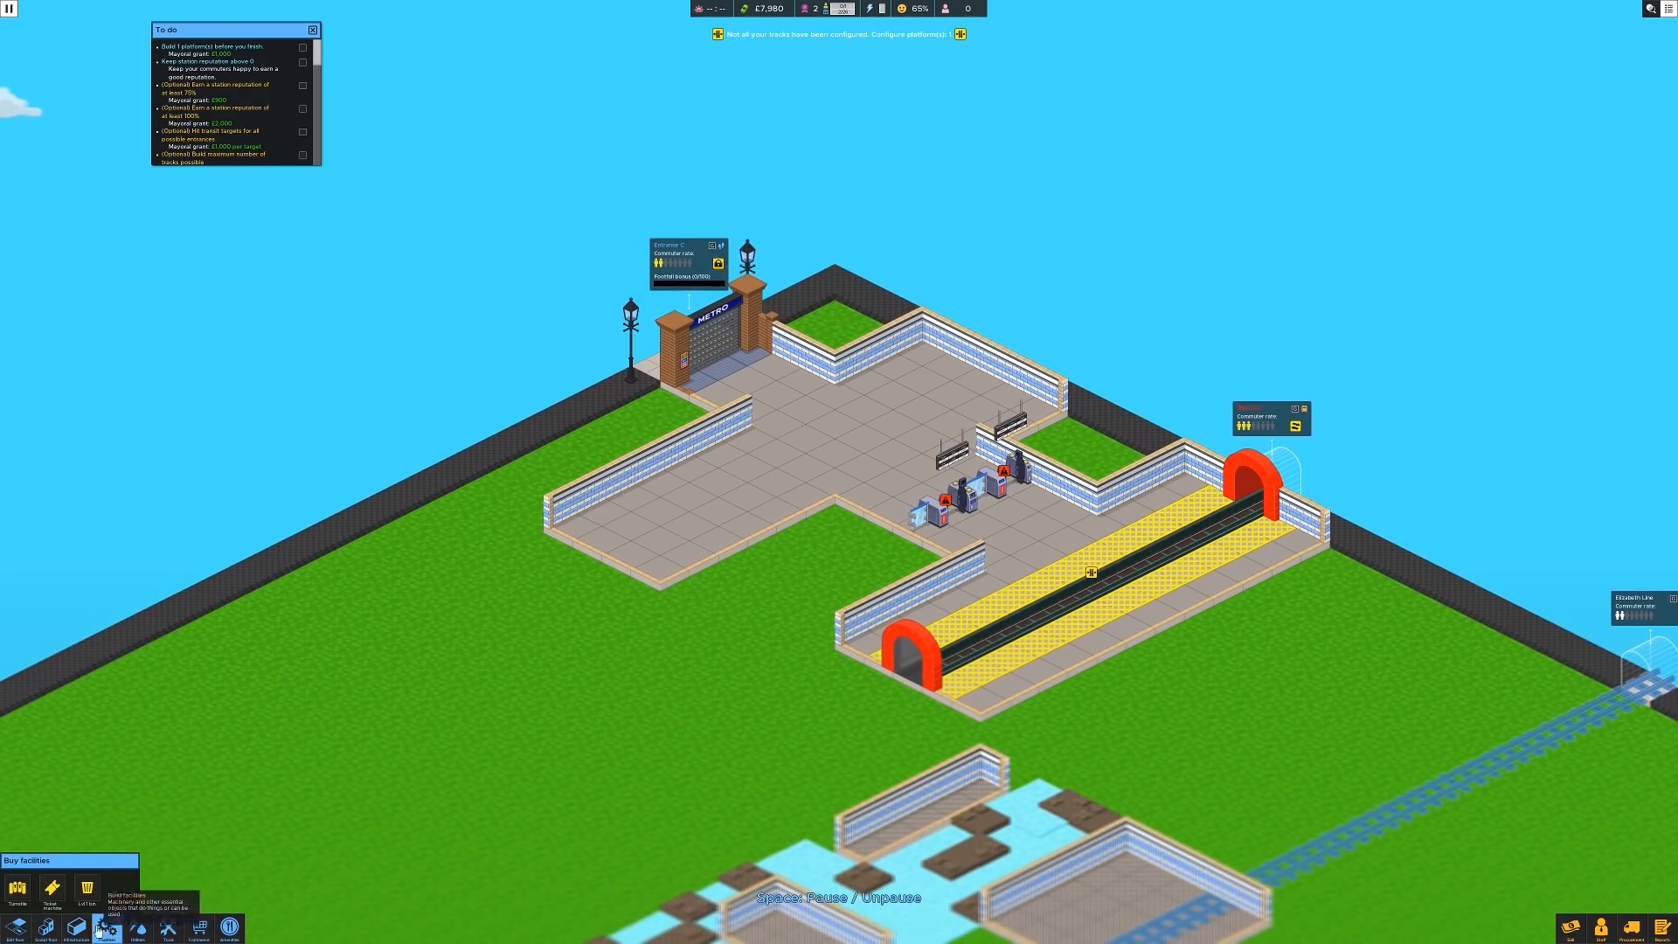
{"action": "left_click", "coordinate": [76, 928]}
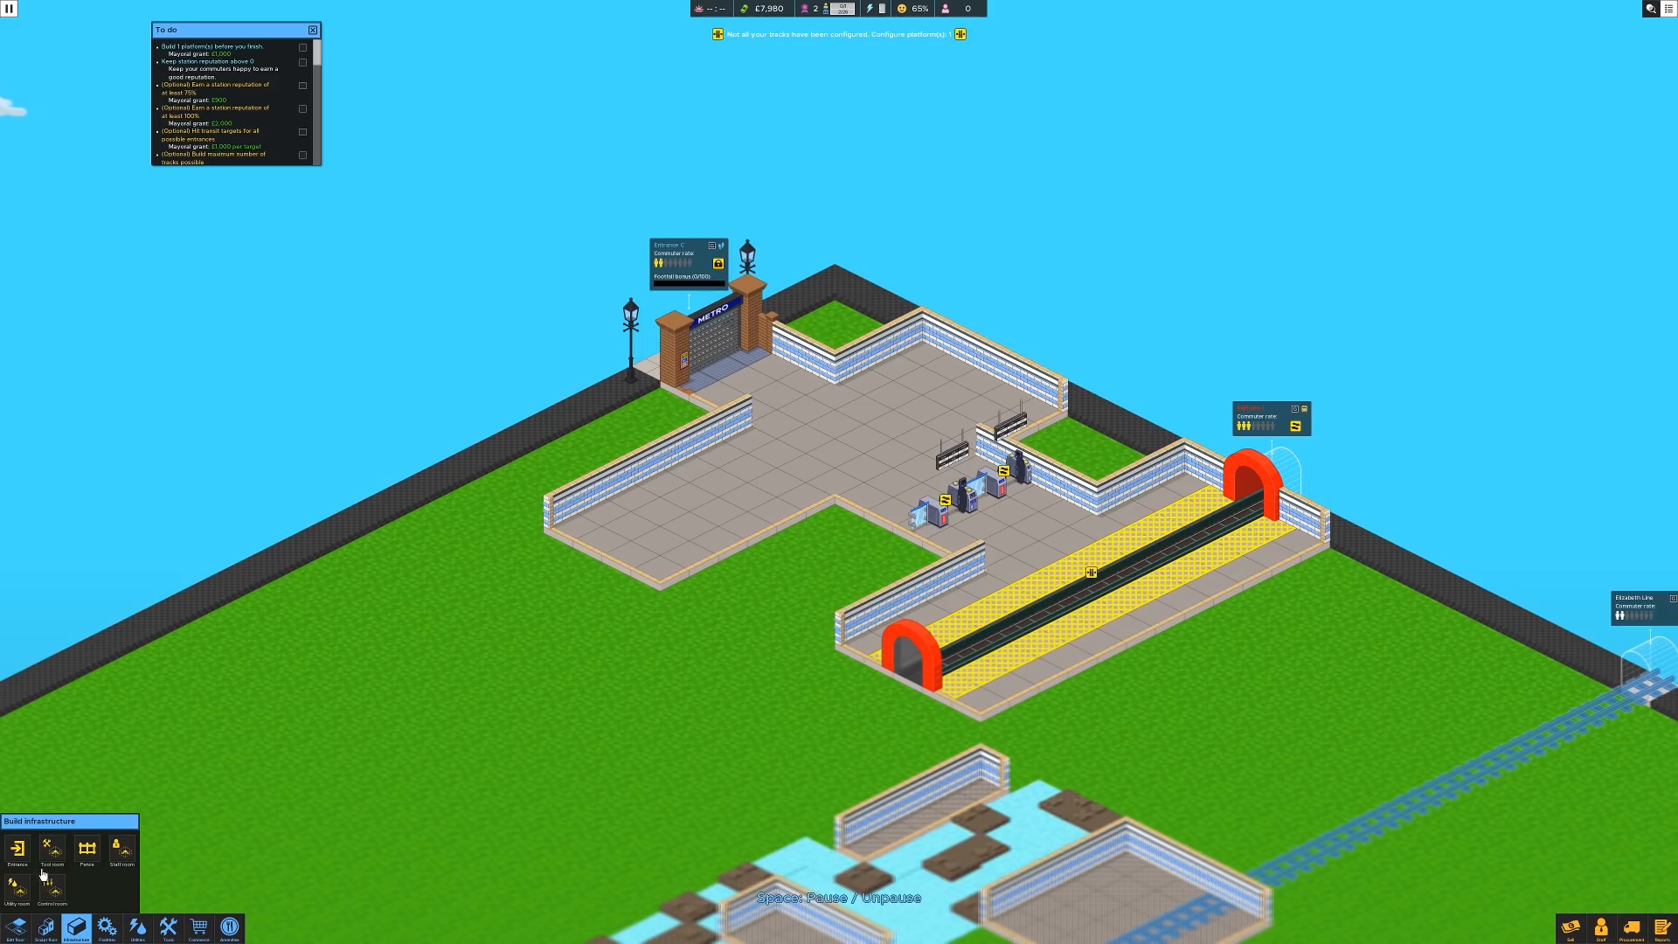
{"action": "mouse_move", "coordinate": [52, 889]}
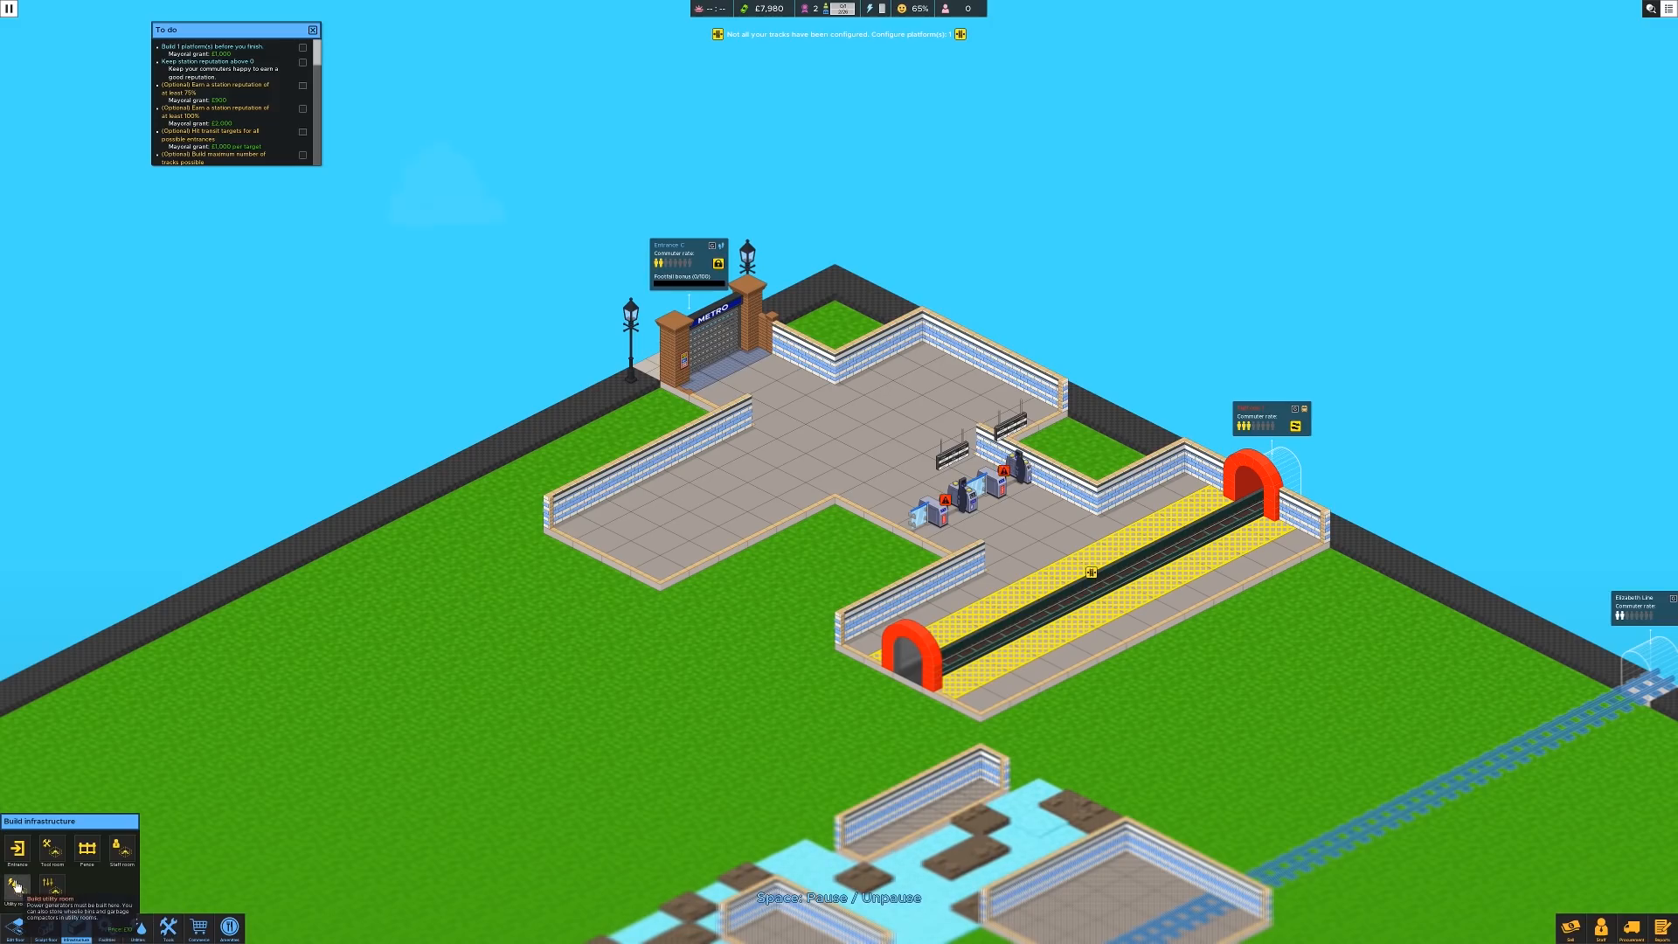
{"action": "left_click", "coordinate": [17, 887]}
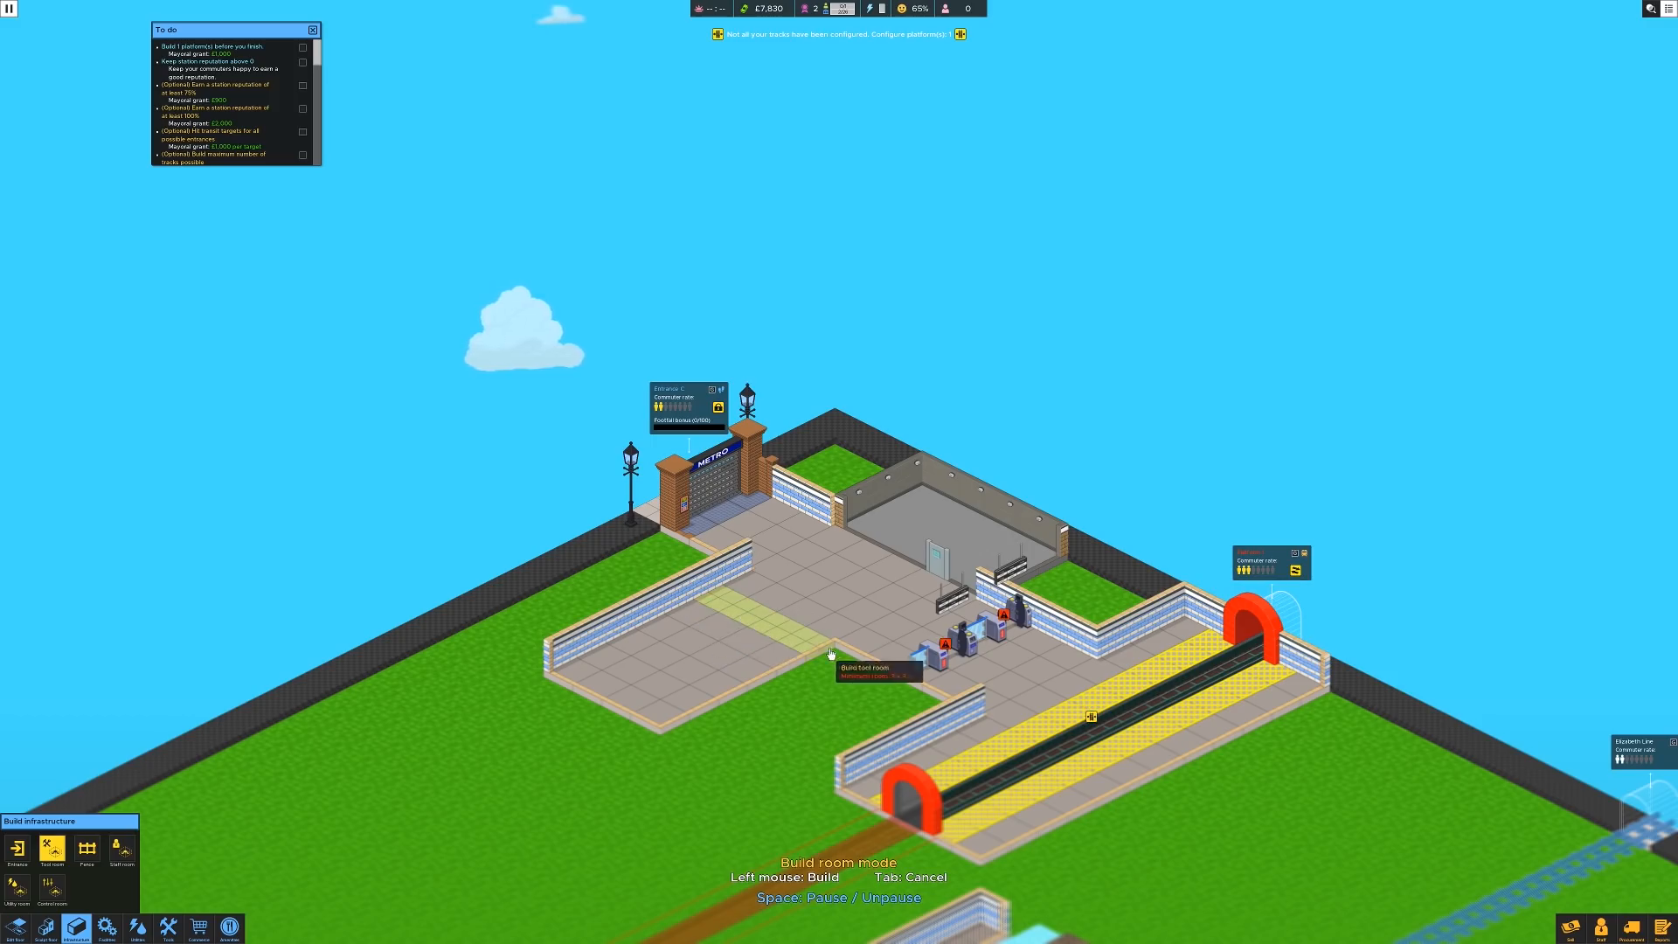
{"action": "mouse_move", "coordinate": [805, 638]}
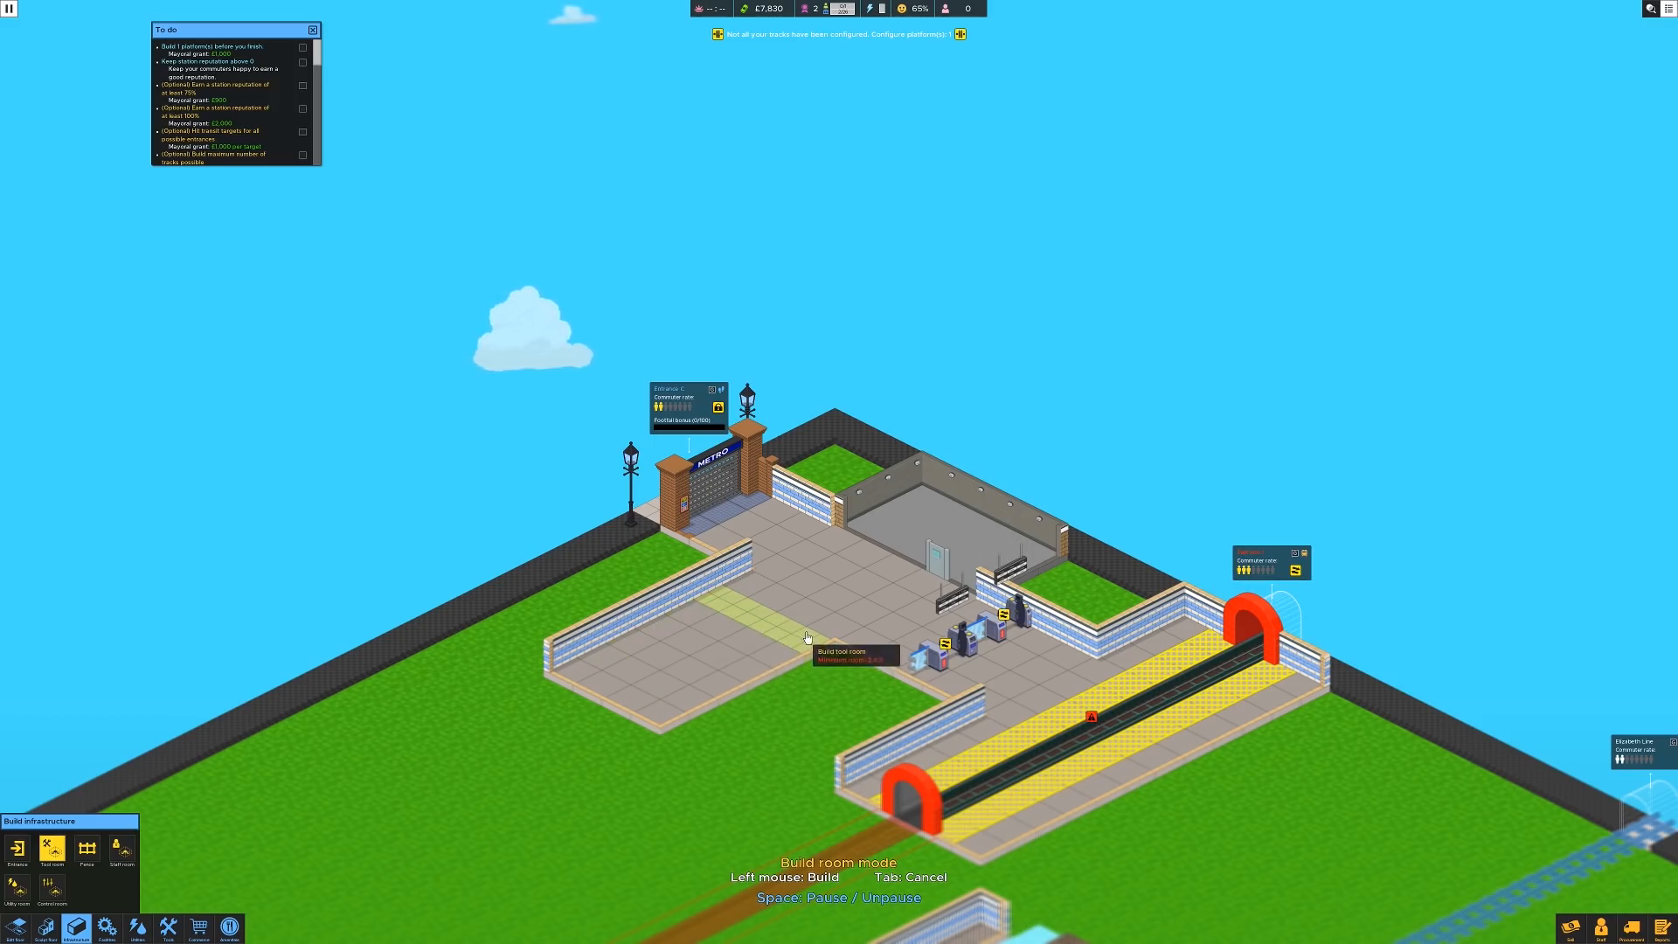
{"action": "mouse_move", "coordinate": [647, 755]}
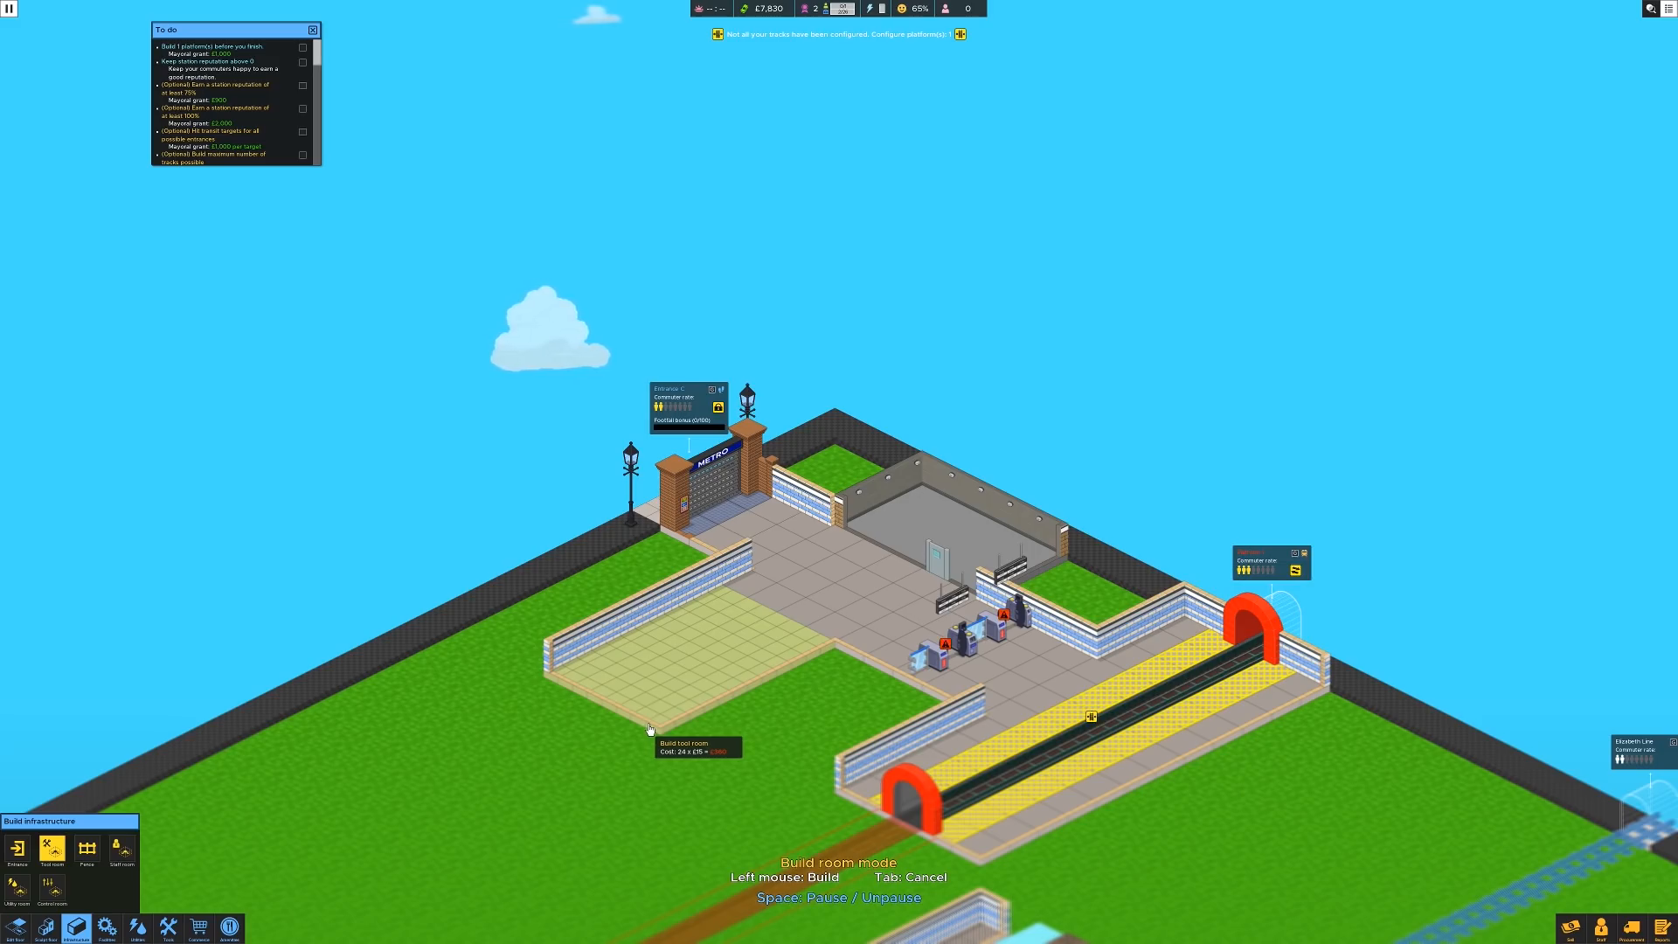
{"action": "mouse_move", "coordinate": [769, 642]}
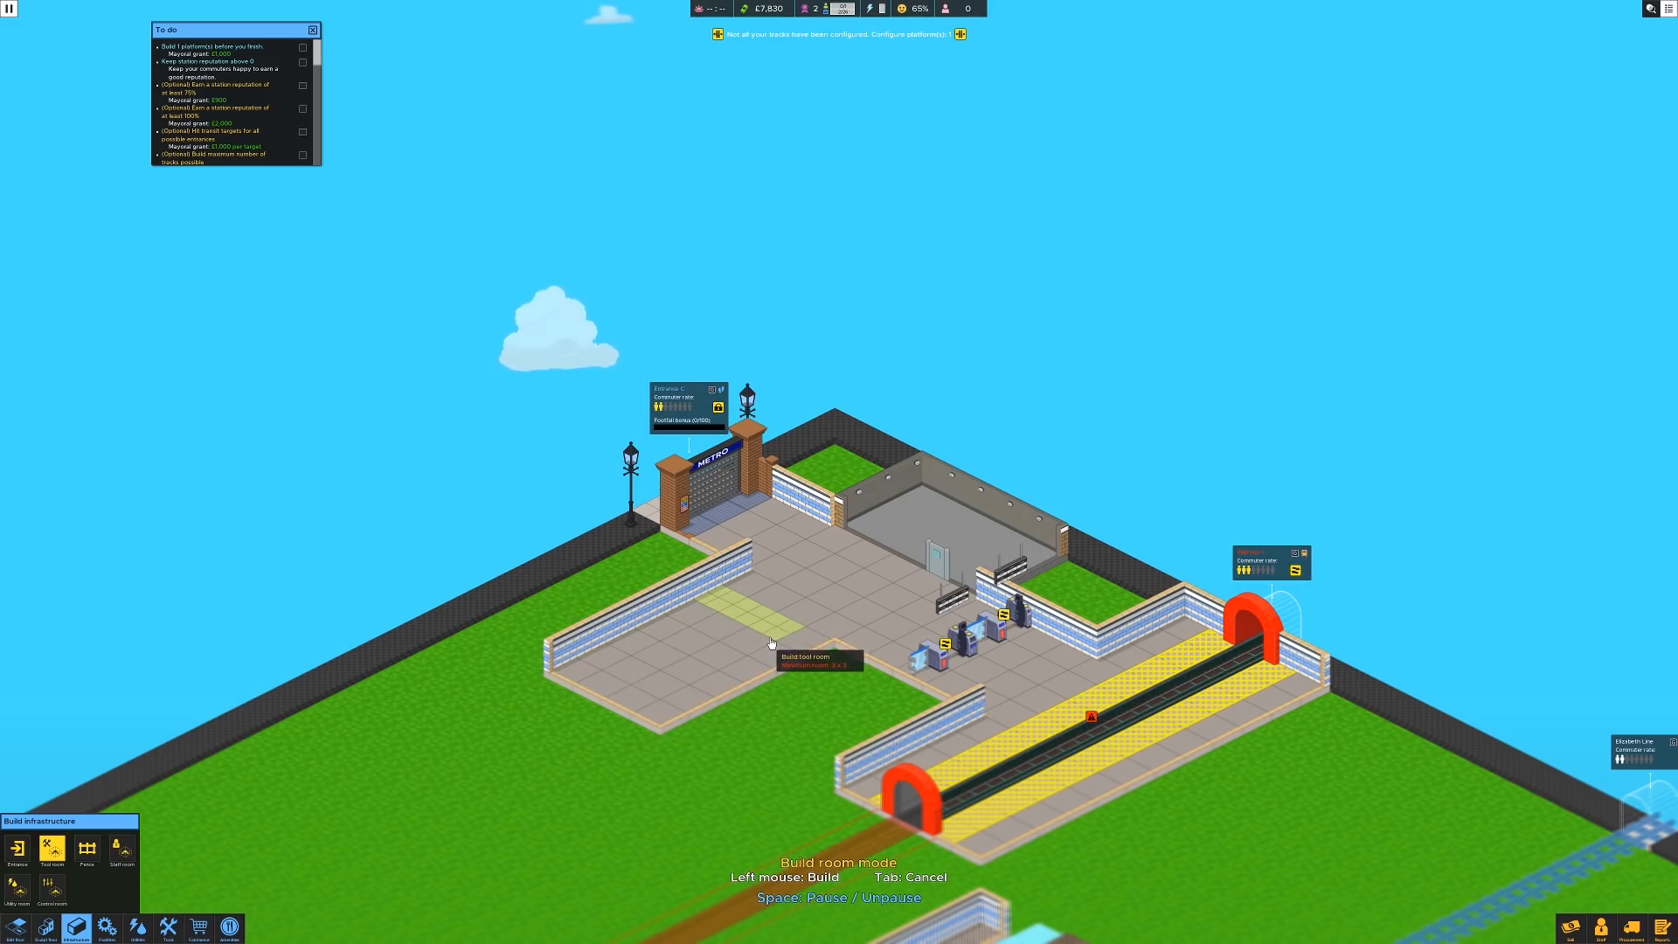
{"action": "mouse_move", "coordinate": [705, 591]}
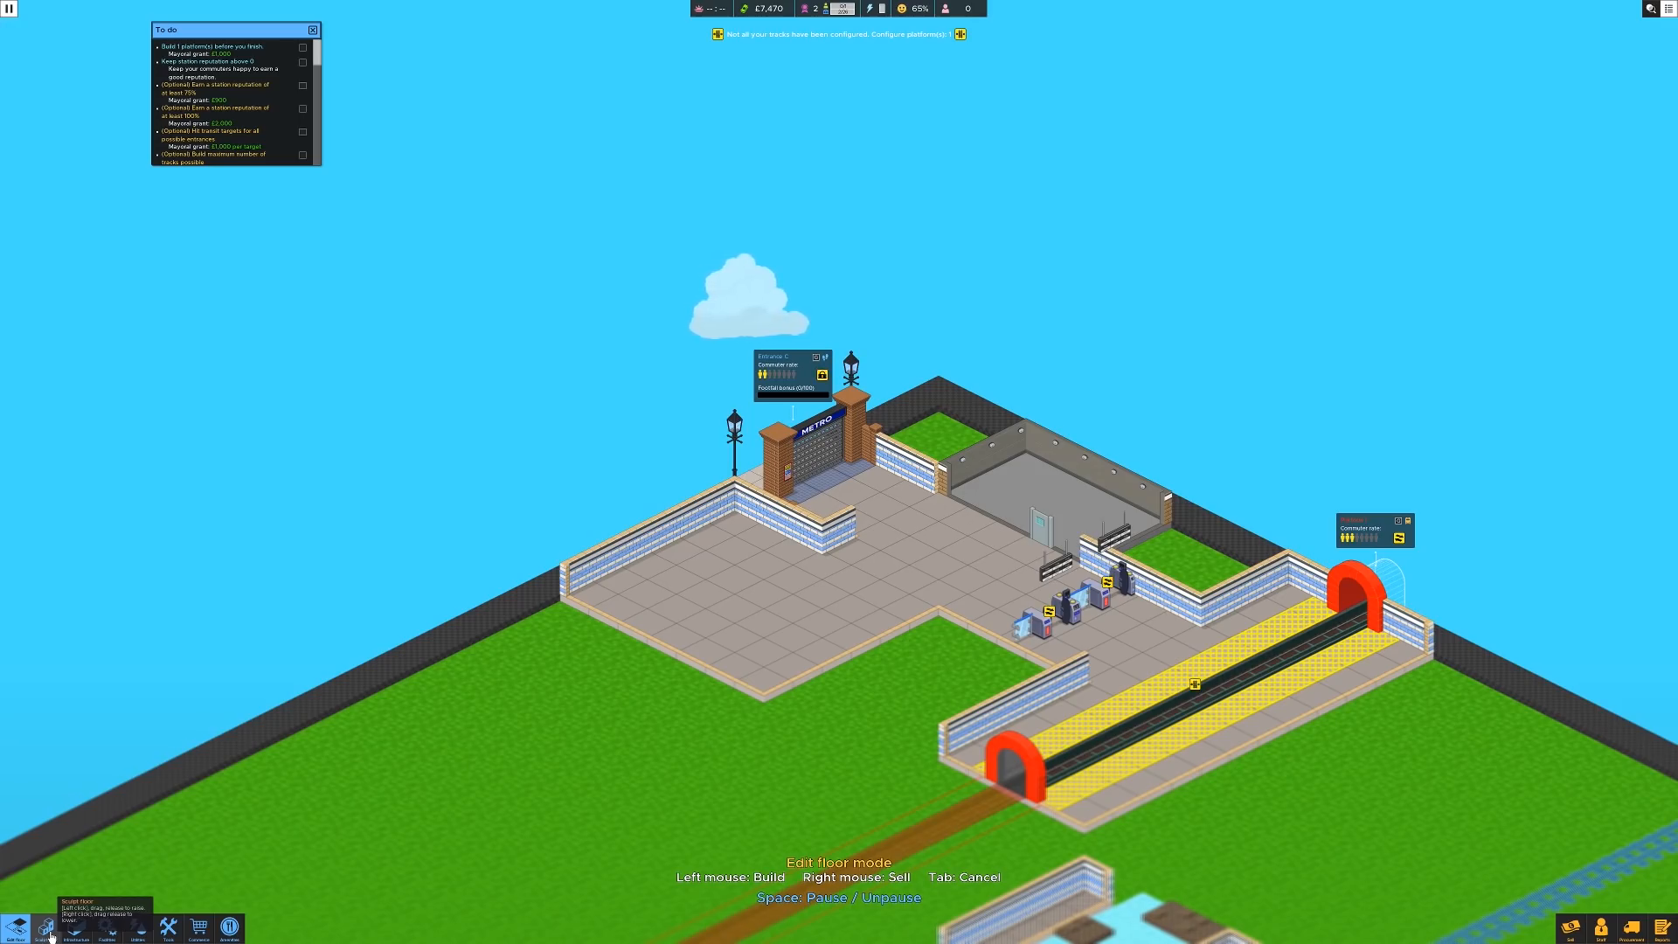
Step: Choose Tool Room under Build Infrastructure and build it on the left floor area
{"action": "left_click", "coordinate": [74, 929]}
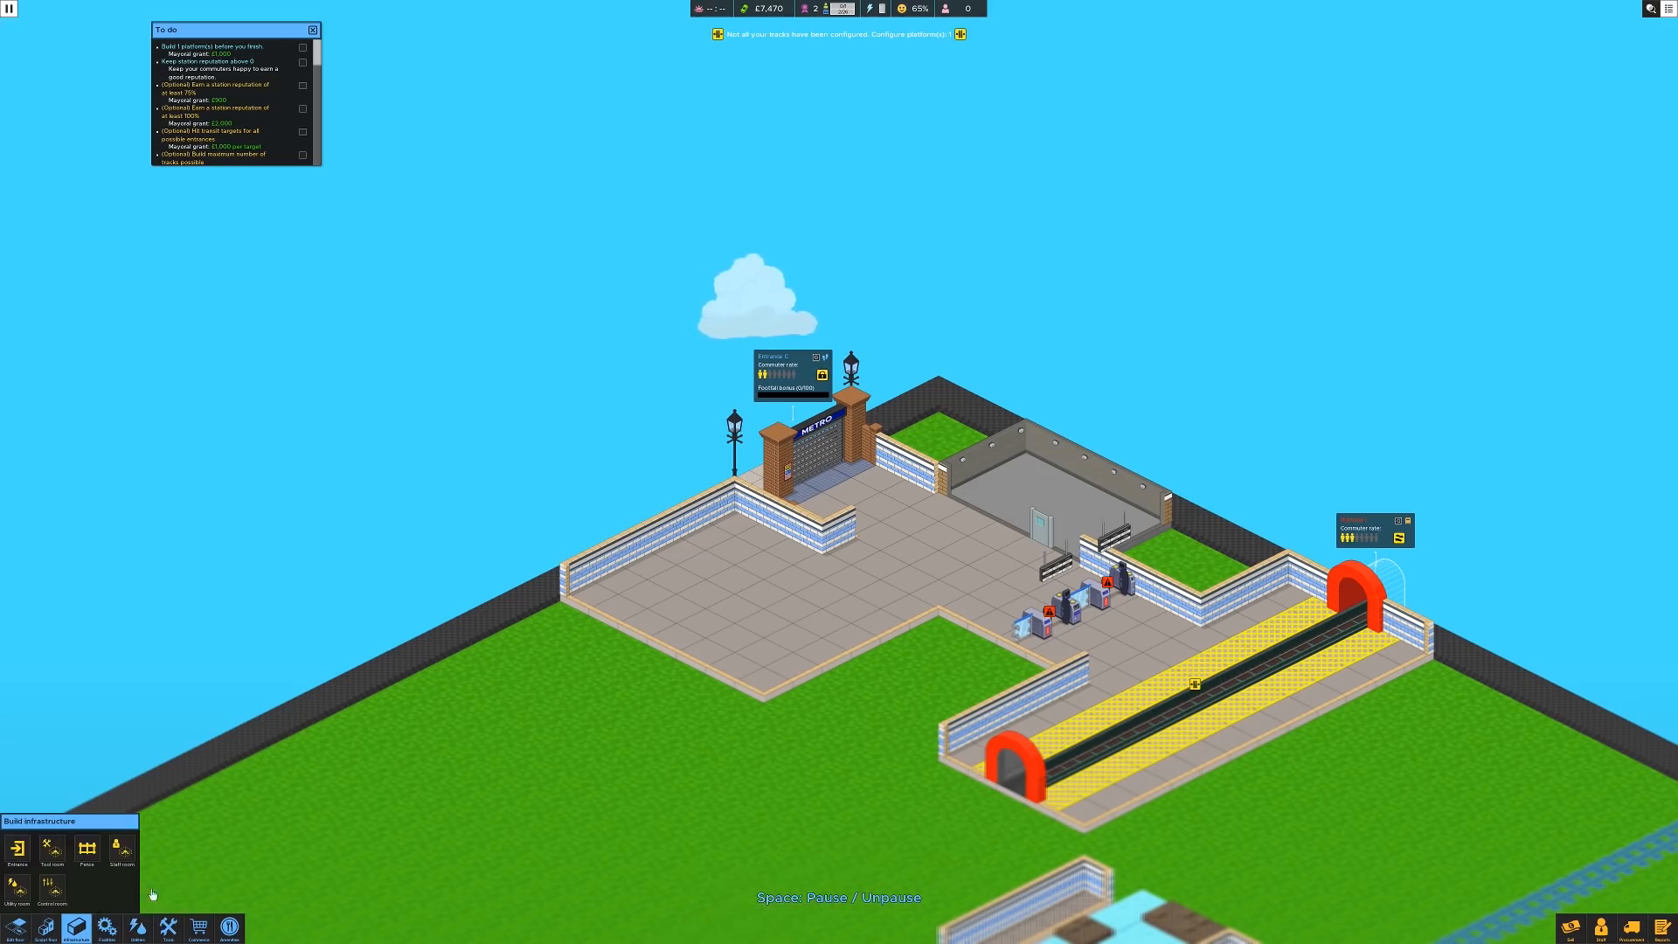
{"action": "mouse_move", "coordinate": [52, 855]}
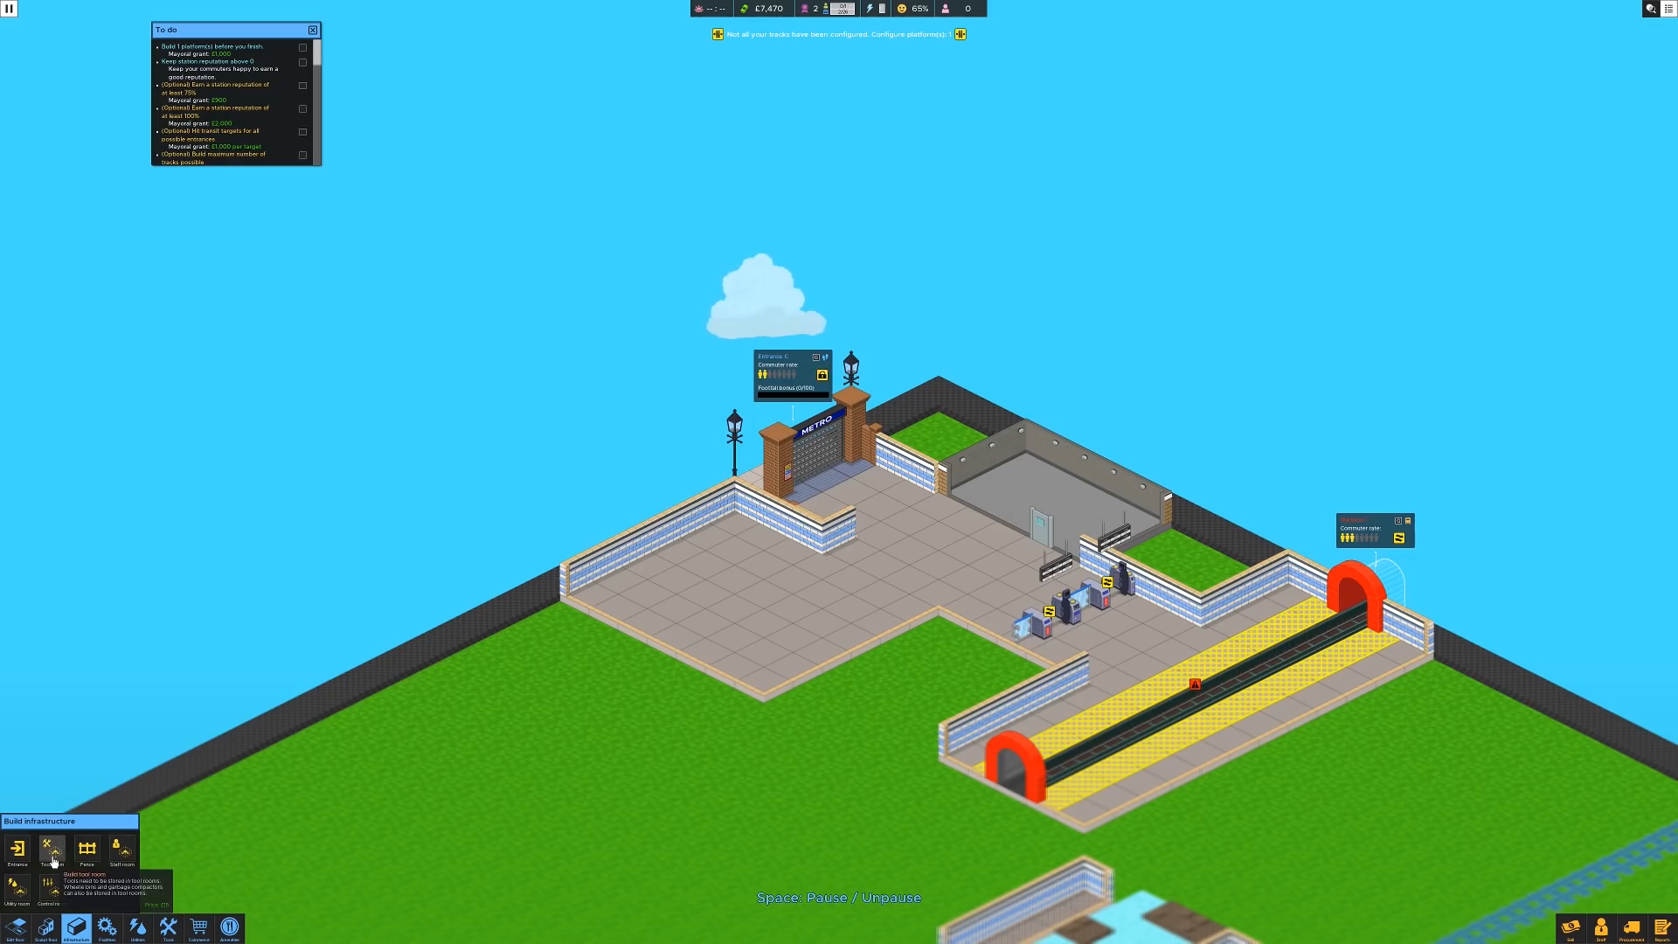
{"action": "left_click", "coordinate": [52, 851]}
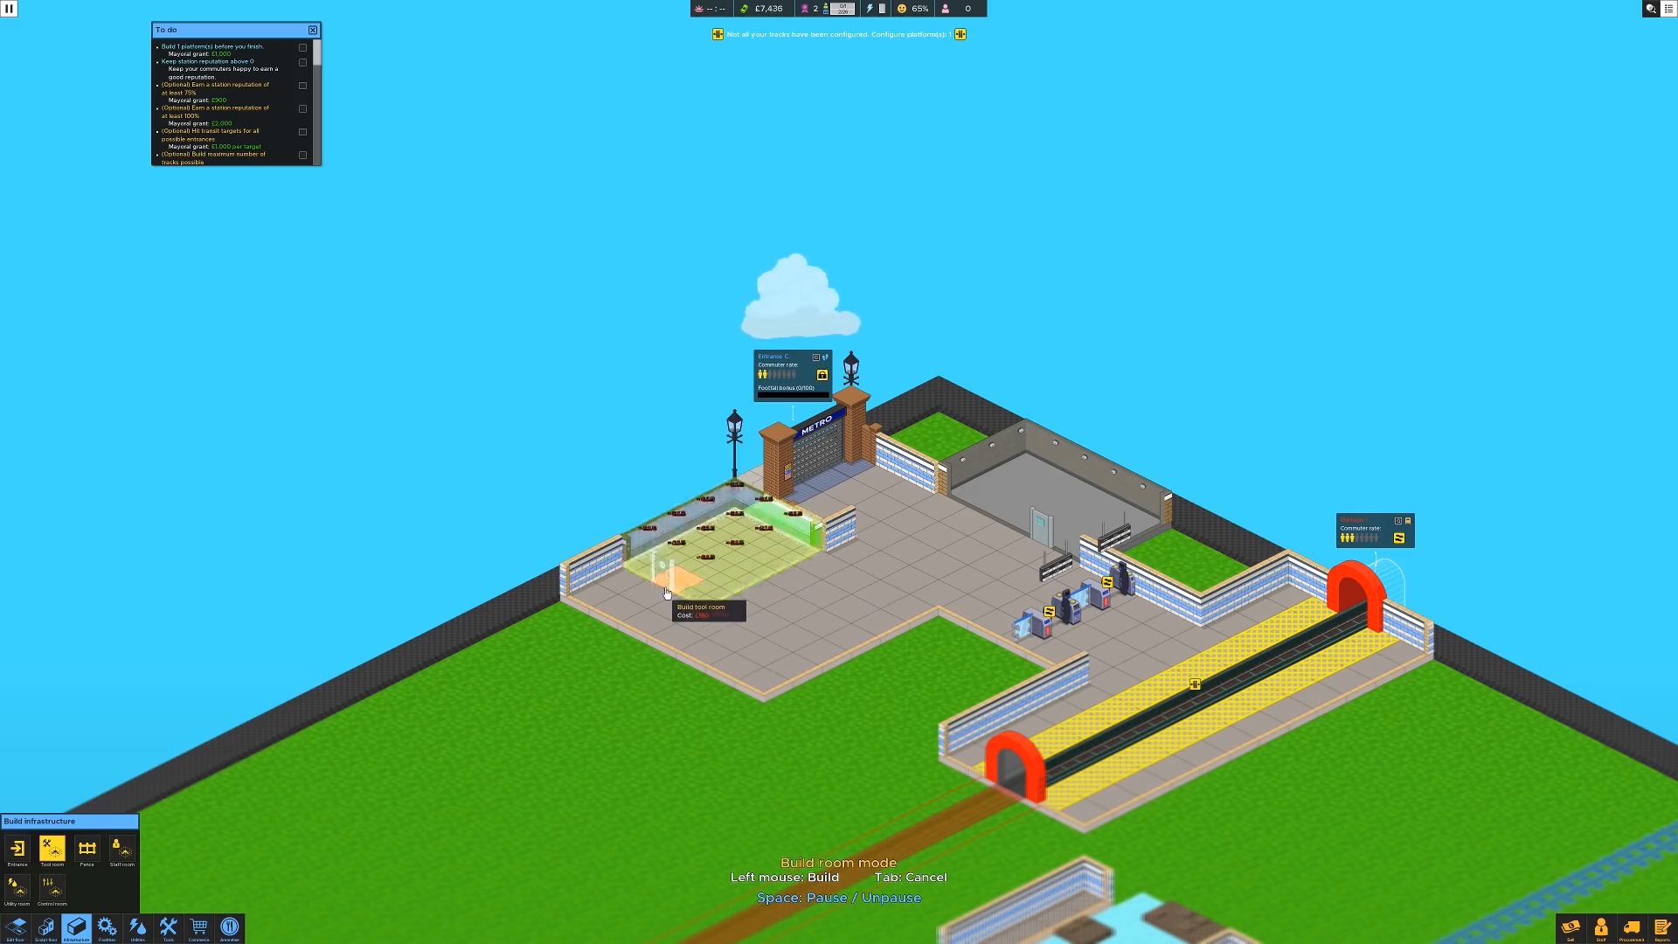
{"action": "left_click", "coordinate": [666, 578]}
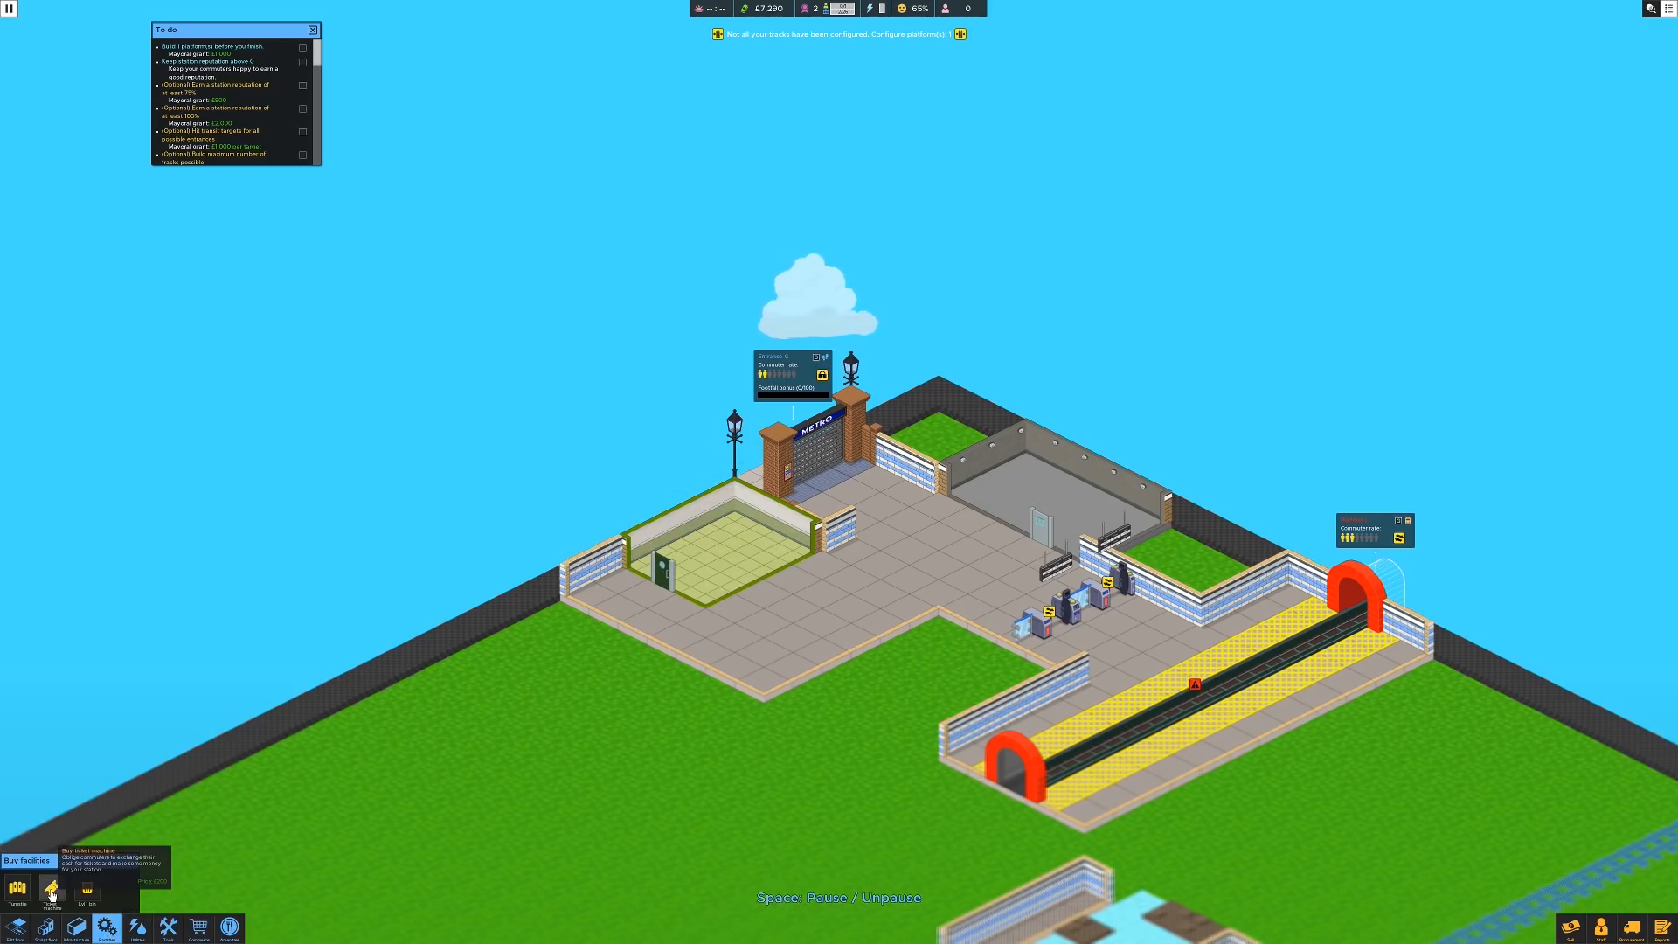
Step: Place a ticket machine, then a generator and fuel barrel in the generator room
{"action": "left_click", "coordinate": [51, 891]}
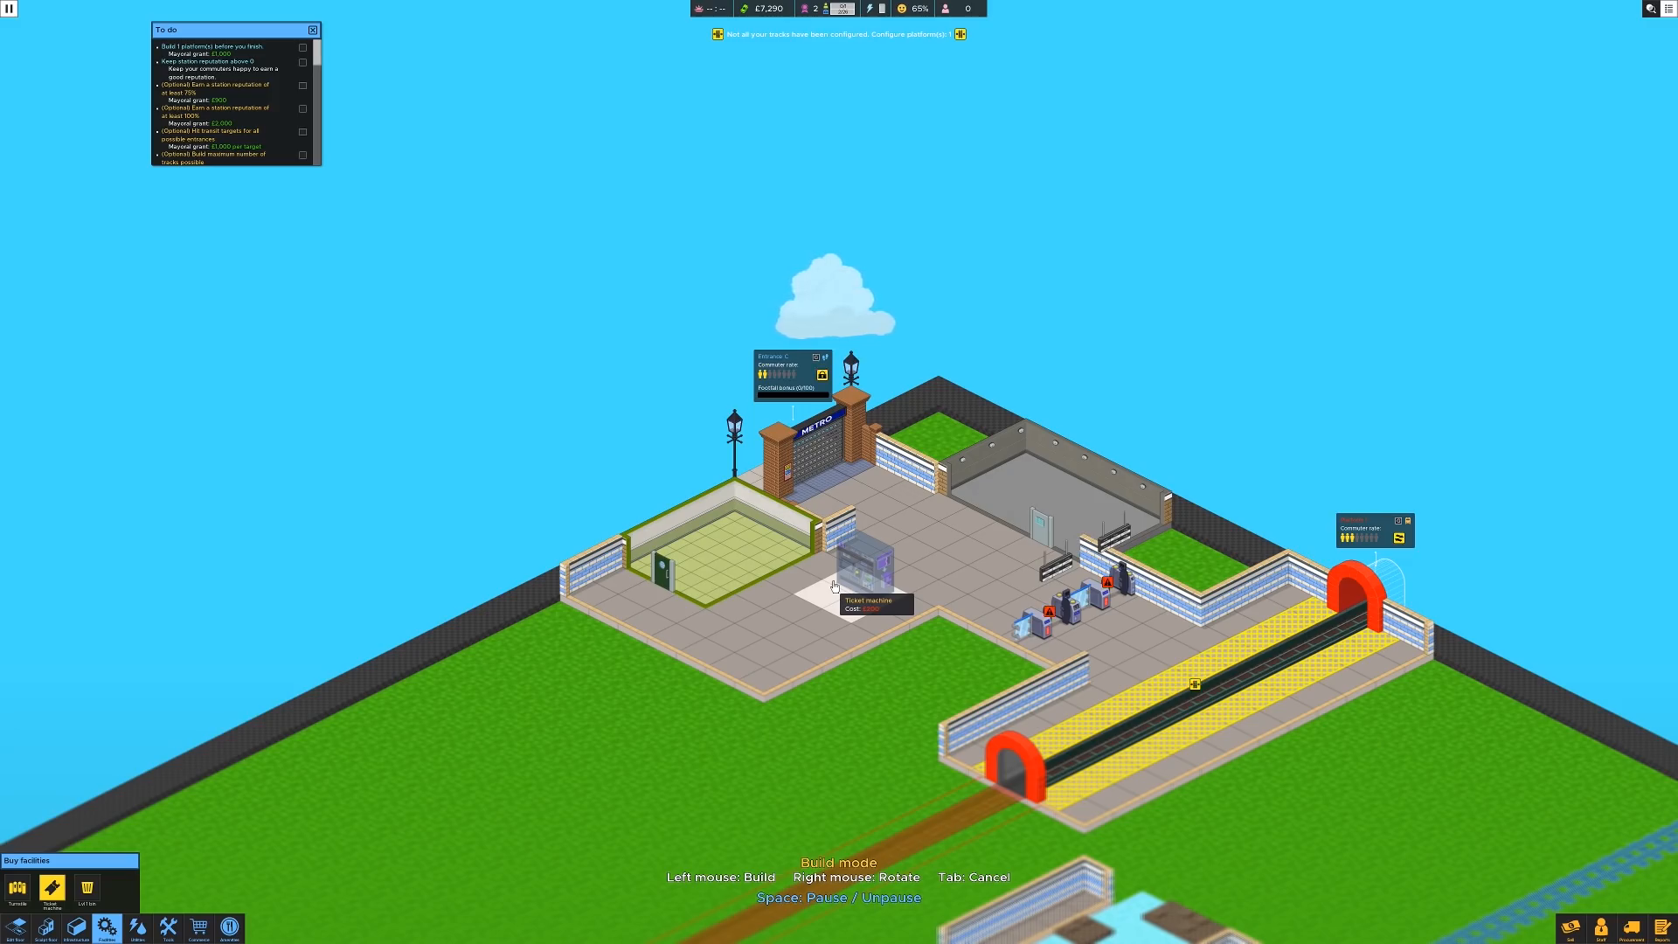
{"action": "mouse_move", "coordinate": [904, 622]}
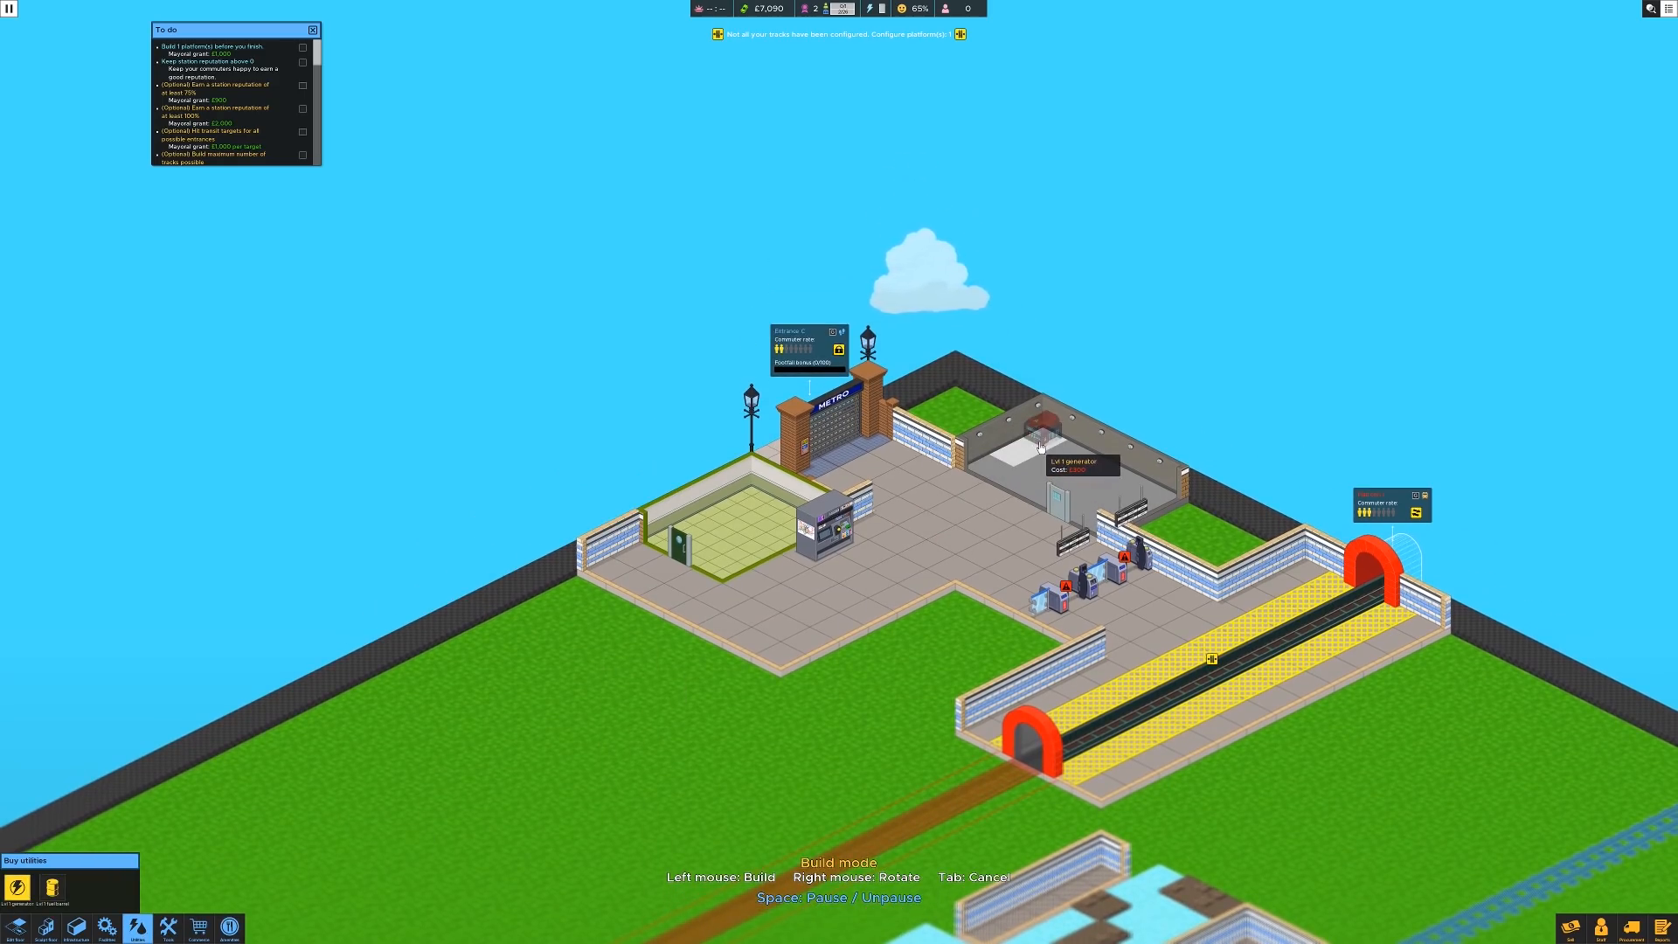
{"action": "left_click", "coordinate": [1035, 438]}
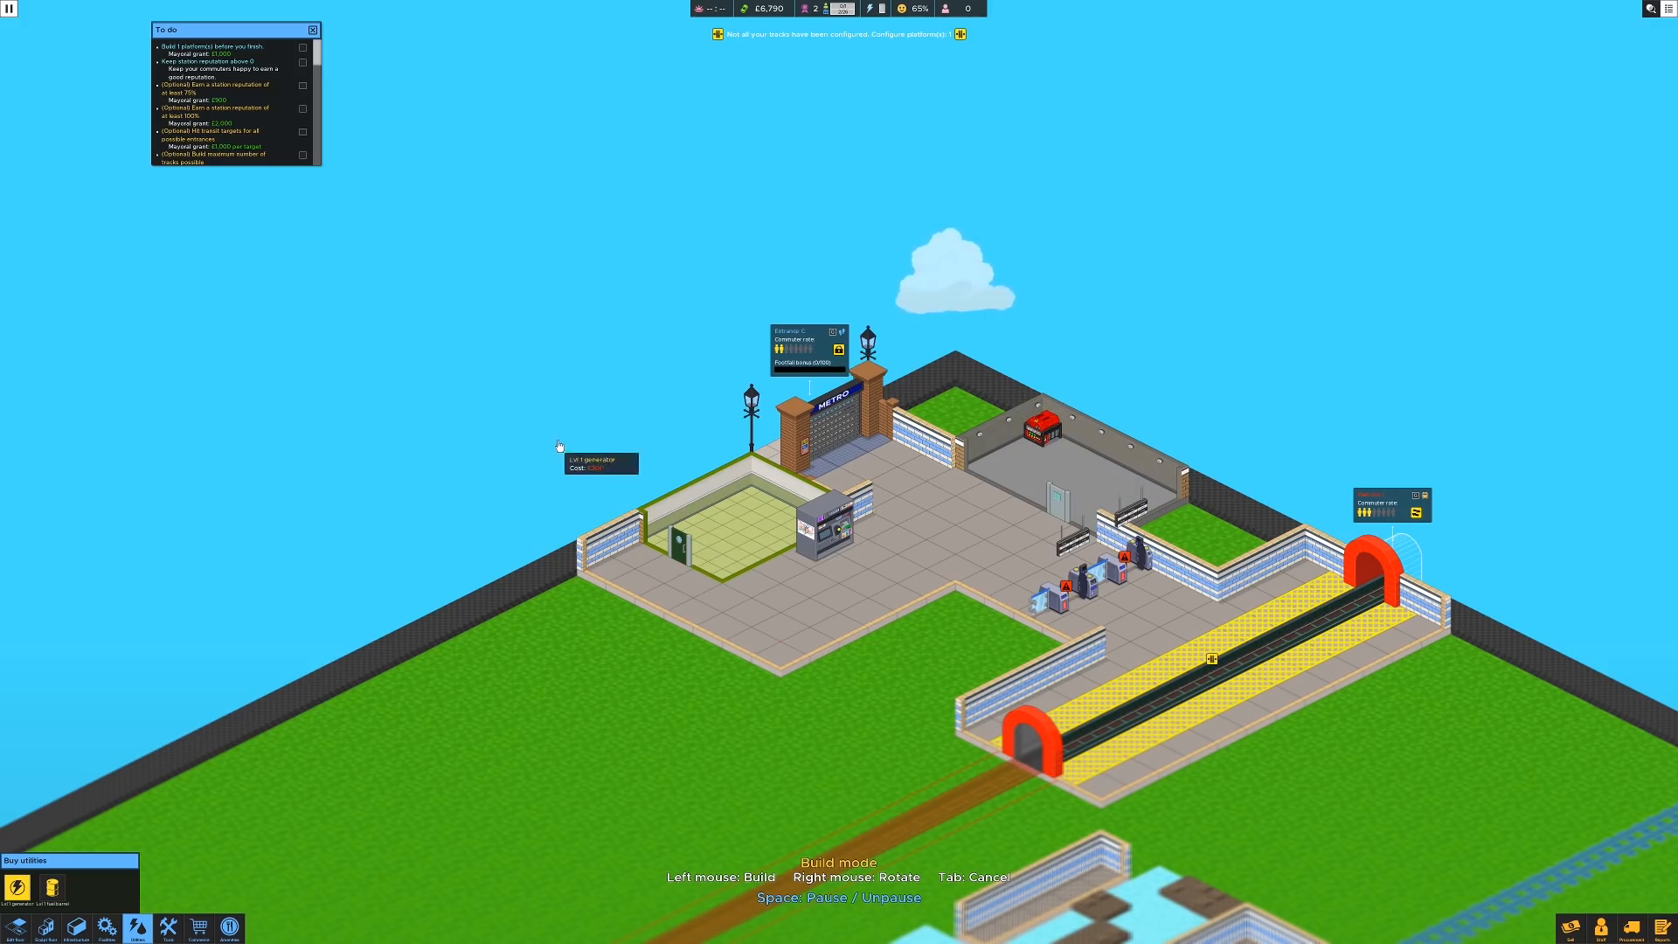
{"action": "mouse_move", "coordinate": [146, 667]}
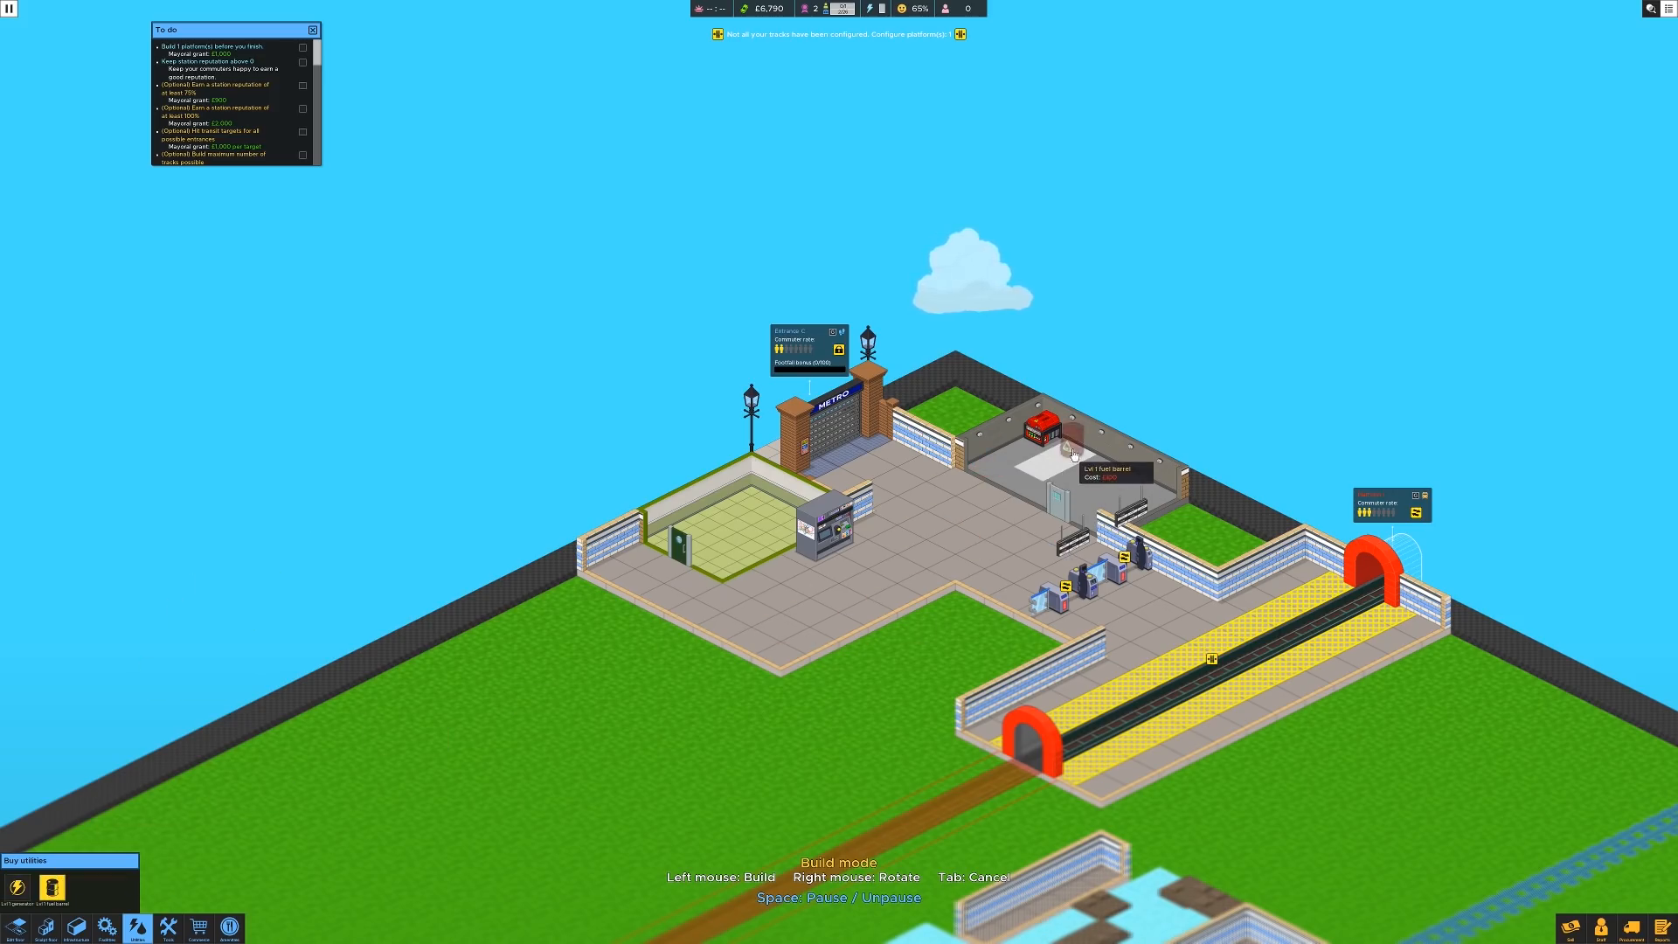
{"action": "left_click", "coordinate": [1068, 459]}
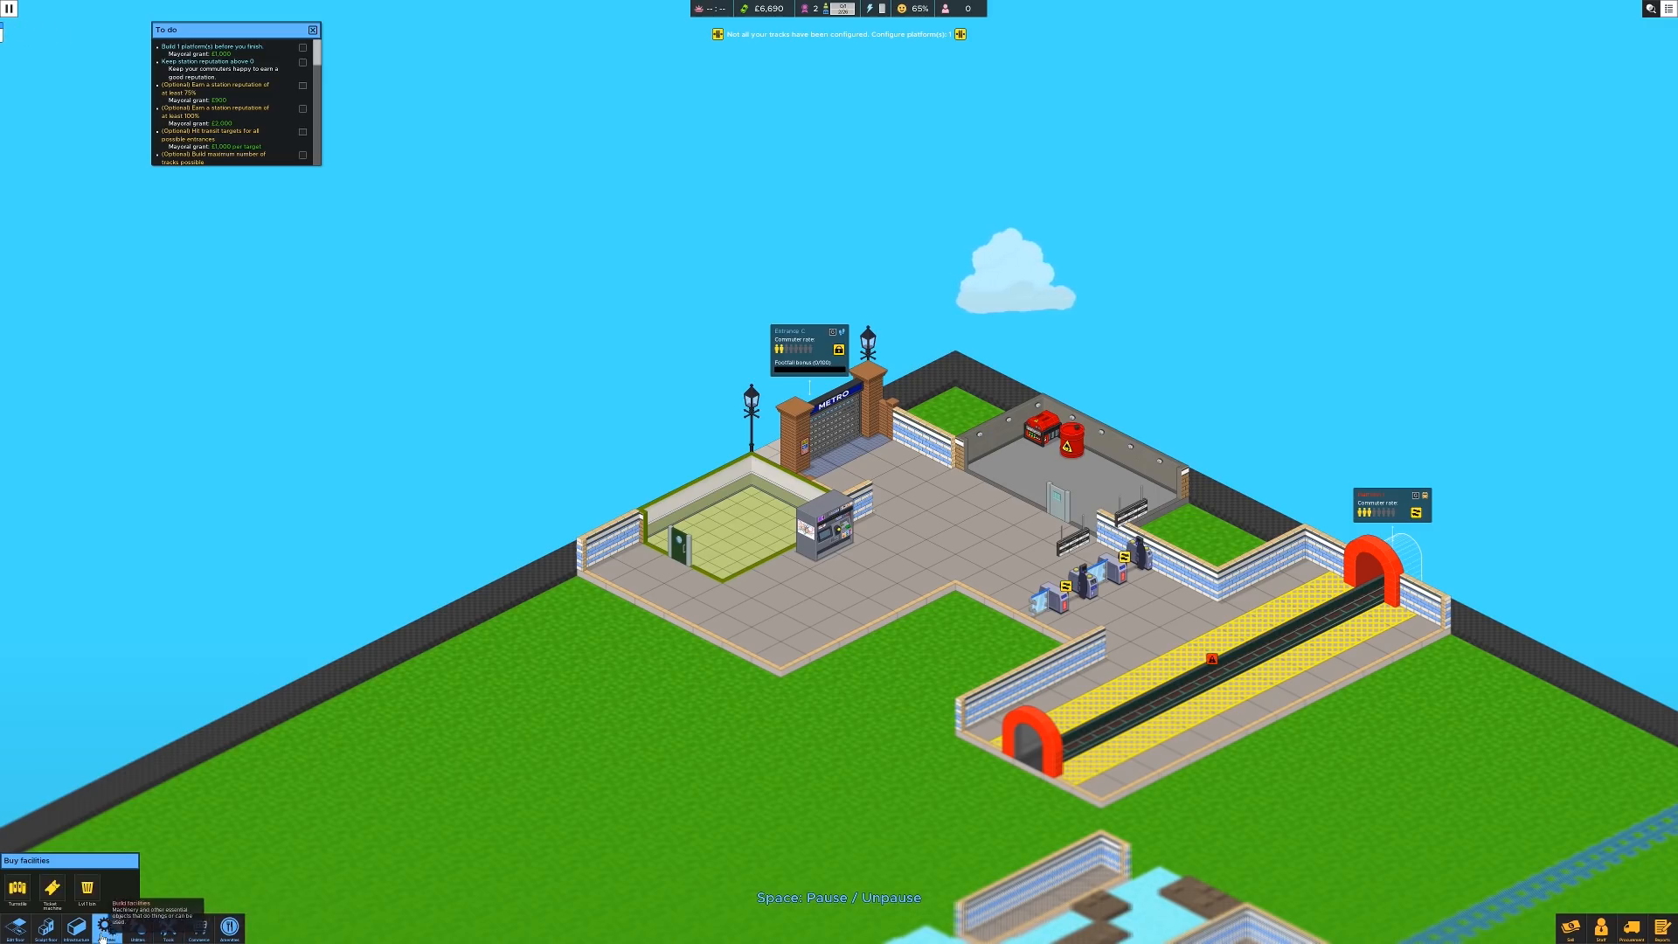
{"action": "left_click", "coordinate": [87, 888]}
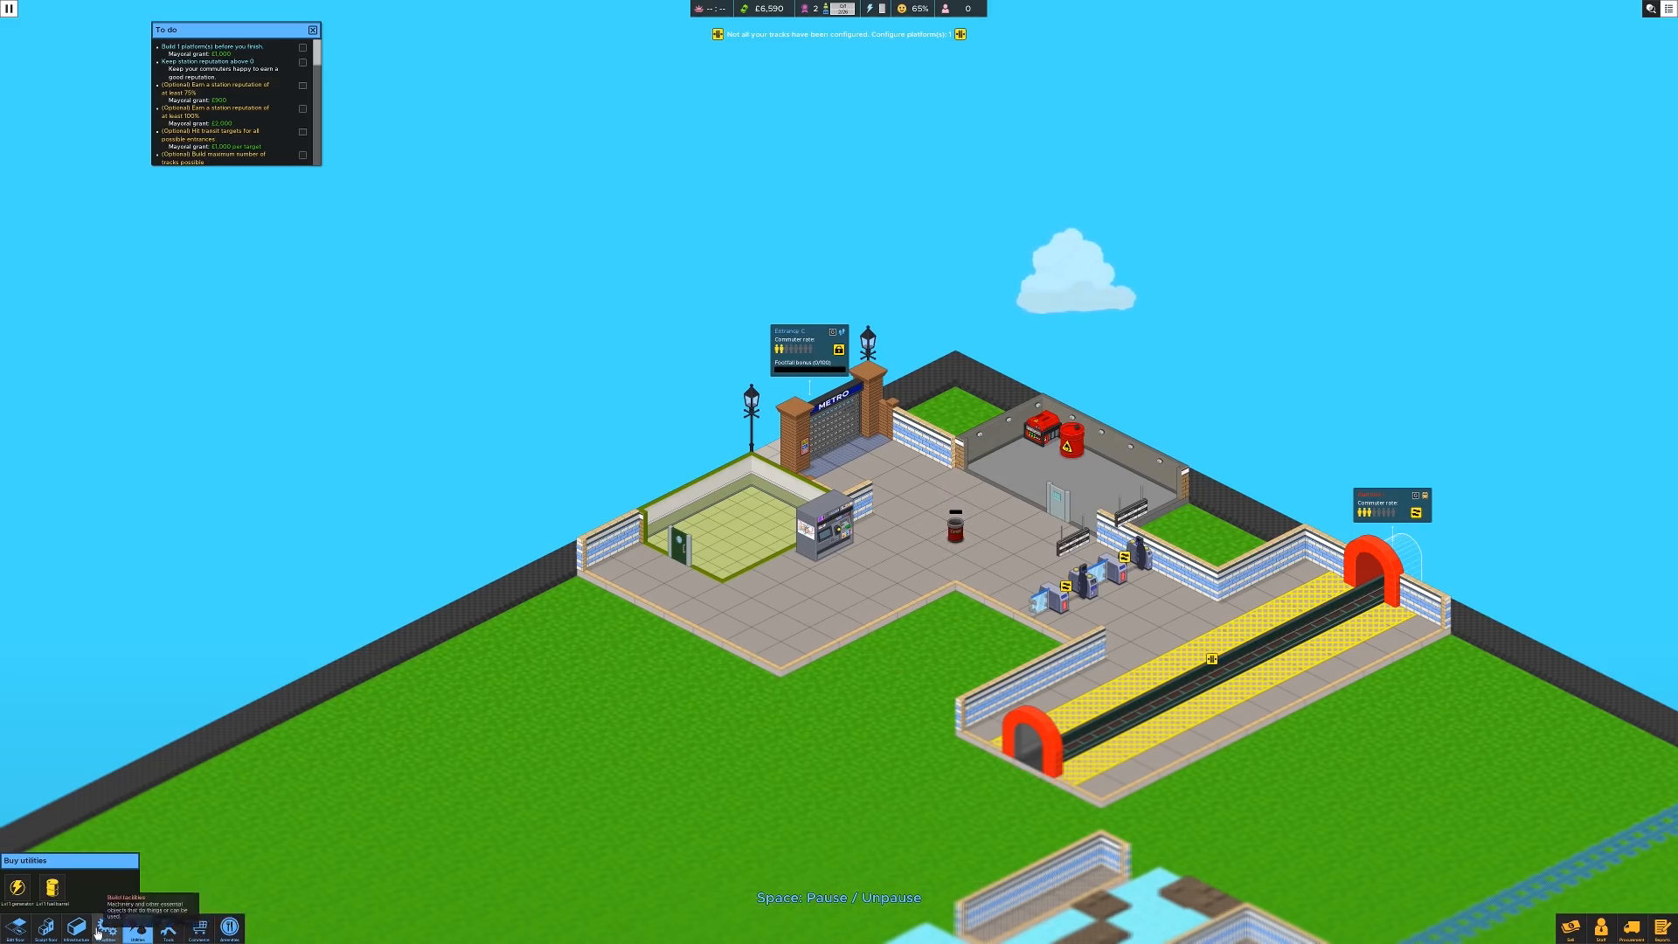
Step: Look through the build categories, then make Platform 1 an alighting point
{"action": "left_click", "coordinate": [74, 930]}
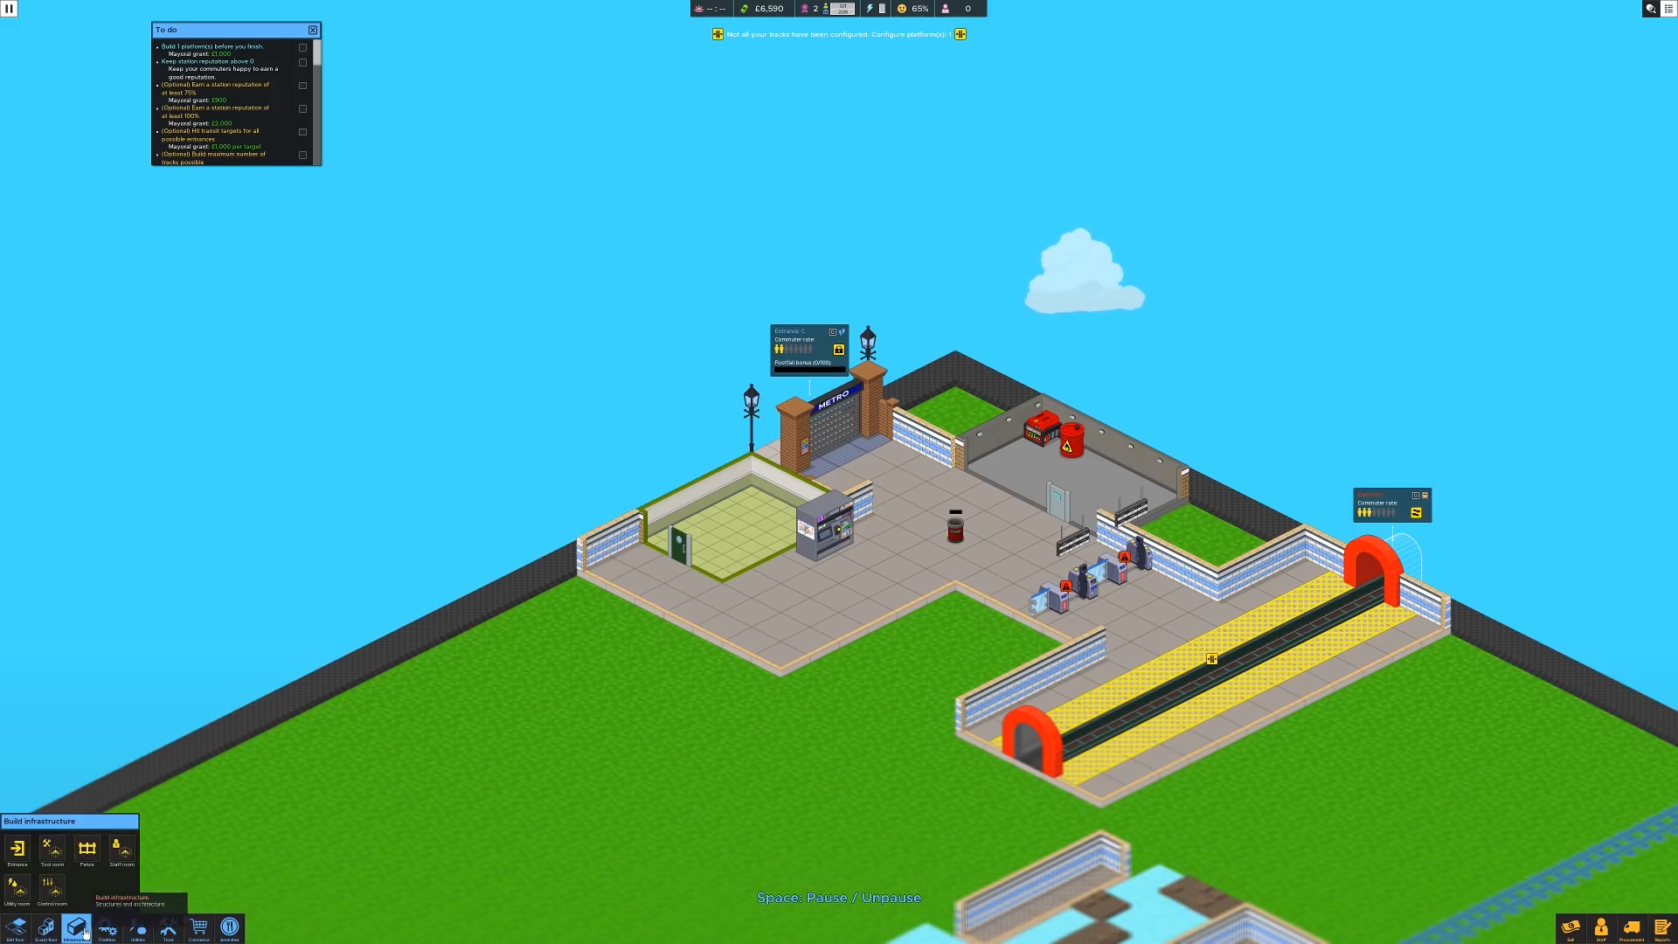
{"action": "left_click", "coordinate": [106, 938]}
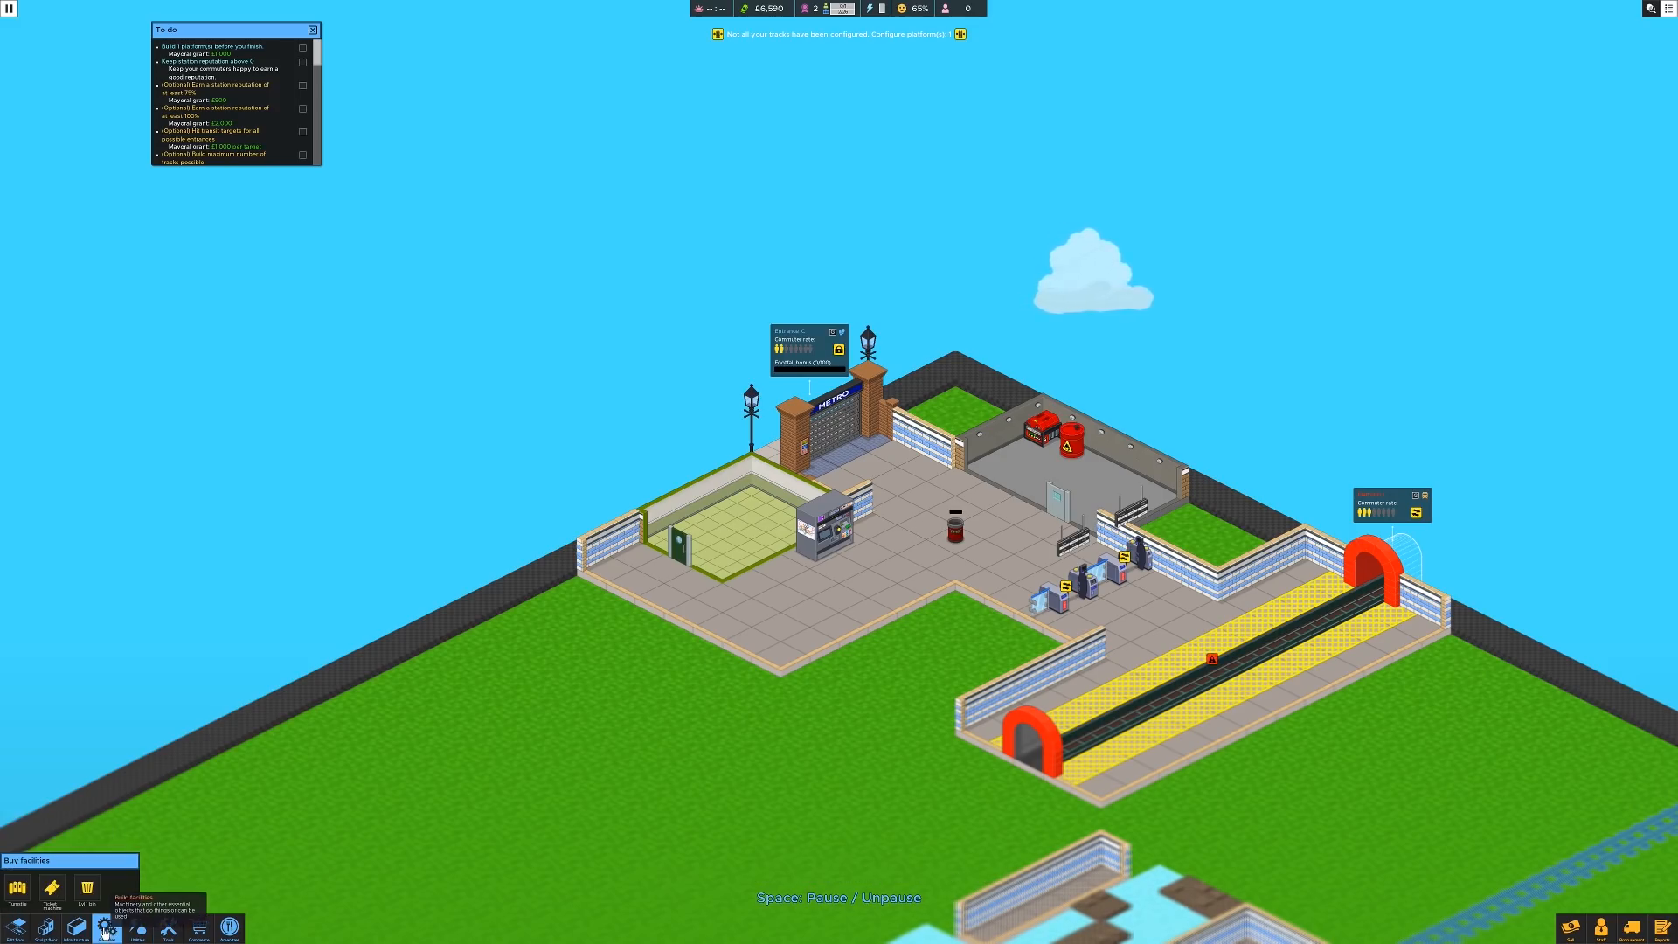
{"action": "left_click", "coordinate": [136, 936]}
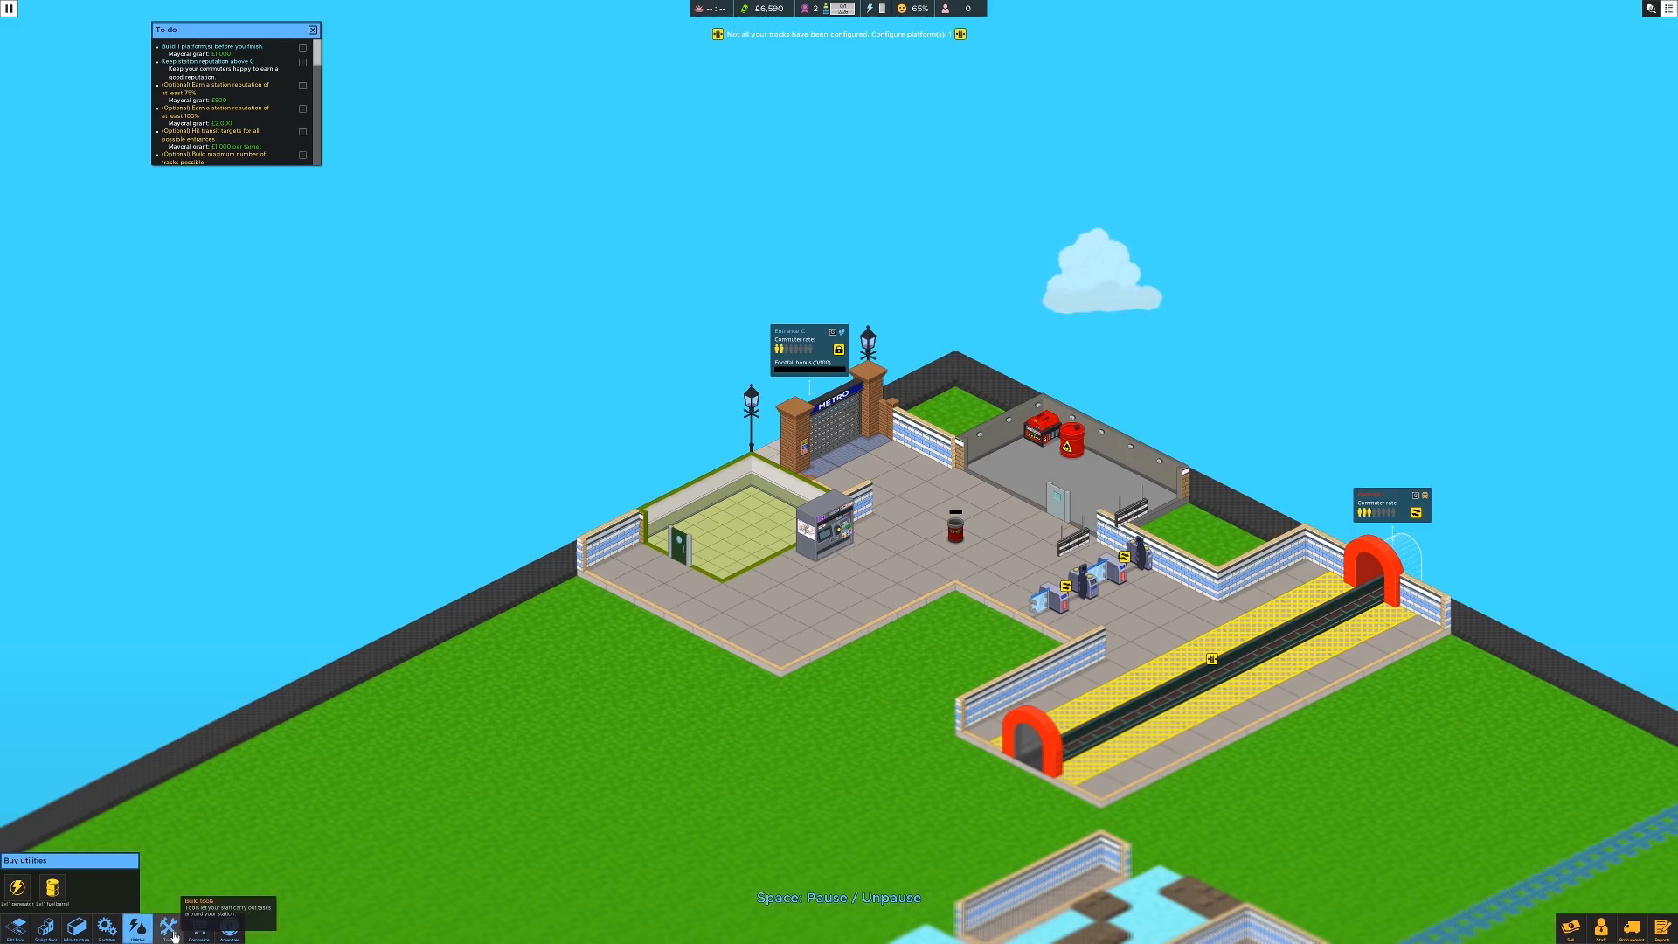
{"action": "left_click", "coordinate": [167, 928]}
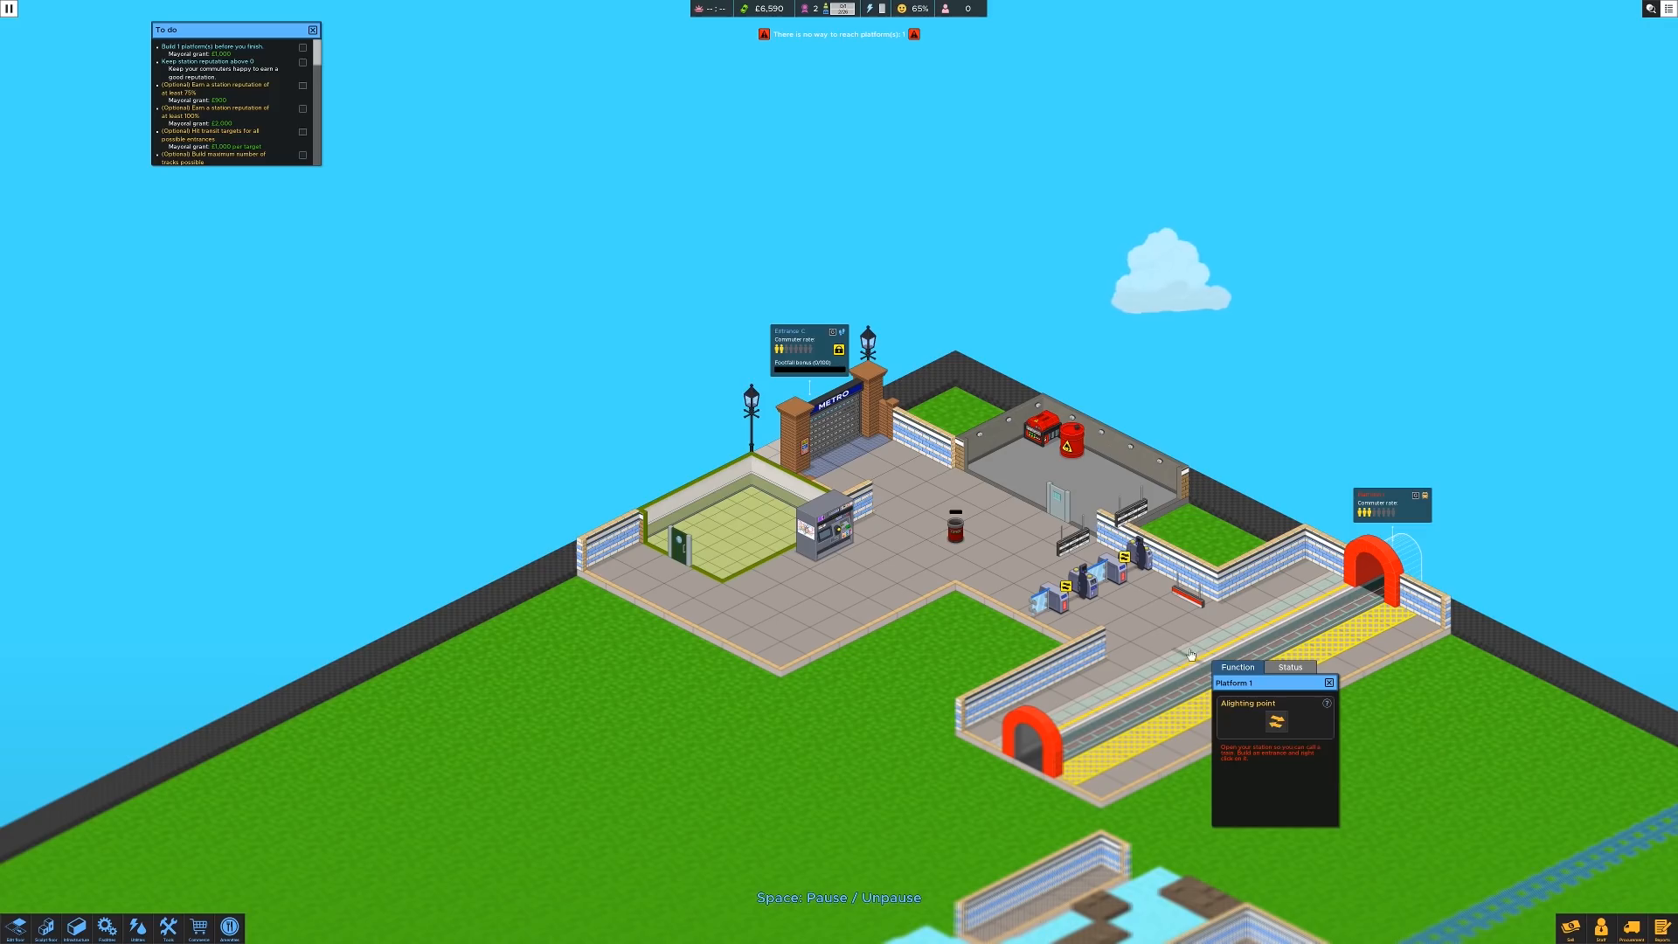
{"action": "left_click", "coordinate": [1329, 683]}
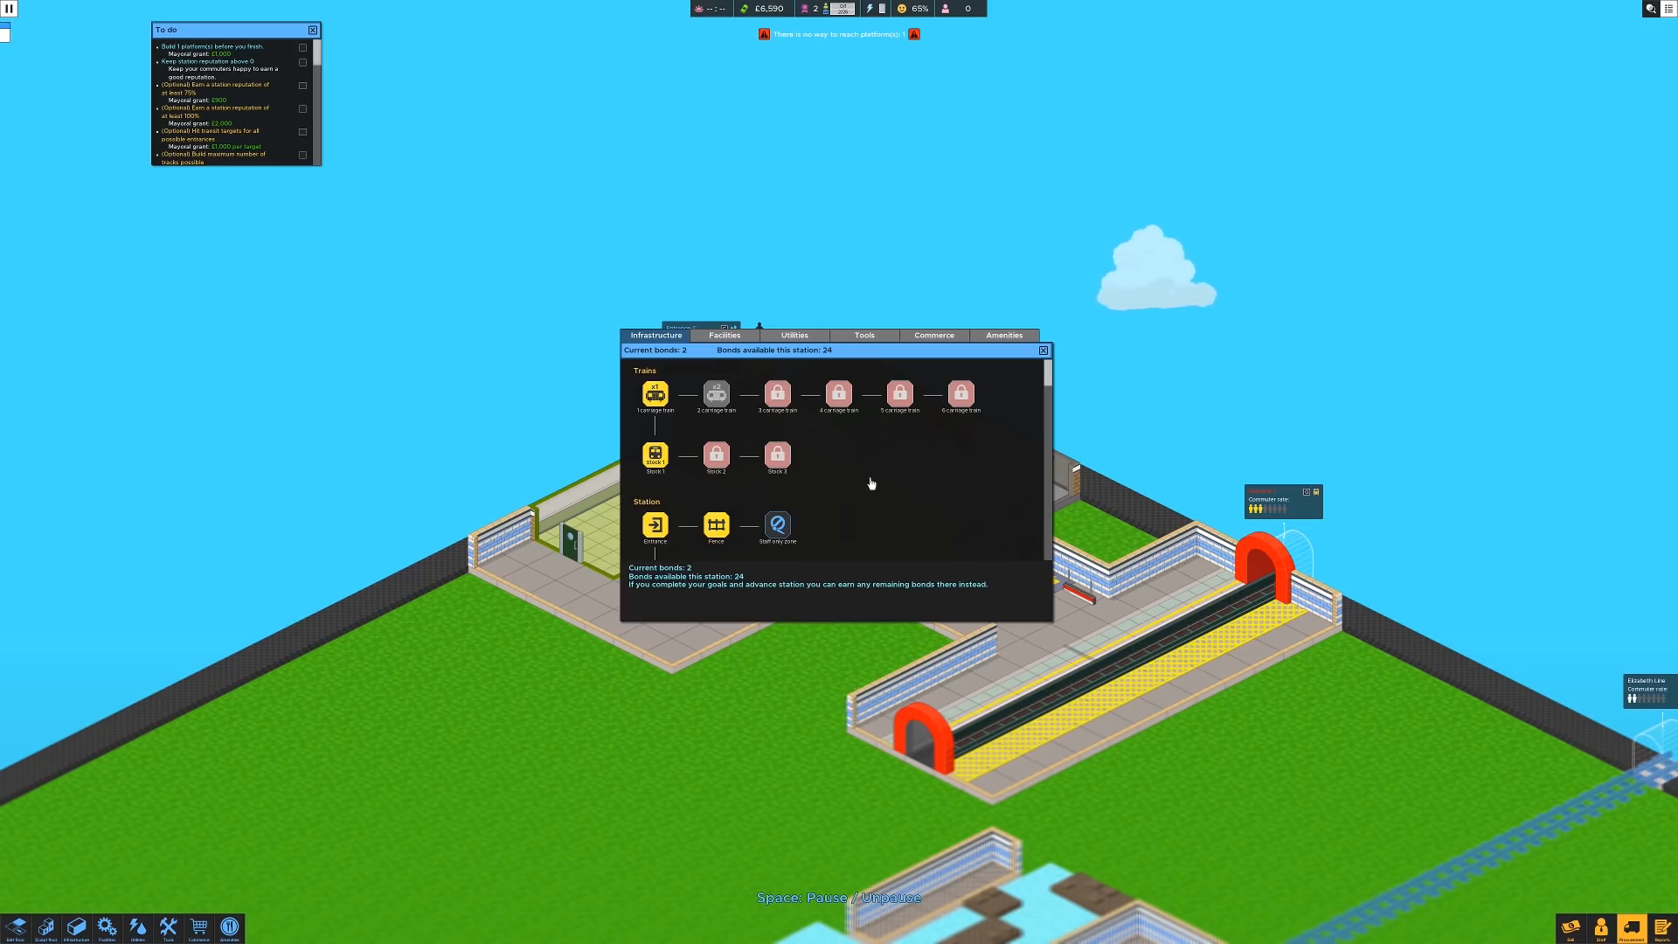
{"action": "mouse_move", "coordinate": [655, 455]}
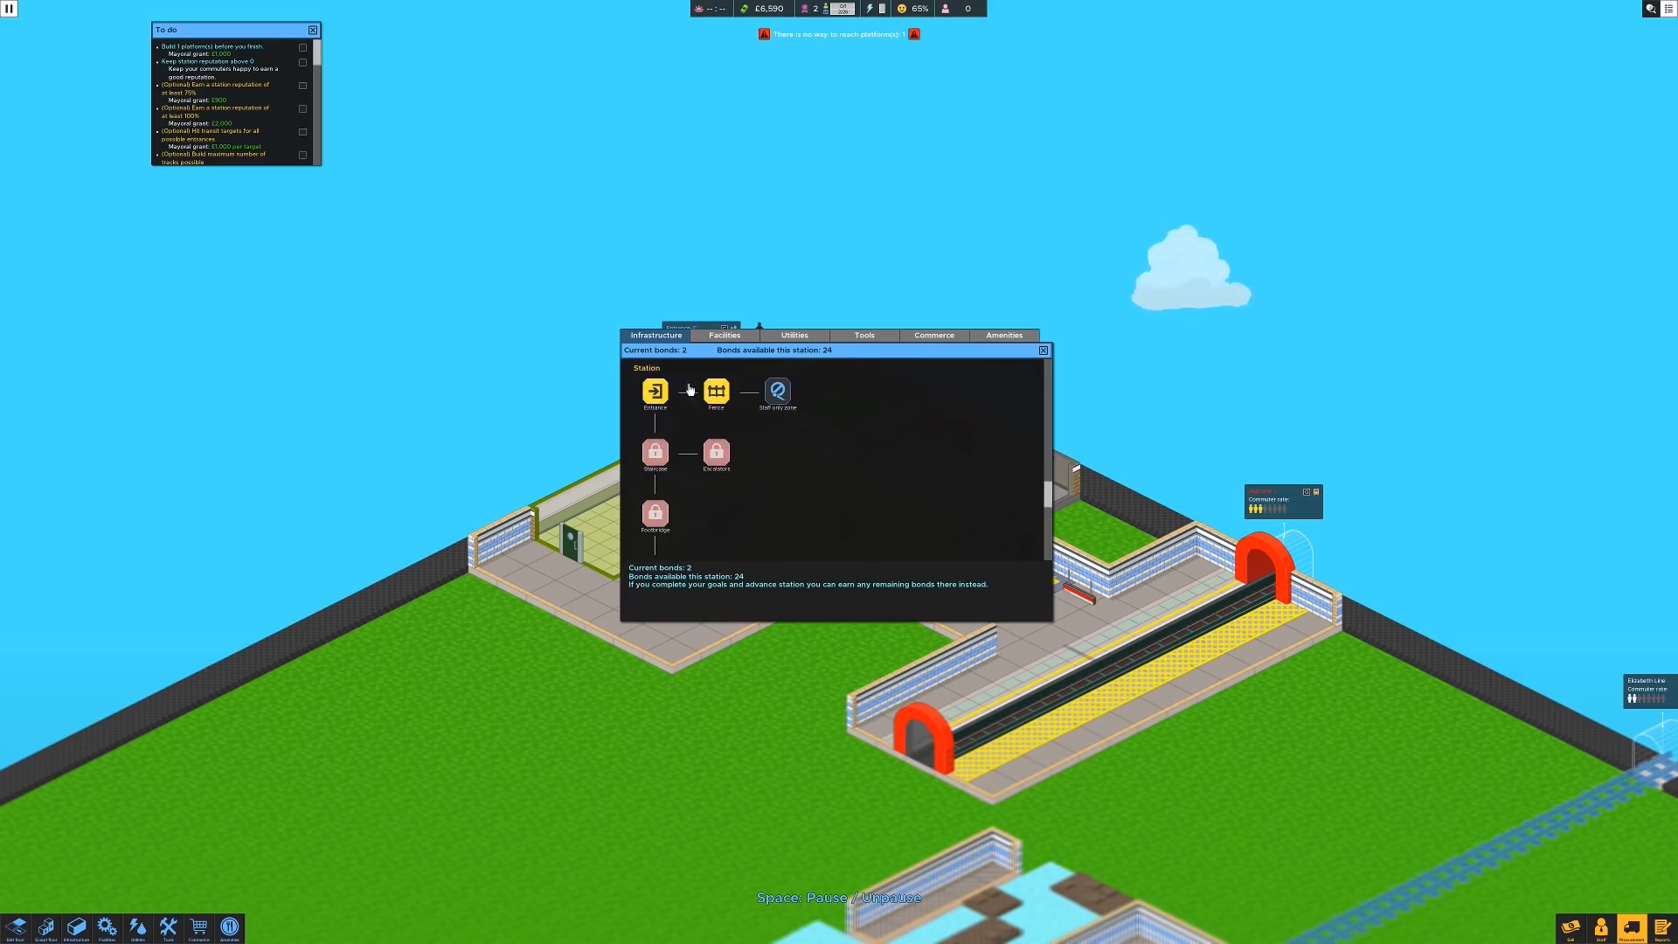
{"action": "mouse_move", "coordinate": [827, 482]}
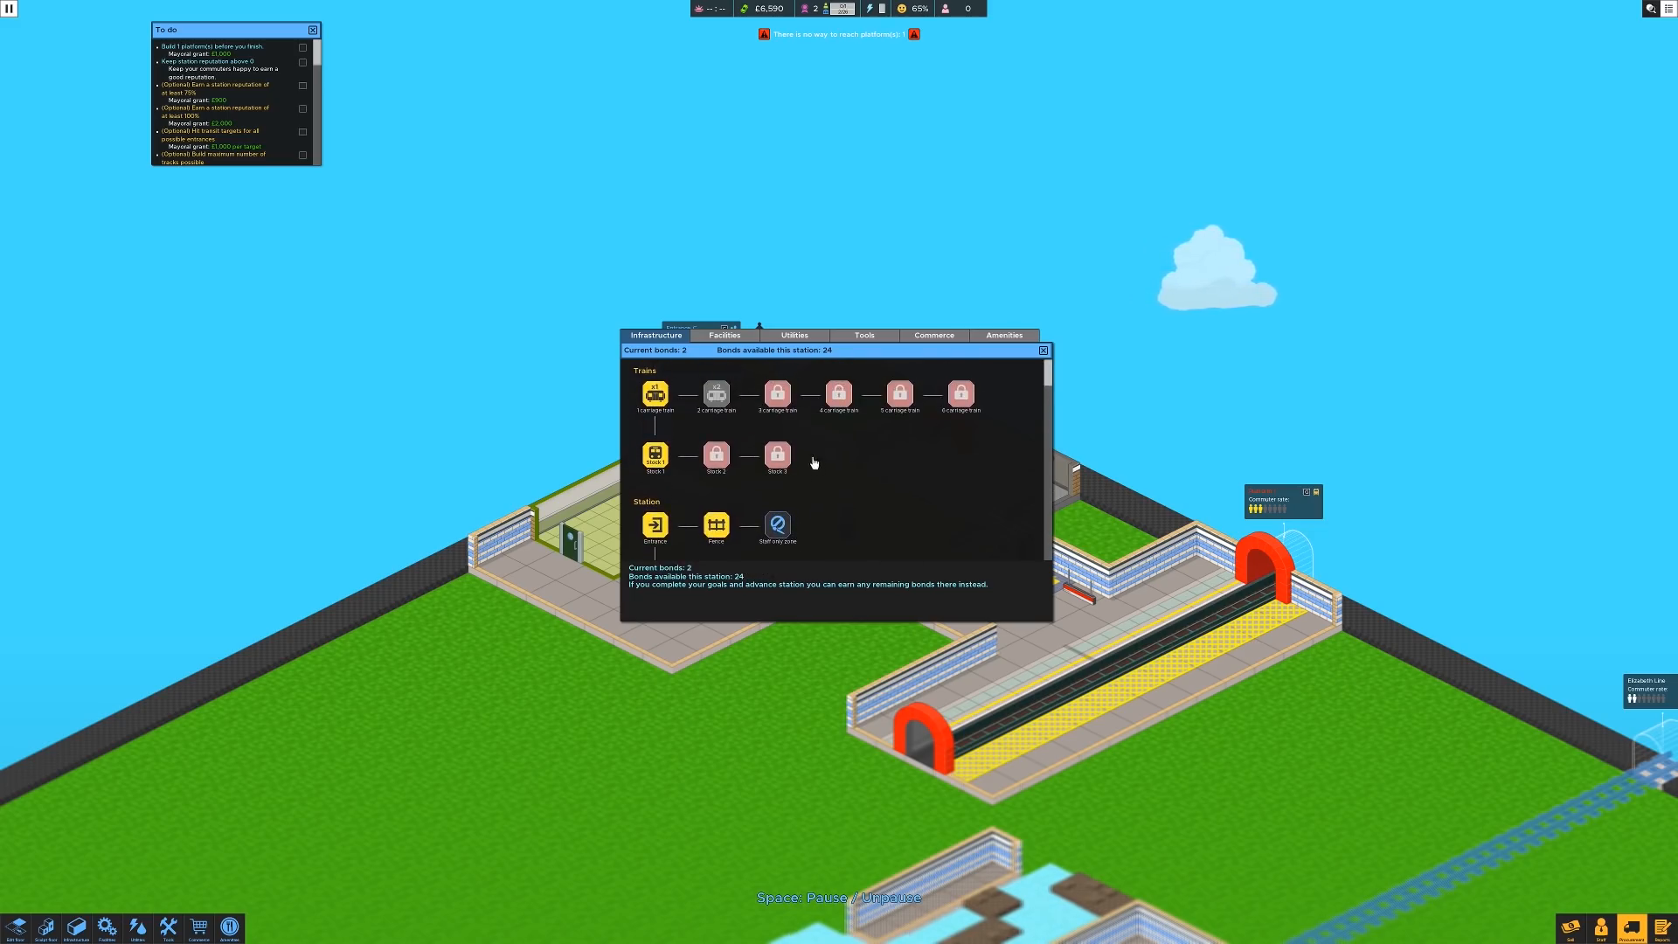
Step: Procure the Lvl 1 light with a bond, then view the utilities and tools unlocks
{"action": "left_click", "coordinate": [724, 335]}
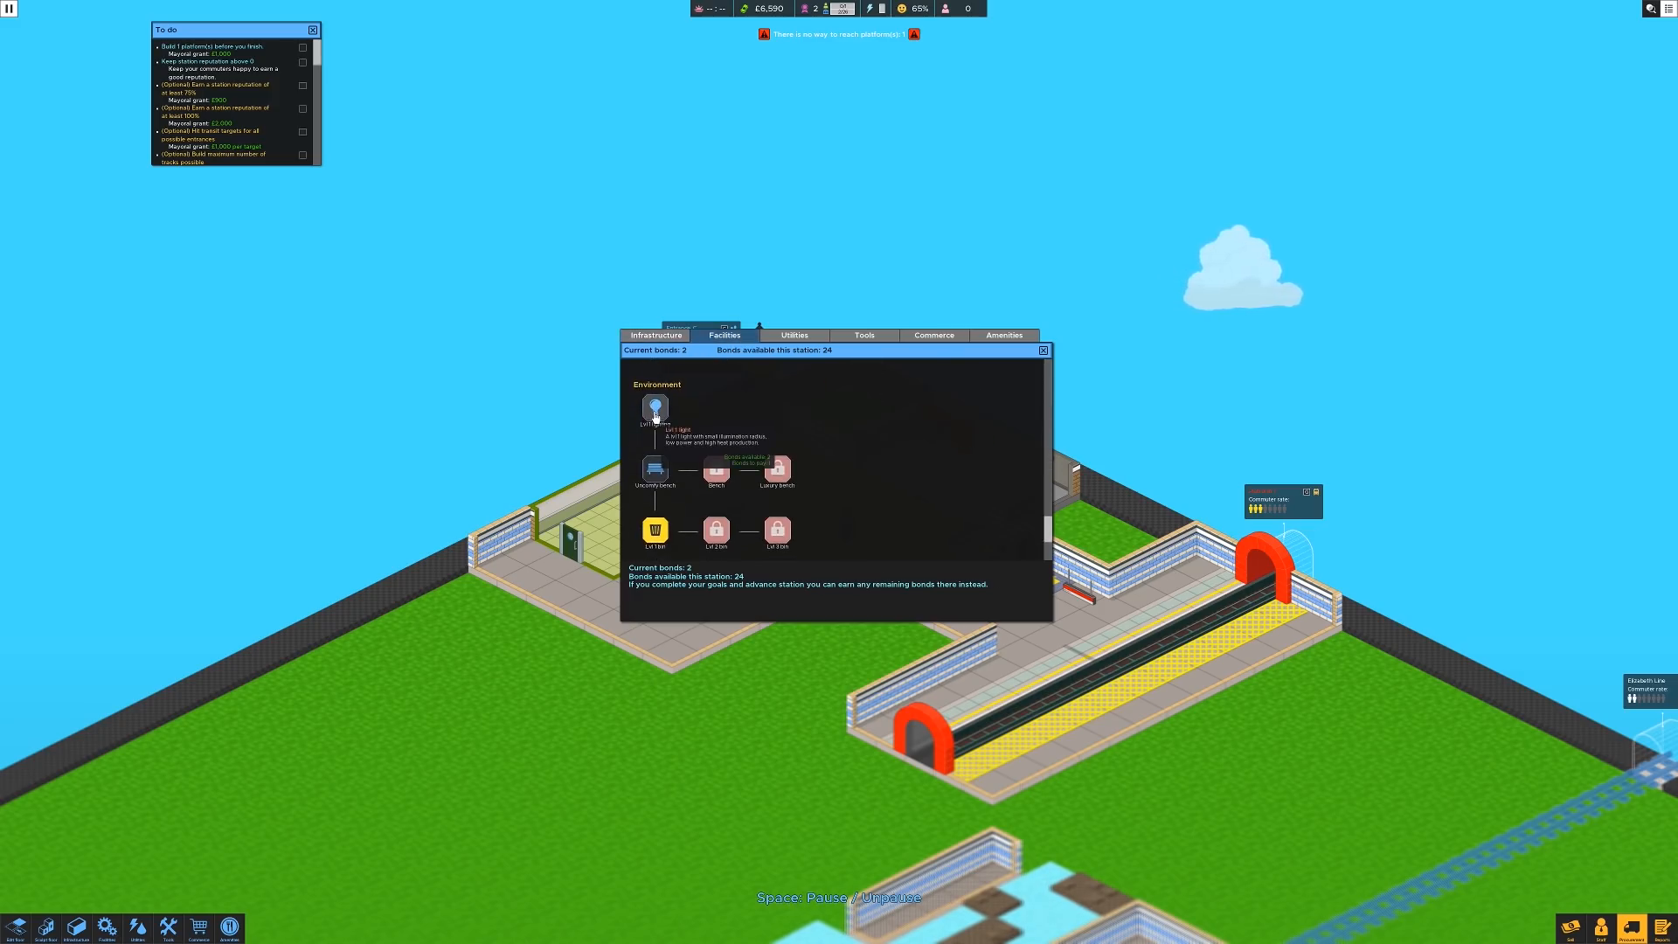
{"action": "left_click", "coordinate": [654, 410]}
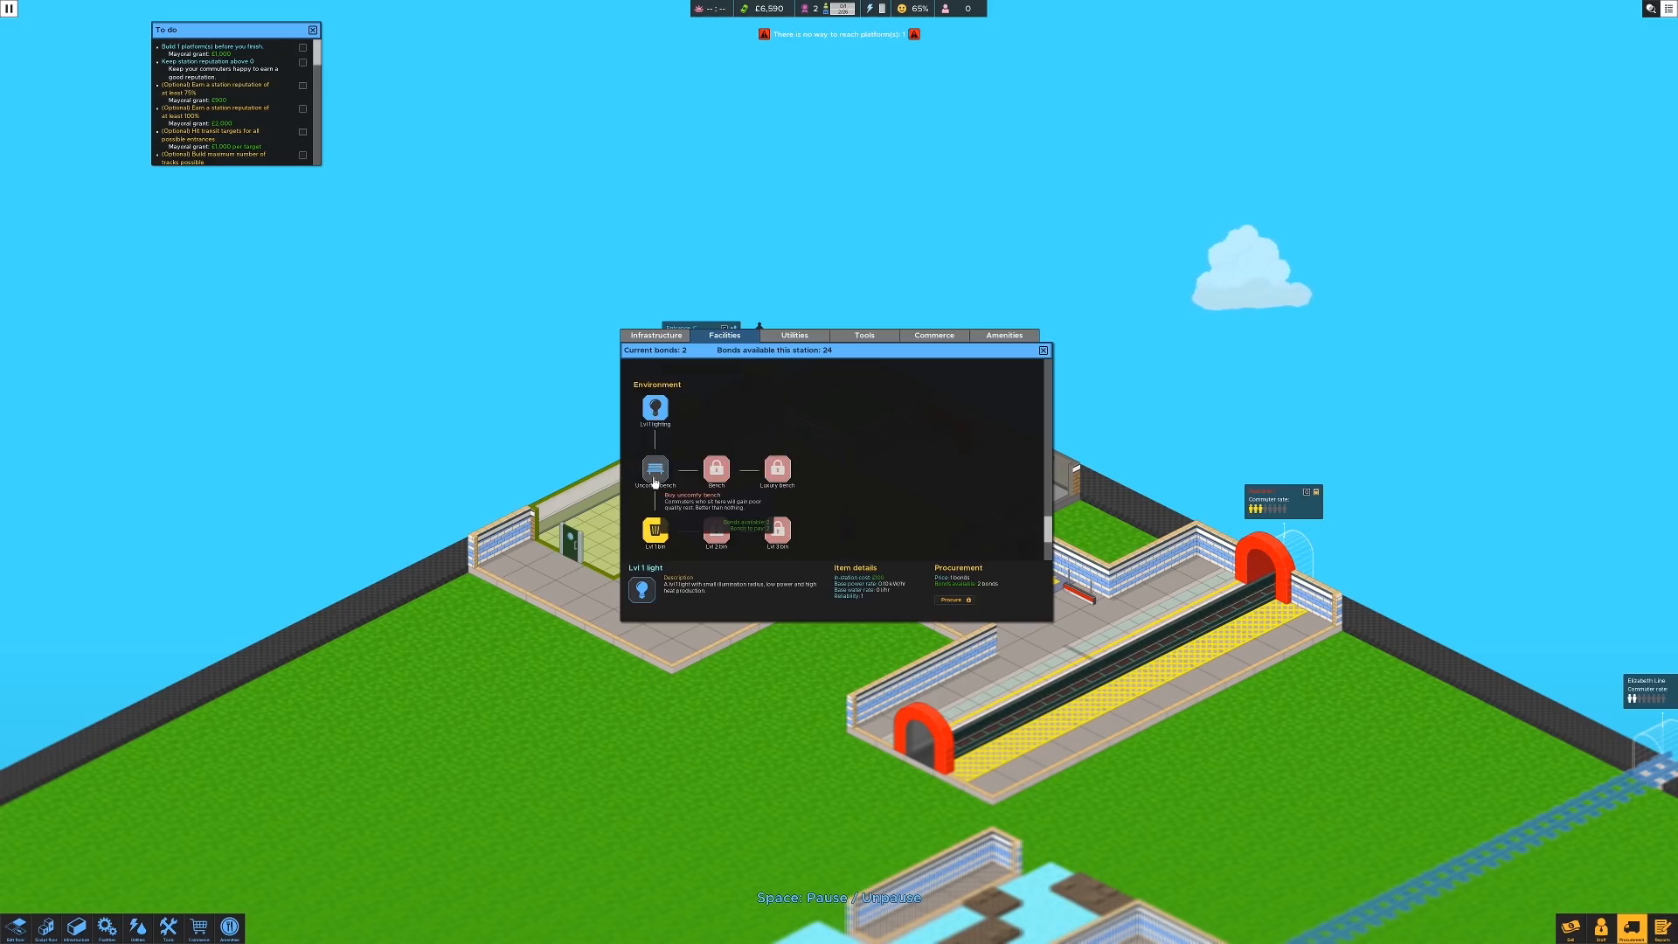
{"action": "mouse_move", "coordinate": [866, 443]}
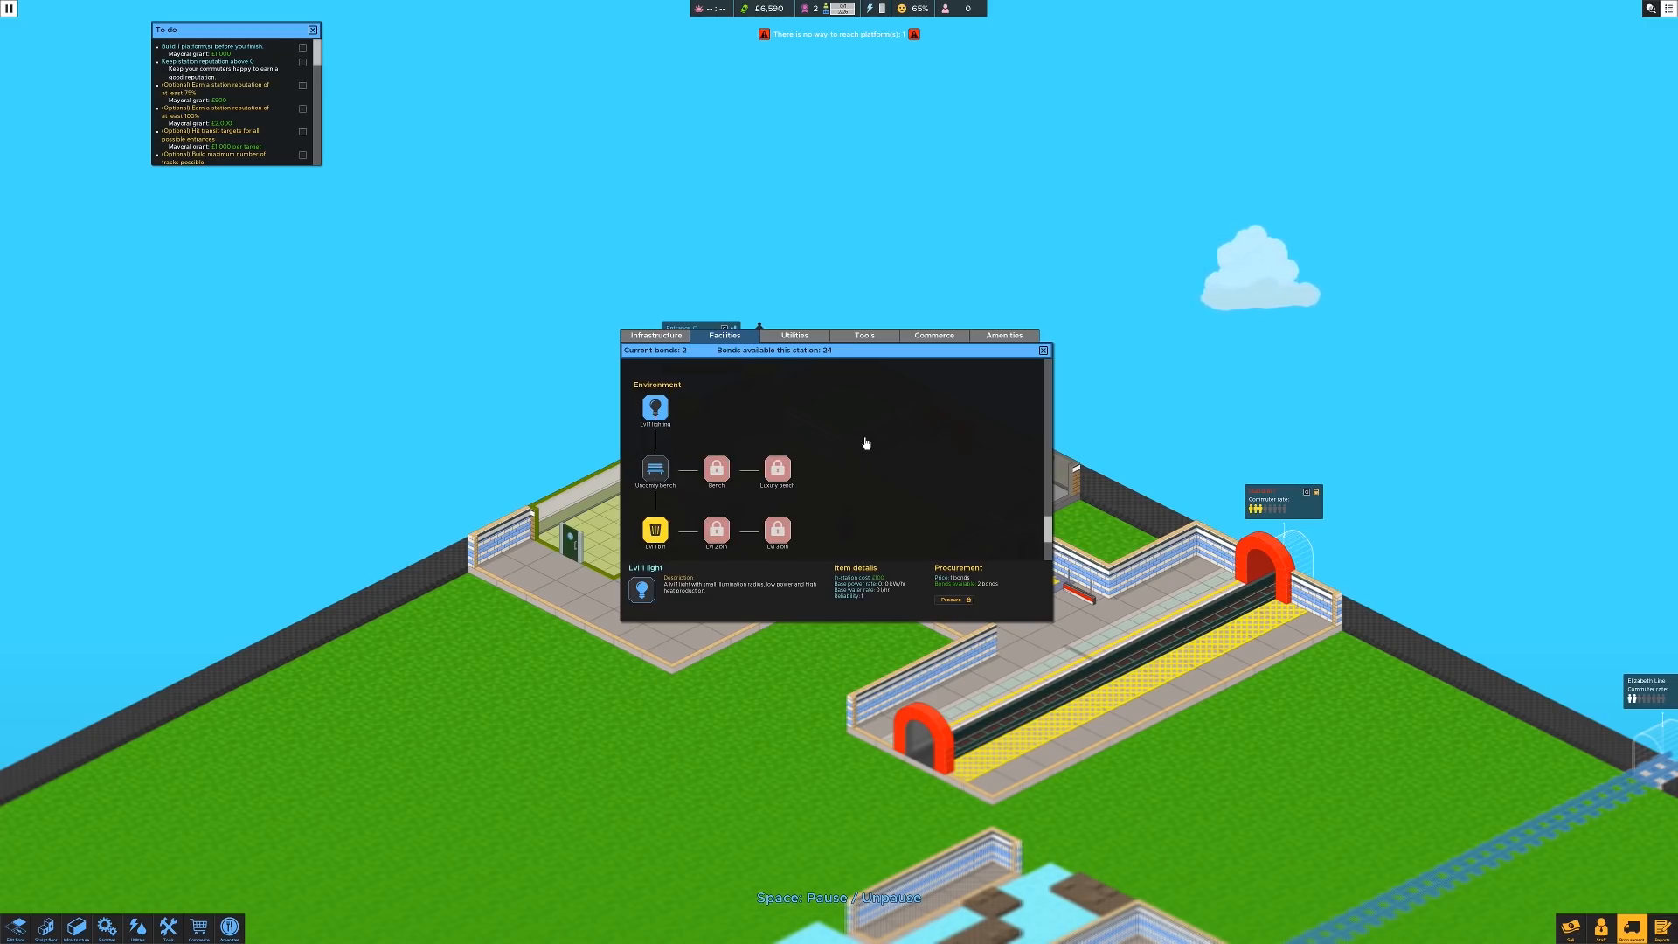
{"action": "mouse_move", "coordinate": [954, 600]}
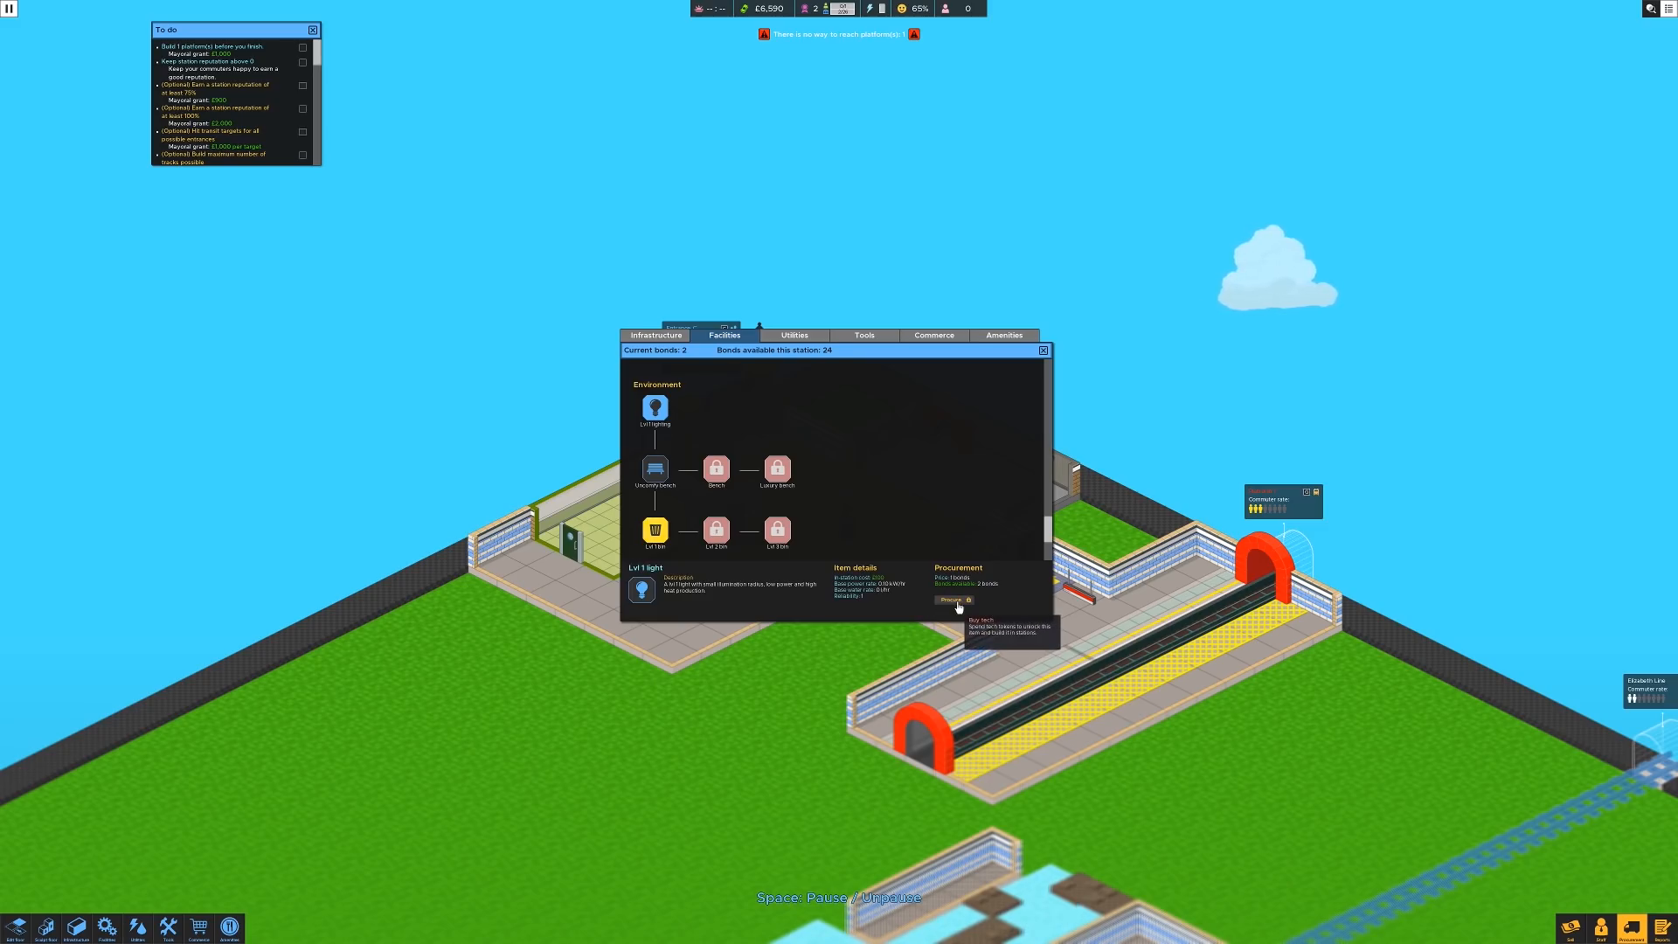
{"action": "left_click", "coordinate": [954, 600]}
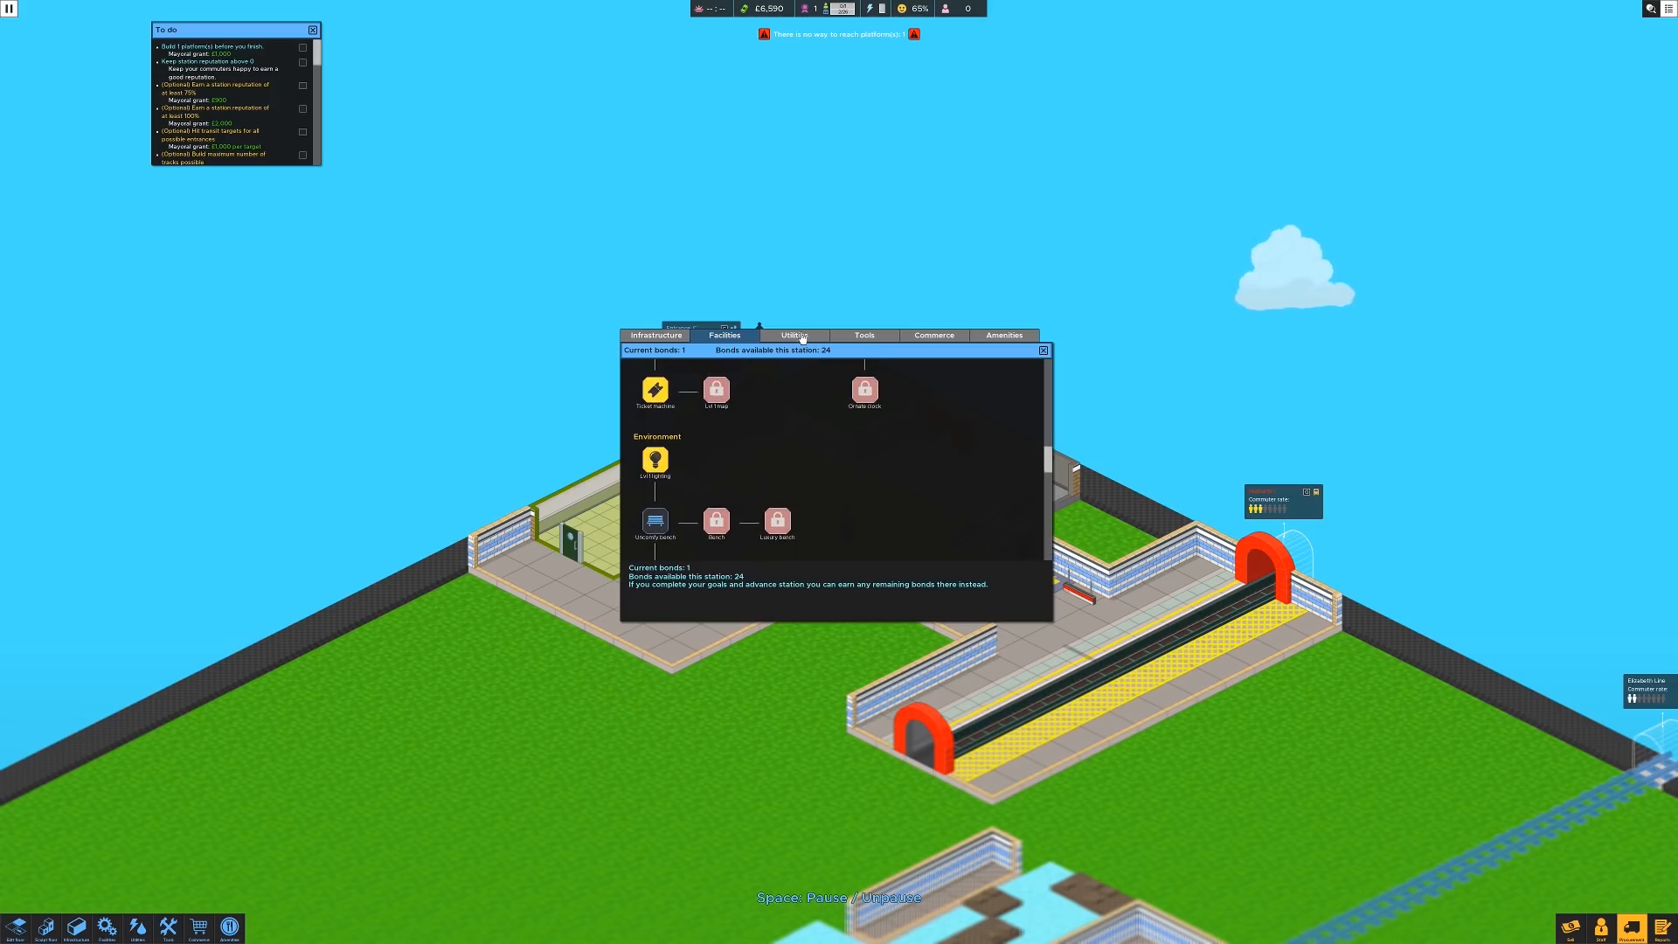
{"action": "left_click", "coordinate": [795, 335]}
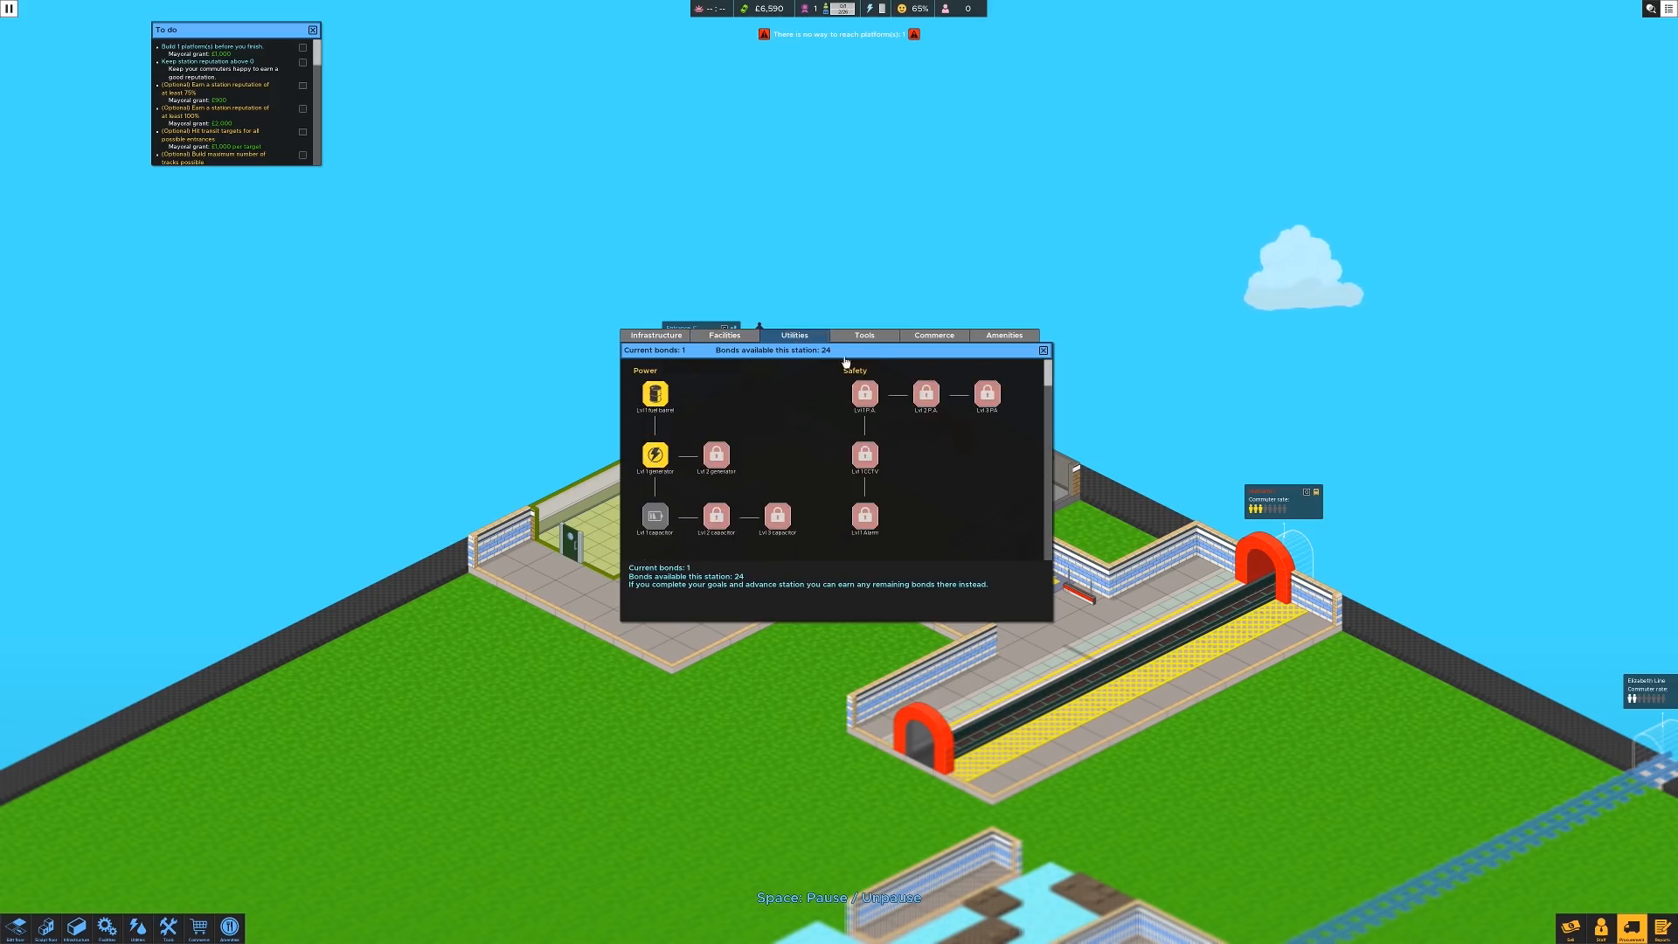
{"action": "left_click", "coordinate": [864, 335]}
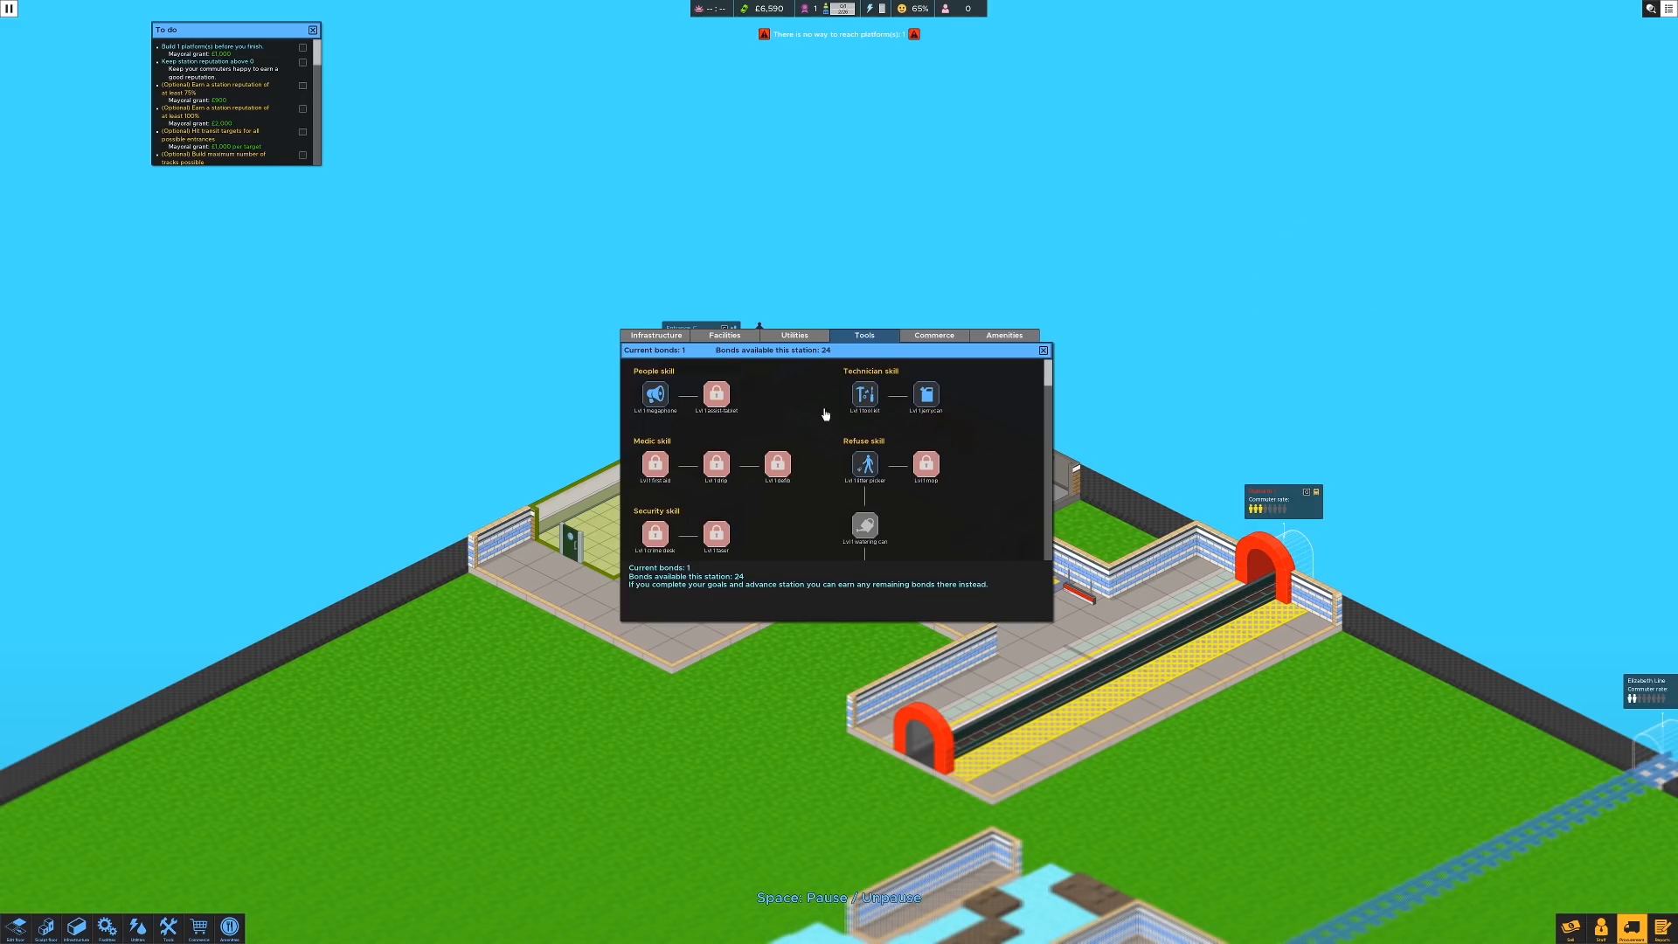
{"action": "mouse_move", "coordinate": [912, 409]}
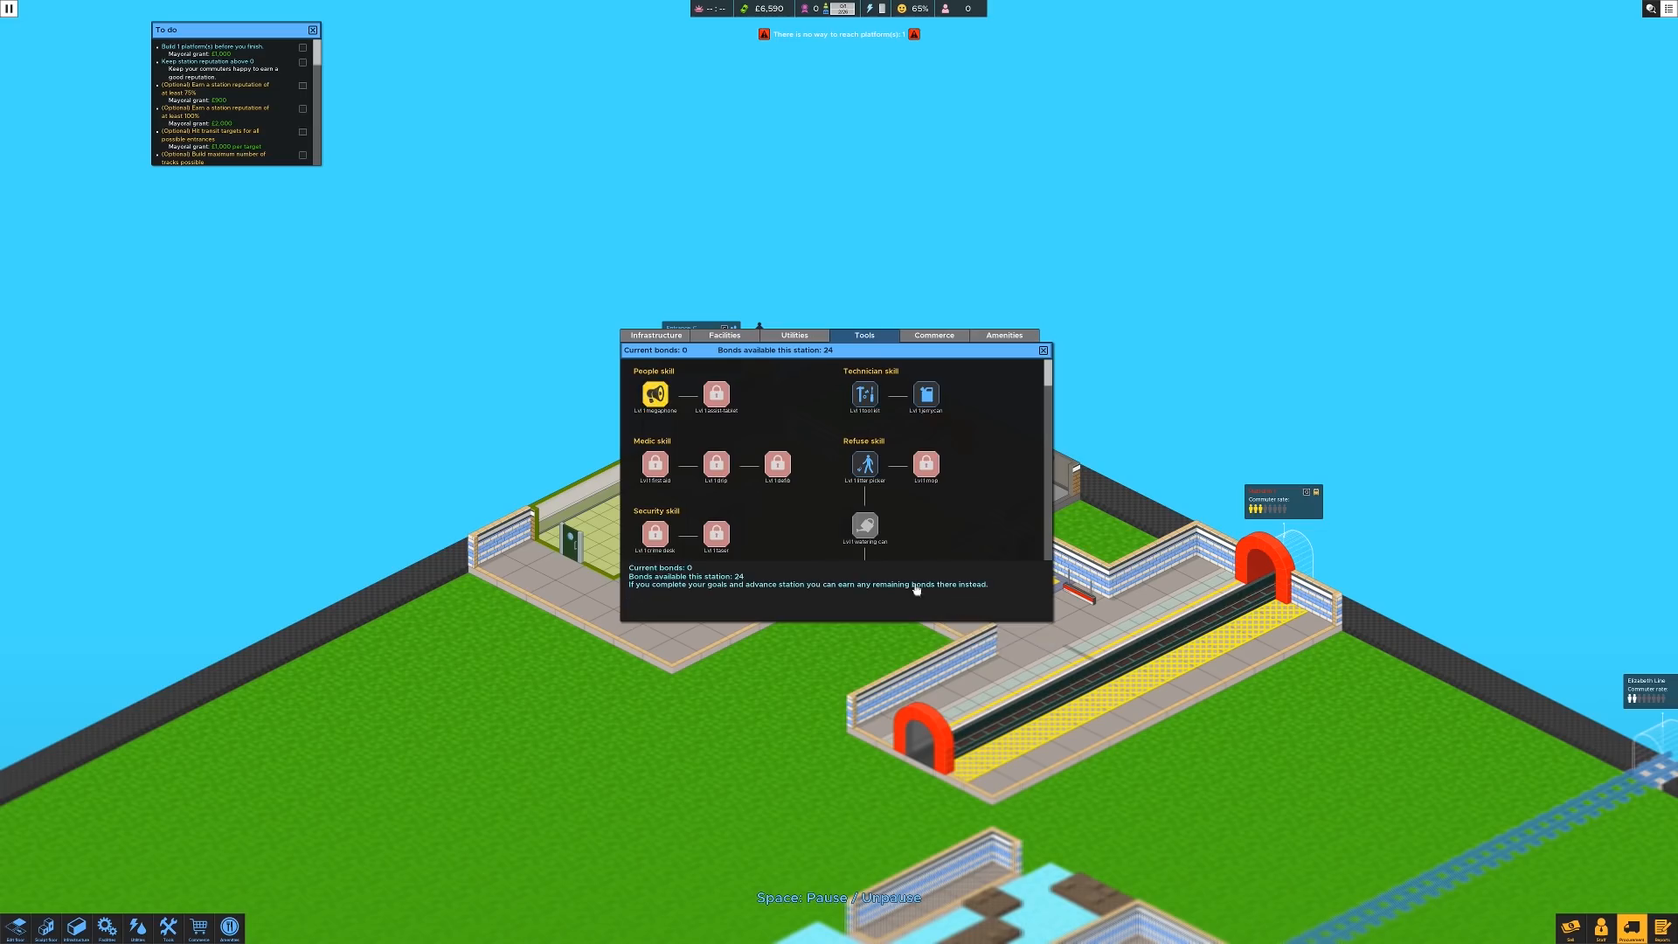
Step: Close the unlocks window, check staff management, and browse utilities and facilities for lighting
{"action": "left_click", "coordinate": [1042, 350]}
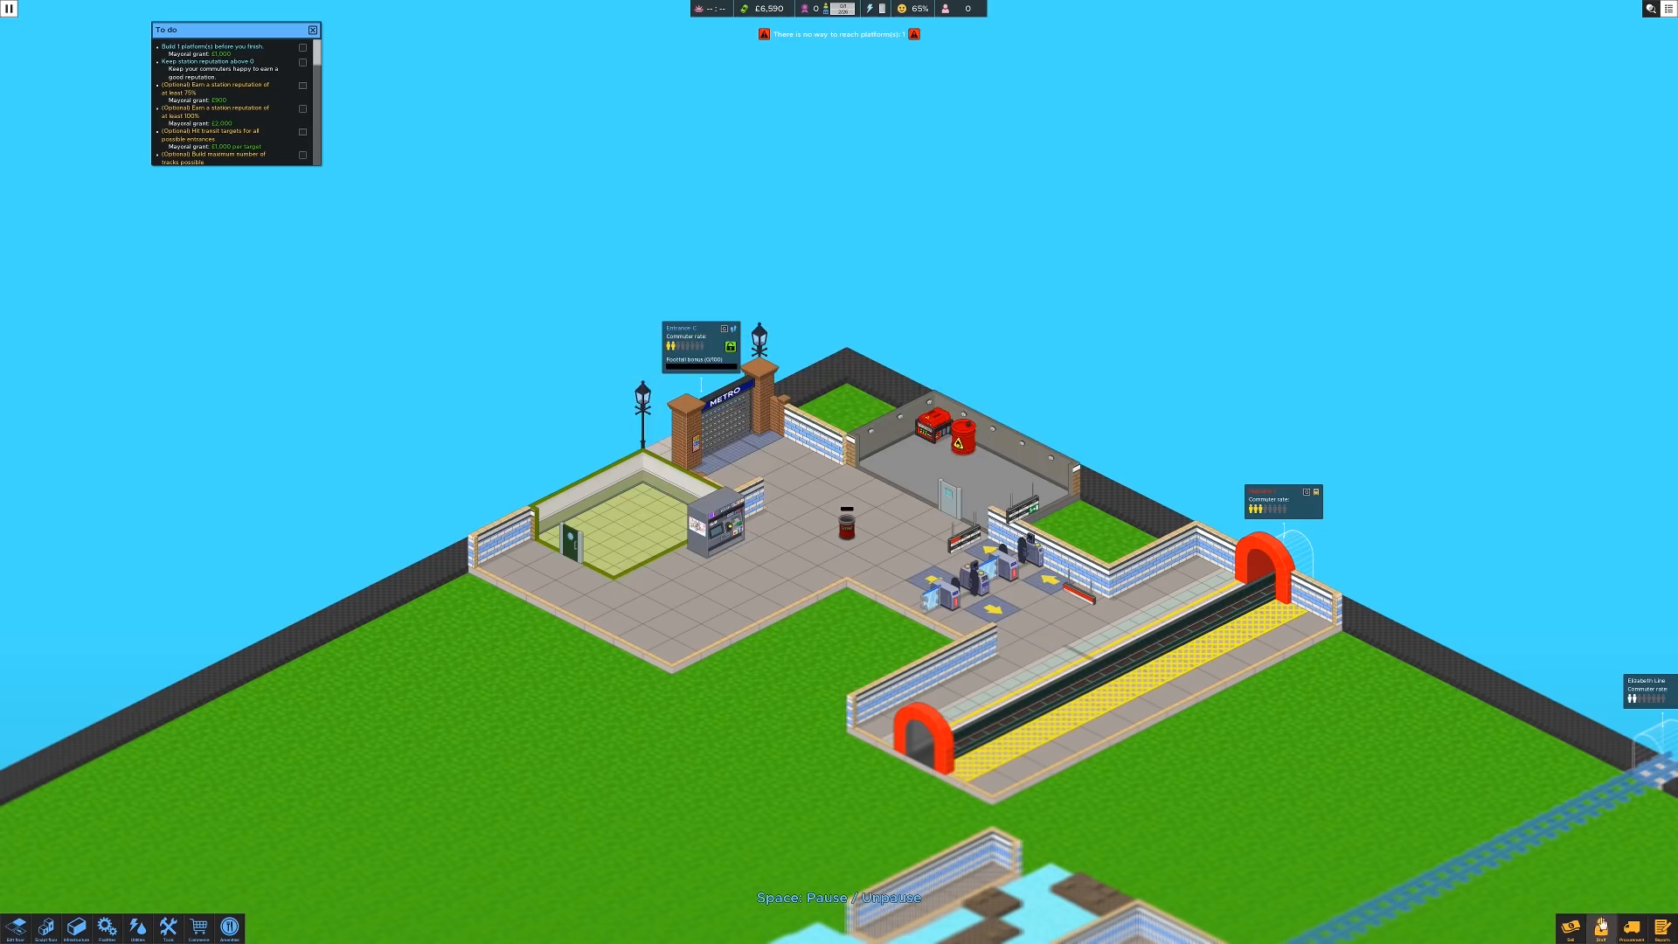
{"action": "left_click", "coordinate": [1602, 928]}
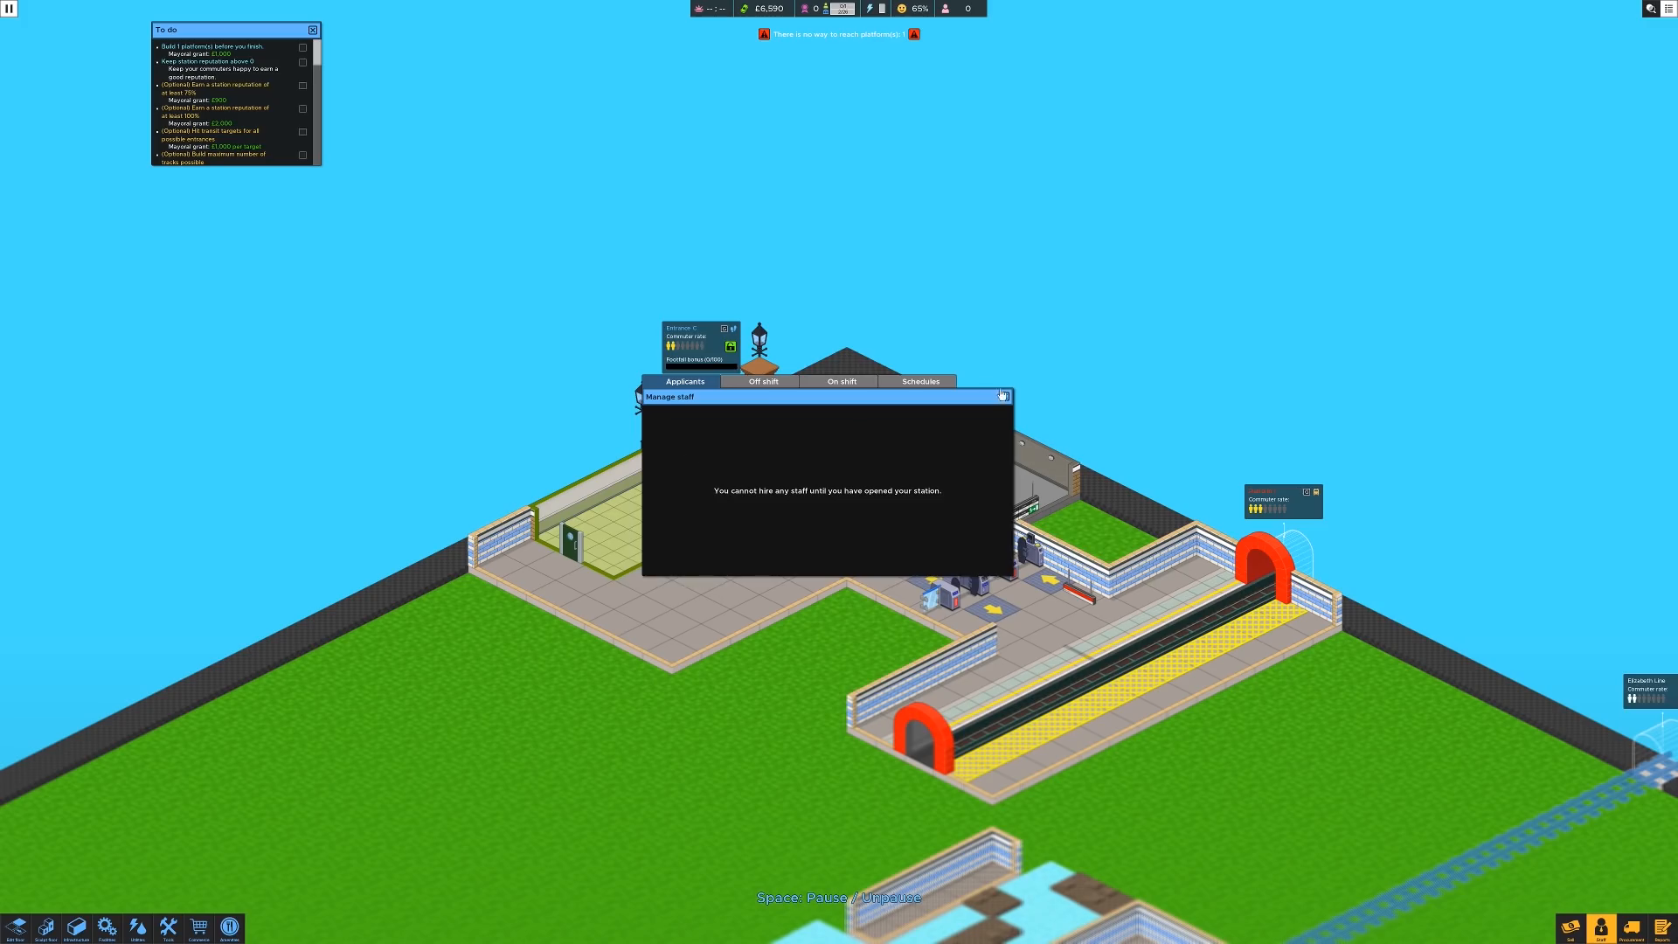
{"action": "left_click", "coordinate": [1001, 396]}
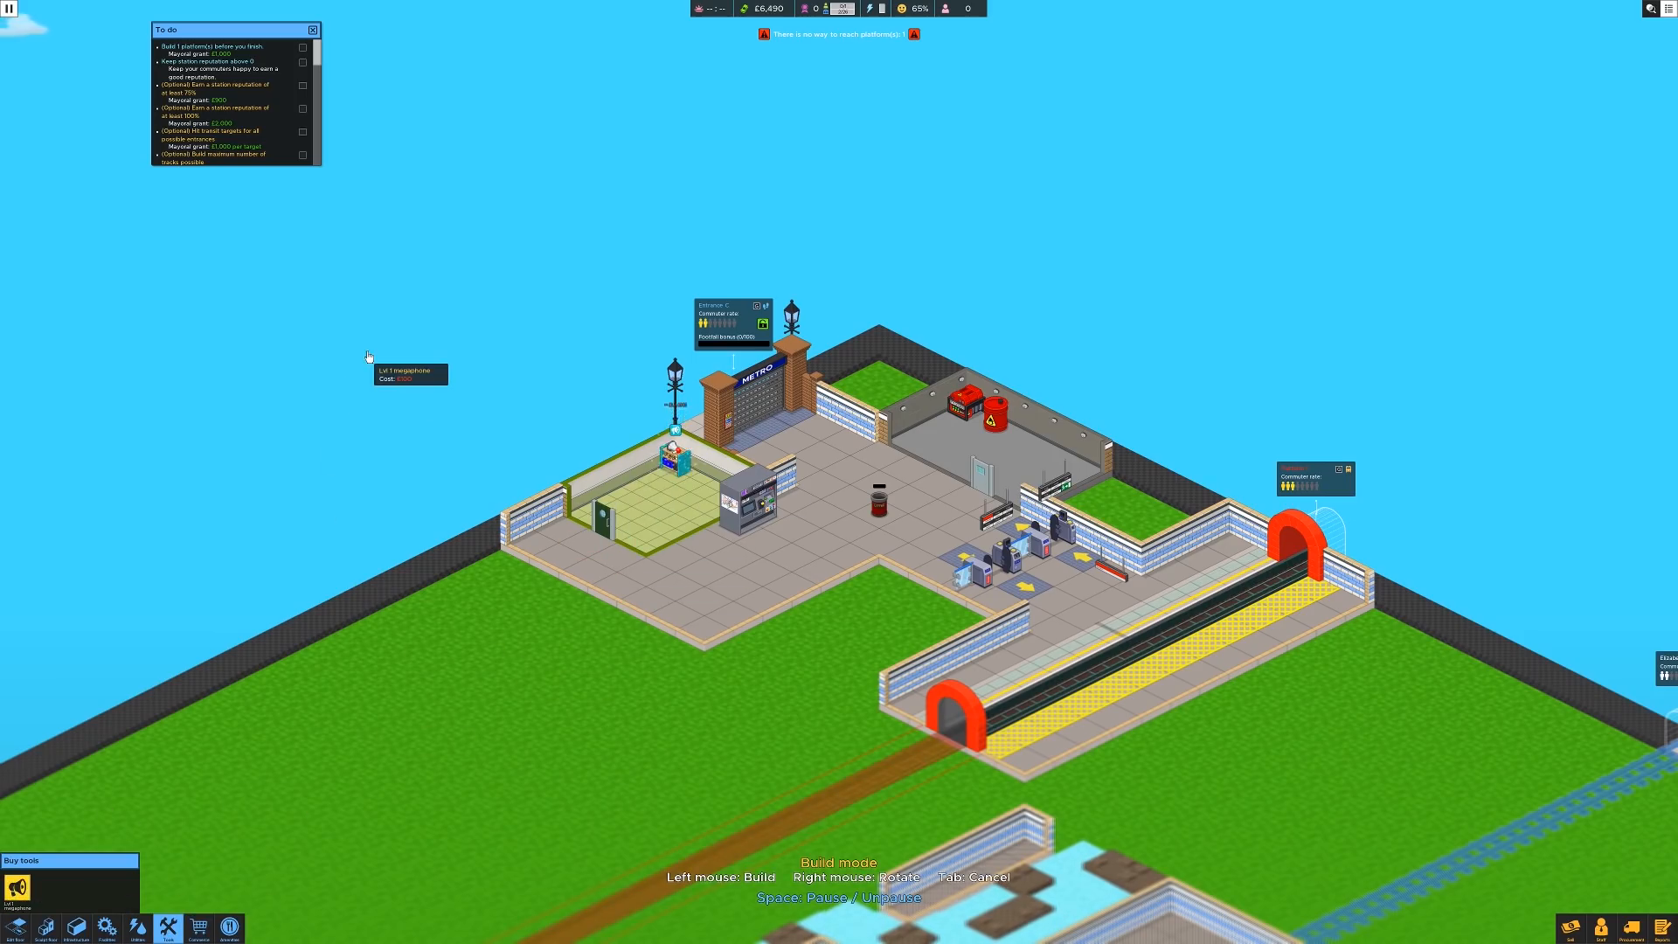
{"action": "mouse_move", "coordinate": [191, 839]}
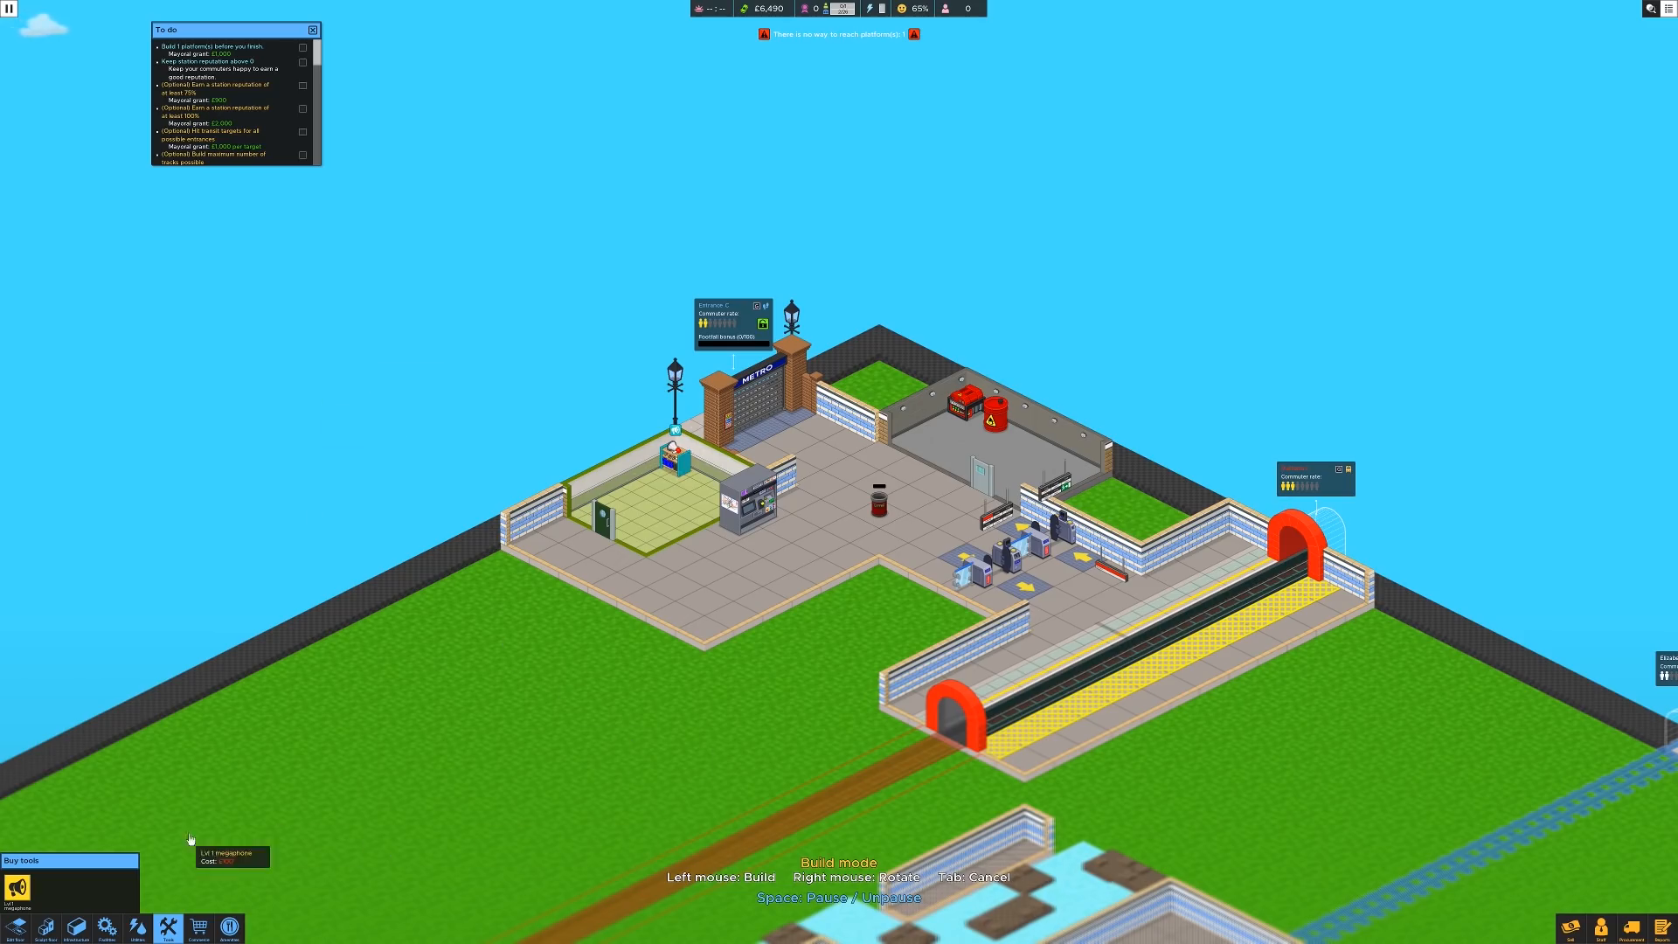
{"action": "left_click", "coordinate": [136, 927]}
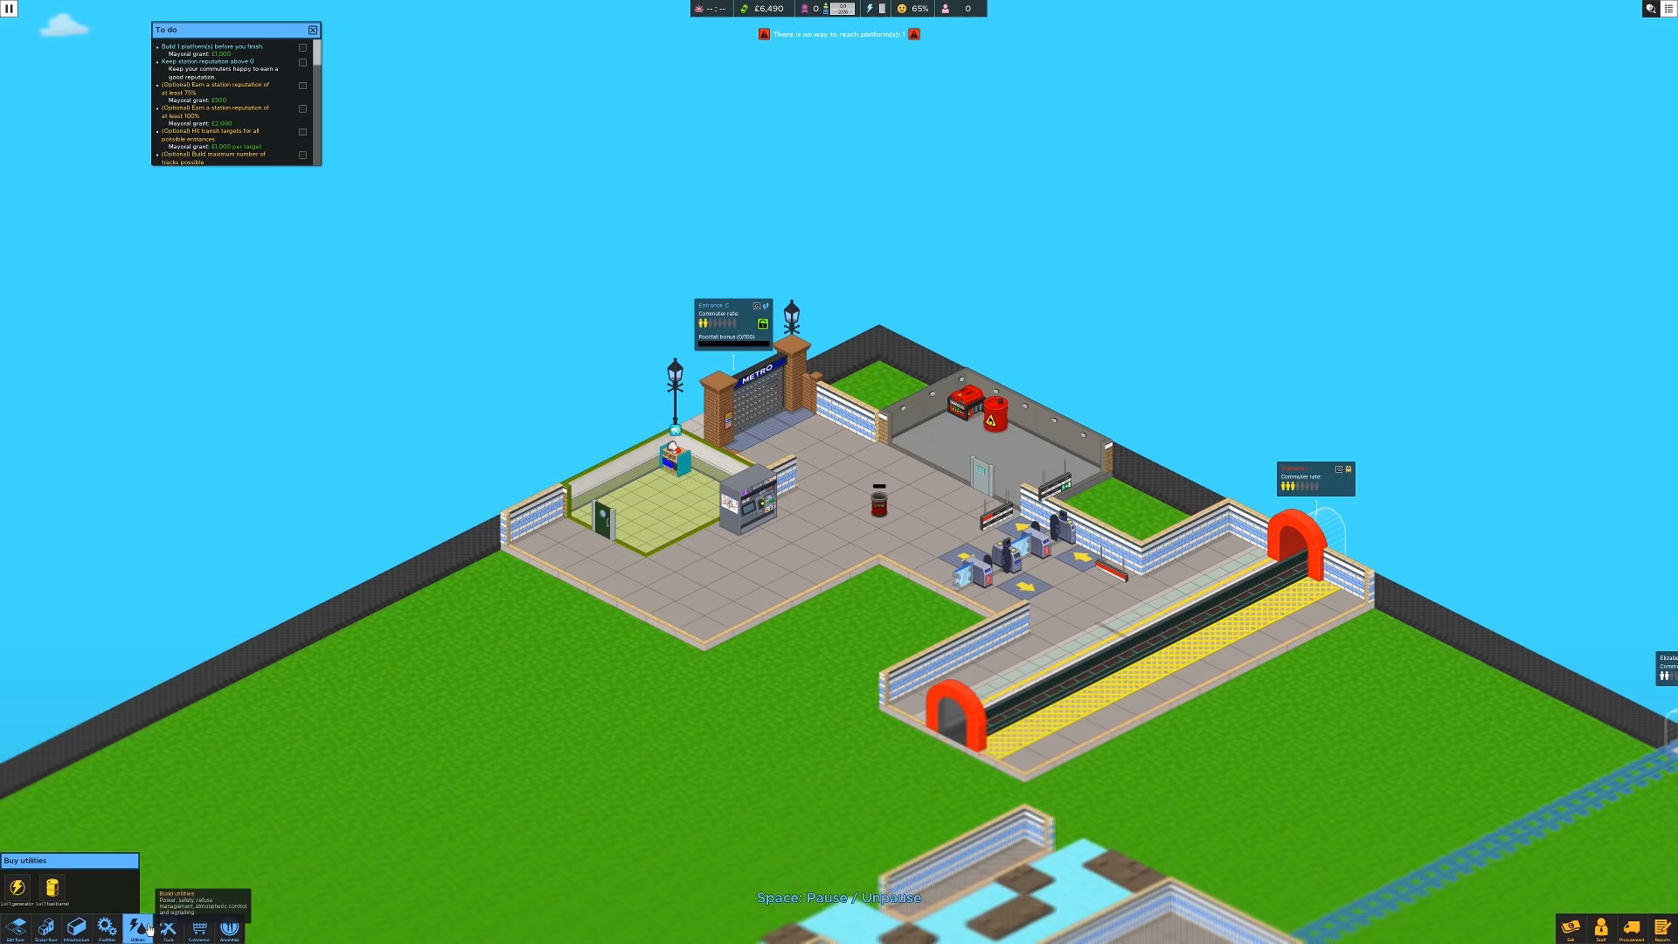
{"action": "left_click", "coordinate": [107, 930]}
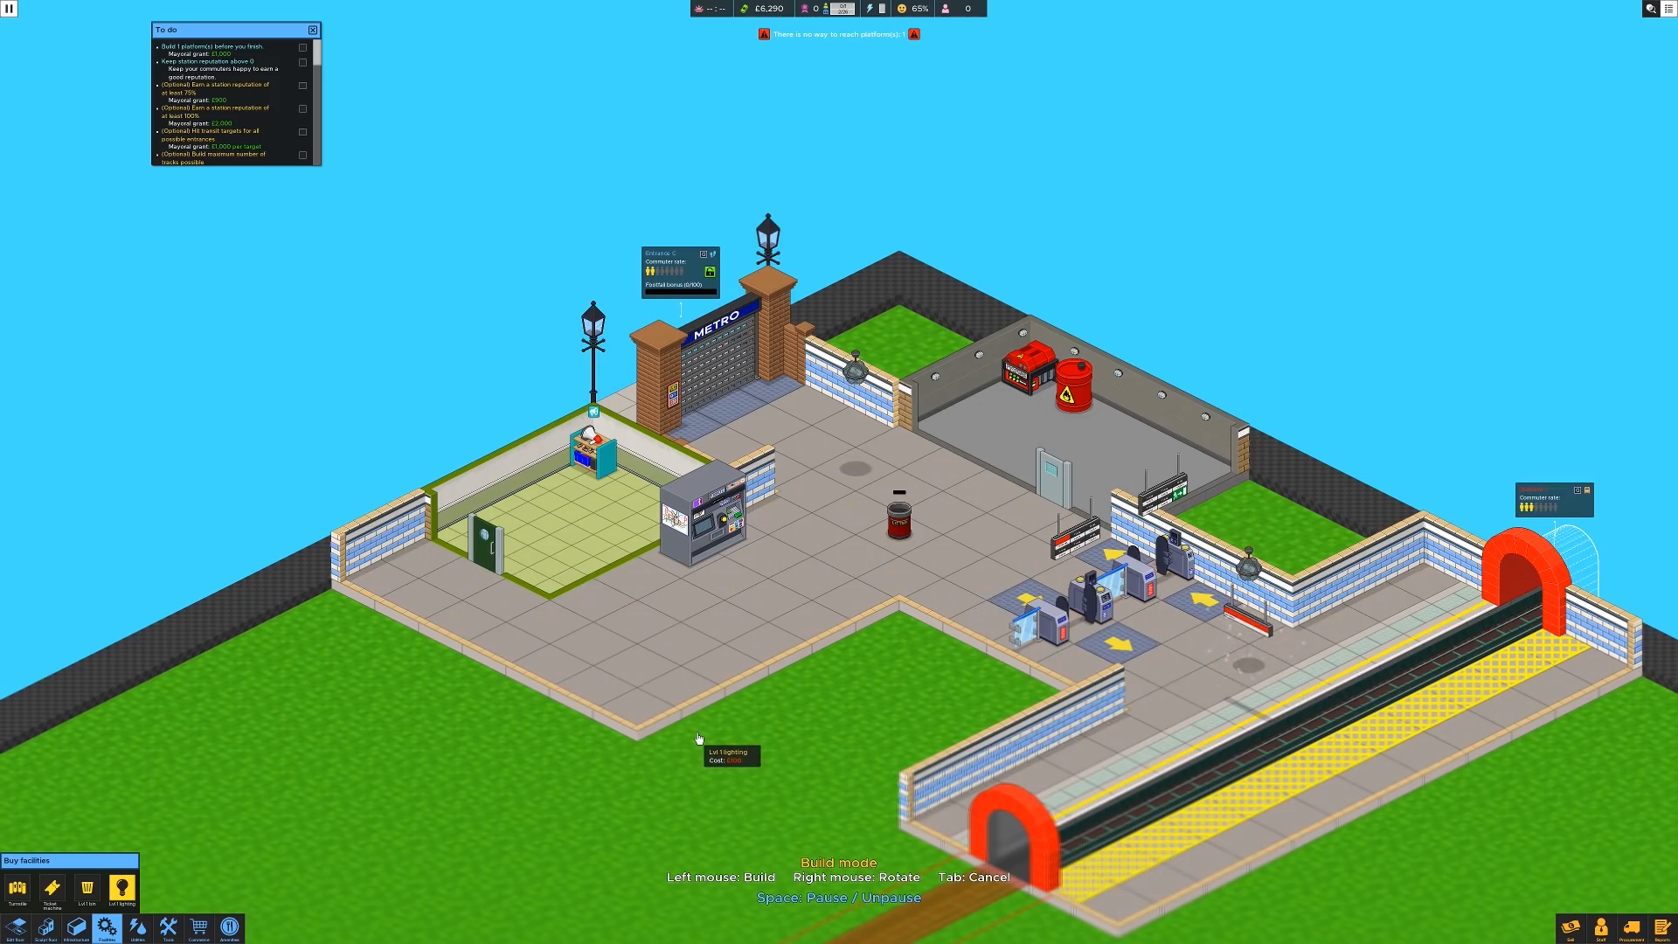
{"action": "mouse_move", "coordinate": [734, 732]}
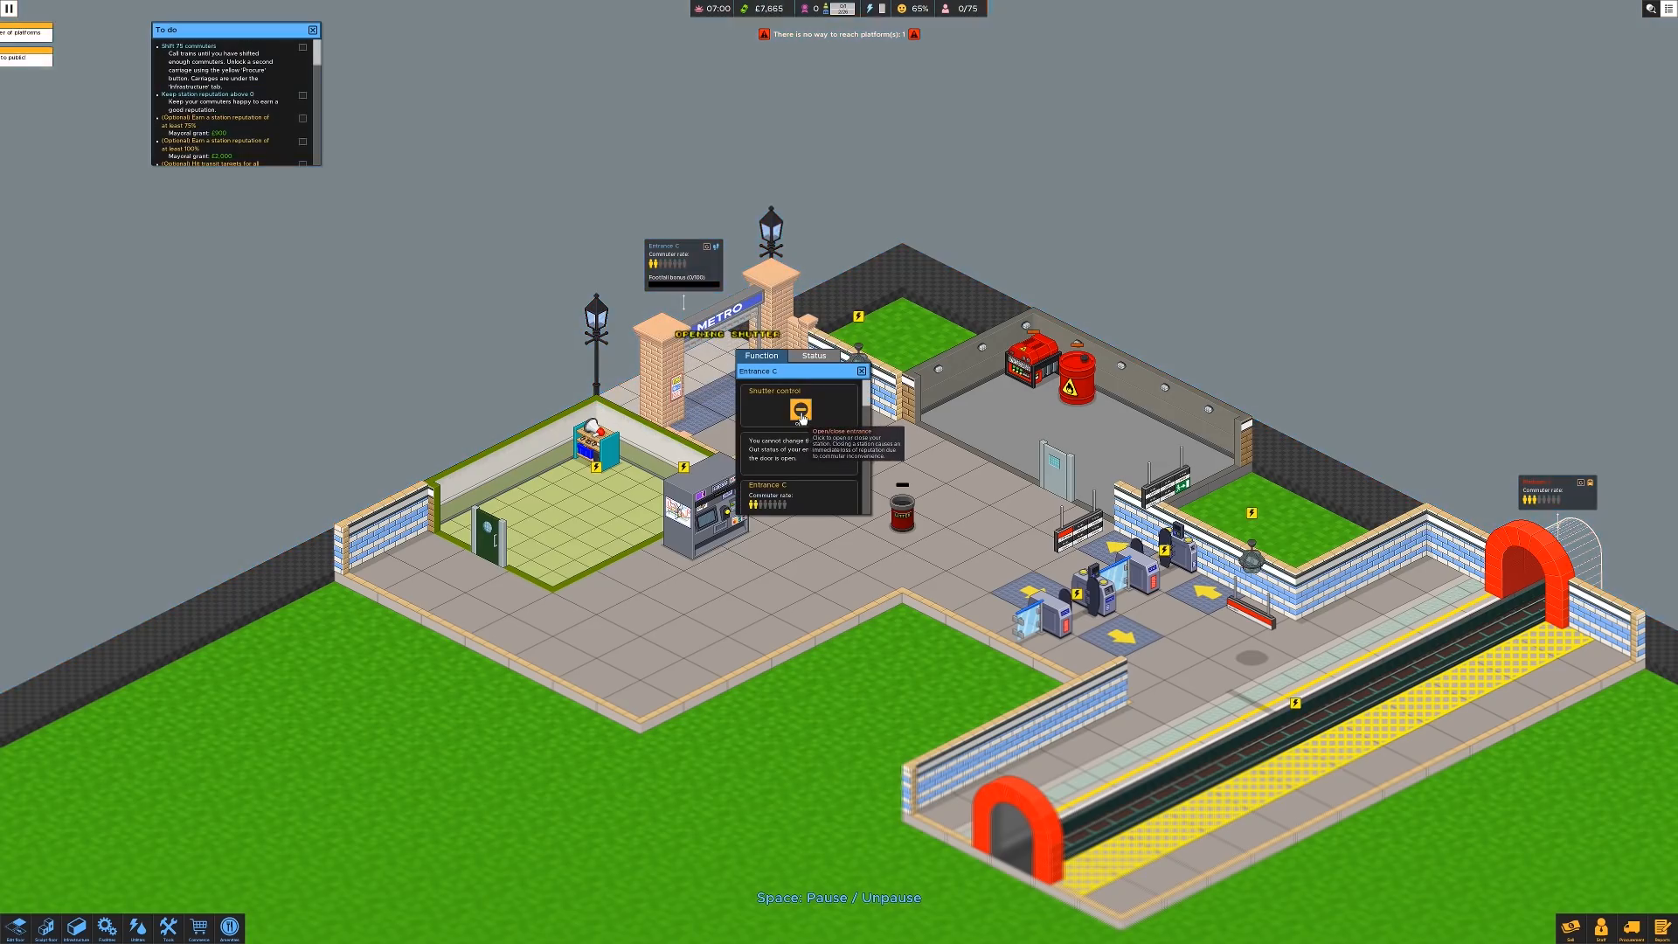
Step: Set Entrance C's shutter to open and close its panel
{"action": "left_click", "coordinate": [803, 411]}
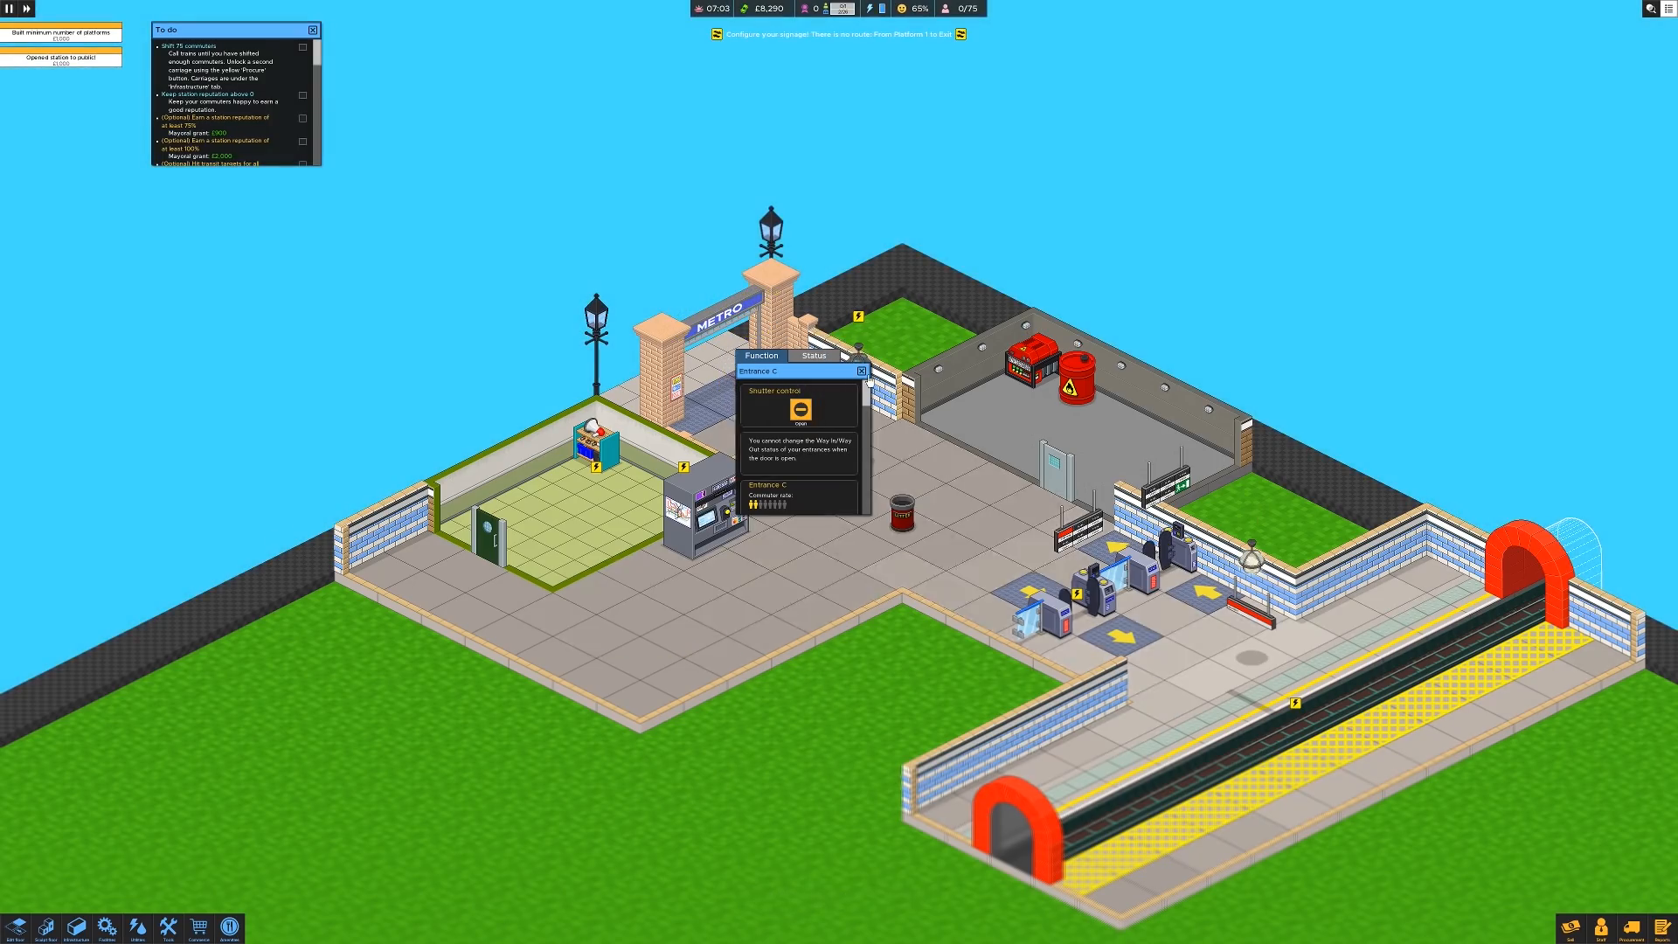
{"action": "left_click", "coordinate": [861, 371]}
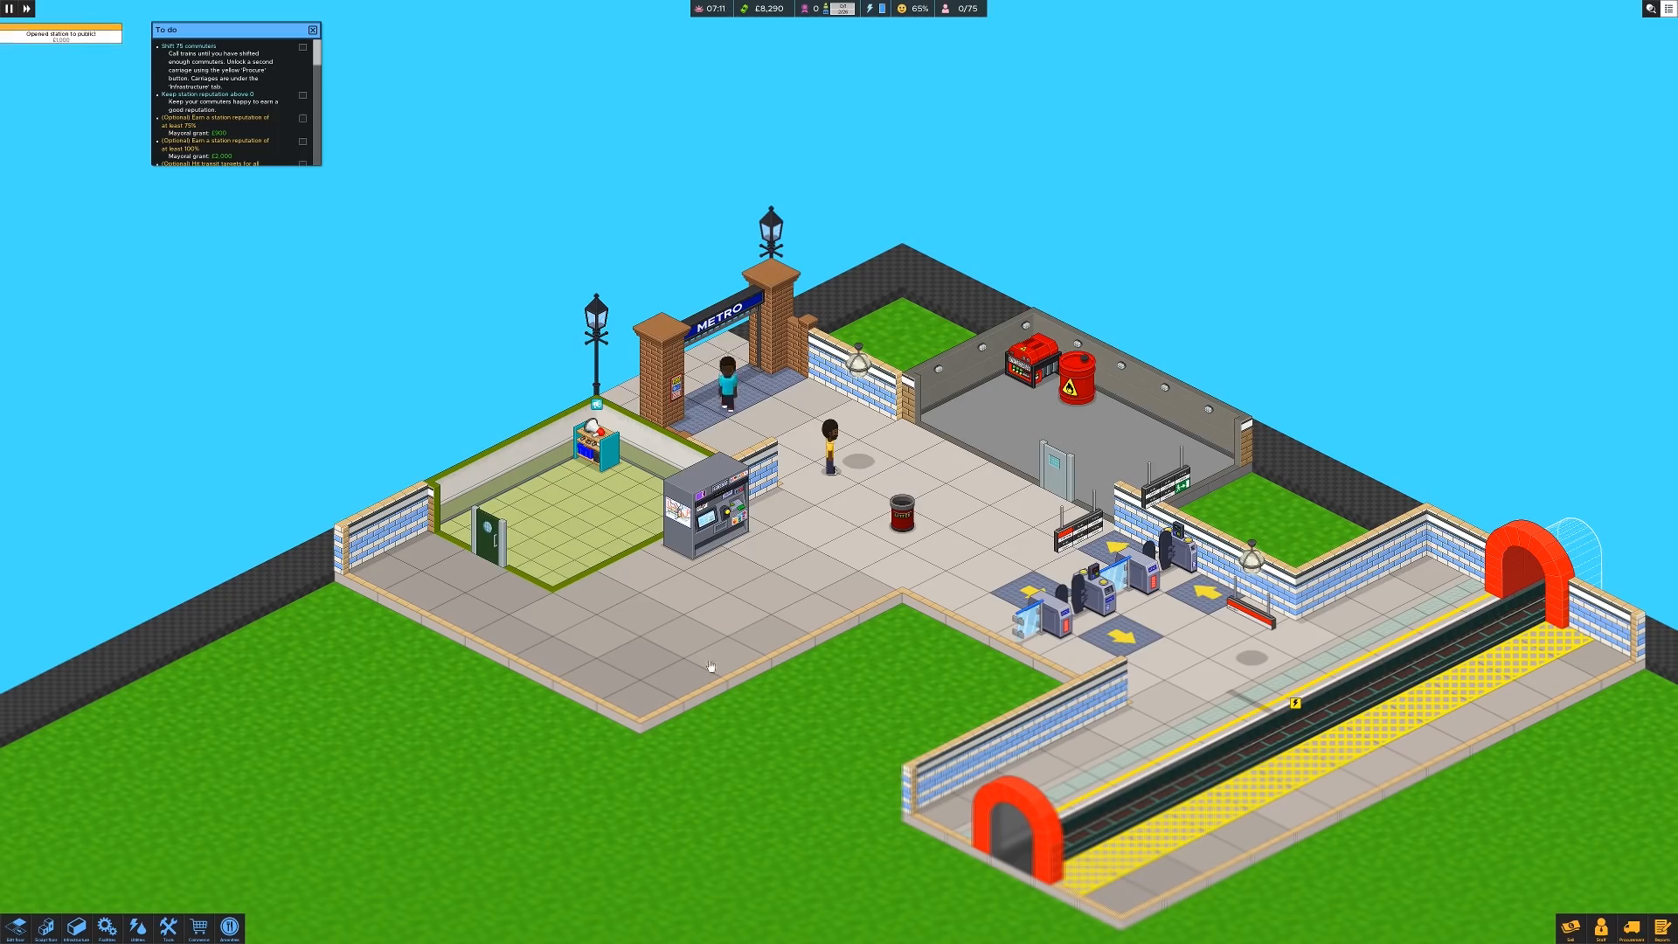
{"action": "mouse_move", "coordinate": [137, 927]}
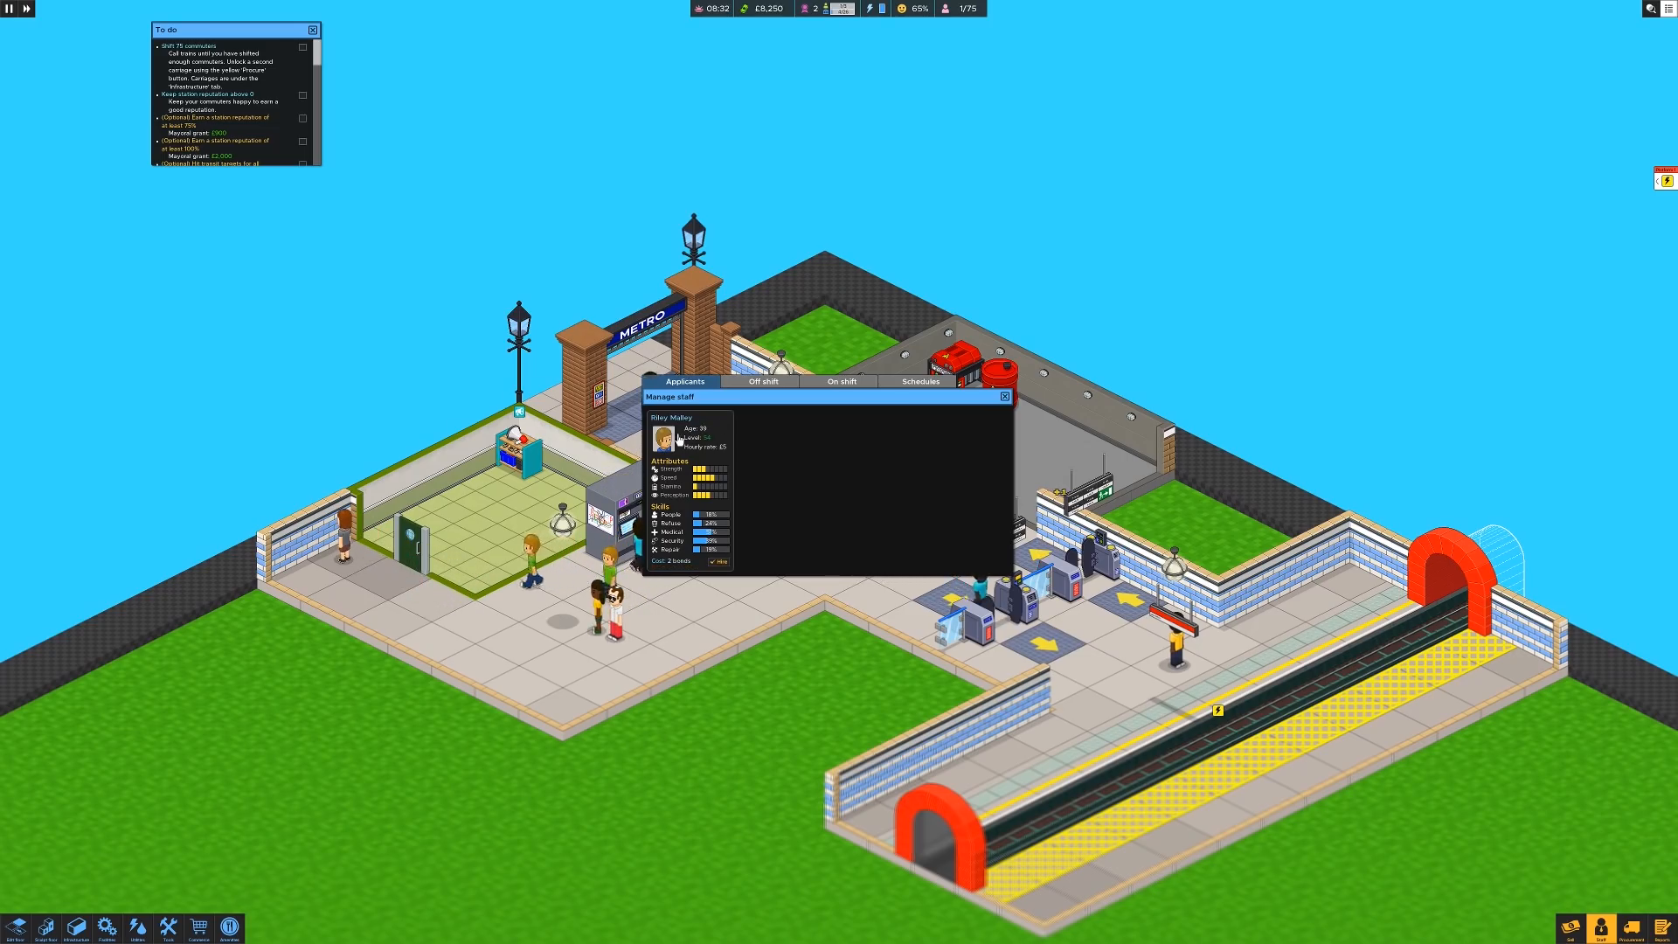
{"action": "left_click", "coordinate": [719, 561]}
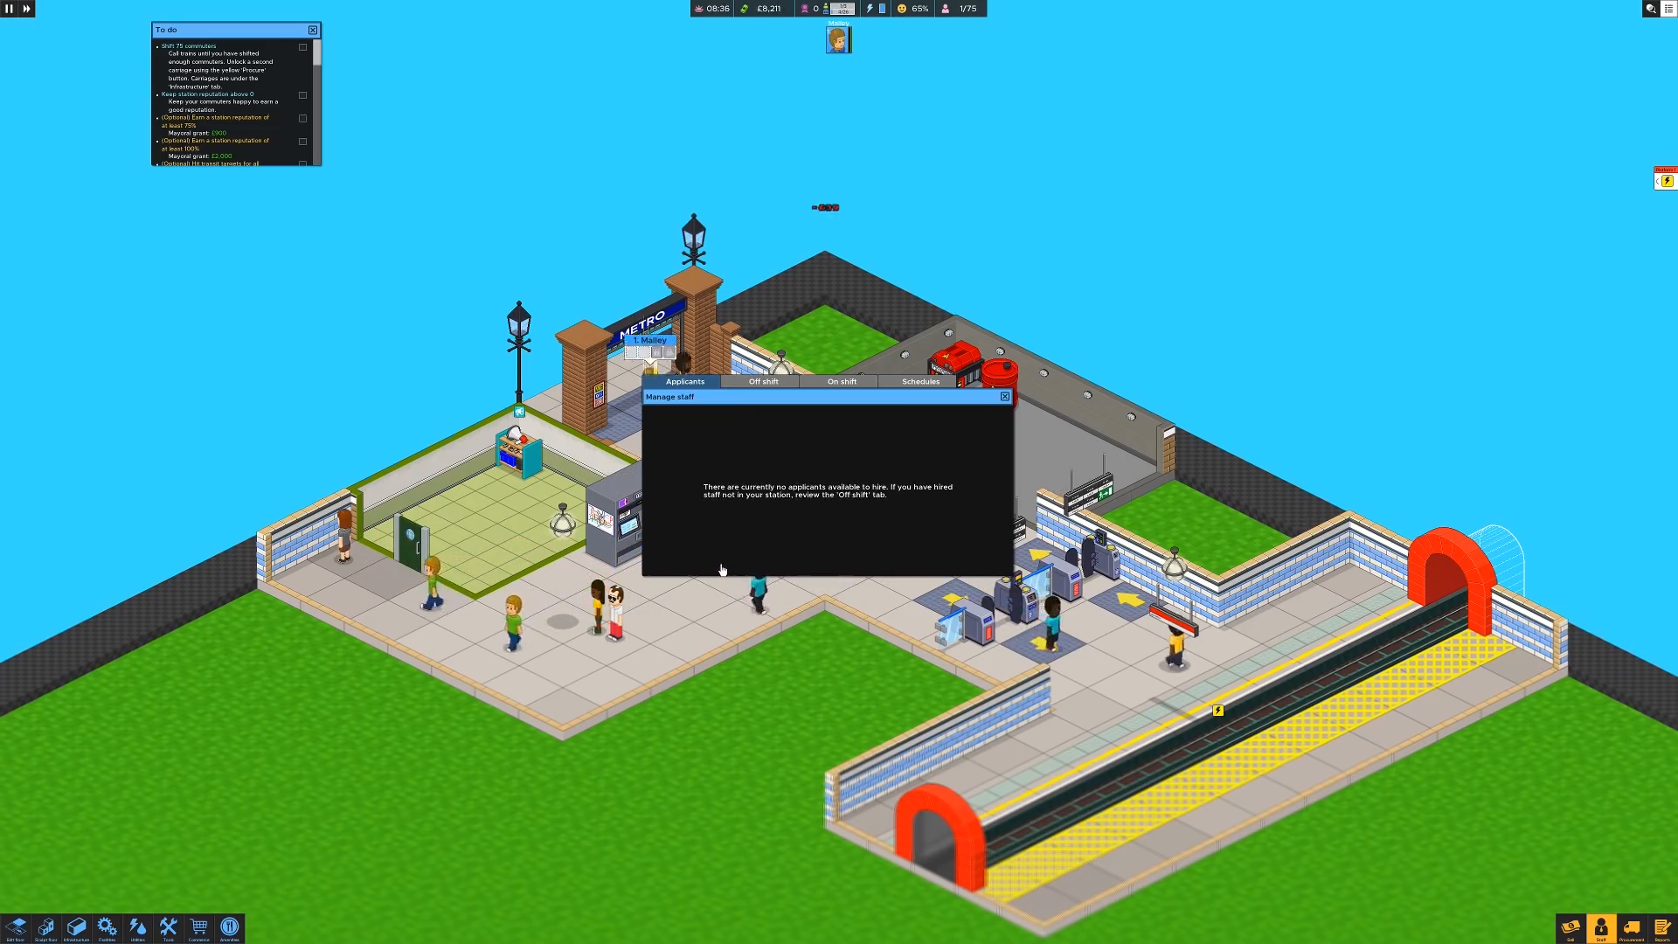
{"action": "left_click", "coordinate": [998, 383]}
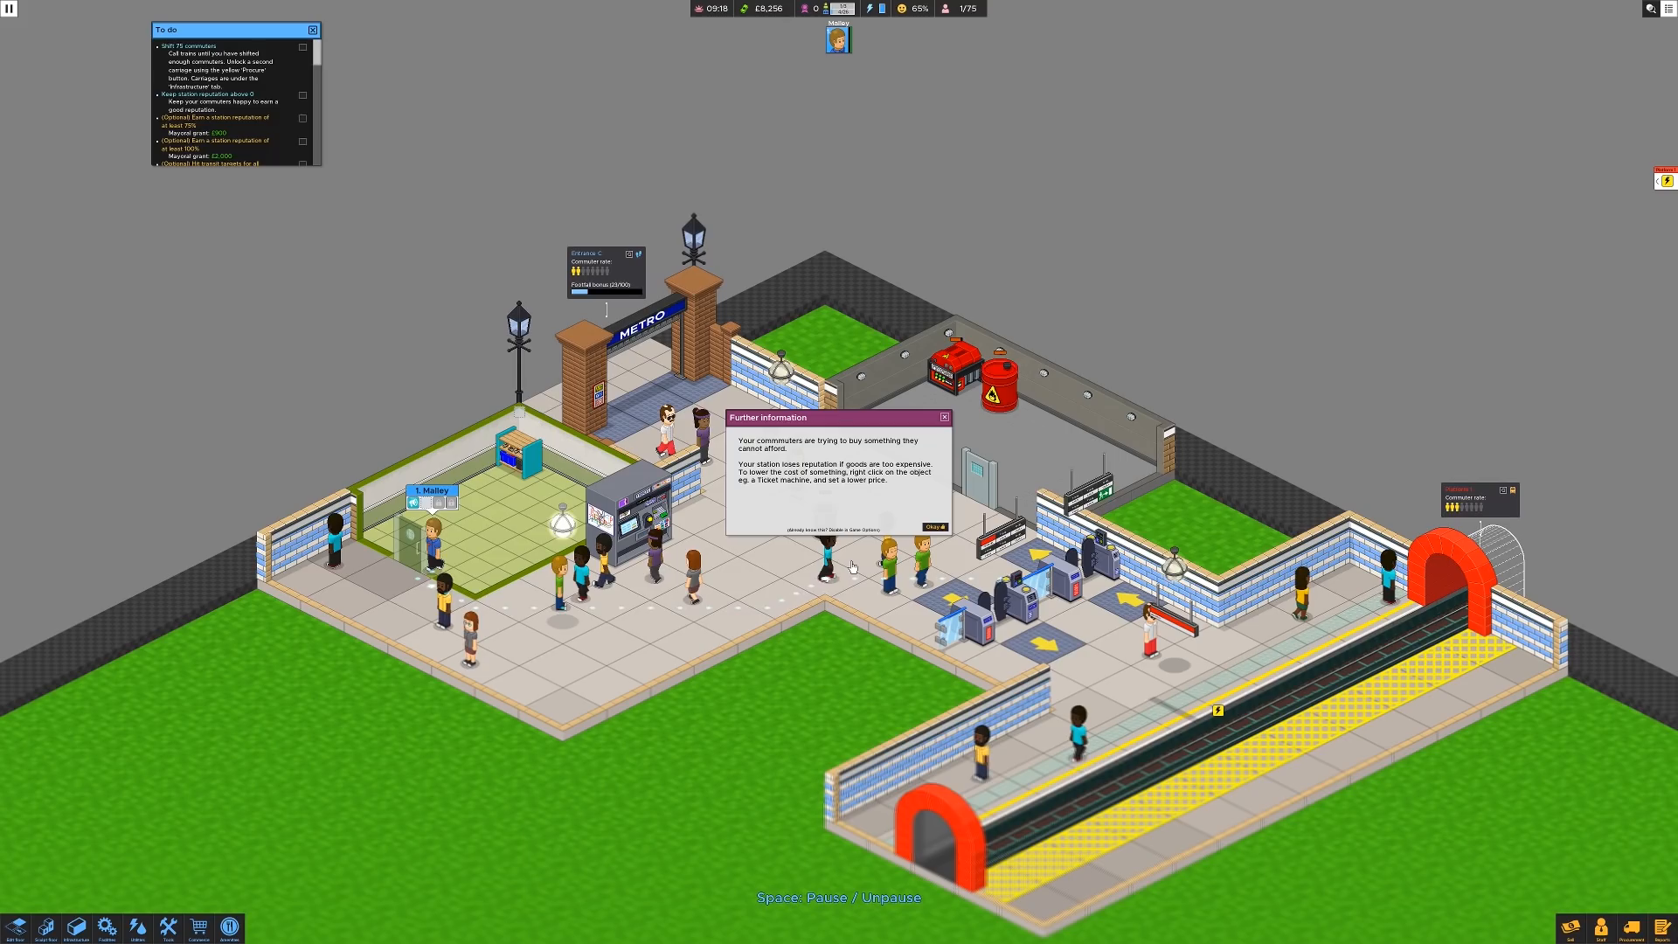
{"action": "mouse_move", "coordinate": [830, 465]}
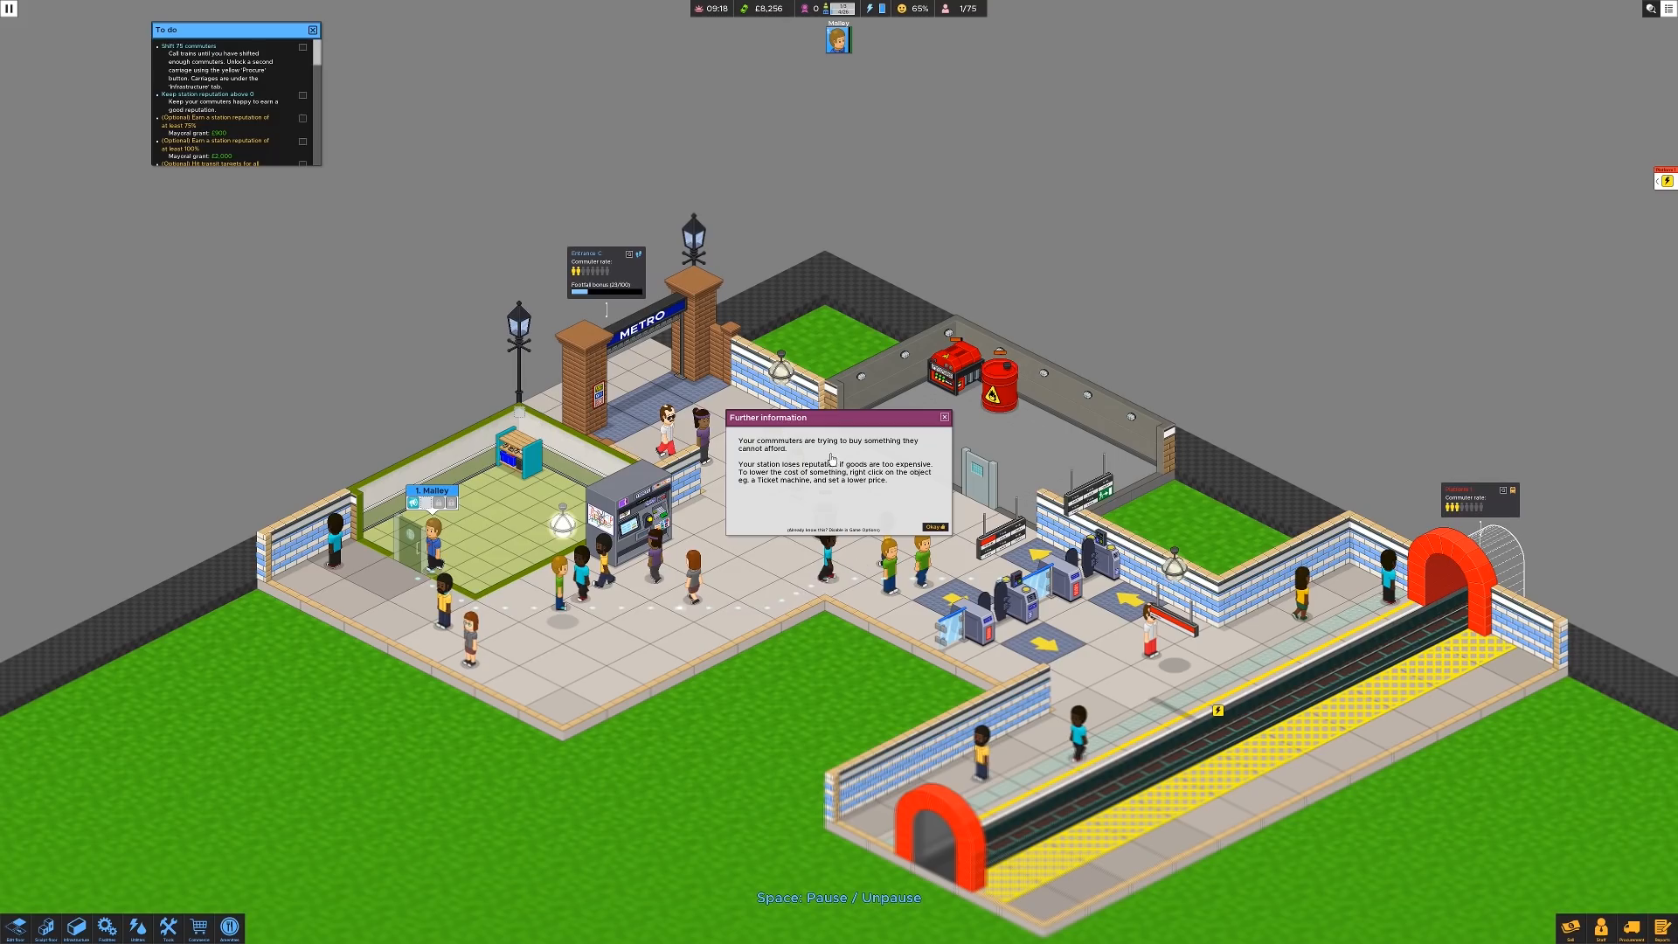
{"action": "mouse_move", "coordinate": [827, 514]}
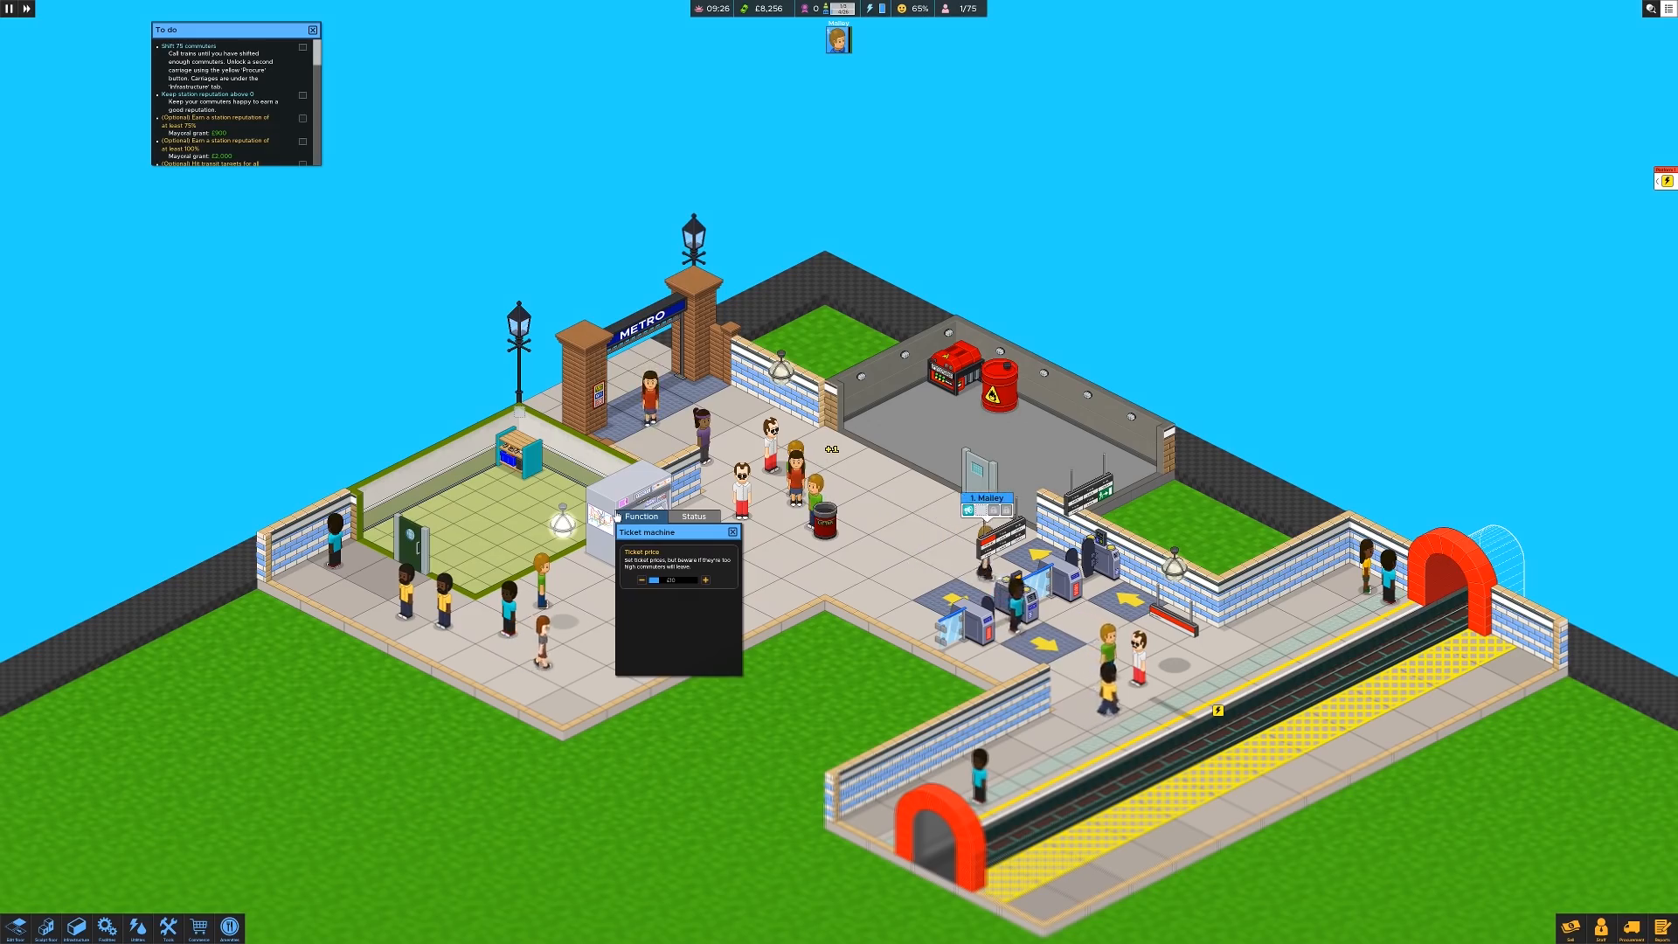
Step: Lower the ticket machine's price and bring up the utilities build list
{"action": "left_click", "coordinate": [732, 532]}
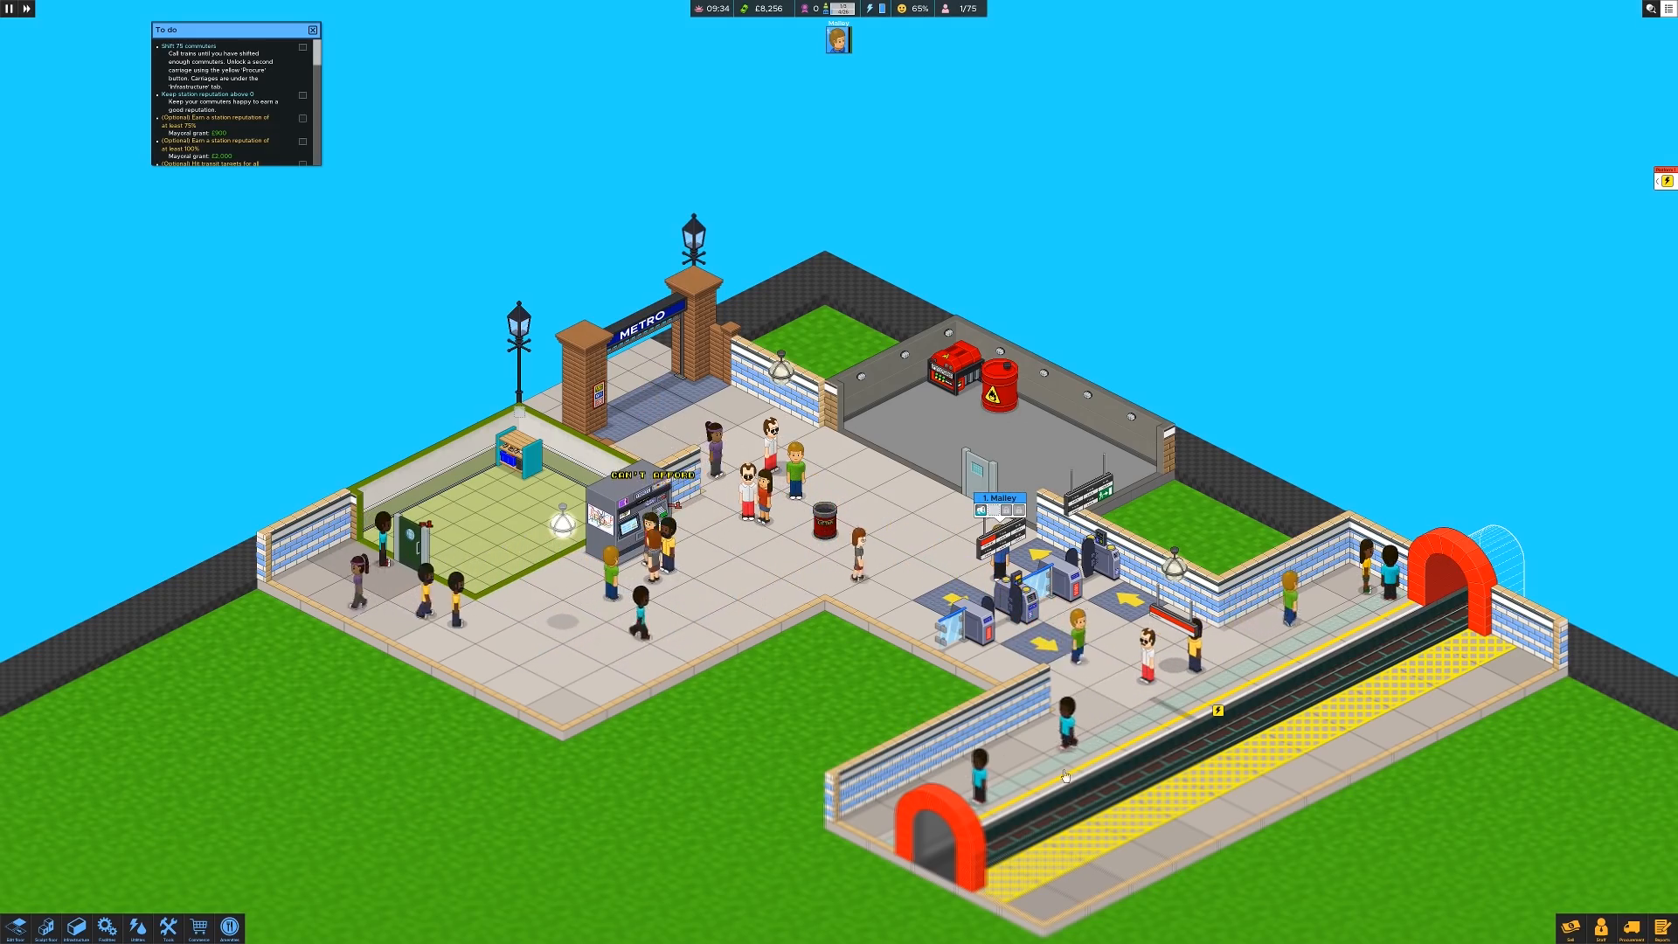
{"action": "left_click", "coordinate": [1217, 710]}
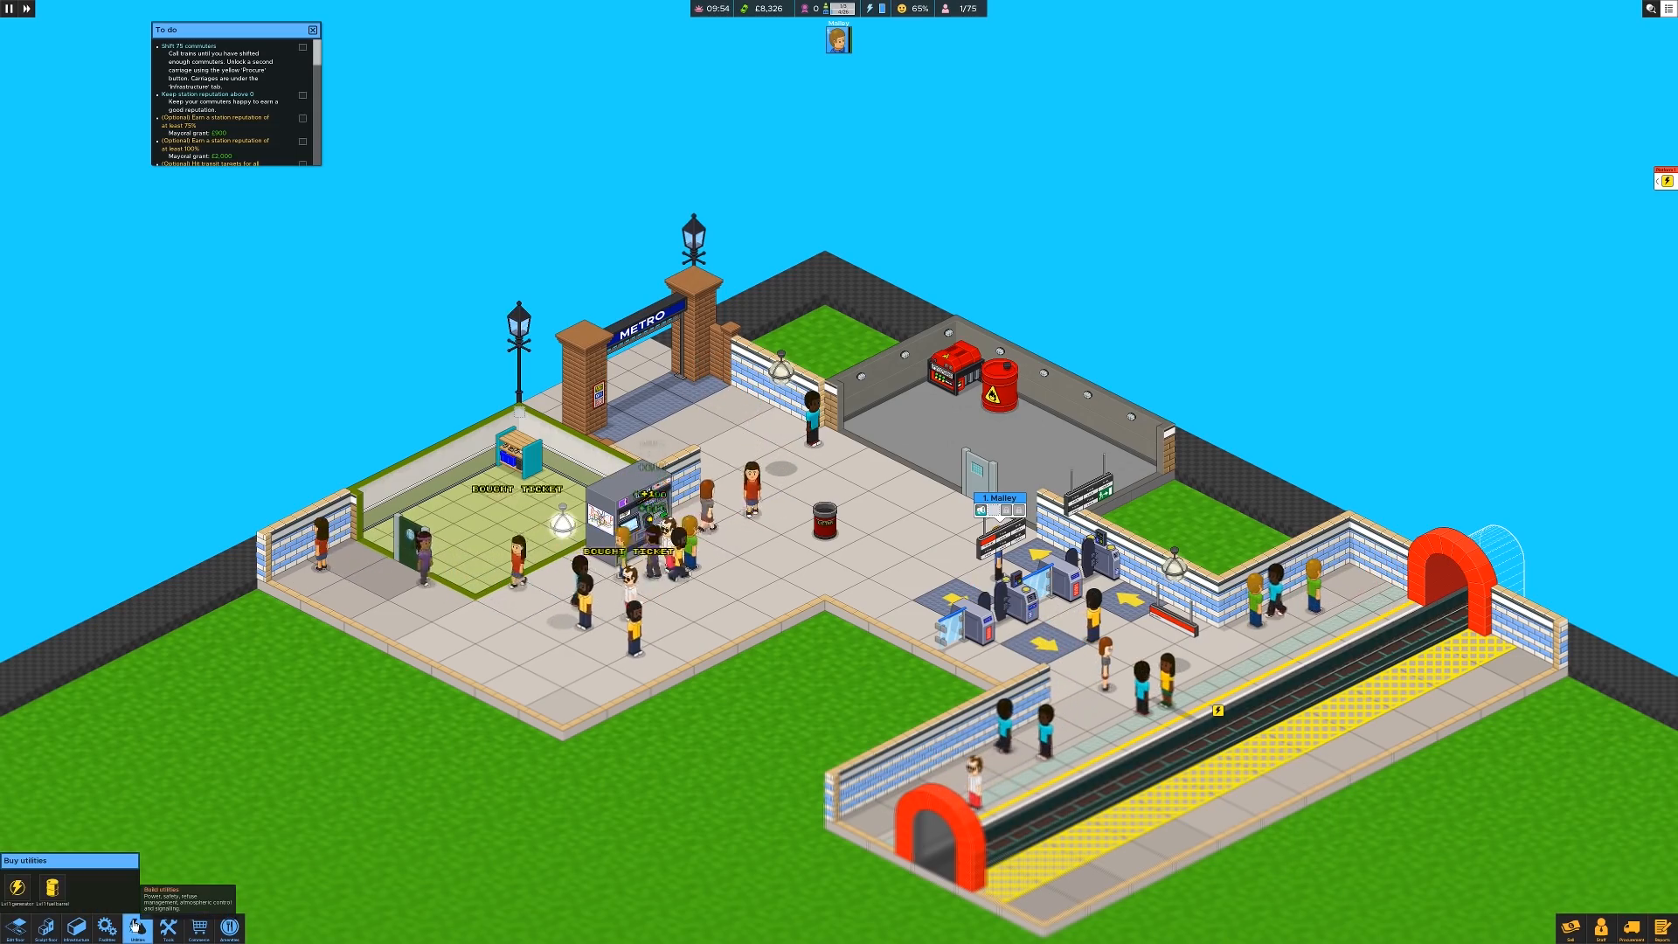
Step: Place two more Lvl 1 generators in the generator room
{"action": "left_click", "coordinate": [16, 885]}
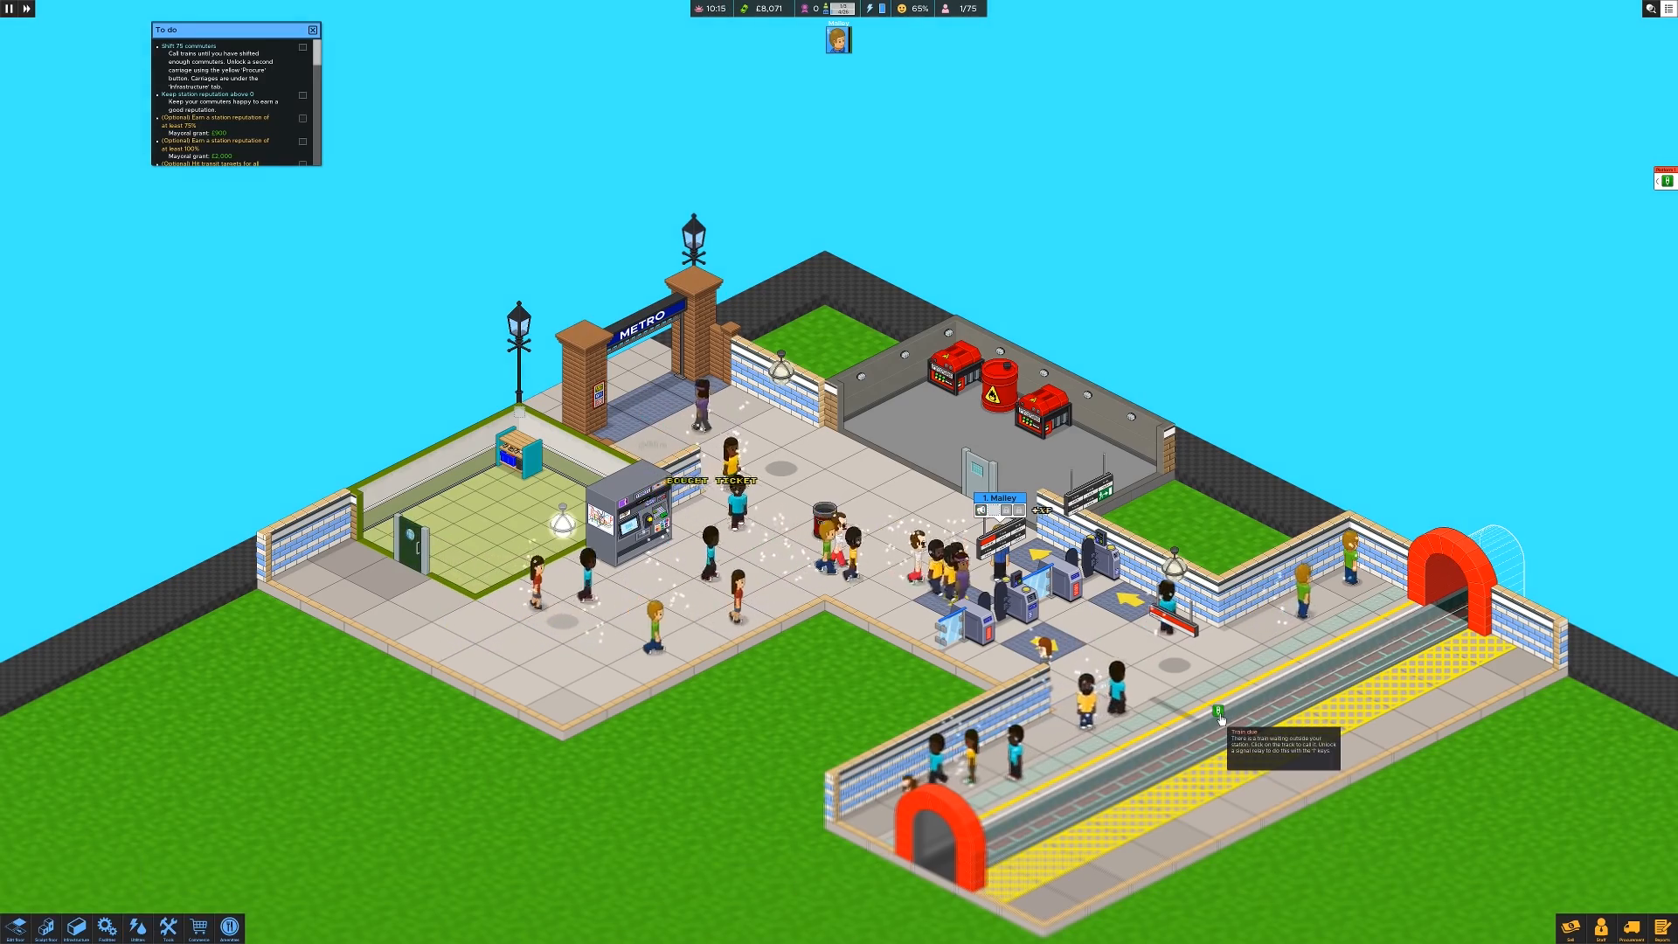
{"action": "left_click", "coordinate": [1216, 713]}
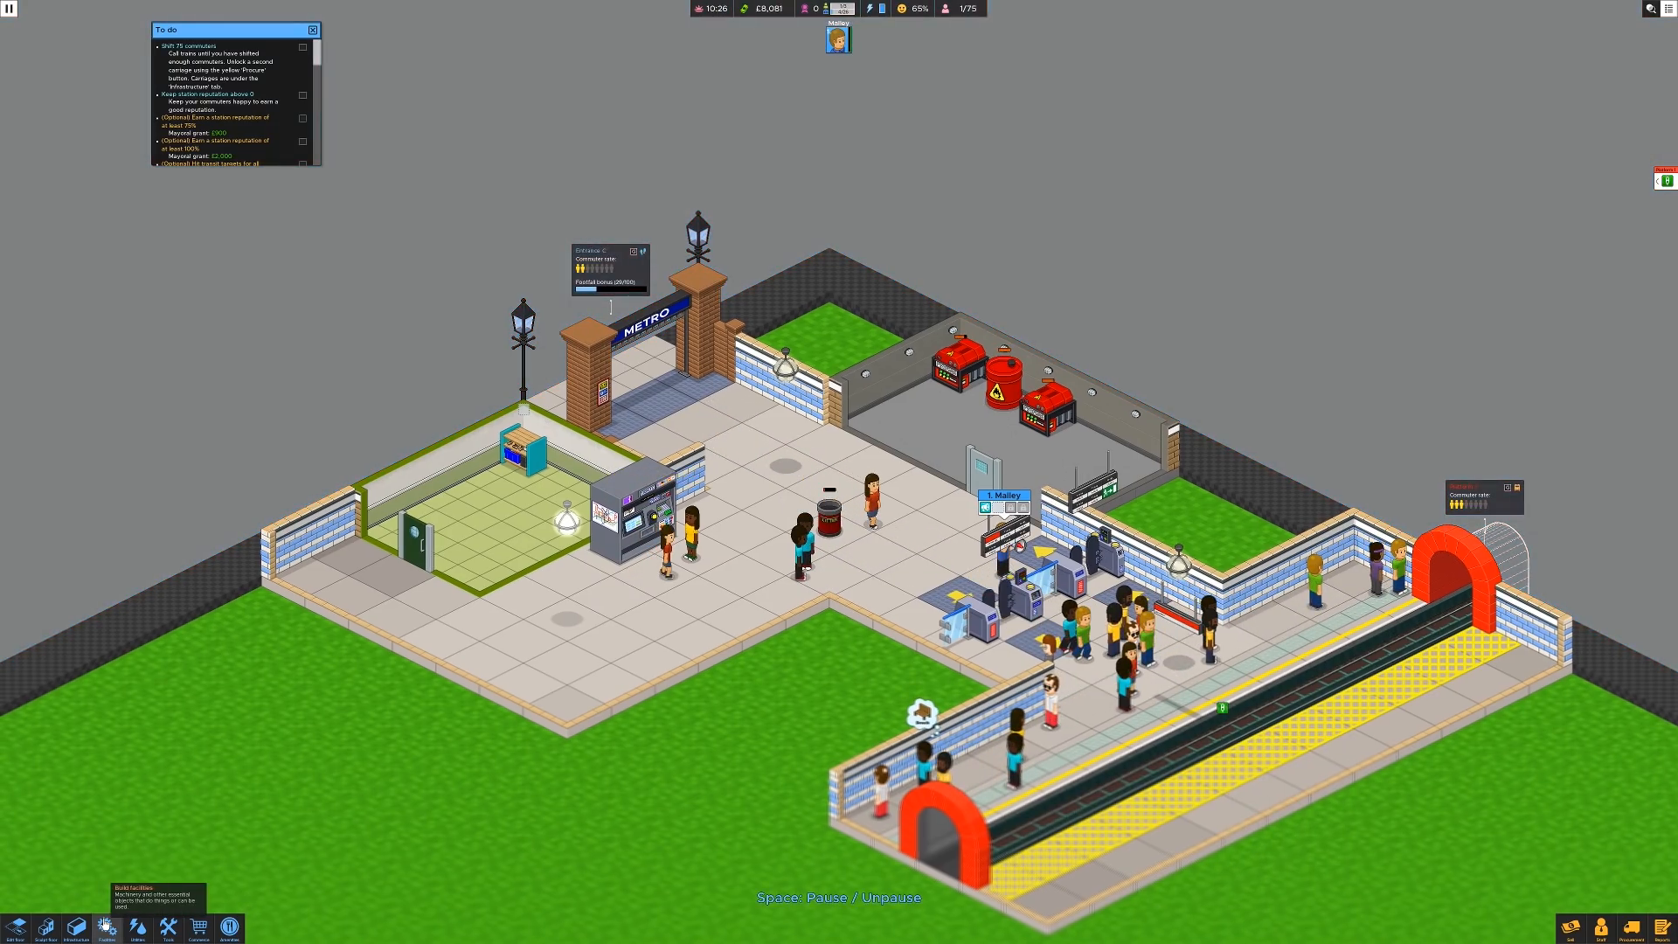
{"action": "left_click", "coordinate": [138, 933]}
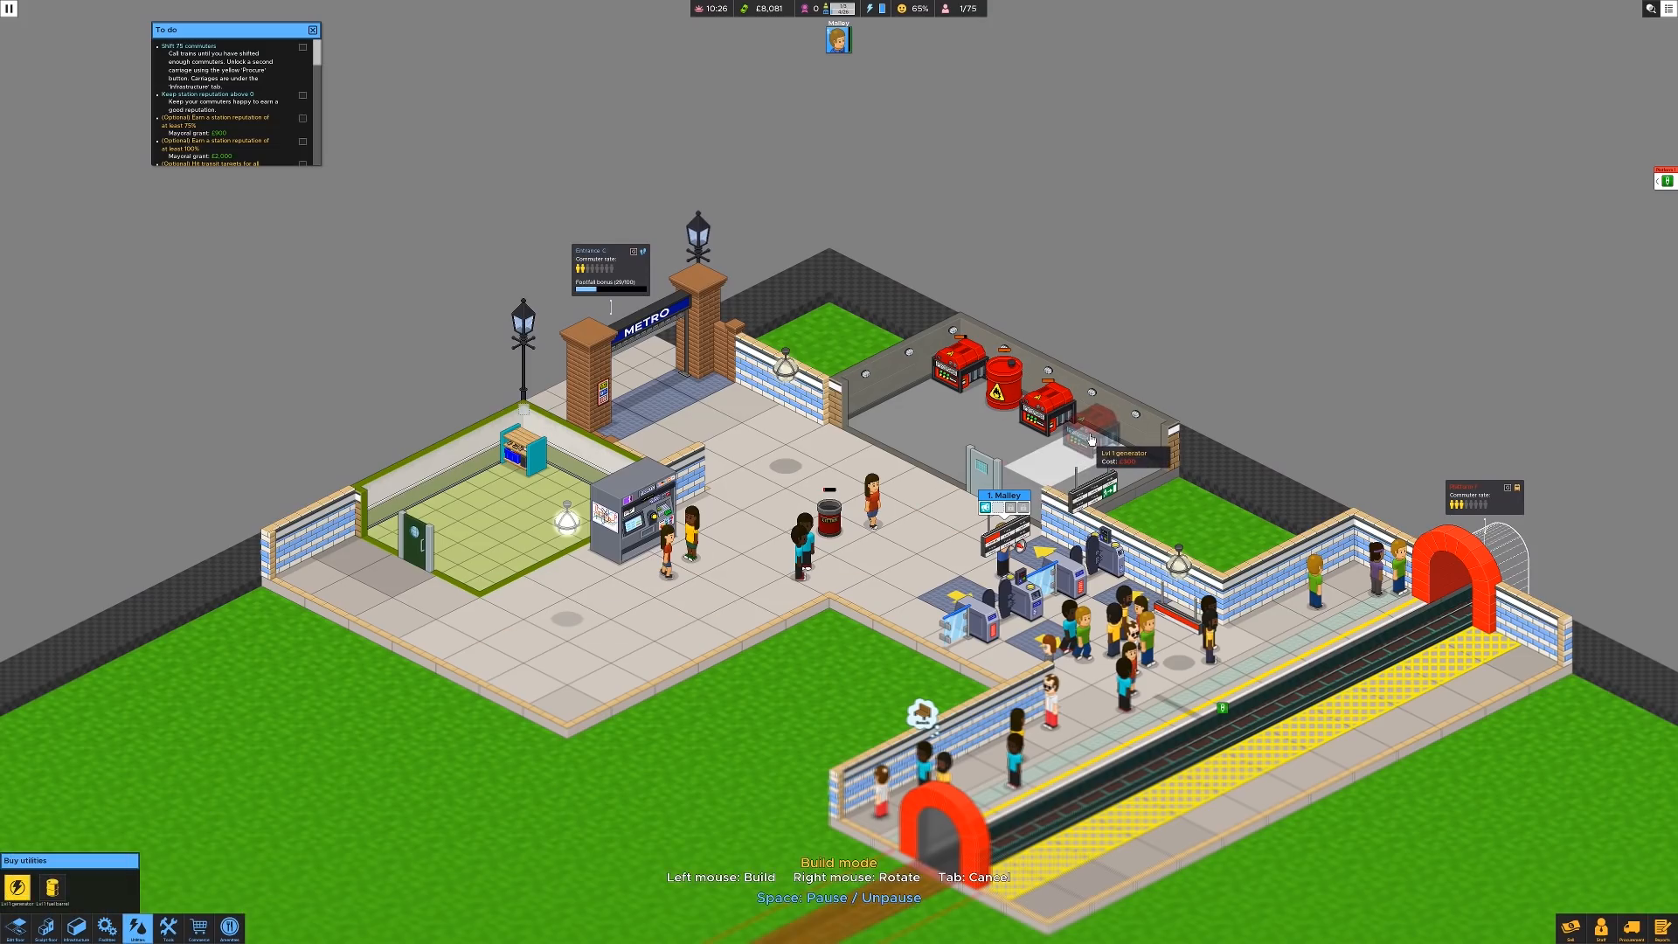
{"action": "left_click", "coordinate": [1094, 423]}
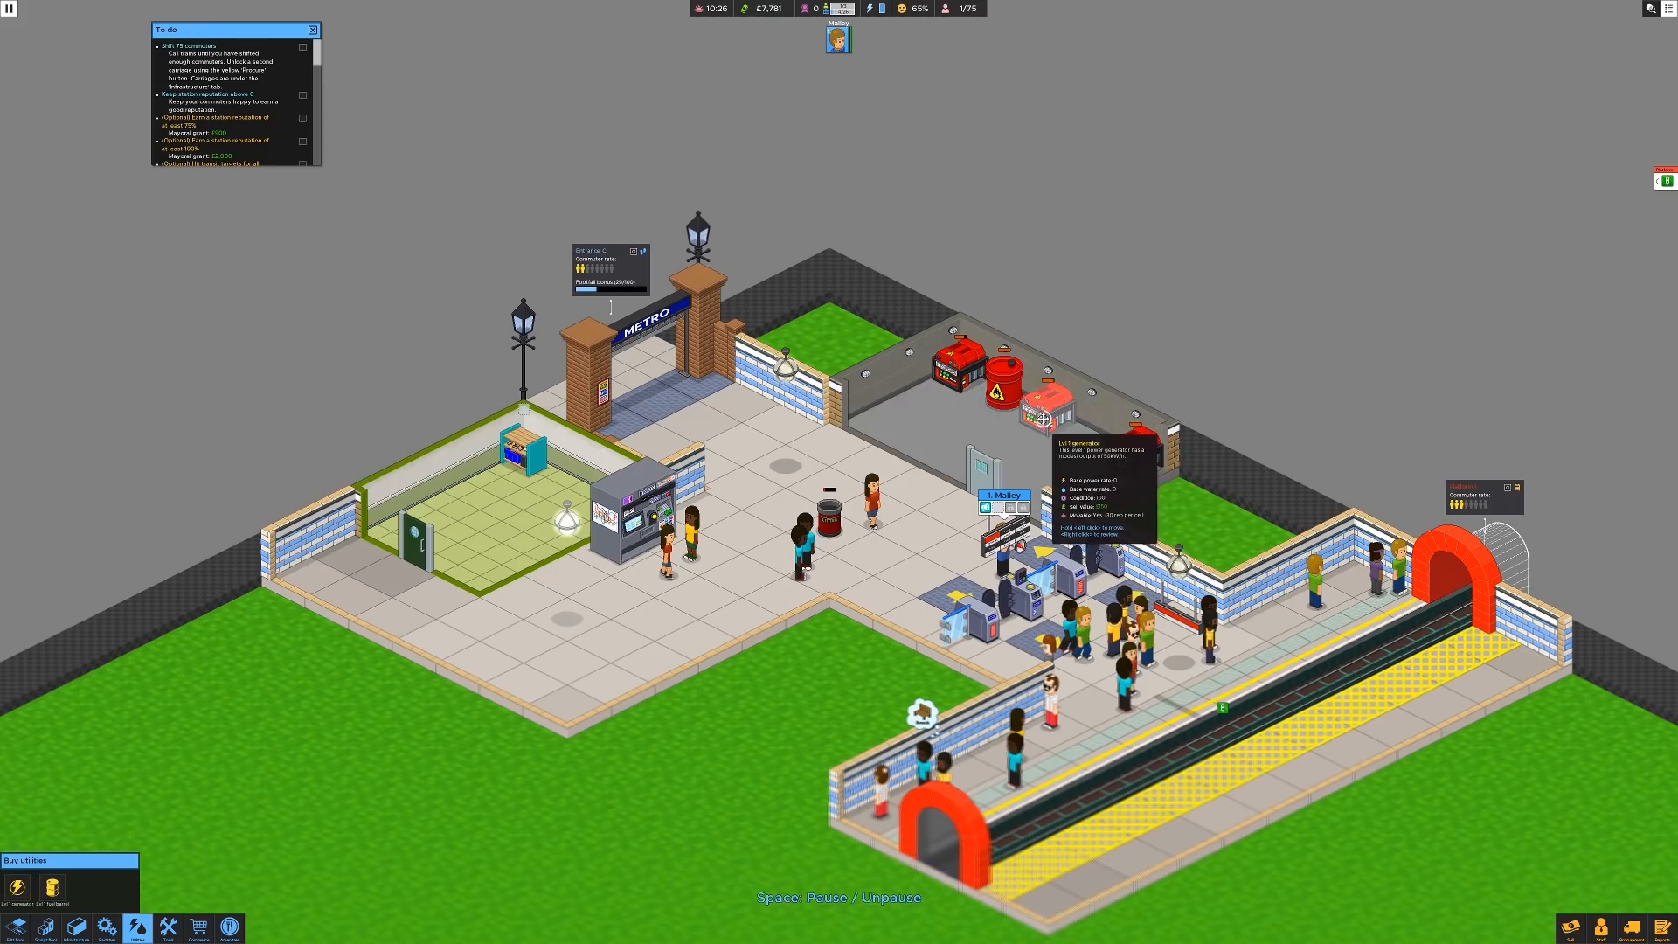
{"action": "mouse_move", "coordinate": [1006, 399]}
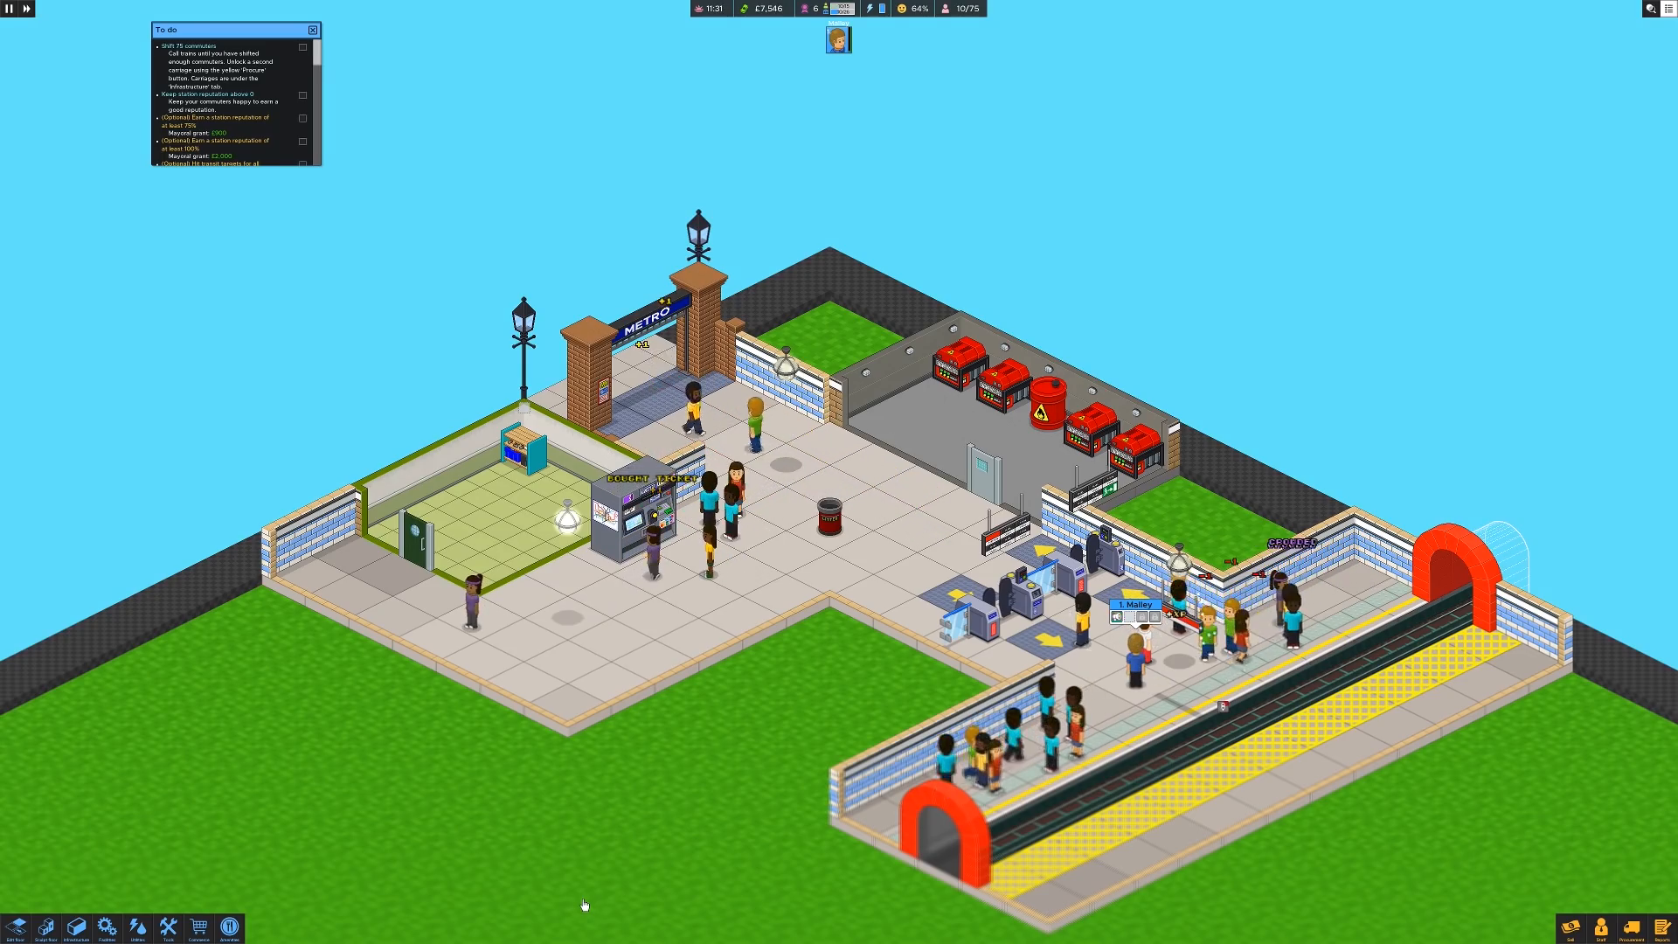
{"action": "mouse_move", "coordinate": [1202, 856]}
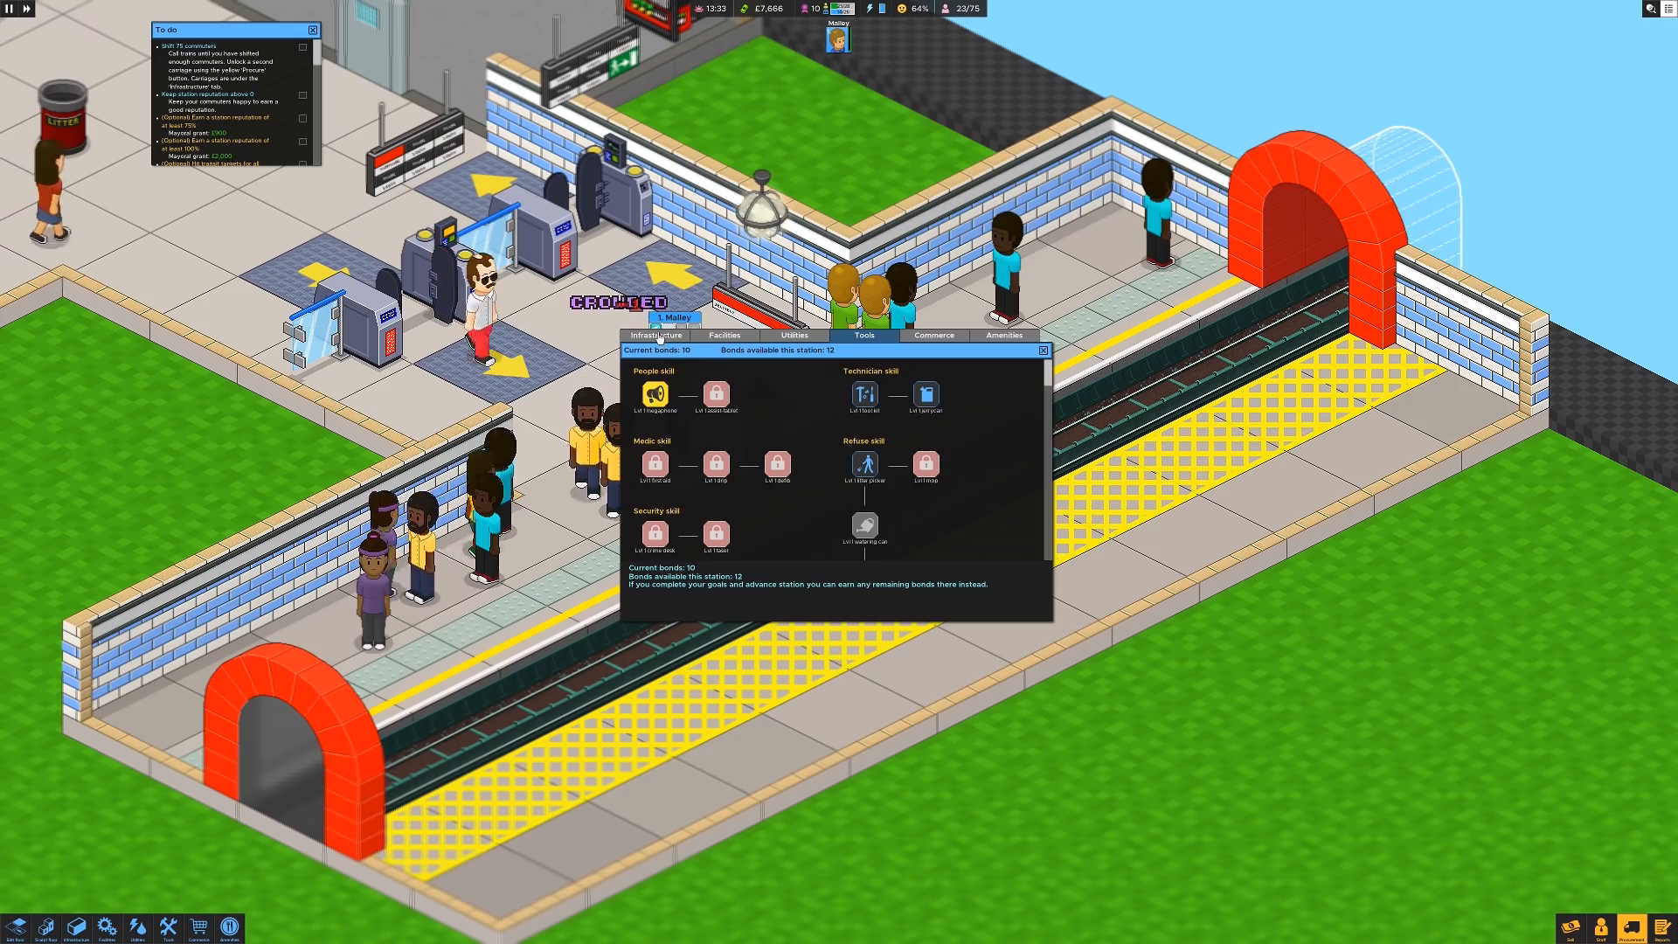
Step: Procure the 2 carriage train and the Uncomfy bench with bonds
{"action": "left_click", "coordinate": [655, 335]}
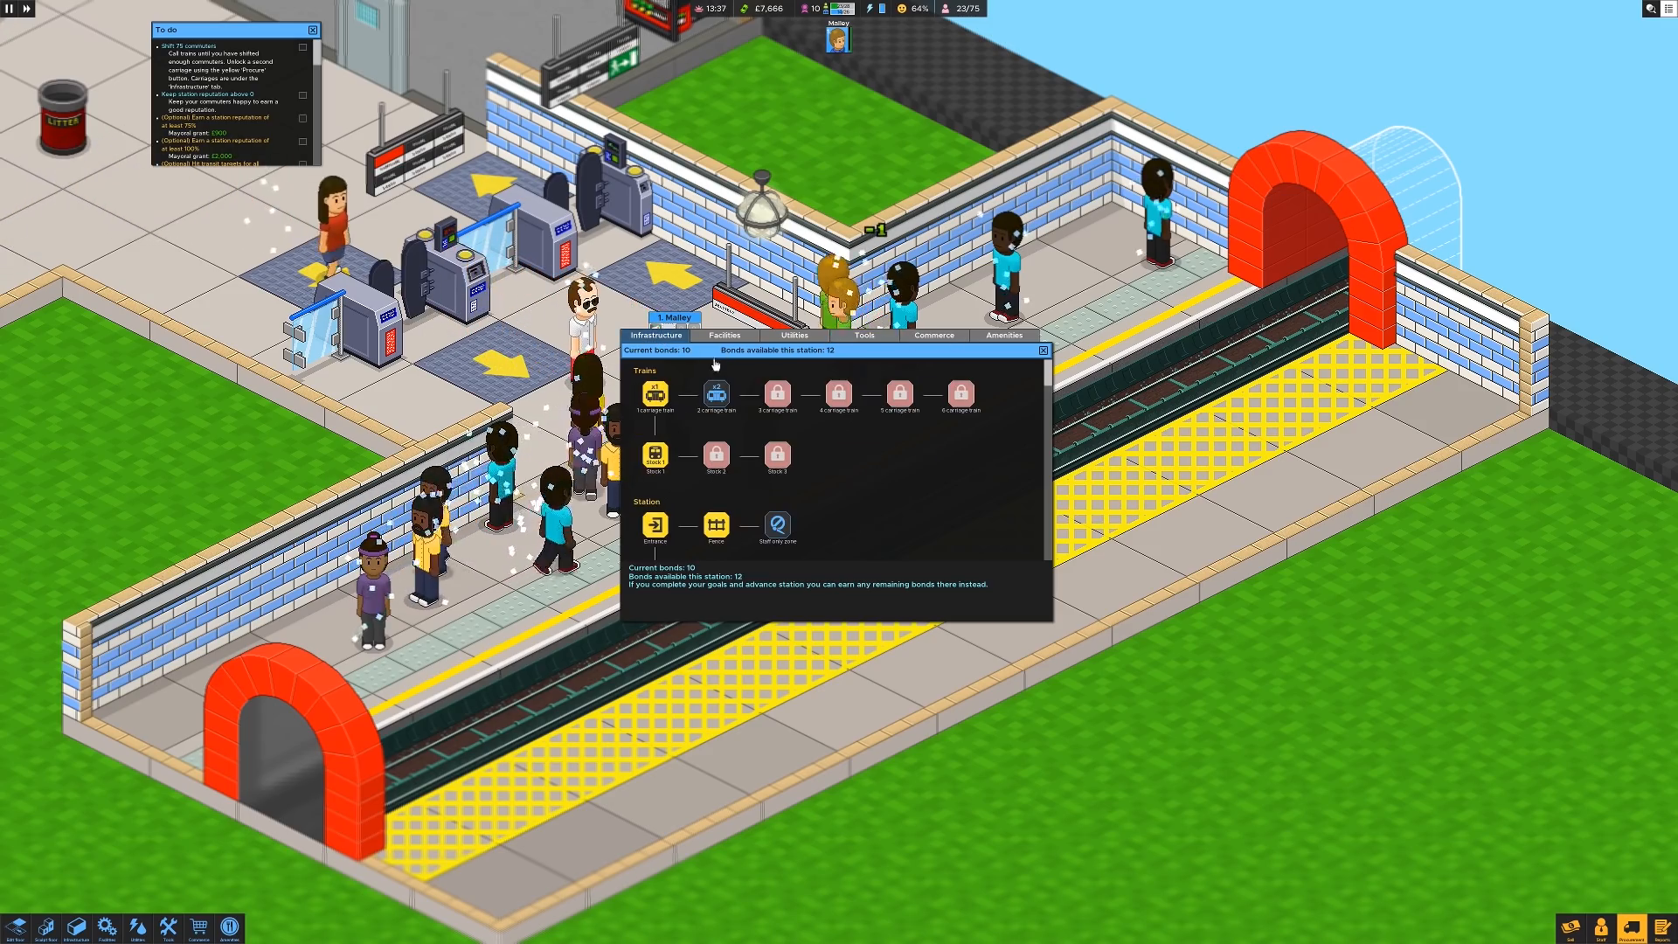
{"action": "left_click", "coordinate": [715, 395]}
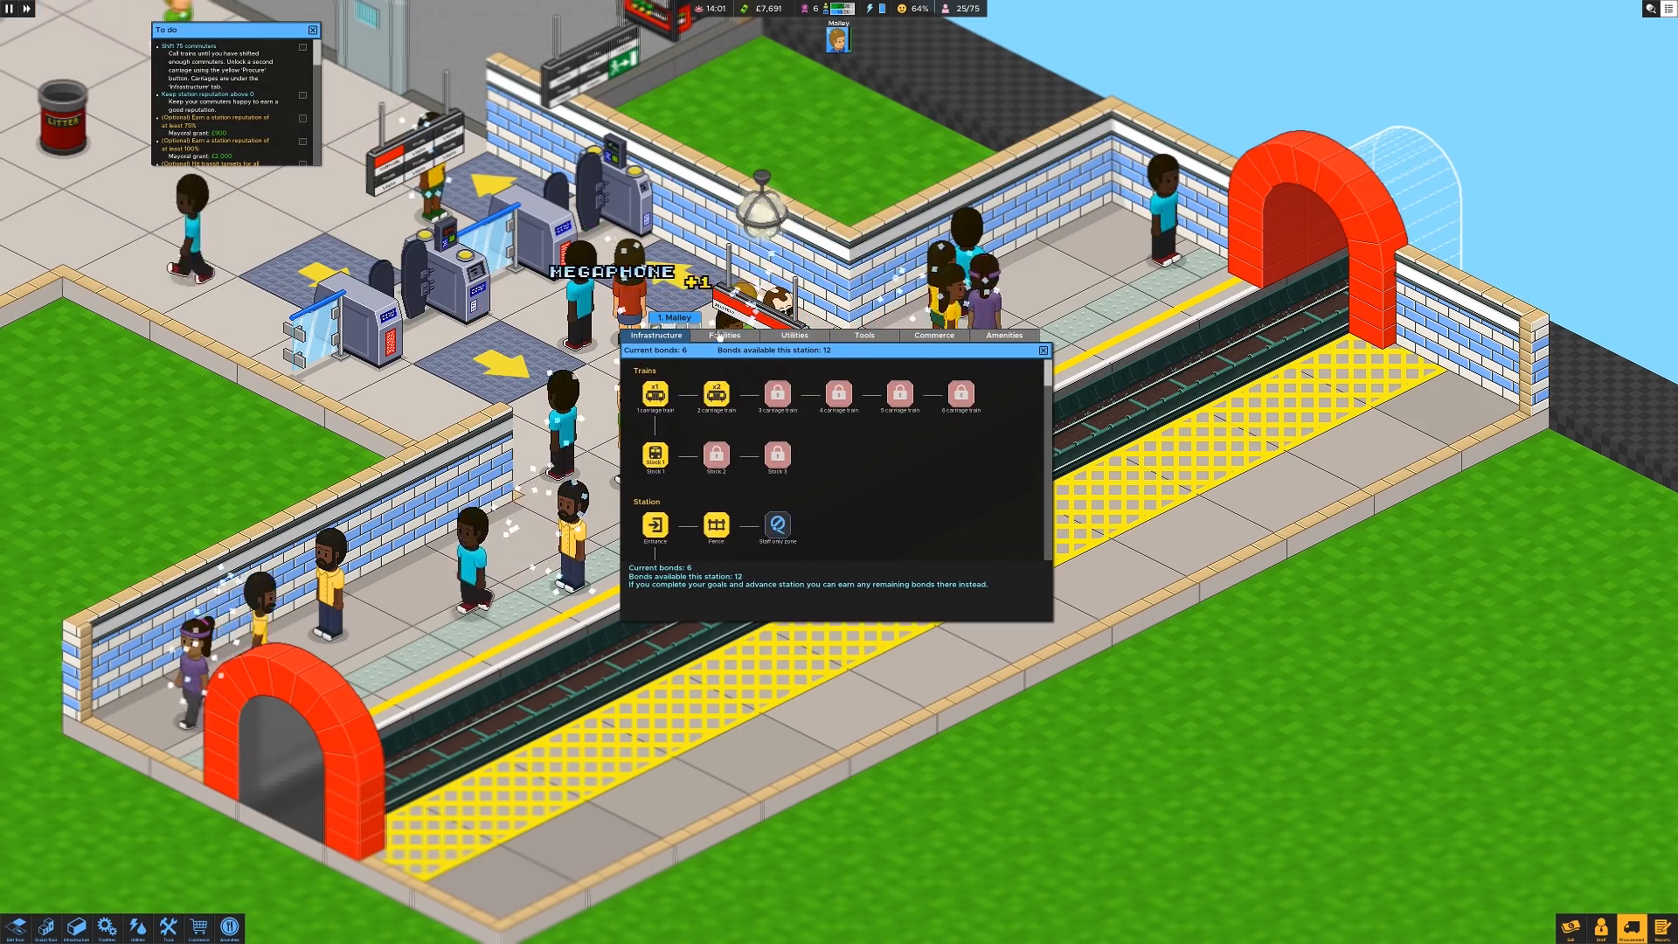
{"action": "left_click", "coordinate": [724, 334]}
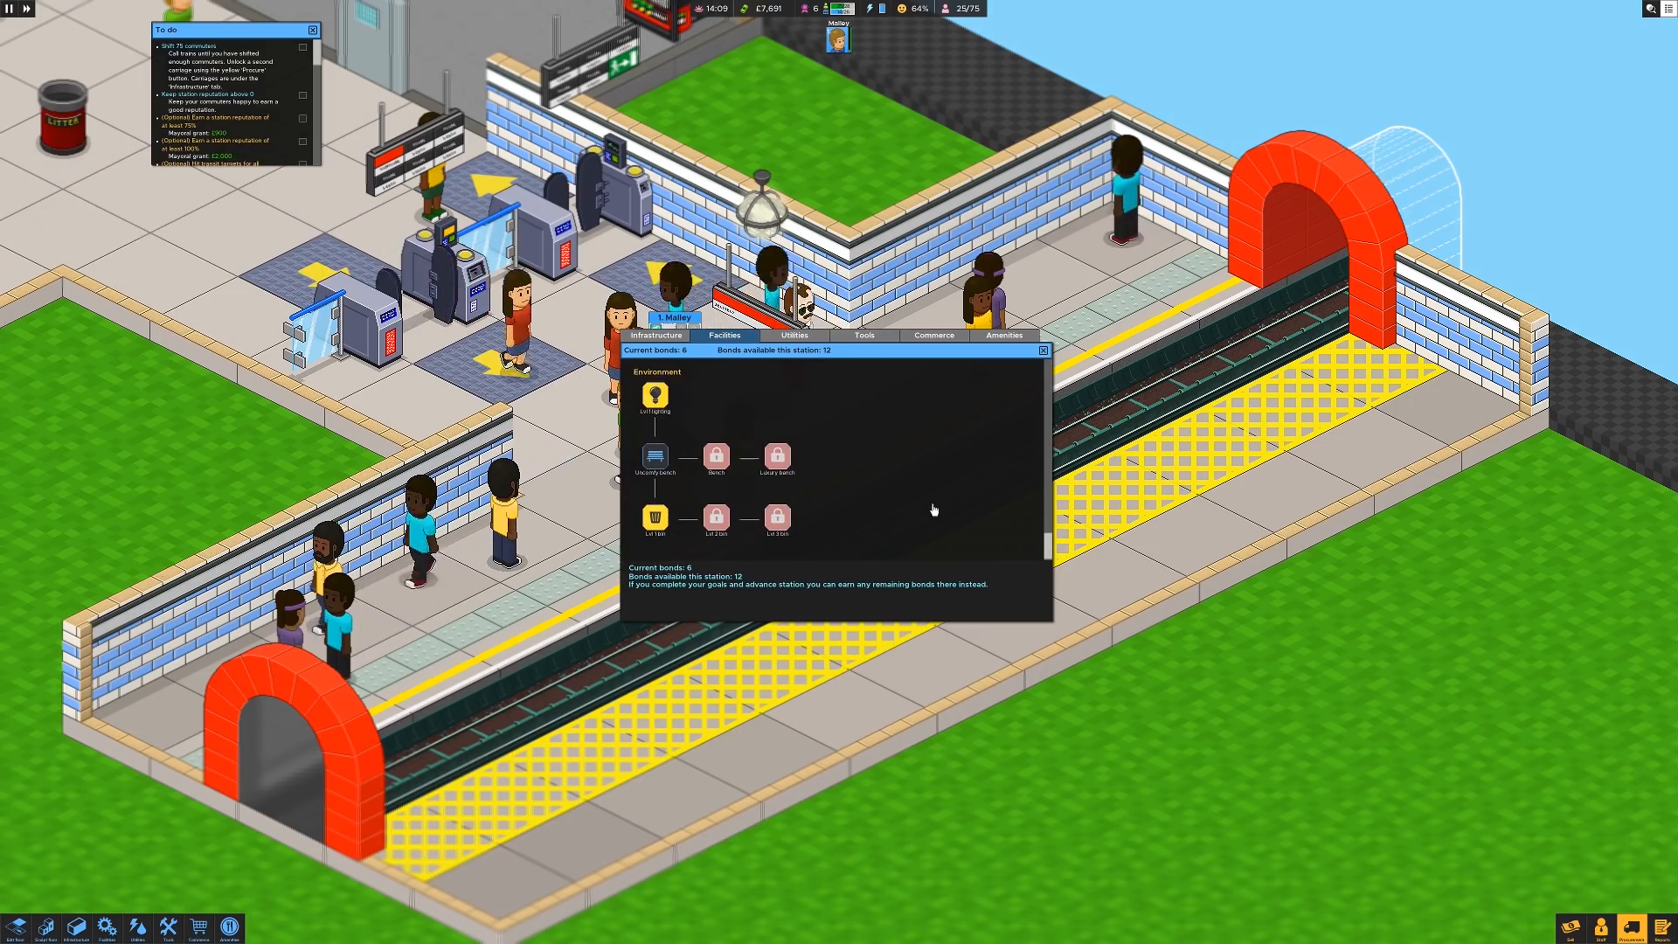
{"action": "left_click", "coordinate": [655, 456]}
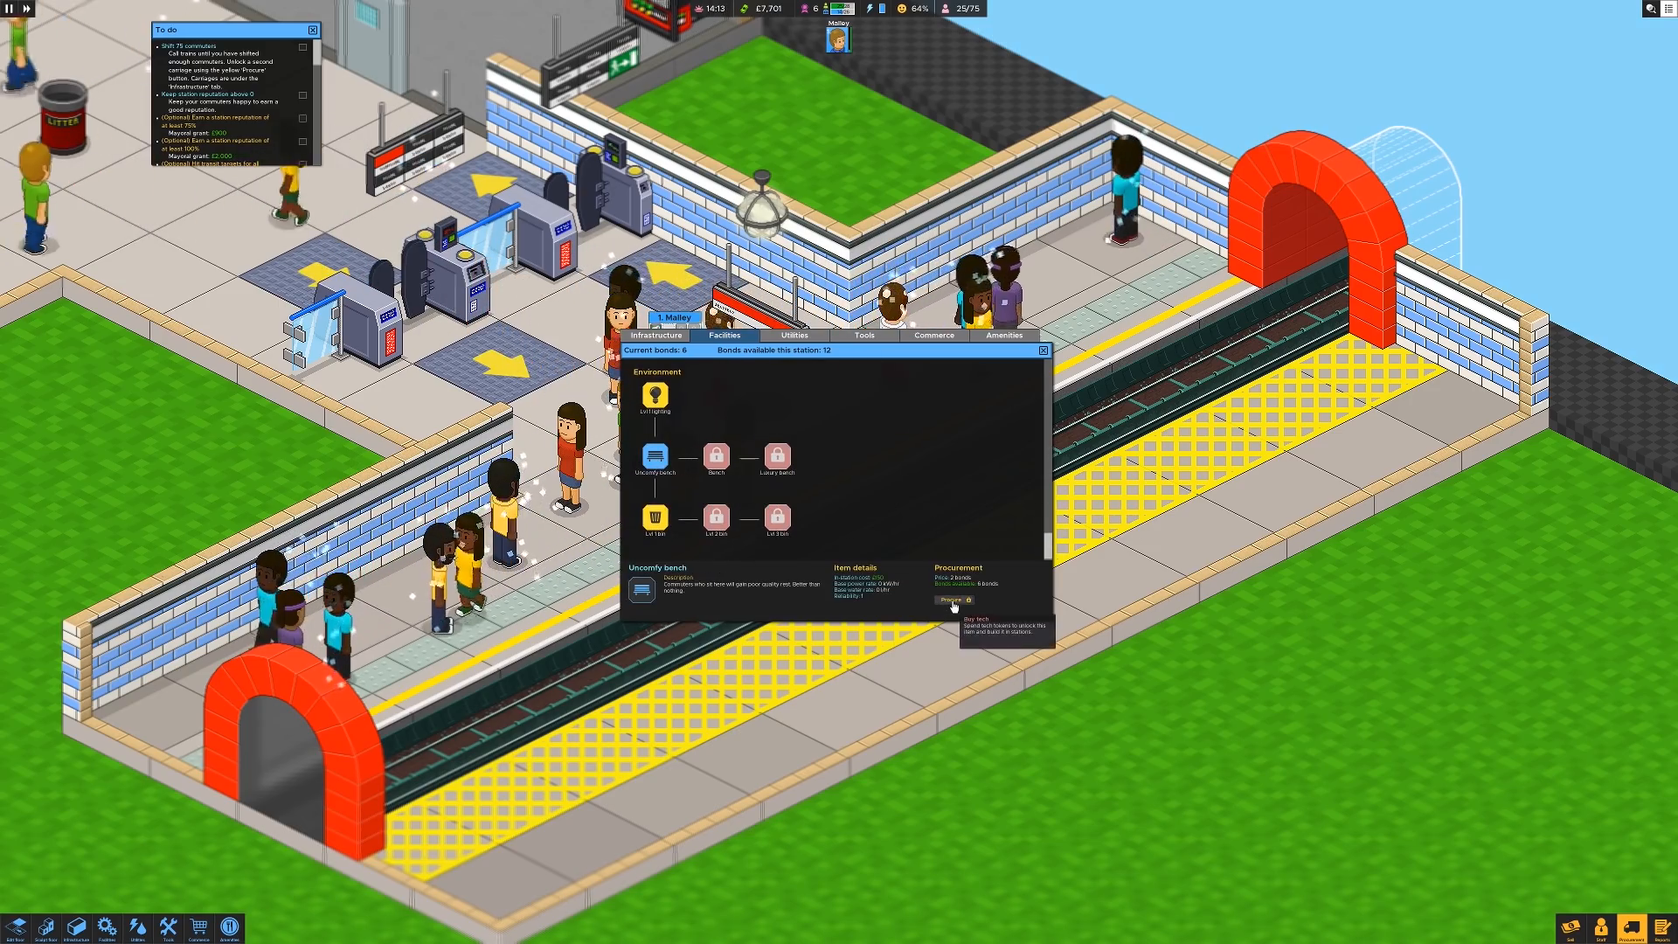
{"action": "left_click", "coordinate": [950, 599]}
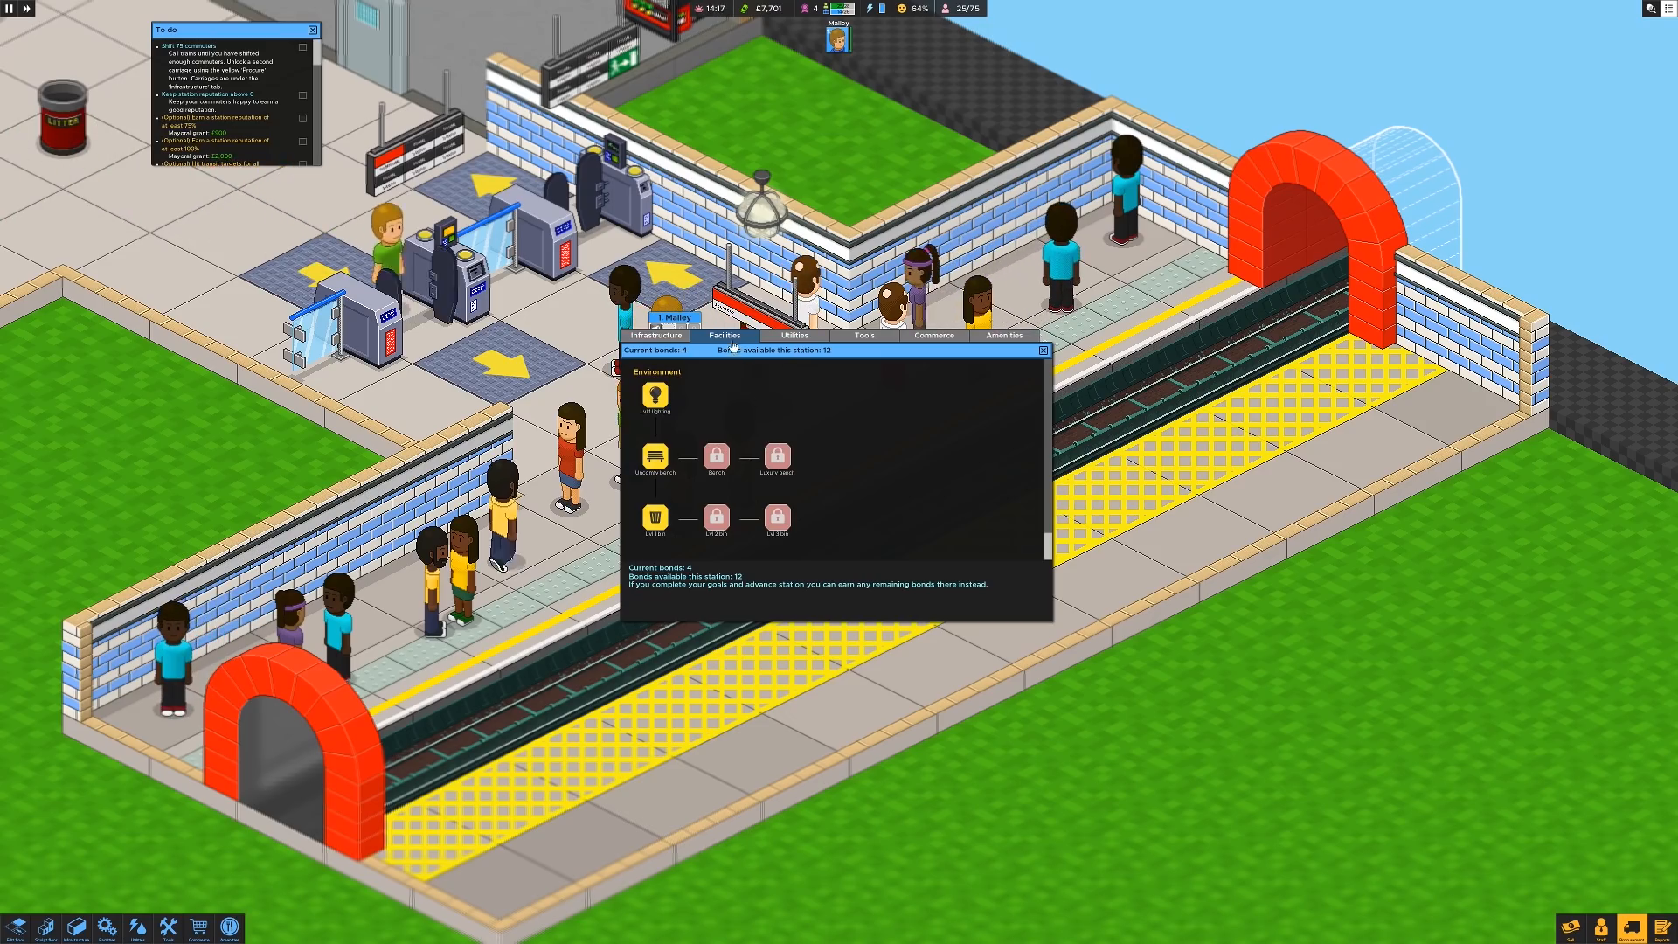
{"action": "left_click", "coordinate": [794, 335]}
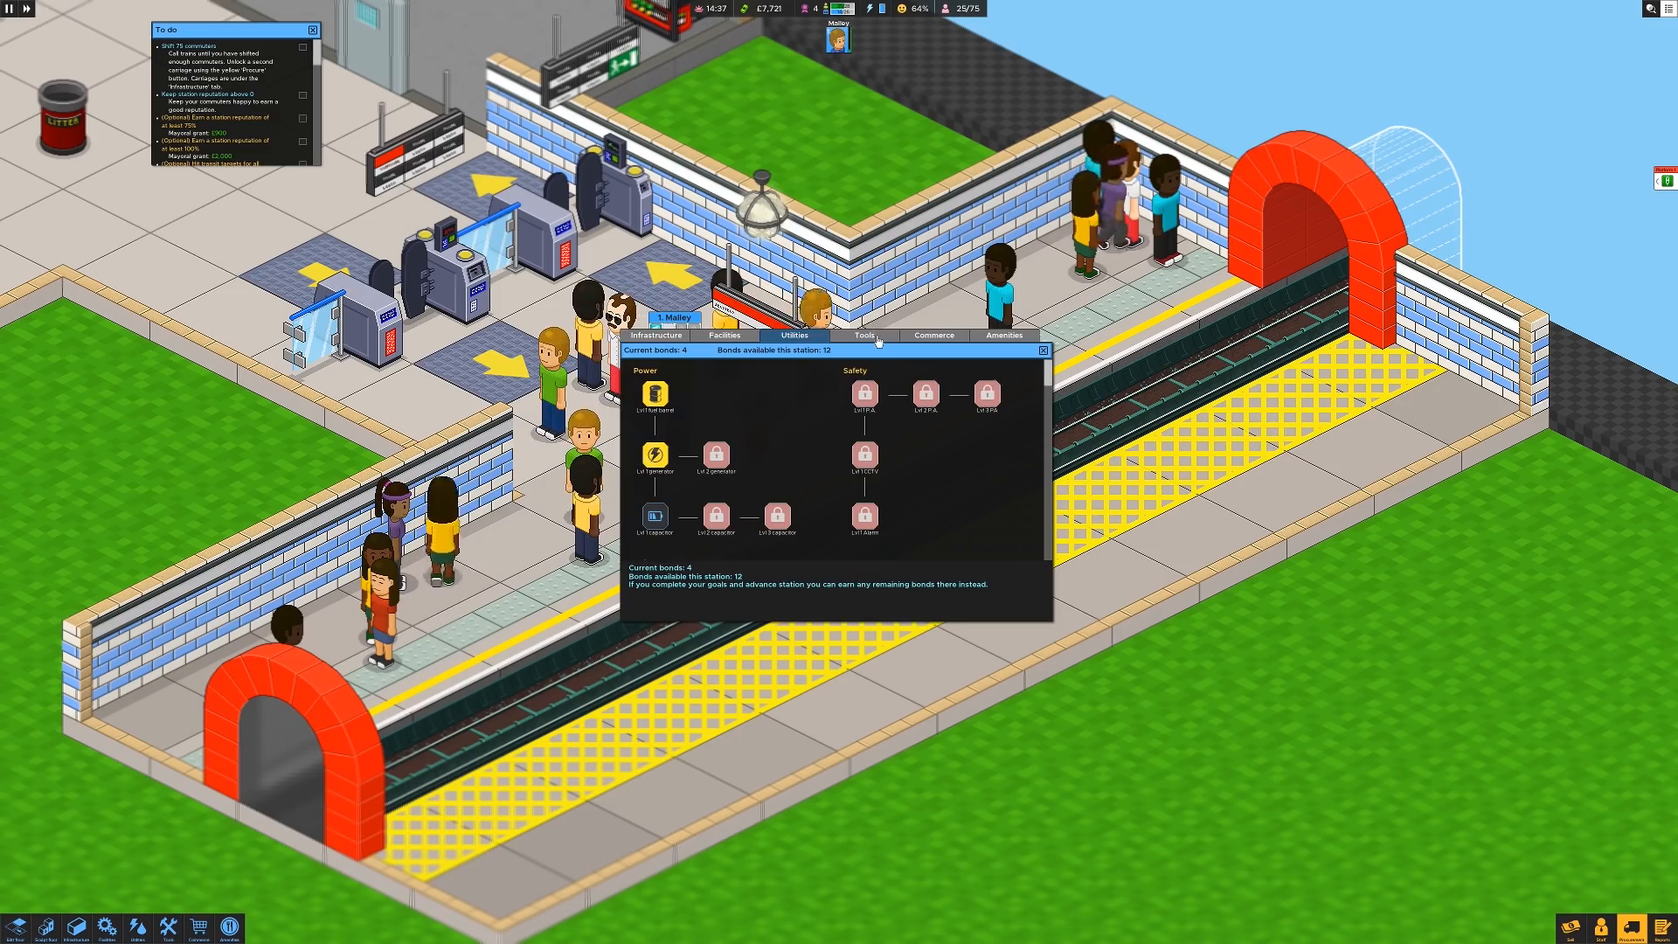
Step: Procure the refuelling tool, Lvl 1 toolkit, litter picker and newspaper billboard, then close Procurement
{"action": "left_click", "coordinate": [868, 335]}
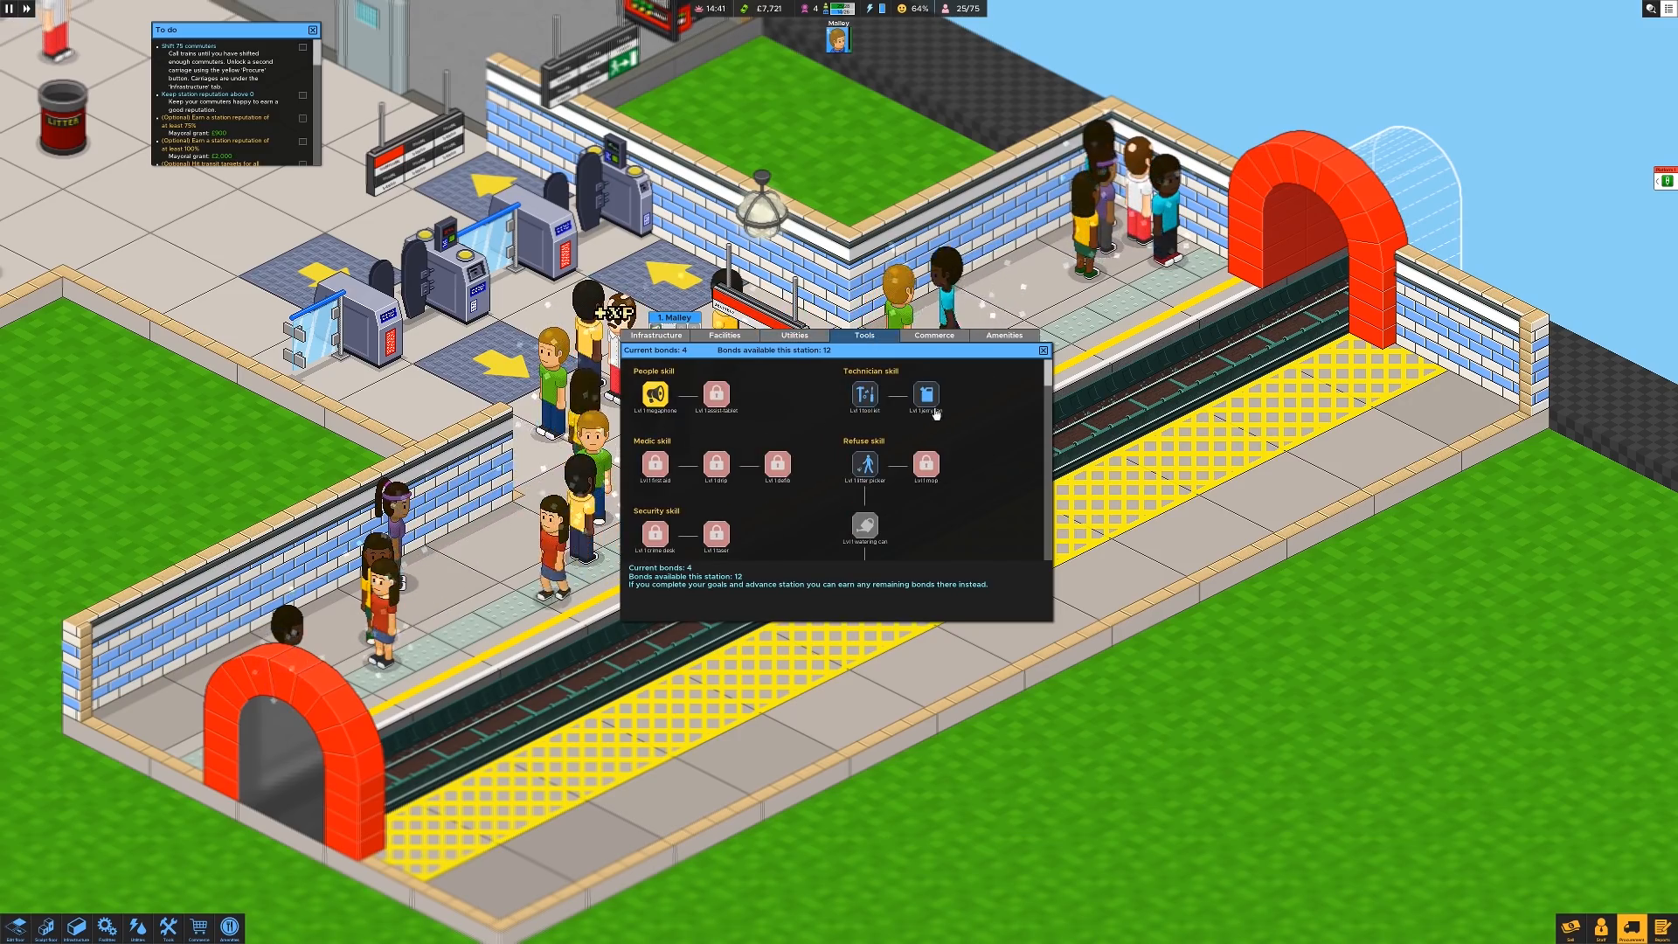
{"action": "mouse_move", "coordinate": [926, 396]}
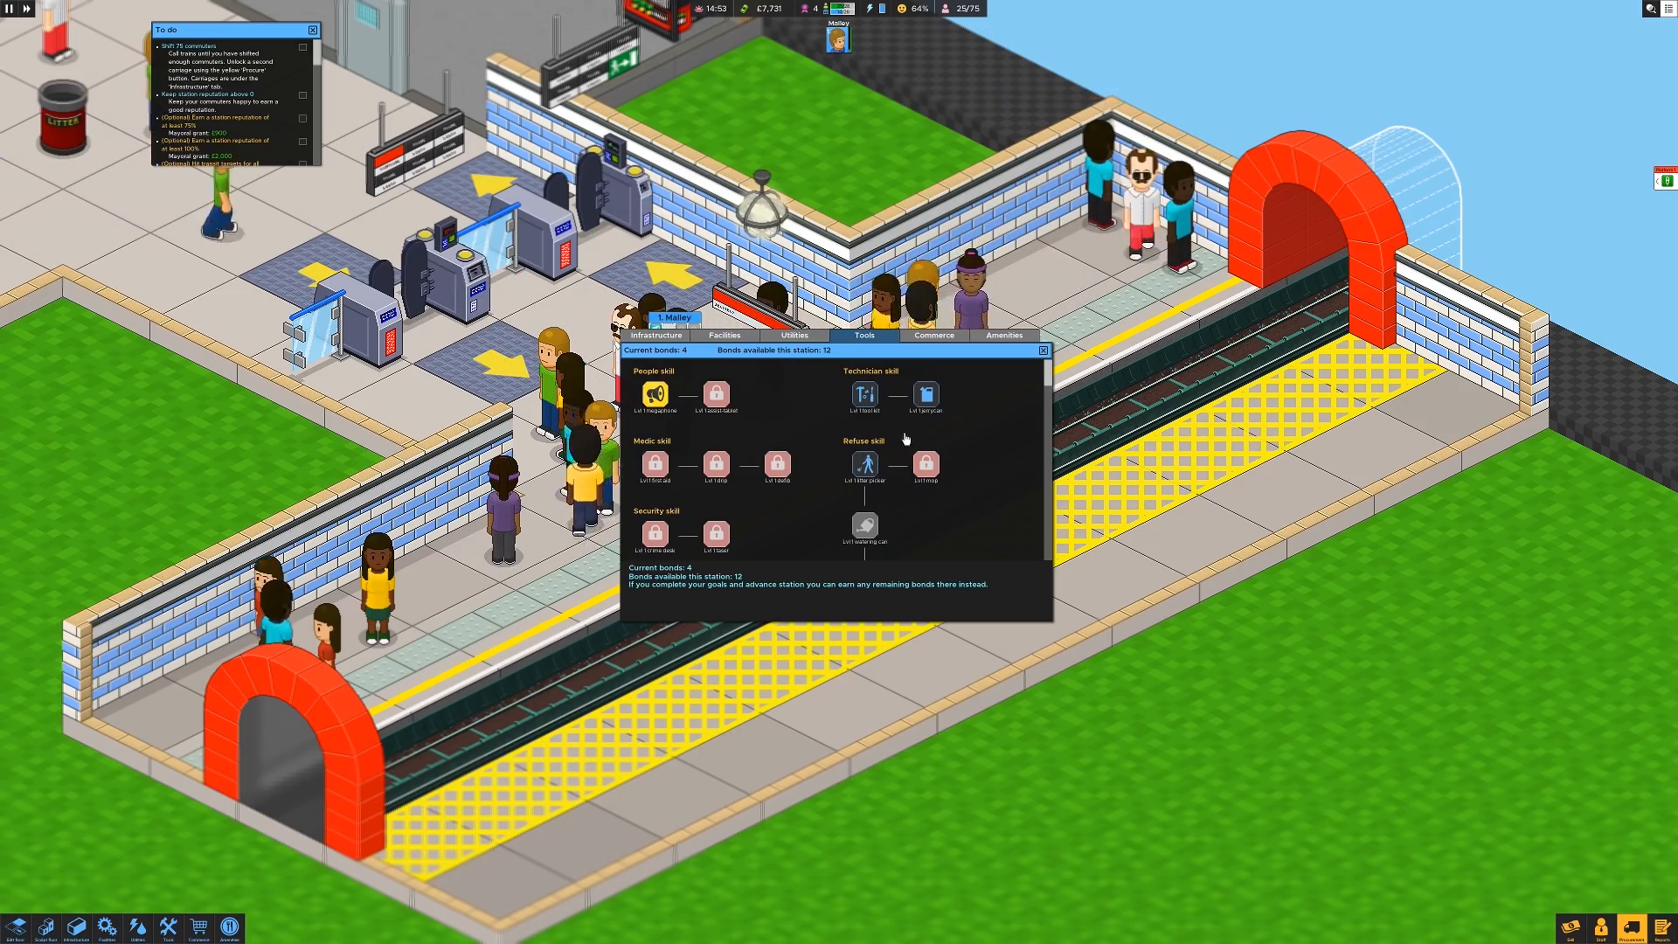
{"action": "mouse_move", "coordinate": [926, 395]}
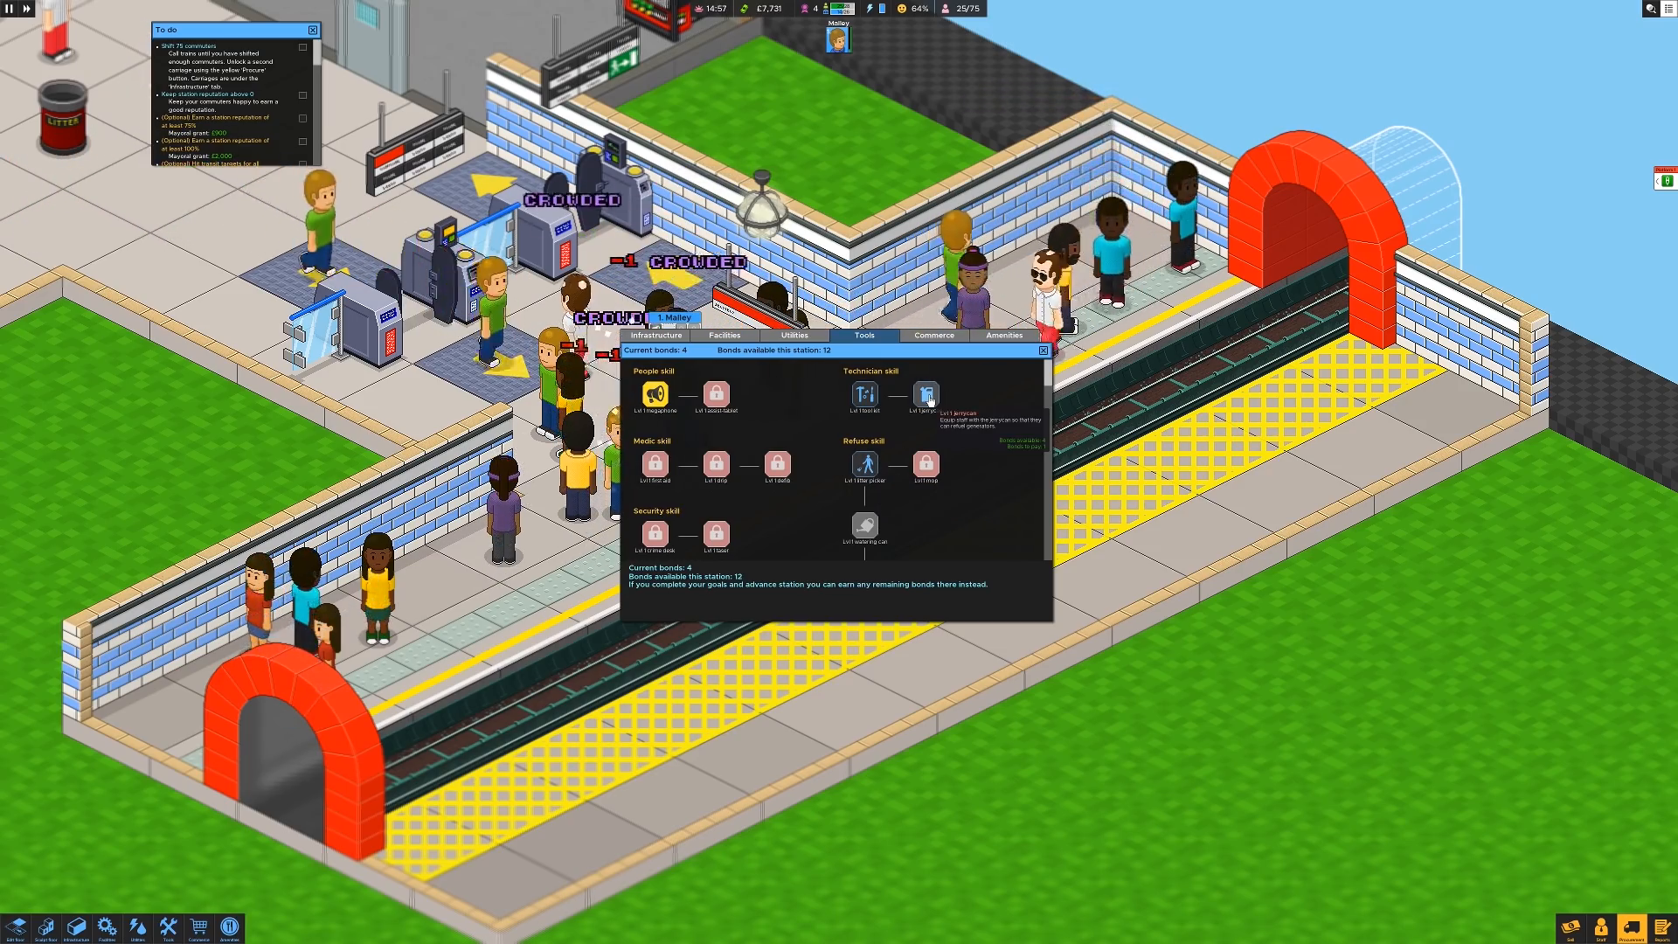
{"action": "left_click", "coordinate": [865, 396]}
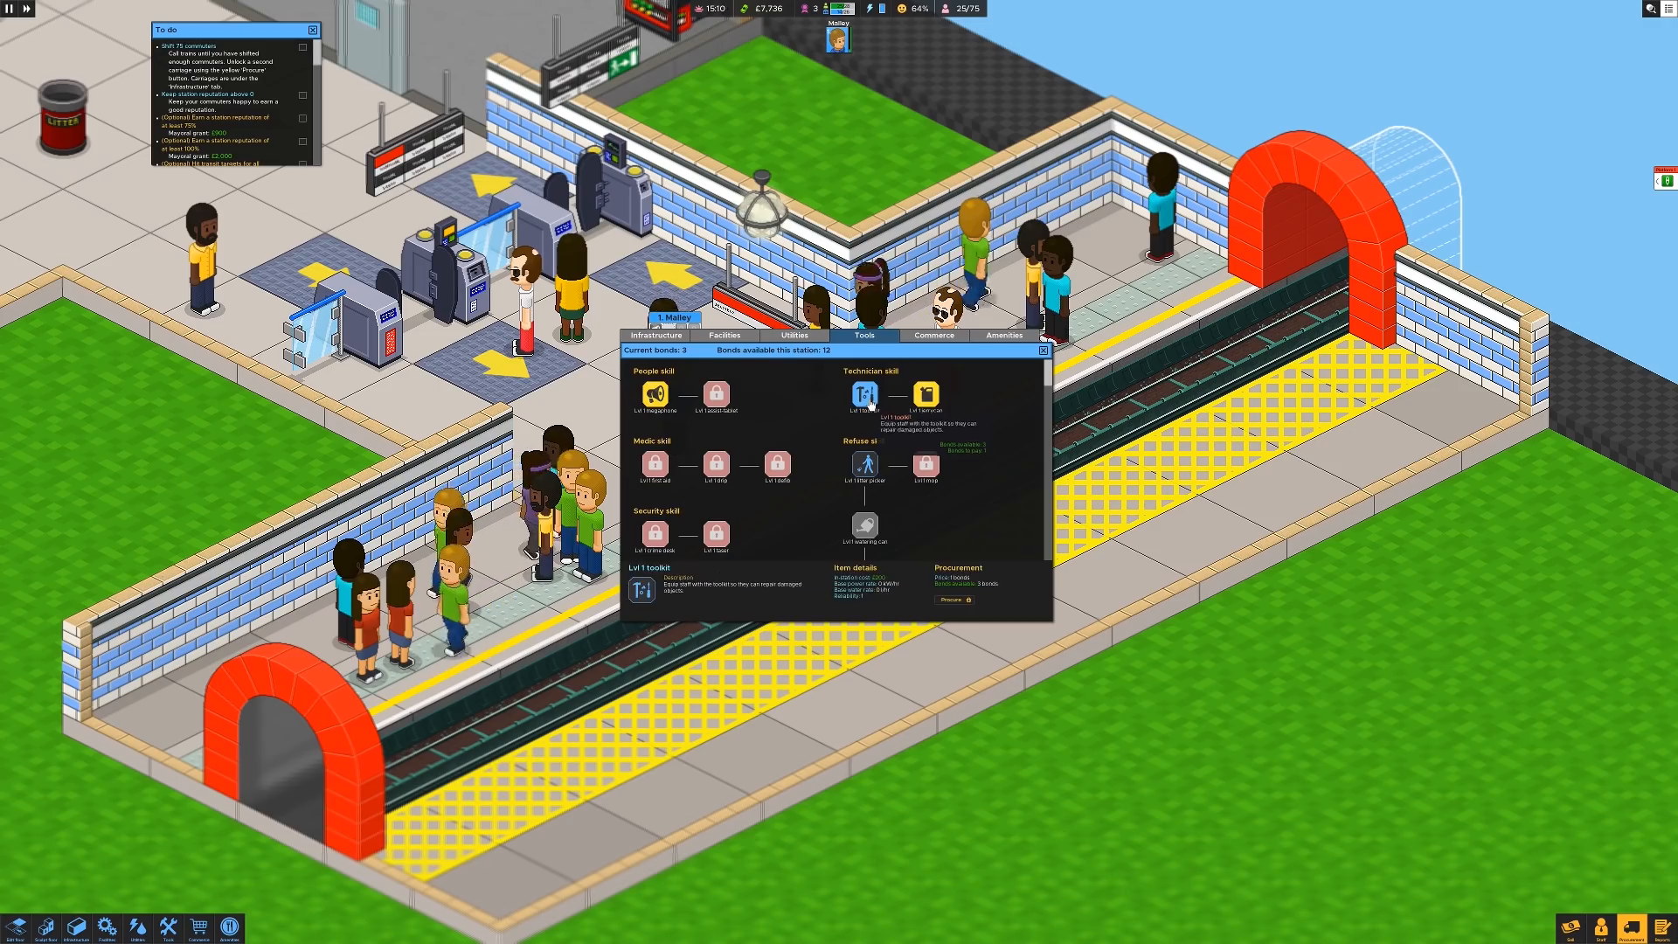
{"action": "mouse_move", "coordinate": [953, 601]}
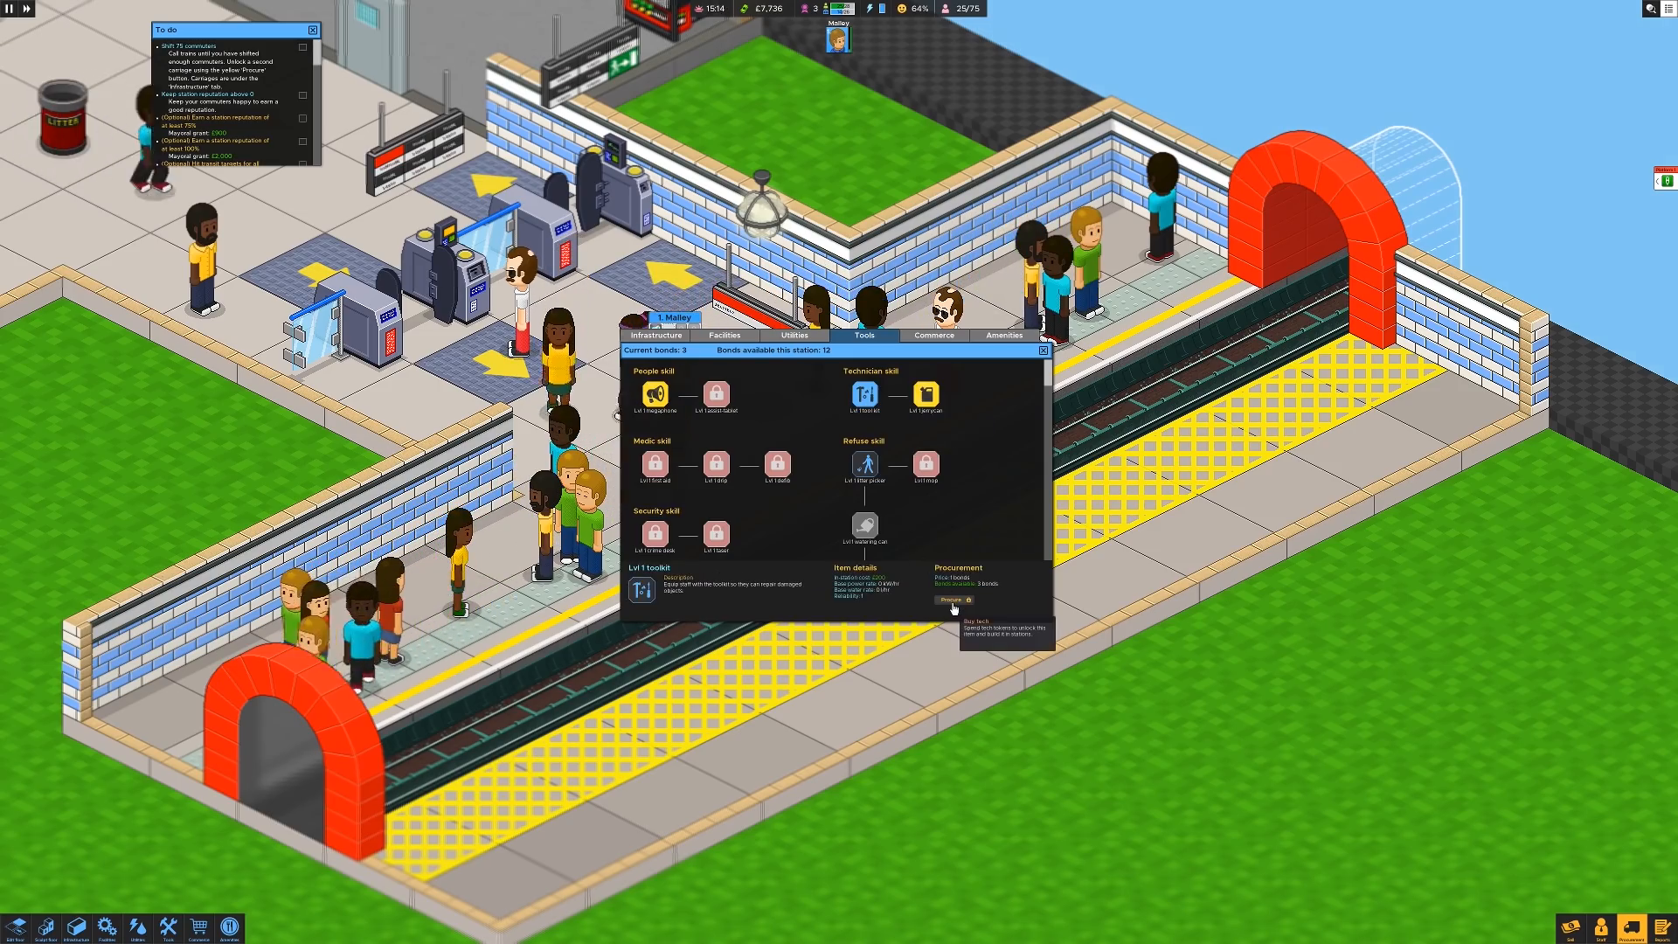
{"action": "left_click", "coordinate": [865, 464]}
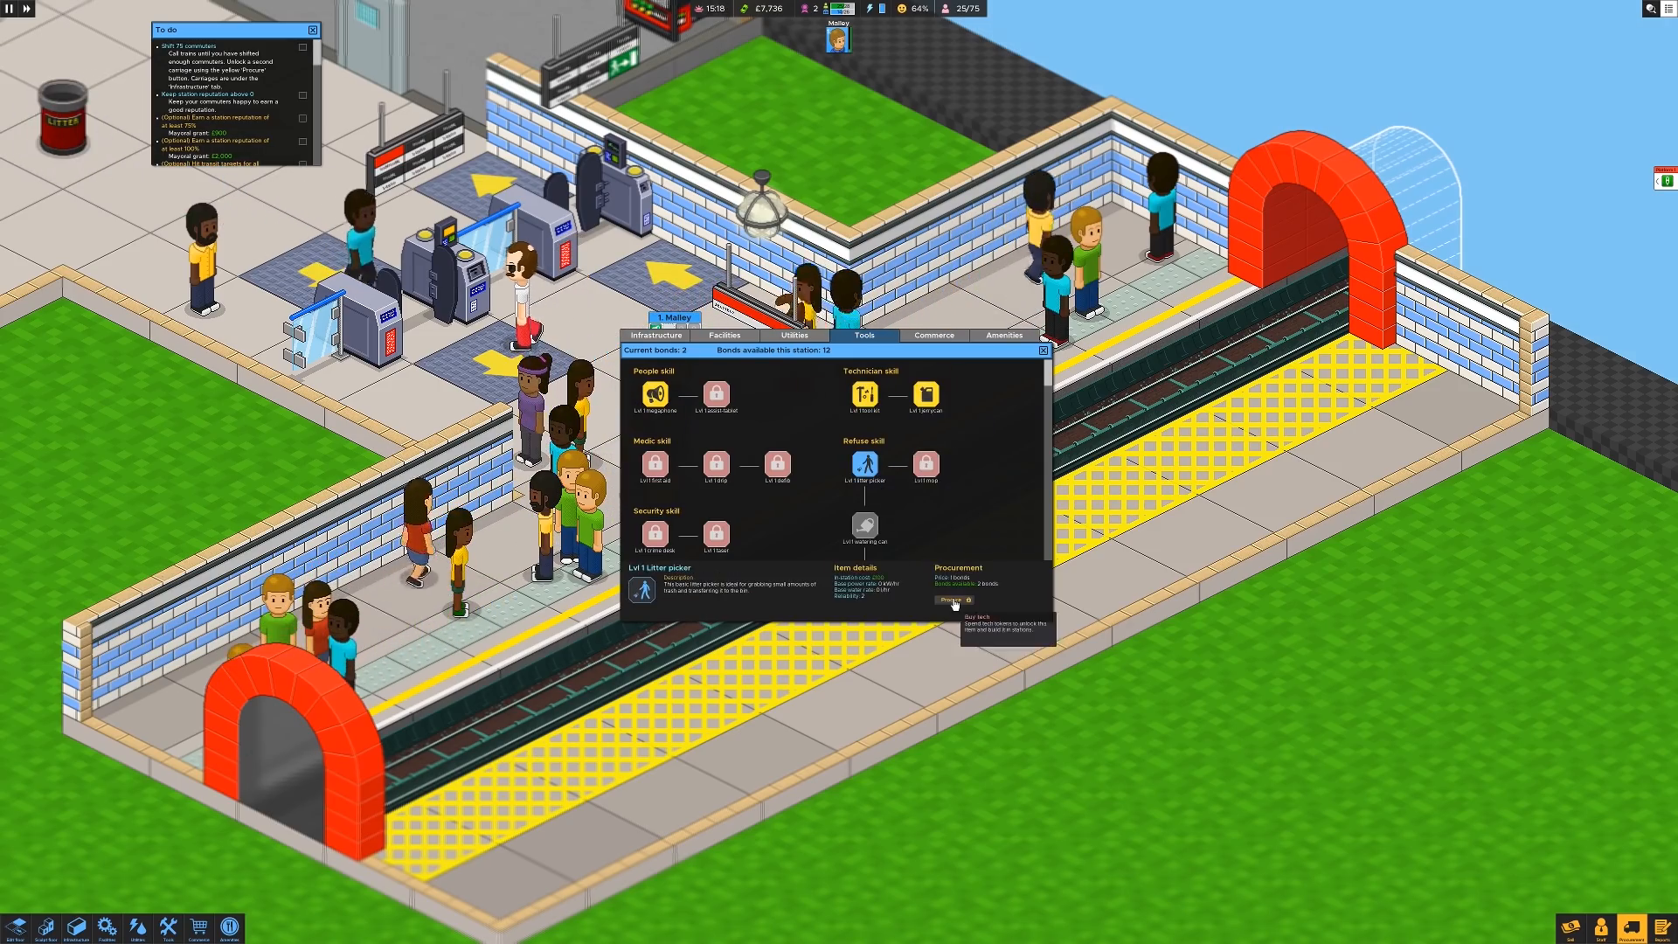
{"action": "left_click", "coordinate": [952, 600]}
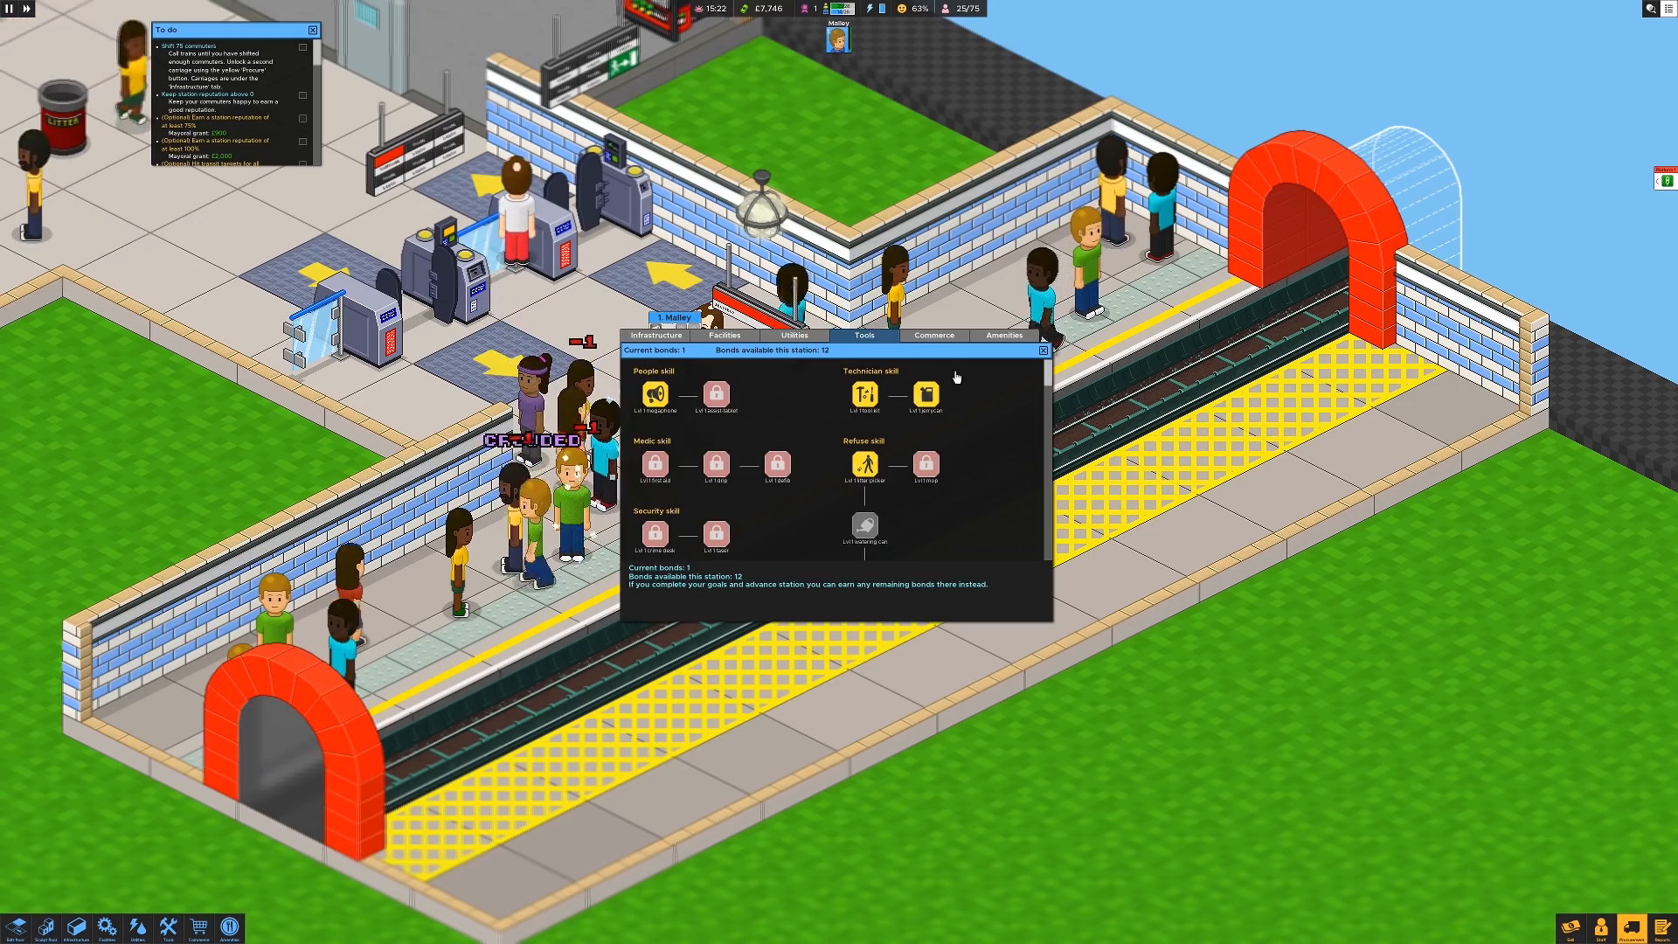
{"action": "left_click", "coordinate": [934, 335]}
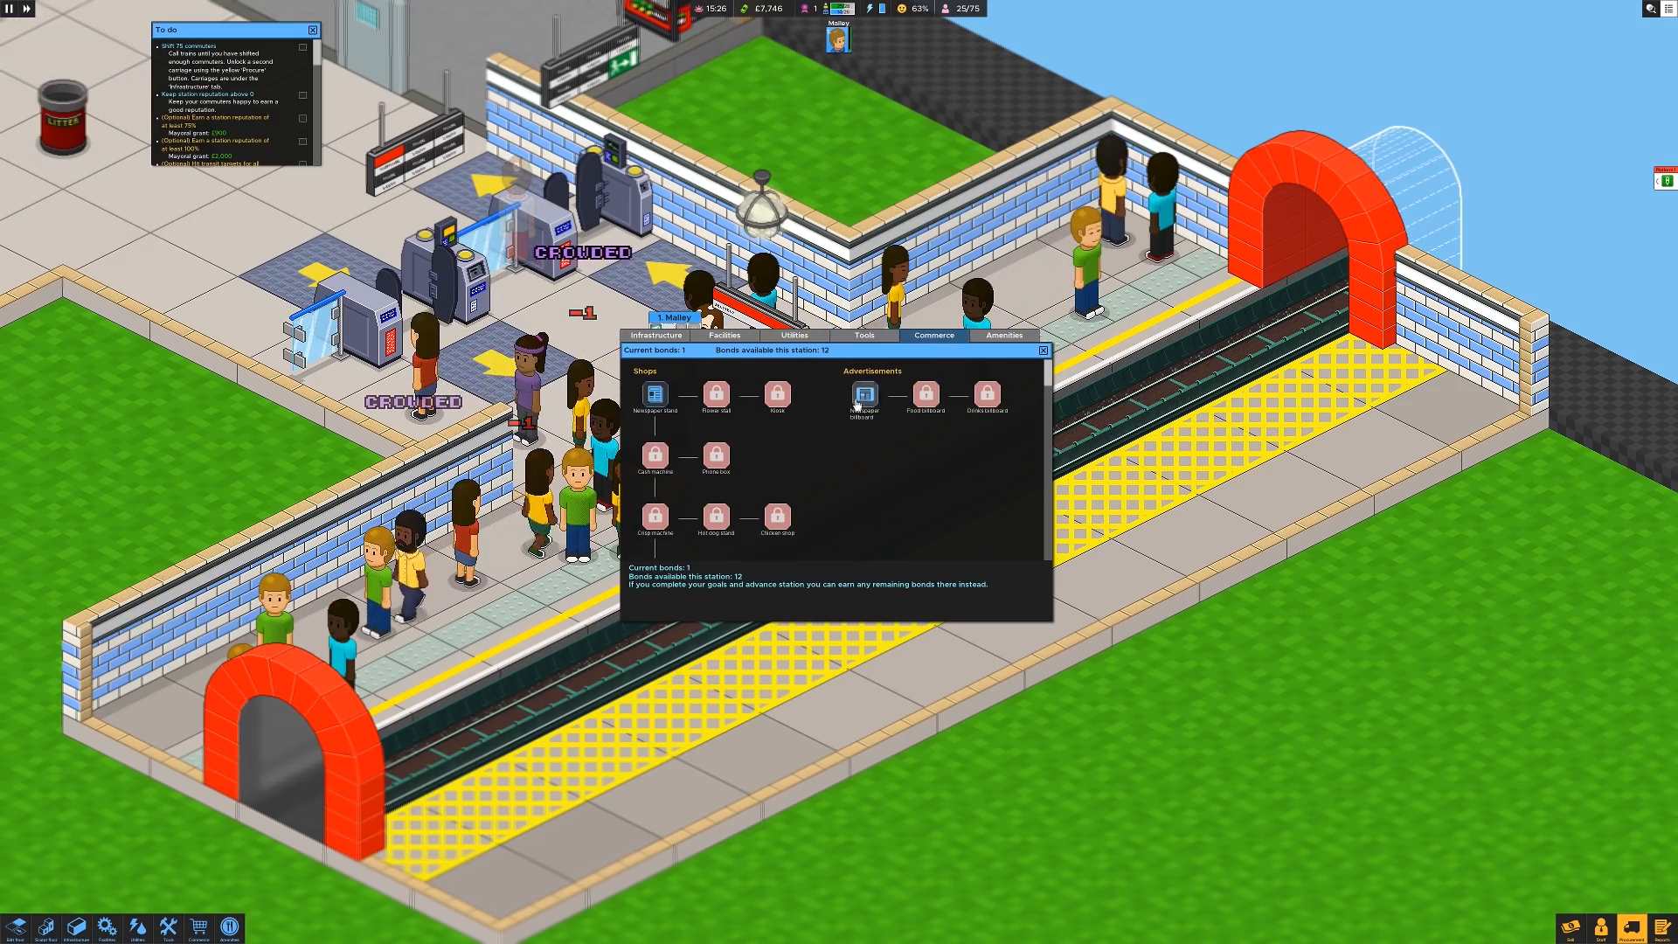
{"action": "left_click", "coordinate": [863, 395]}
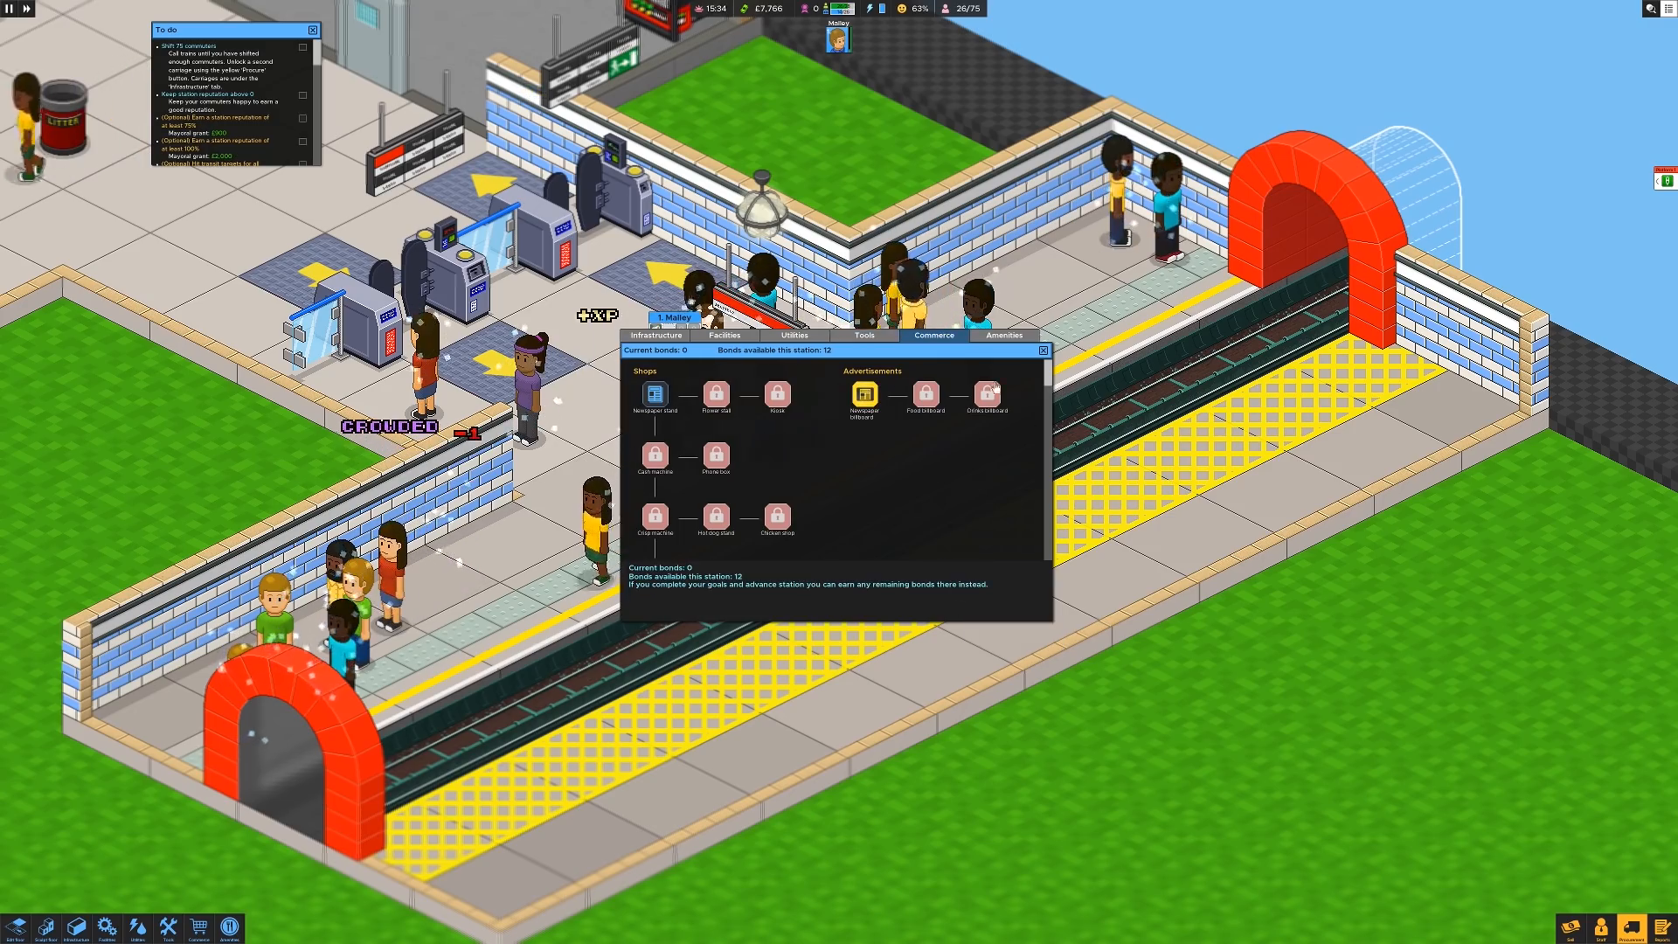
{"action": "left_click", "coordinate": [1043, 351]}
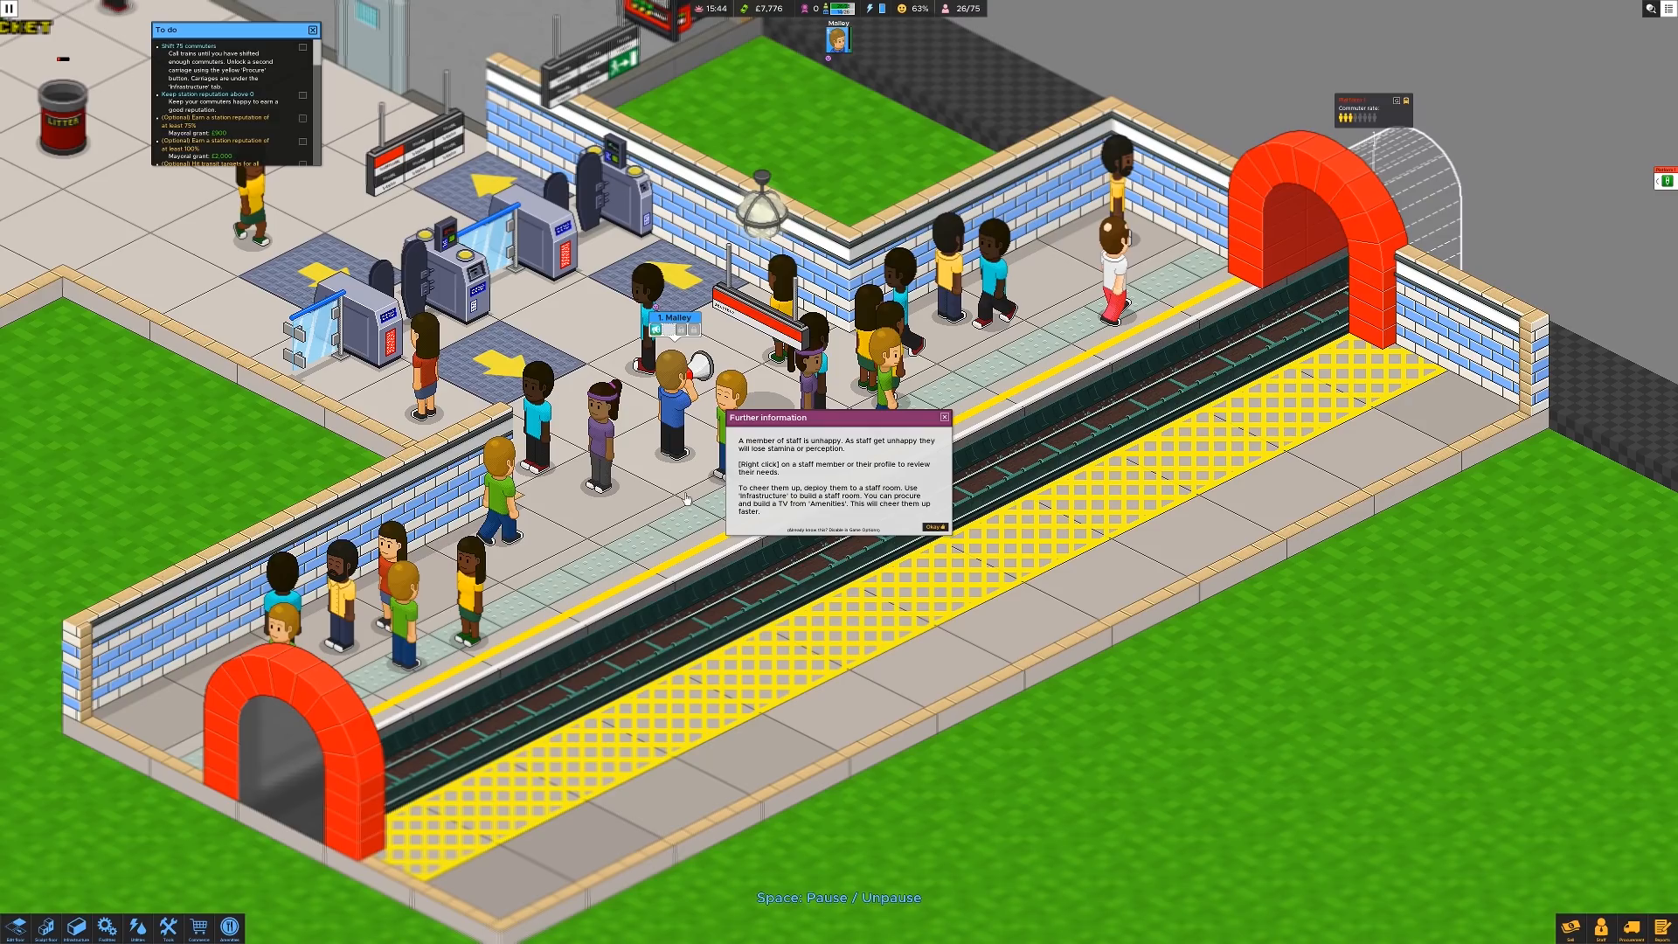
{"action": "mouse_move", "coordinate": [880, 517]}
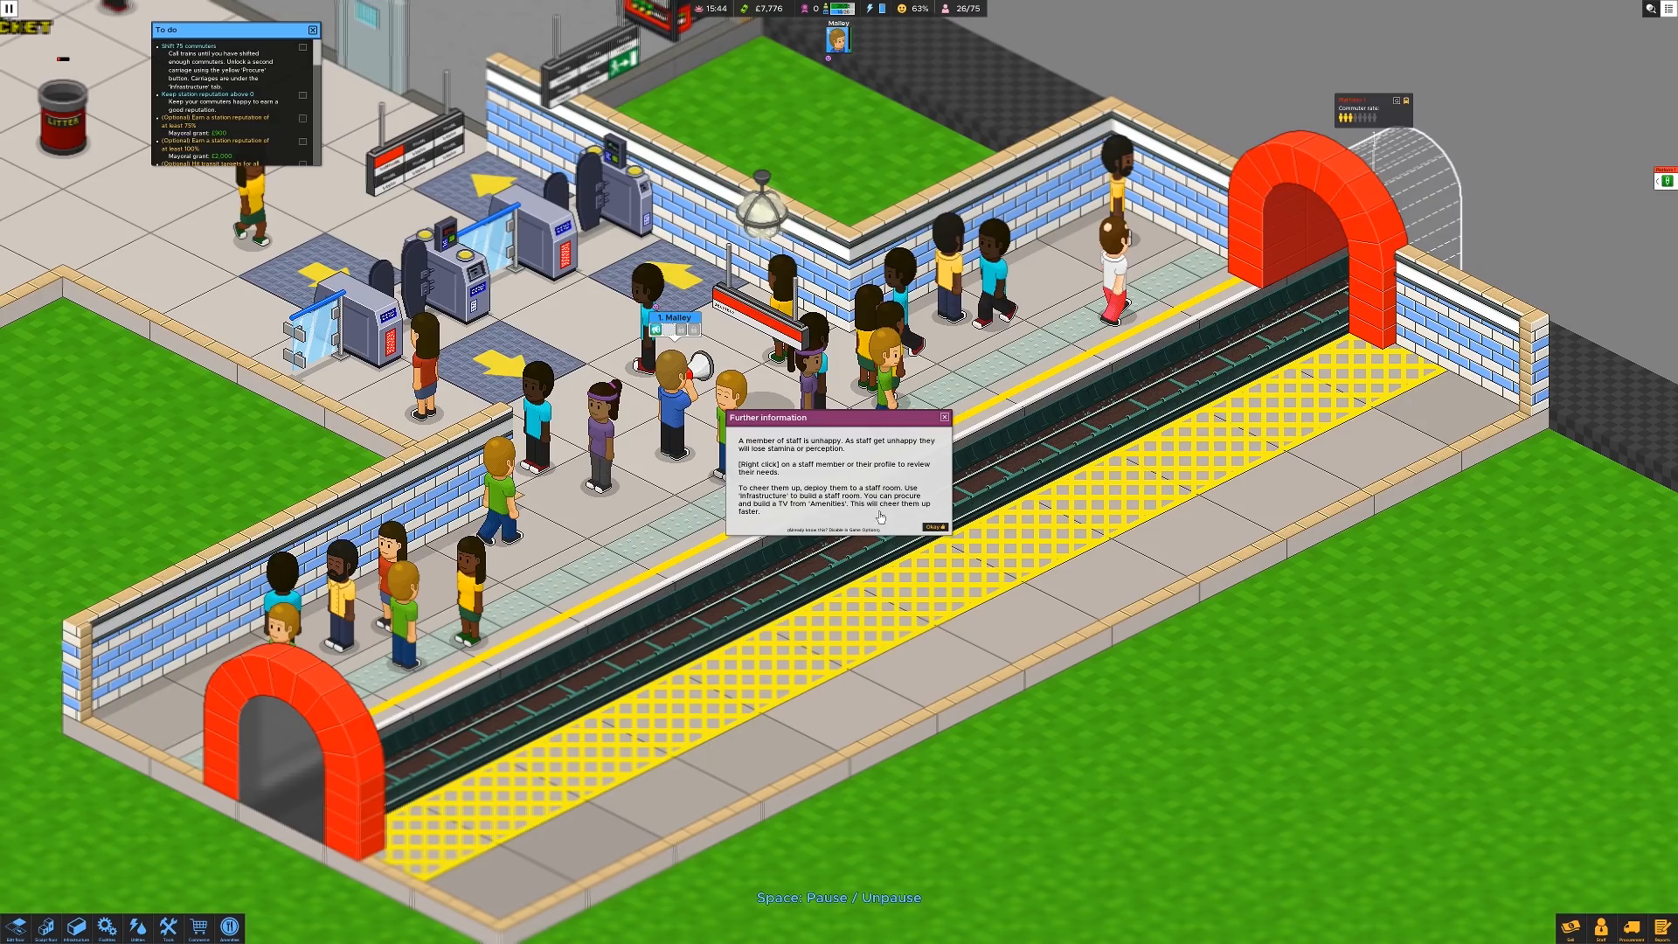
{"action": "mouse_move", "coordinate": [865, 521]}
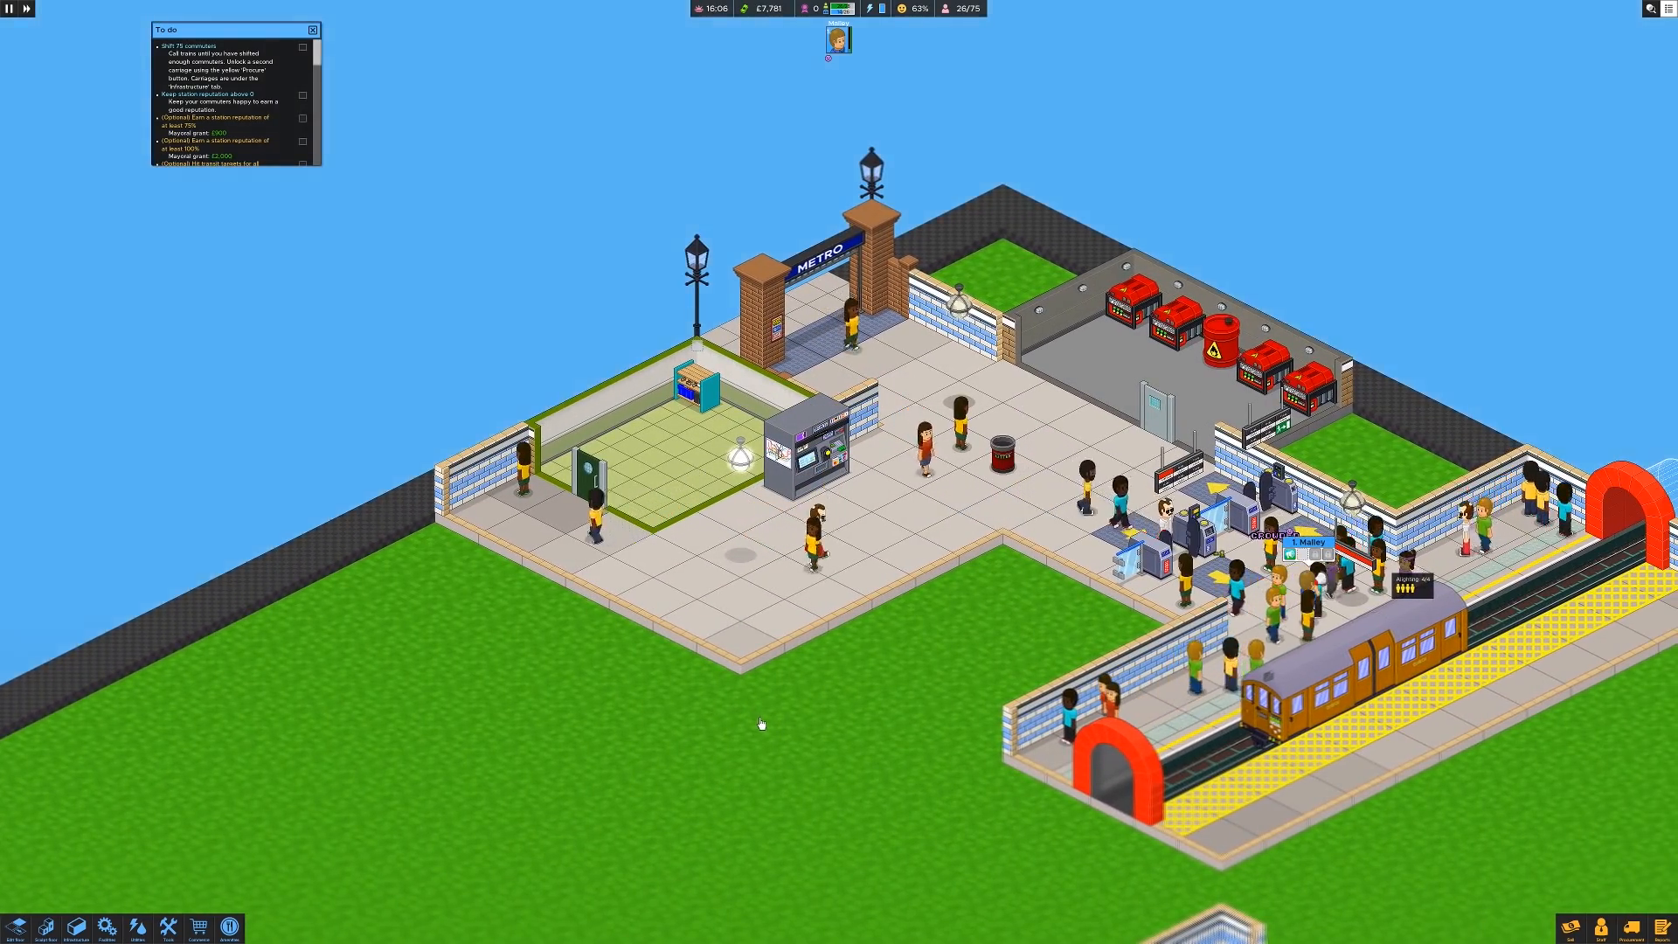
Step: Open the Buy tools panel from the bottom toolbar
{"action": "left_click", "coordinate": [14, 925]}
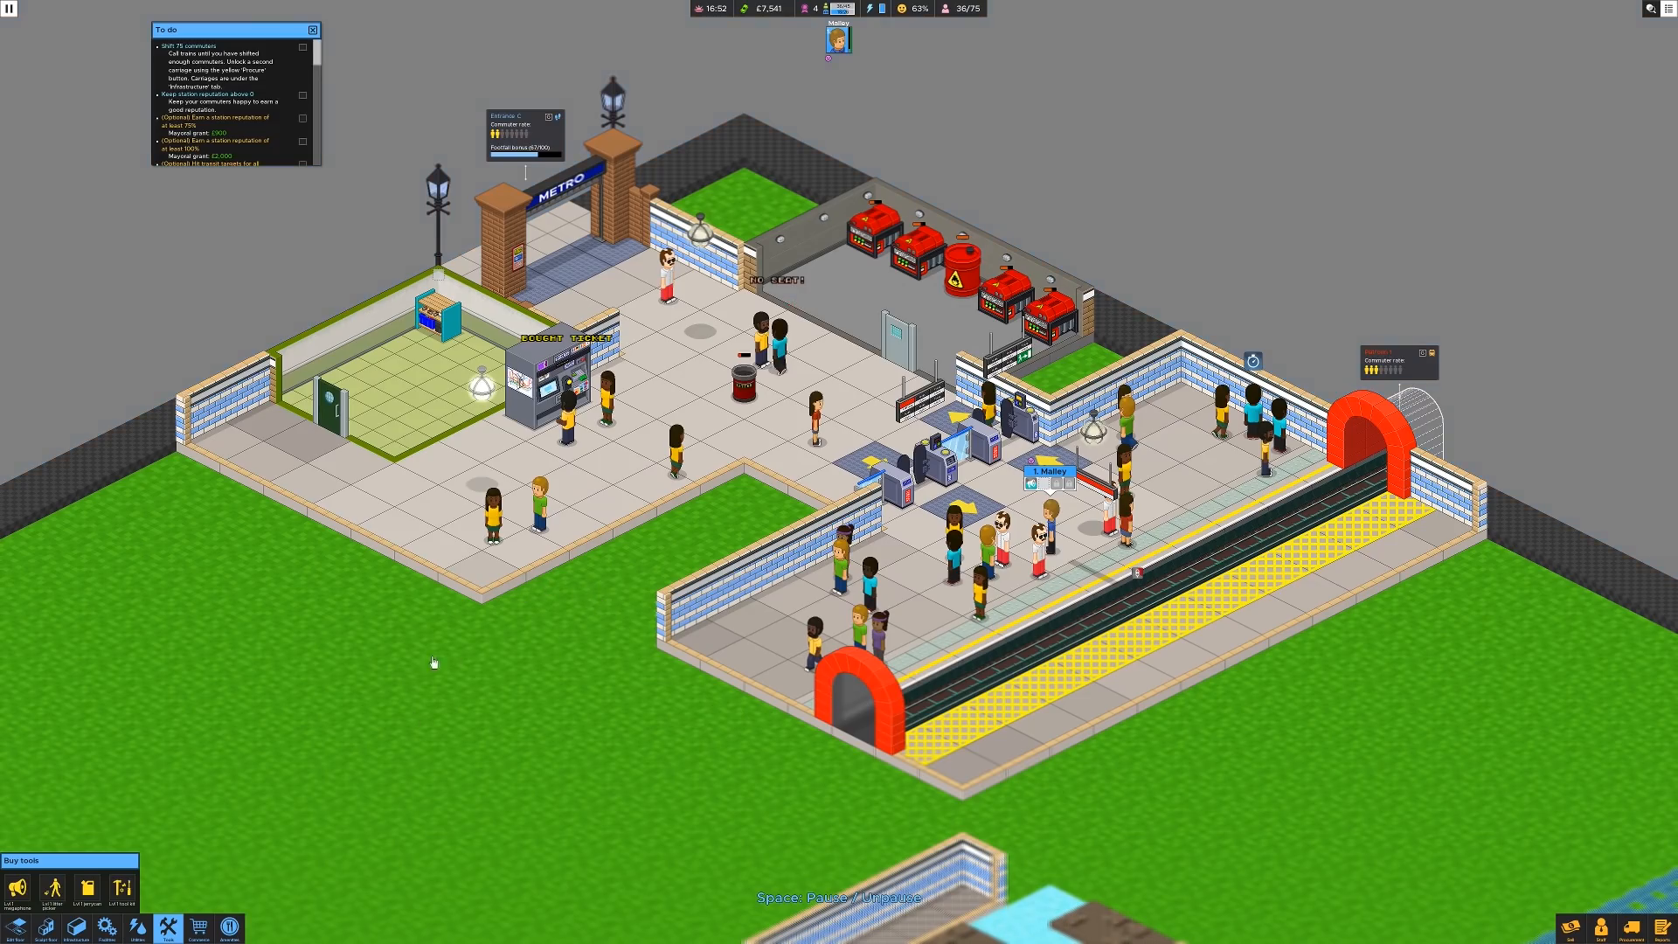
Step: Hang newspaper billboards on the wall by the gates and along the platform's outer wall
{"action": "left_click", "coordinate": [198, 929]}
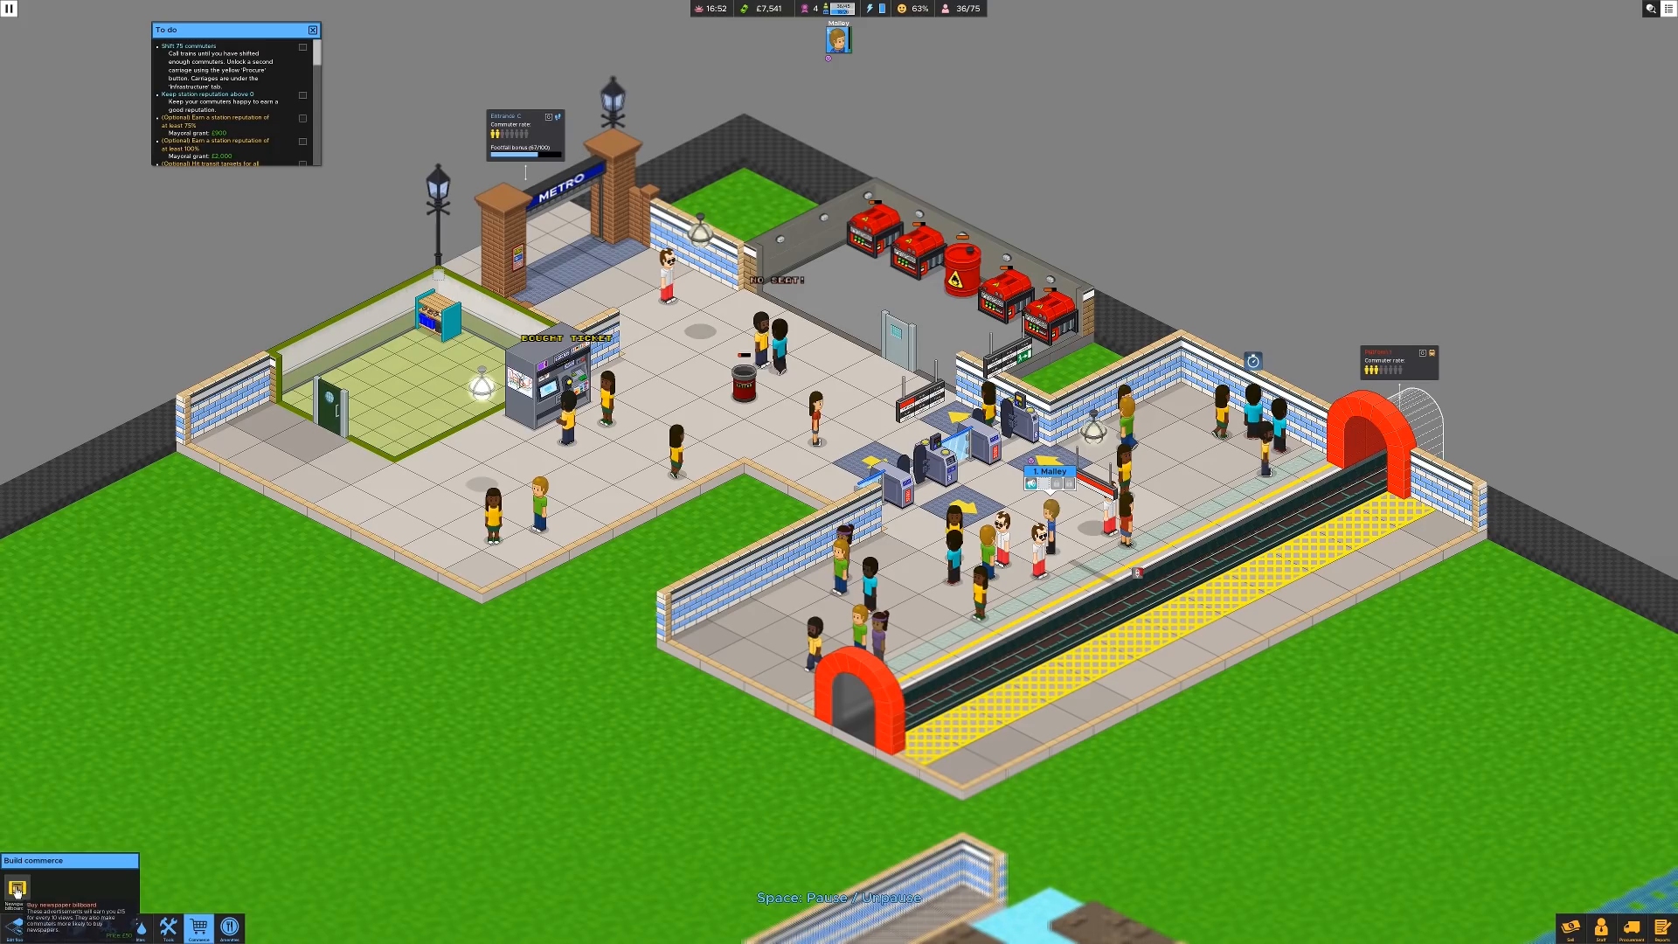
{"action": "left_click", "coordinate": [16, 888]}
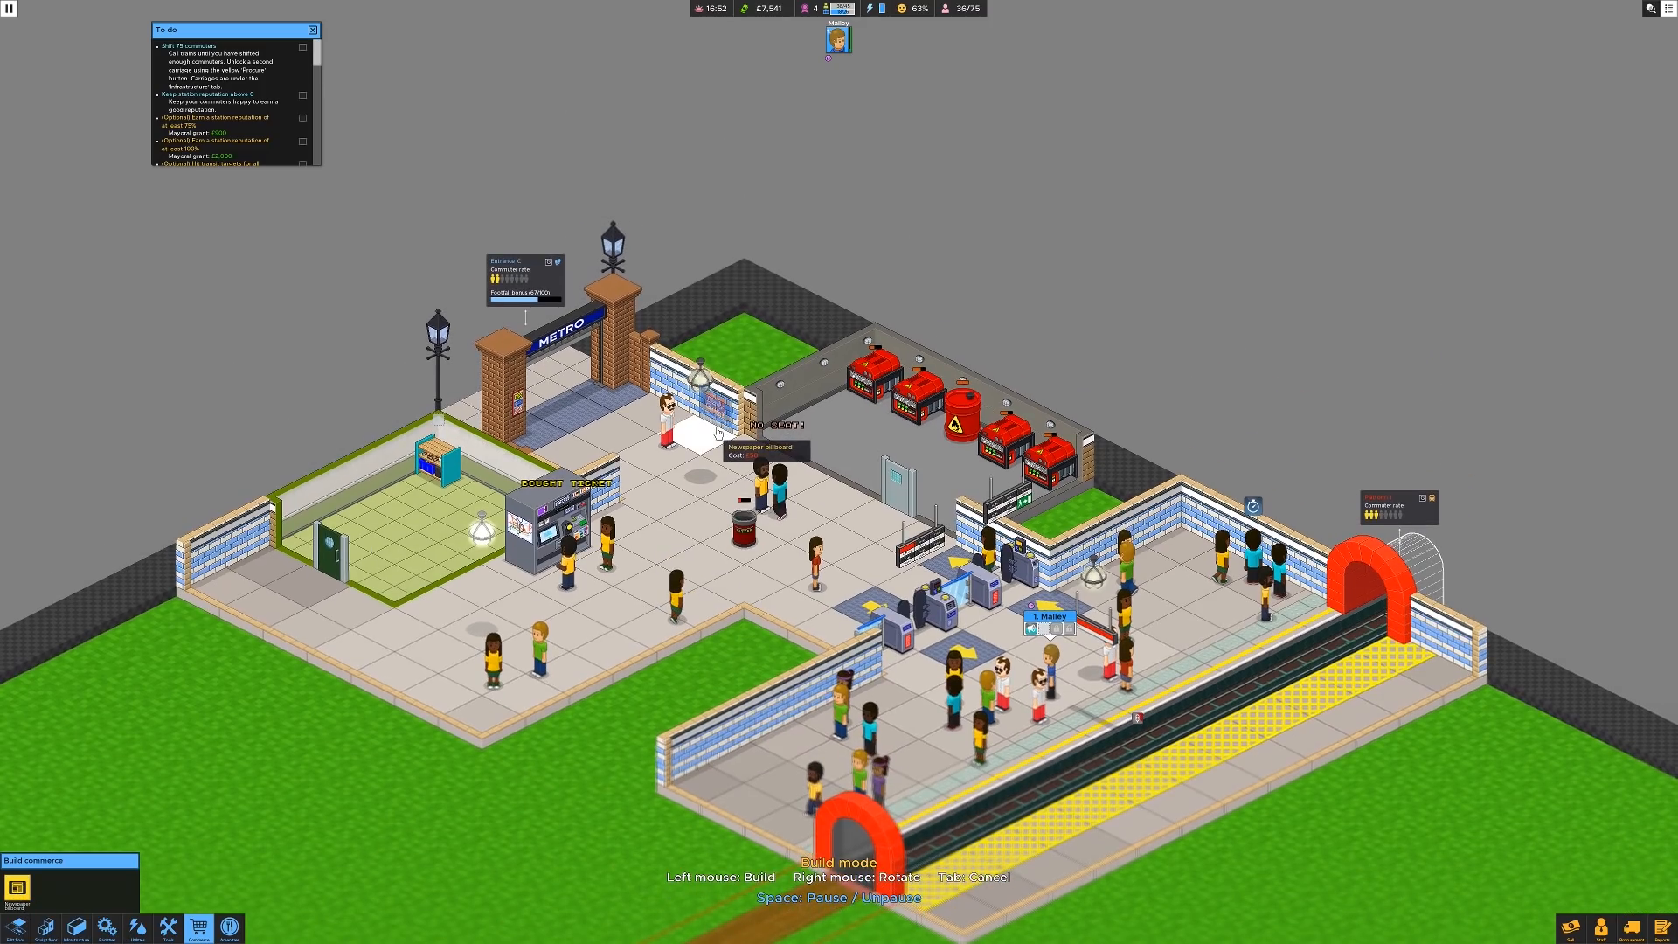
{"action": "left_click", "coordinate": [672, 397]}
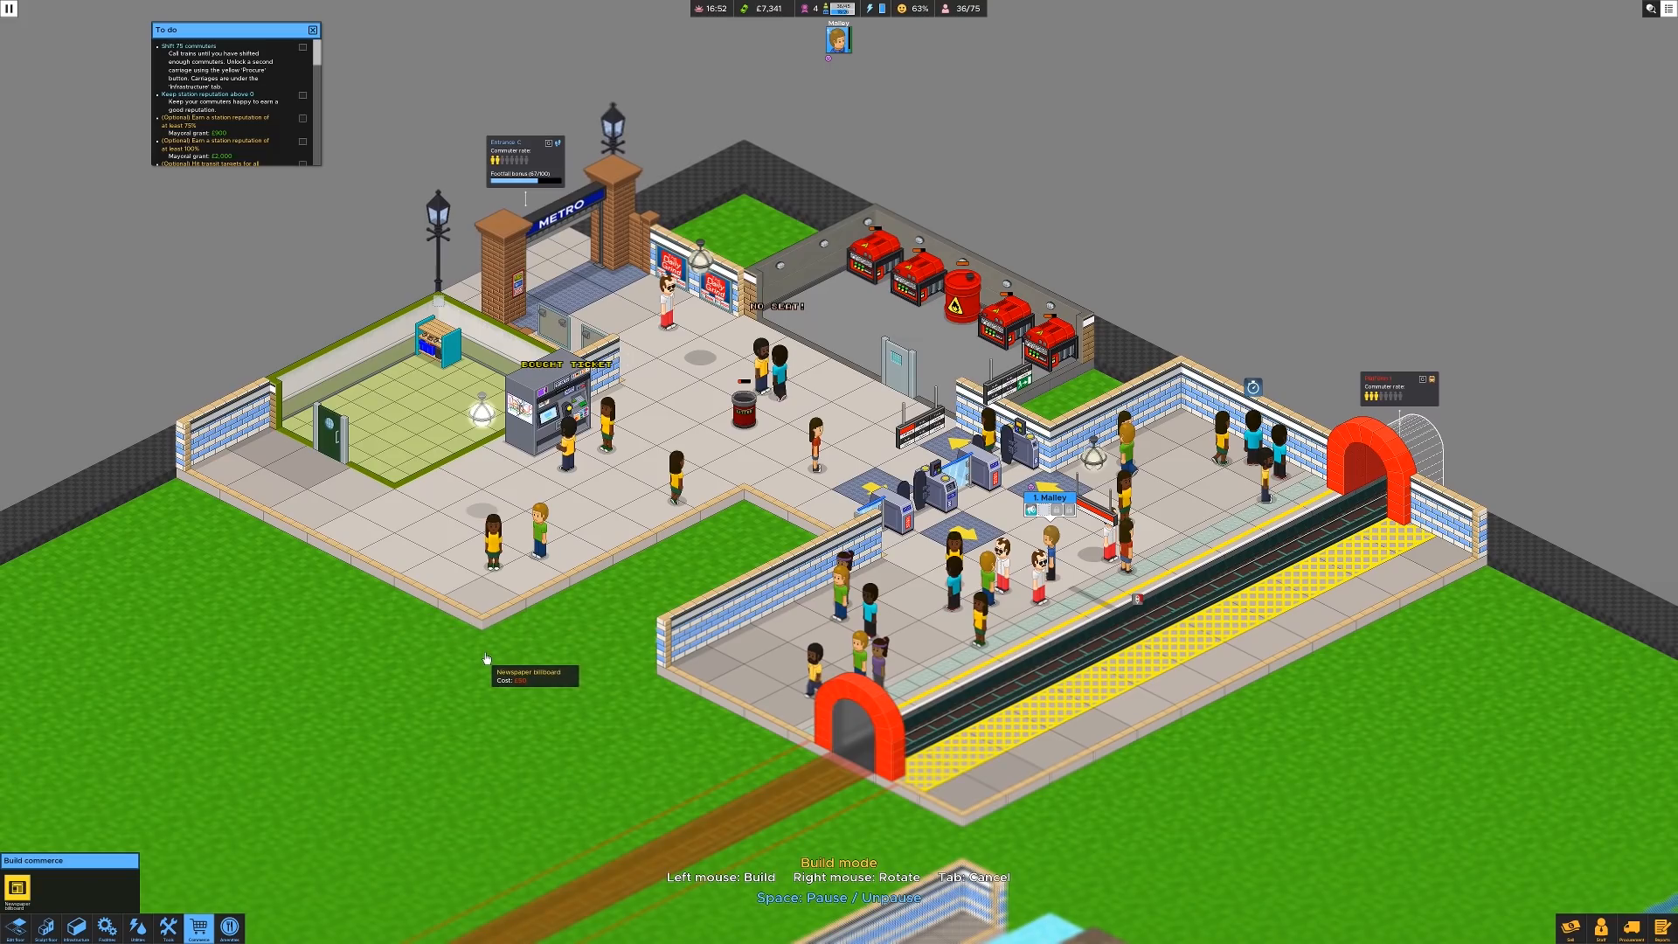
{"action": "mouse_move", "coordinate": [1422, 585]}
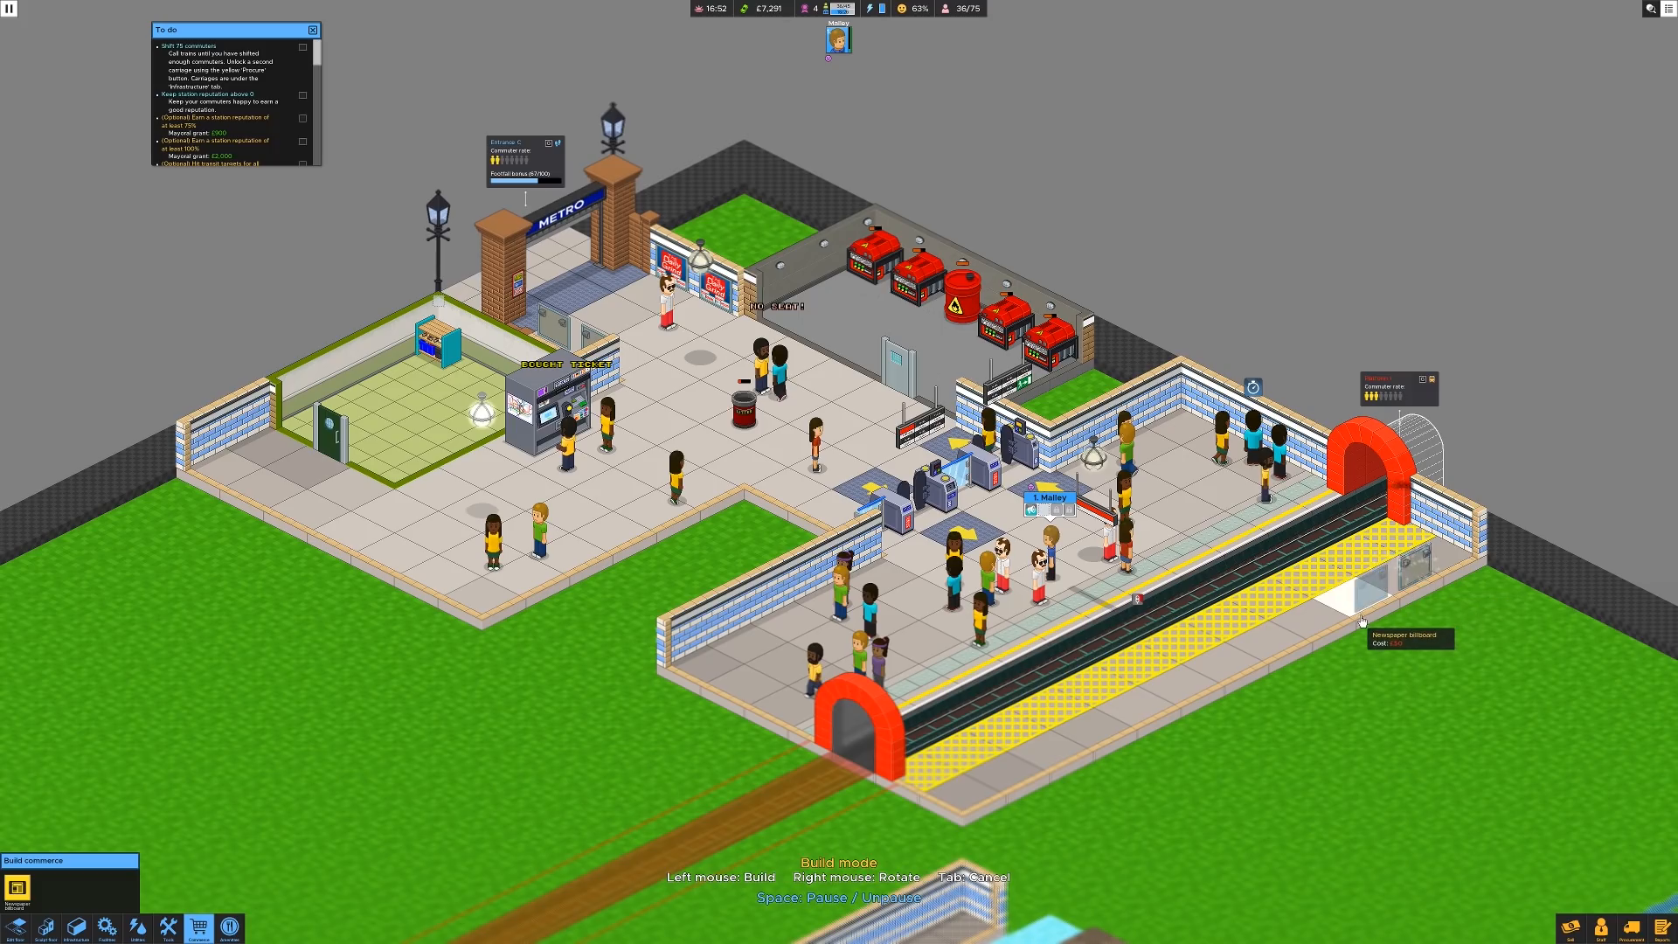
{"action": "left_click", "coordinate": [1362, 620]}
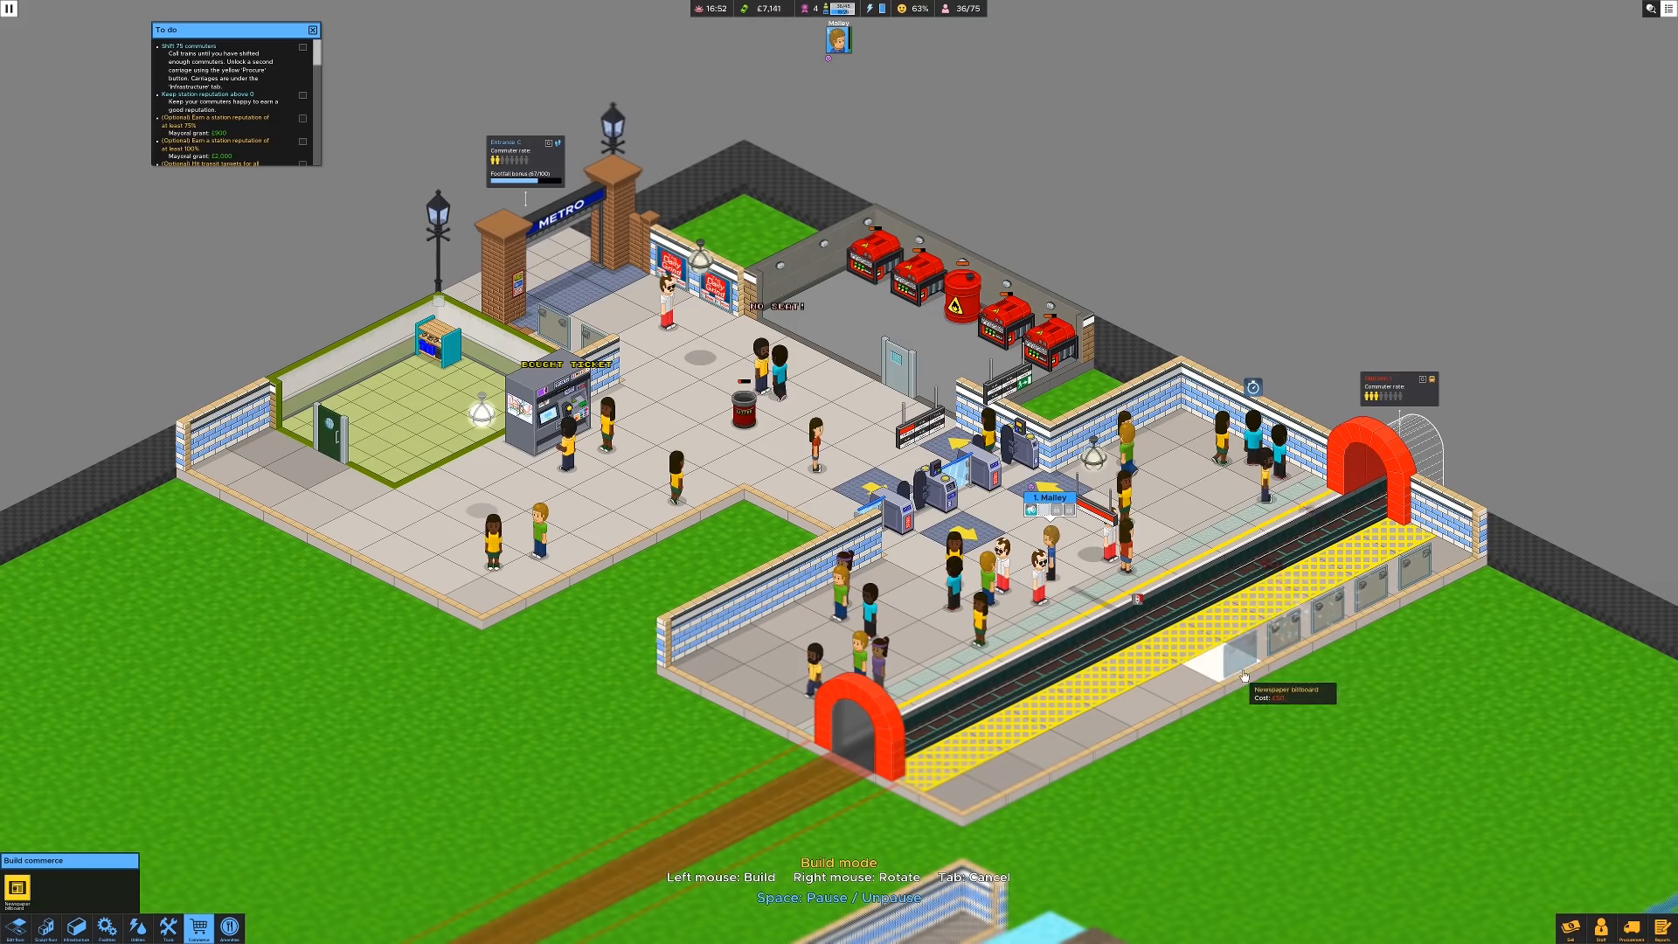
{"action": "left_click", "coordinate": [1237, 683]}
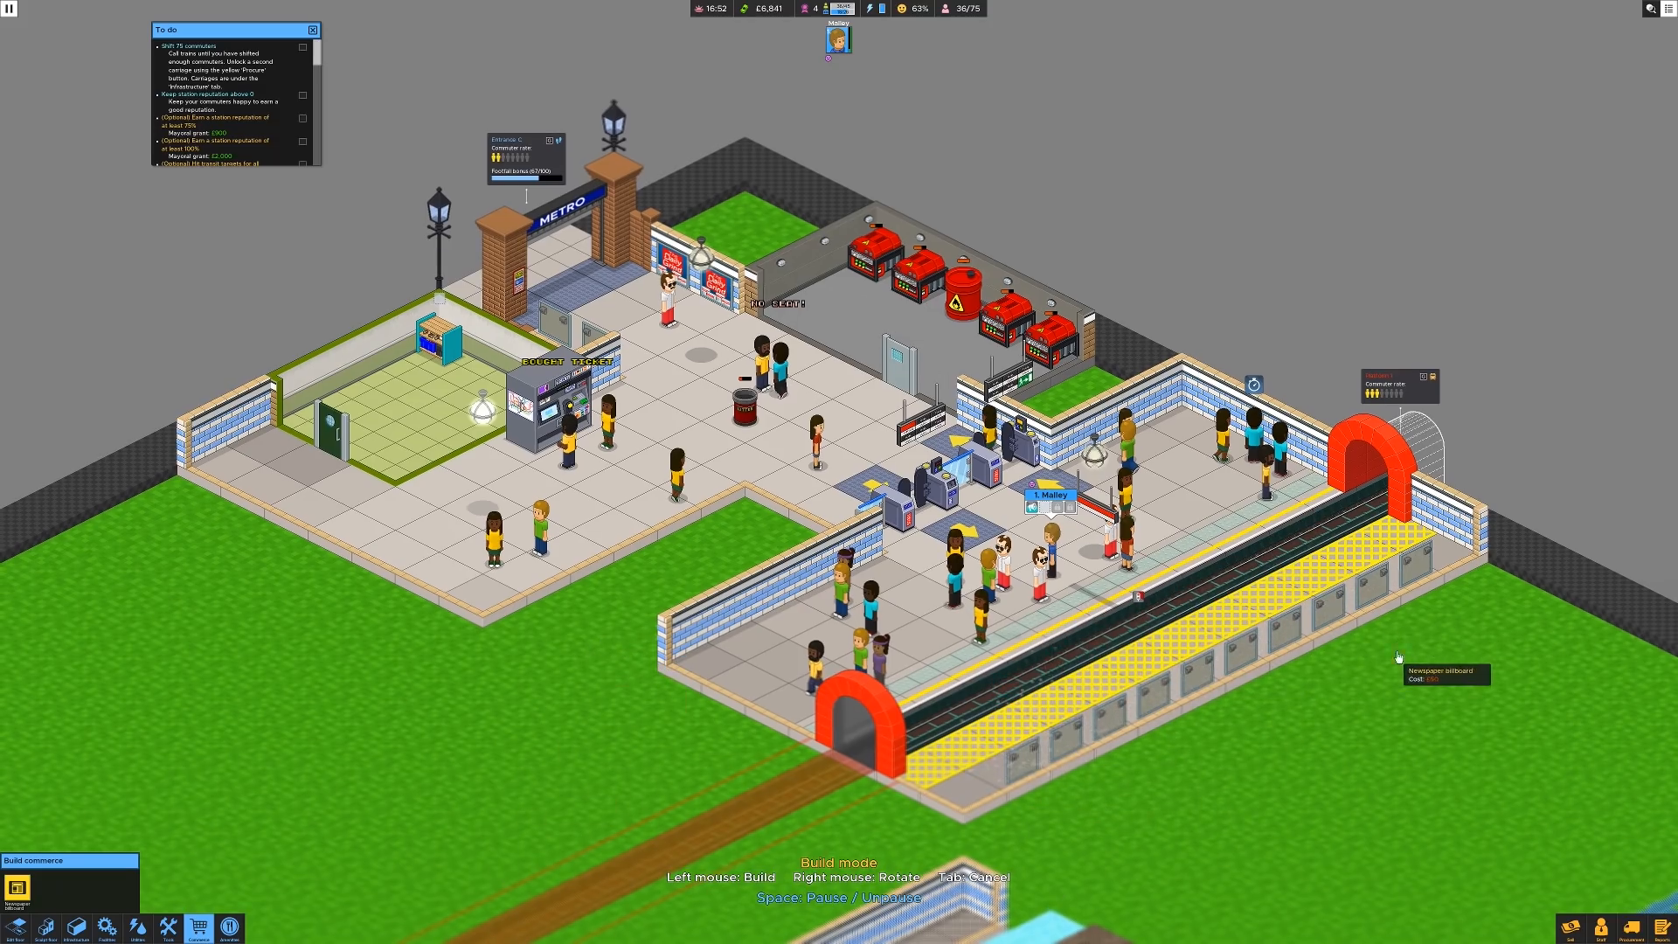
{"action": "mouse_move", "coordinate": [125, 785]}
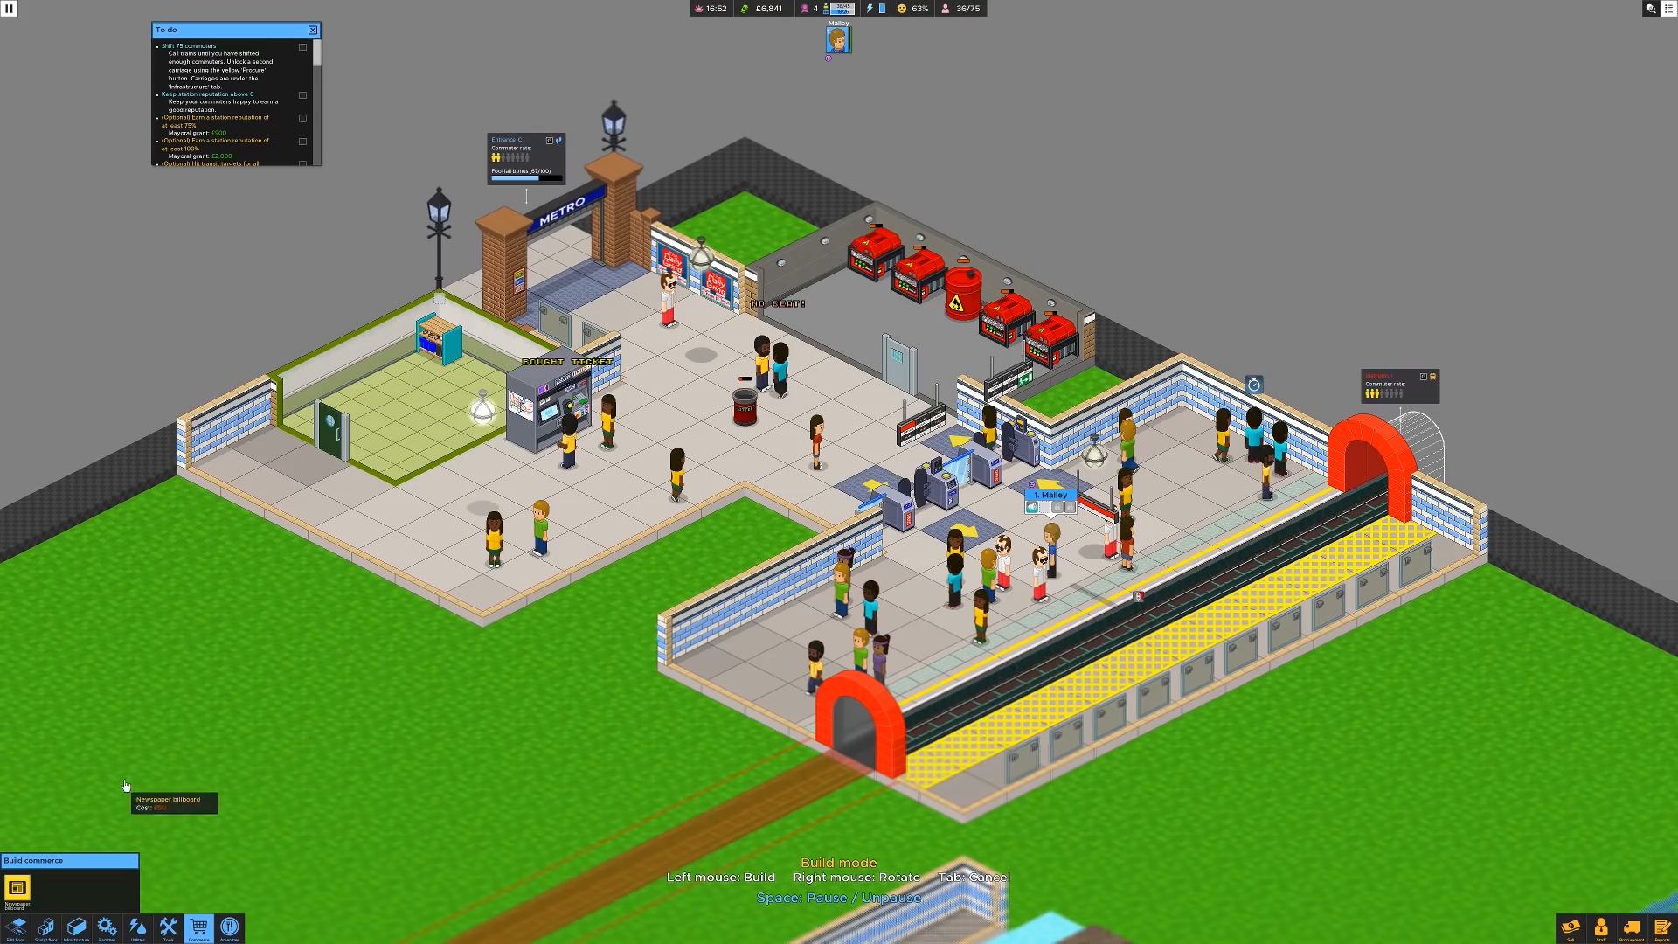
{"action": "left_click", "coordinate": [168, 928]}
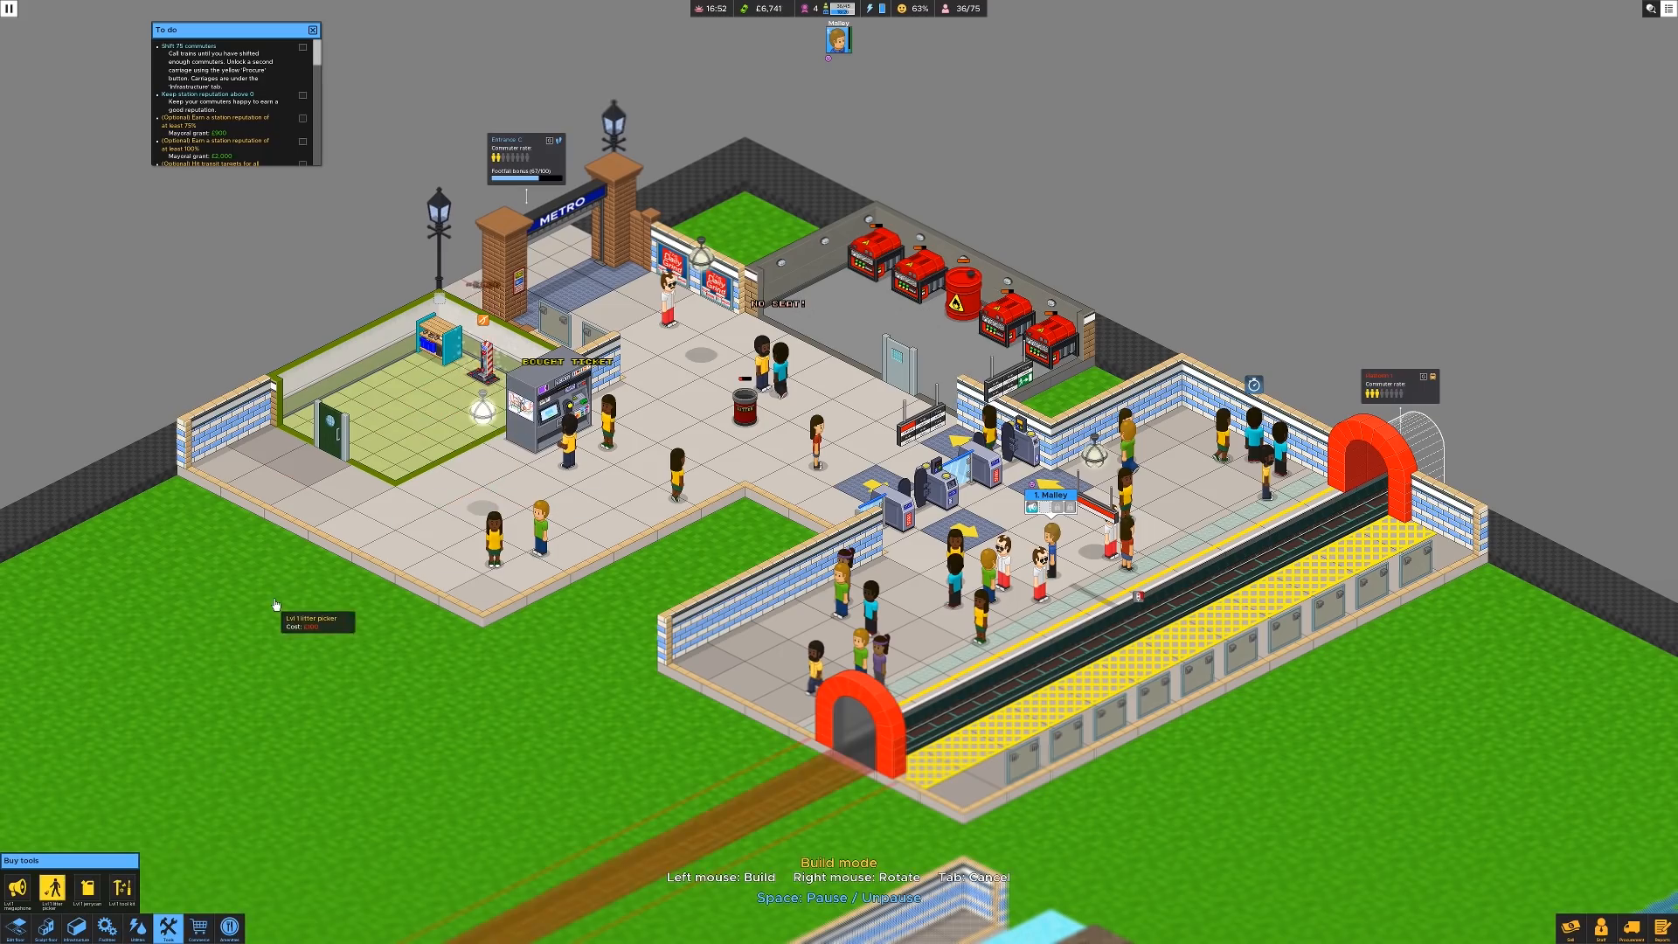
{"action": "mouse_move", "coordinate": [270, 604]}
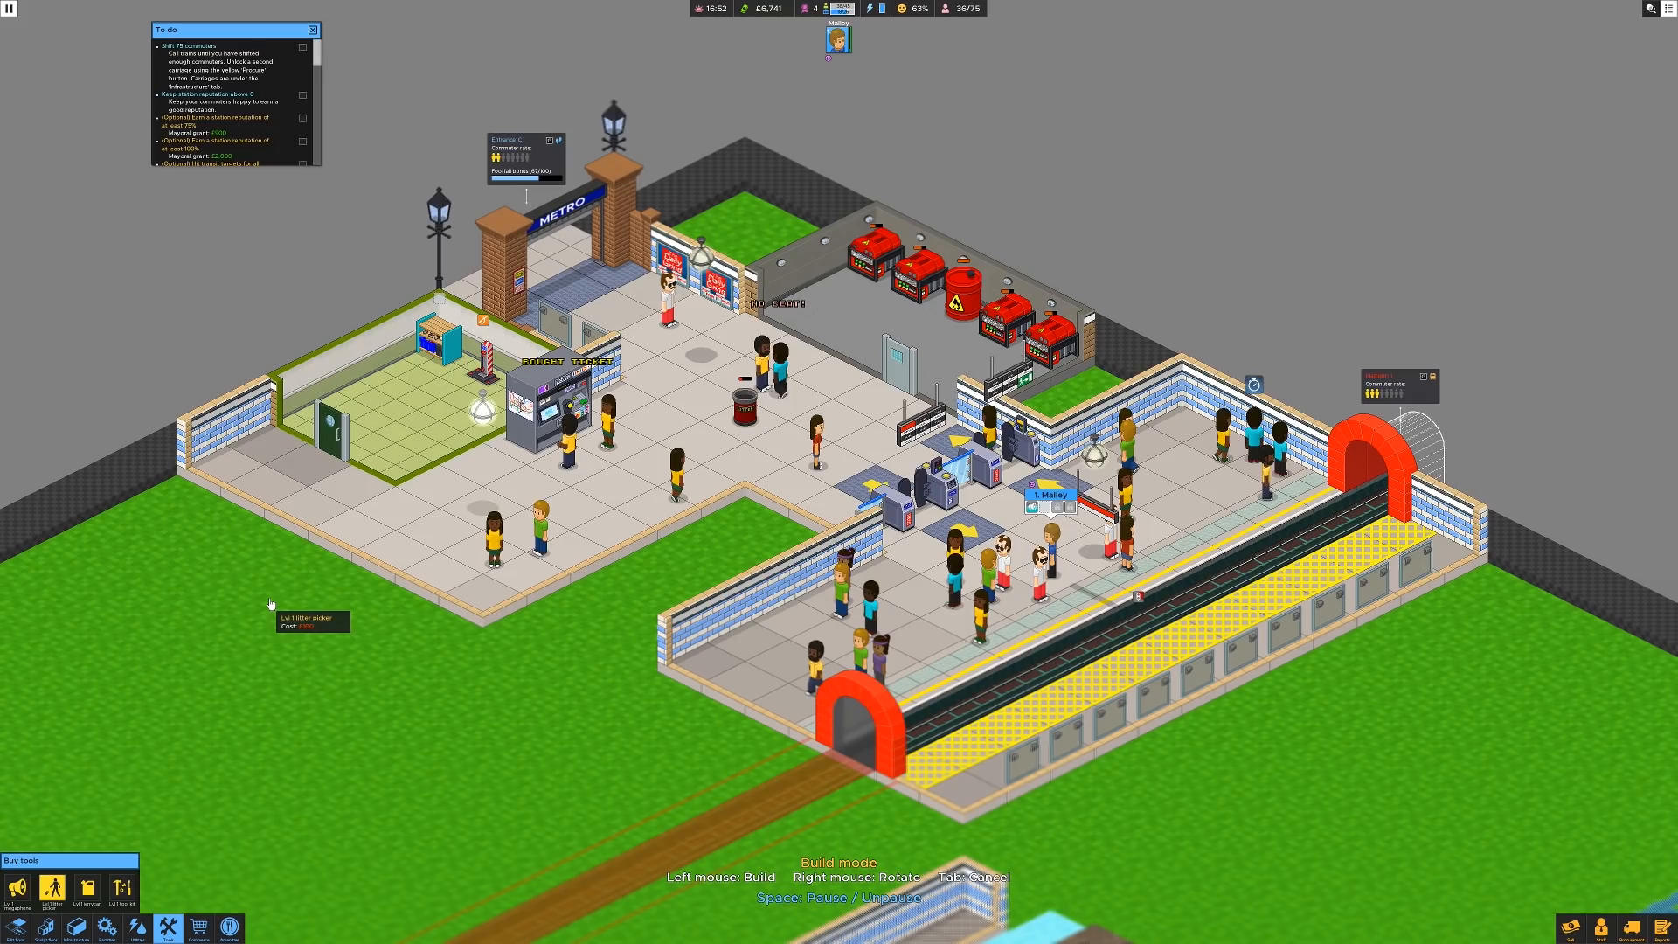
{"action": "mouse_move", "coordinate": [288, 817]}
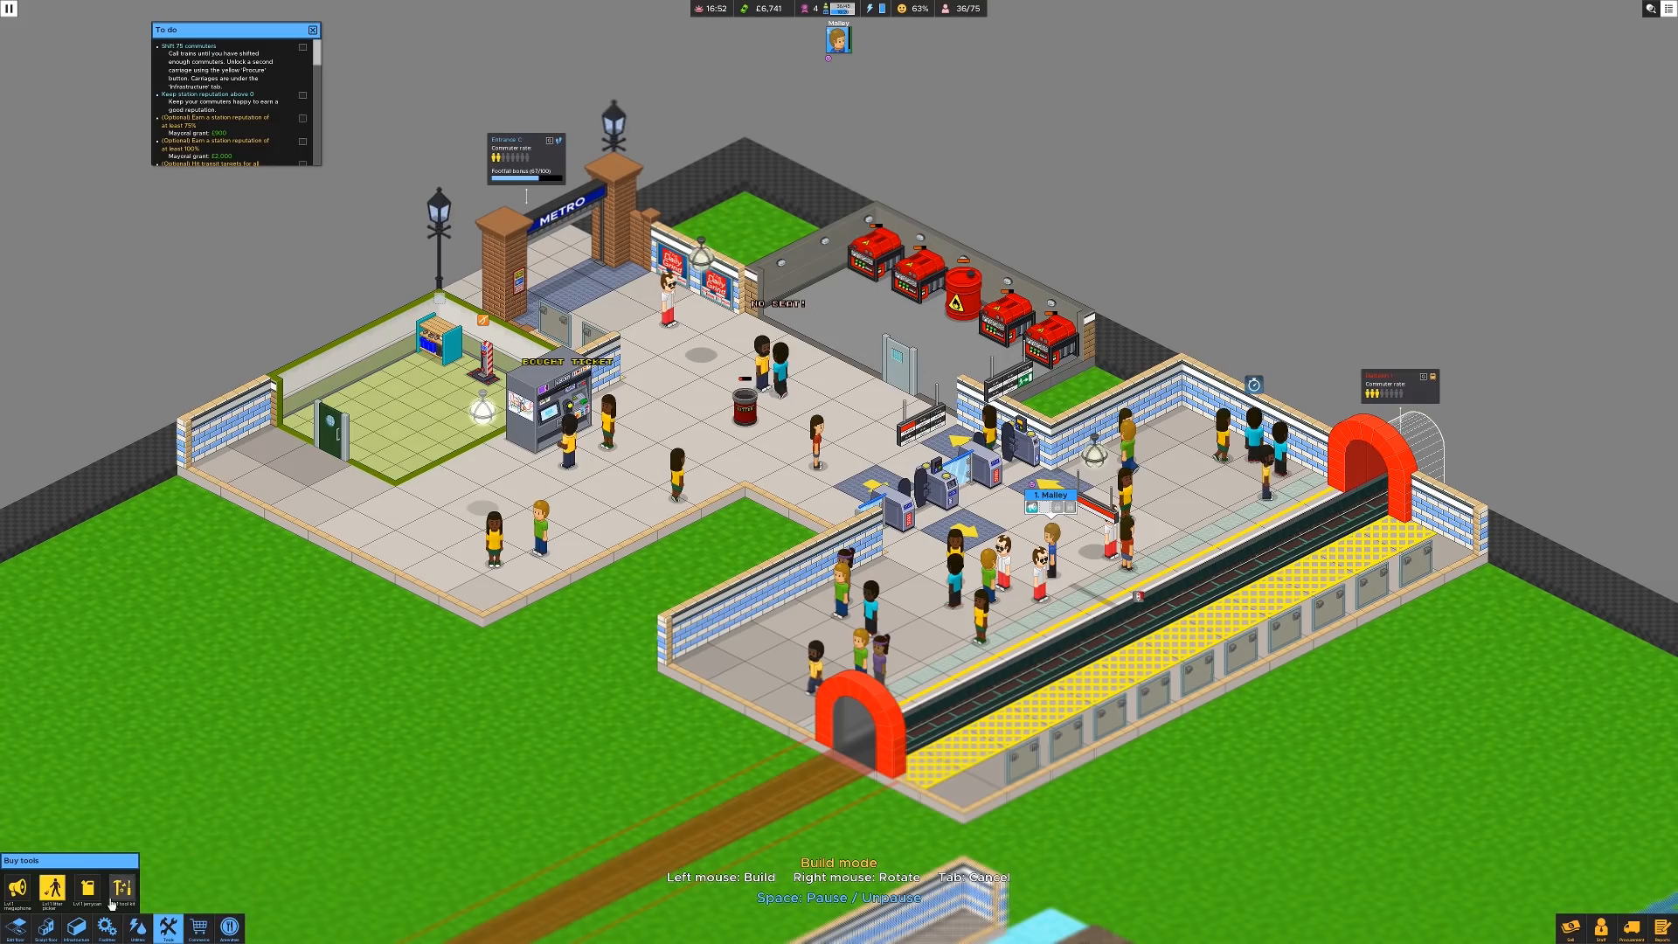
{"action": "mouse_move", "coordinate": [87, 889]}
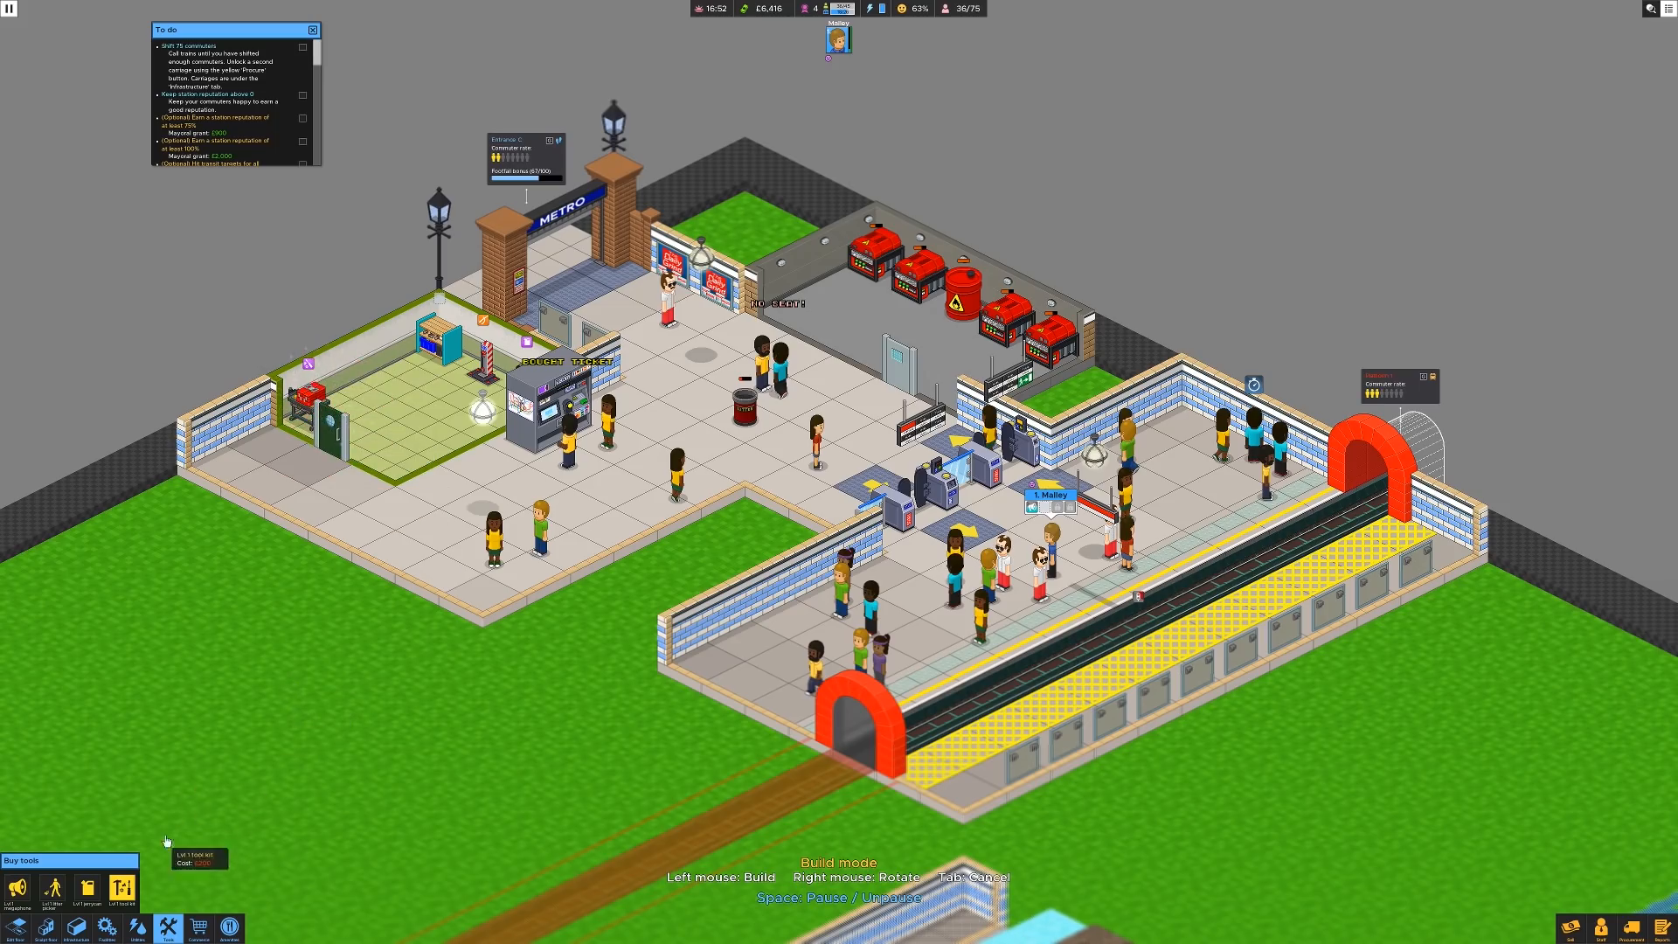
Step: Bring up the list of station facilities
{"action": "left_click", "coordinate": [108, 930]}
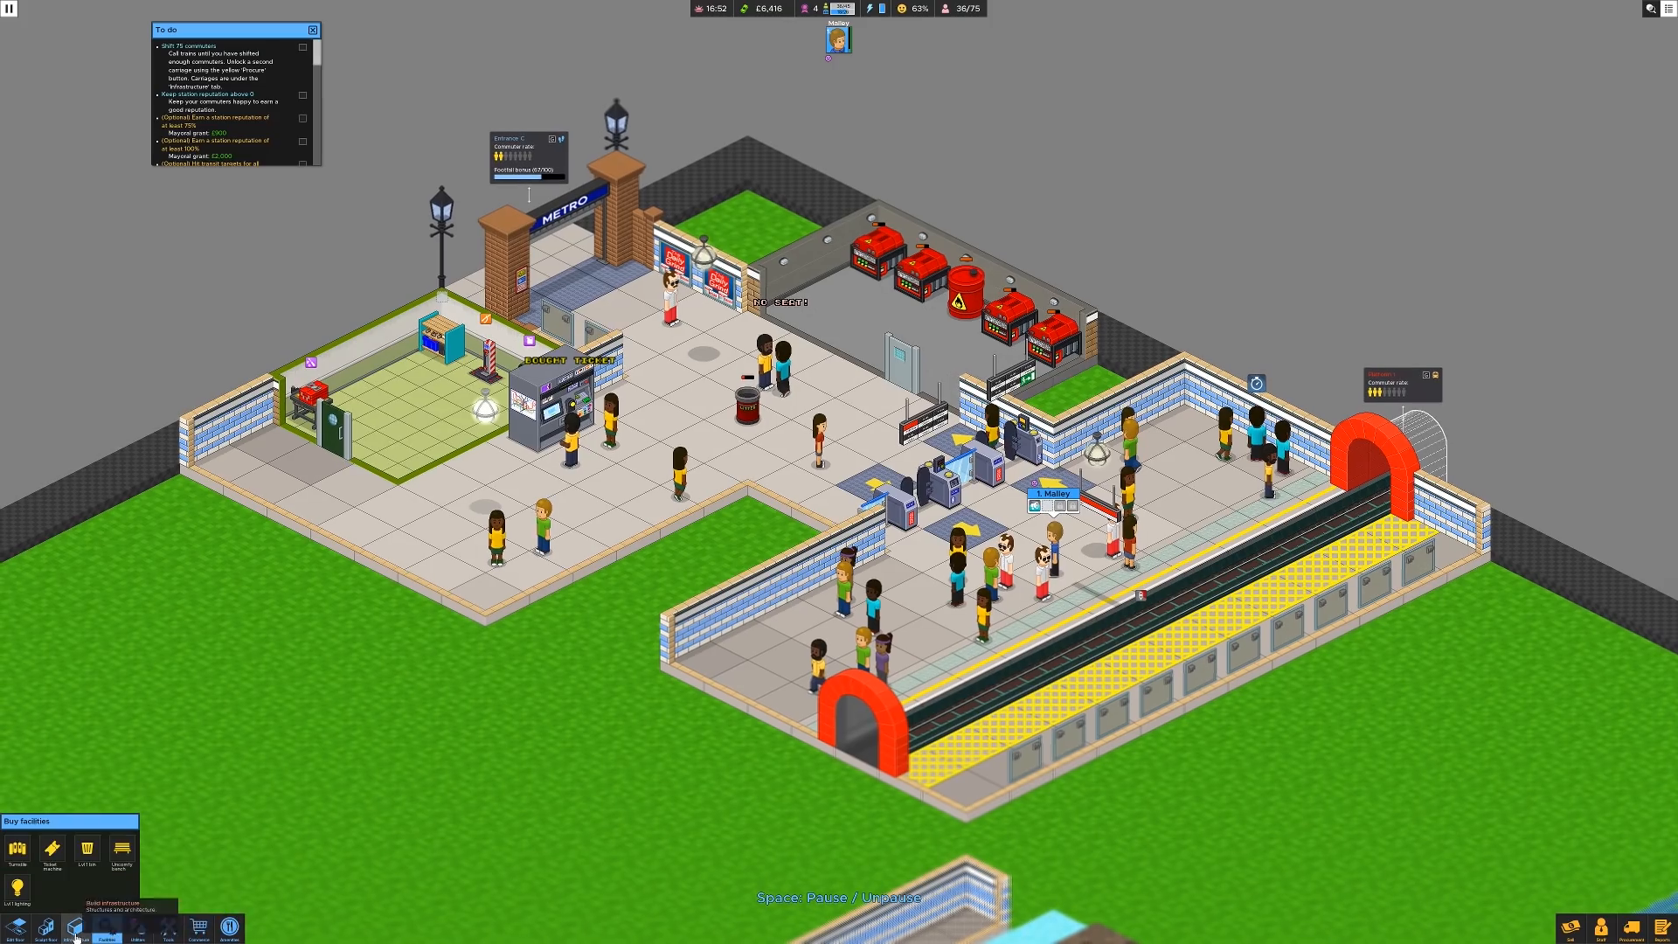
Step: Select the Uncomfy bench from the facilities list
{"action": "left_click", "coordinate": [121, 851]}
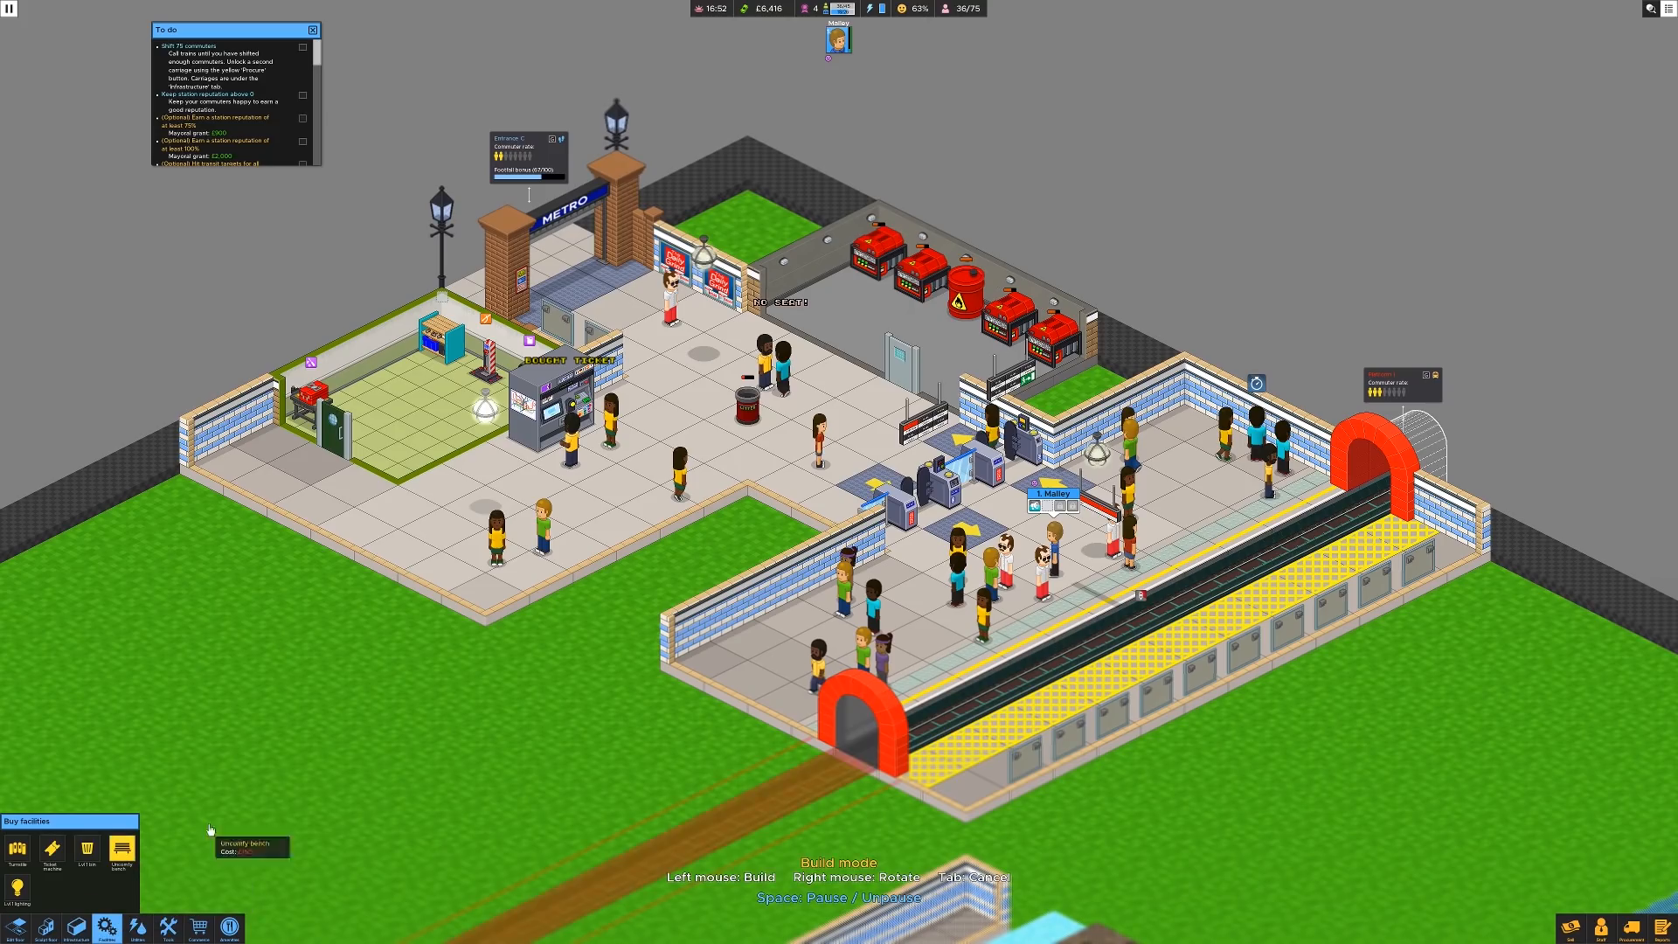
{"action": "mouse_move", "coordinate": [761, 622]}
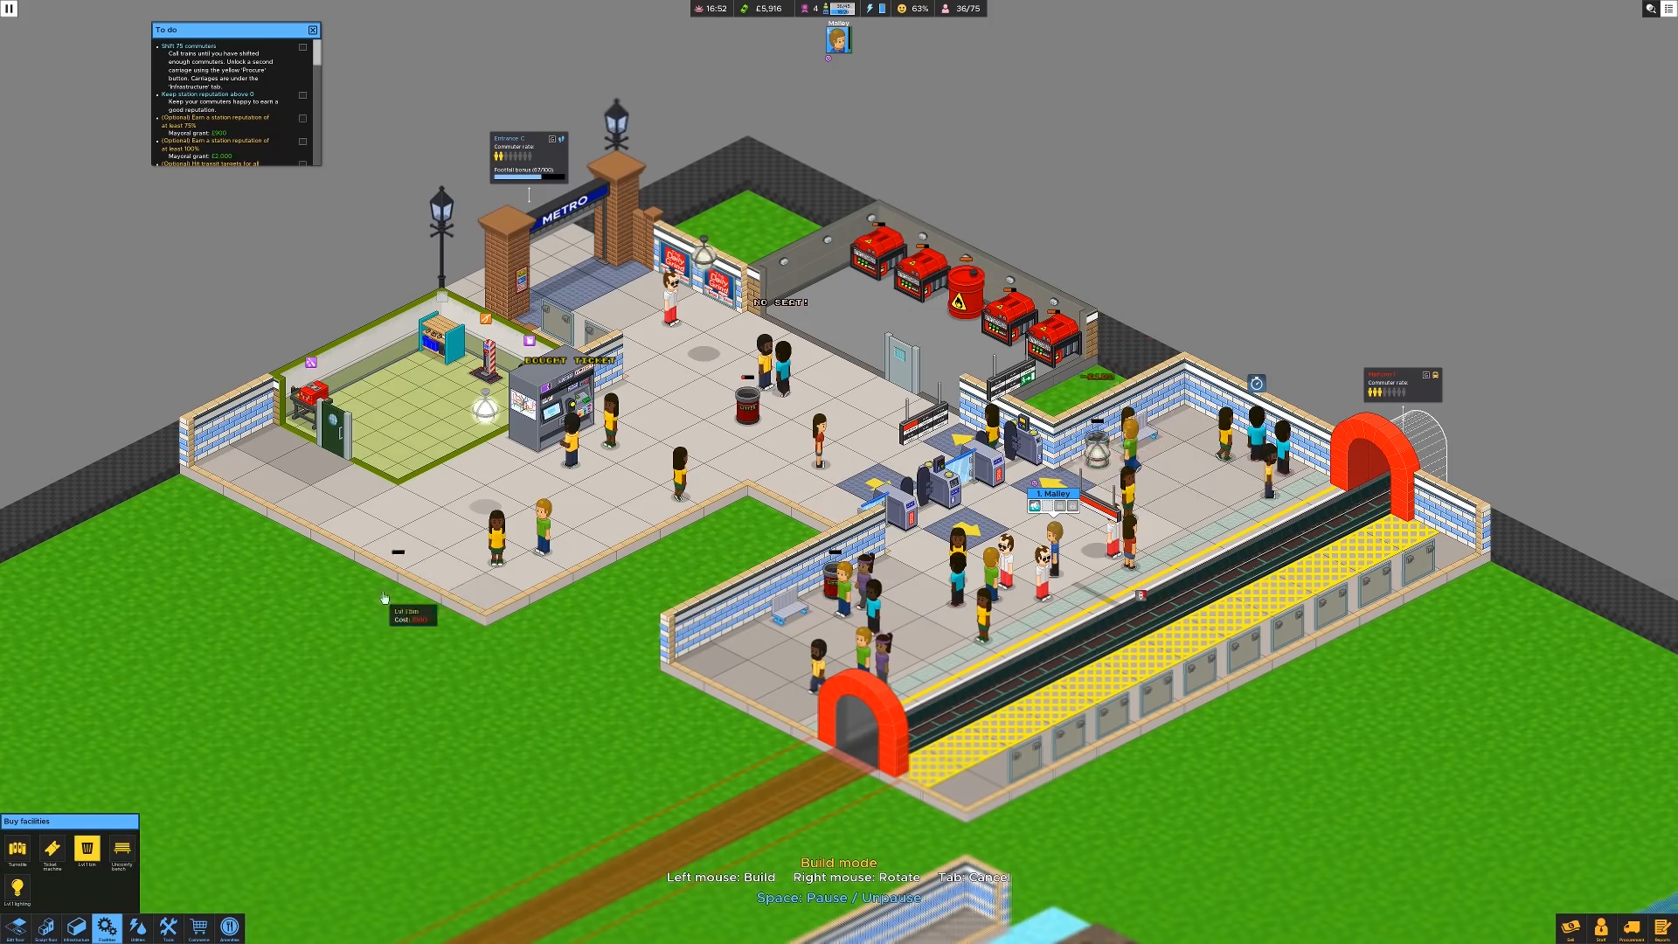
{"action": "mouse_move", "coordinate": [185, 769]}
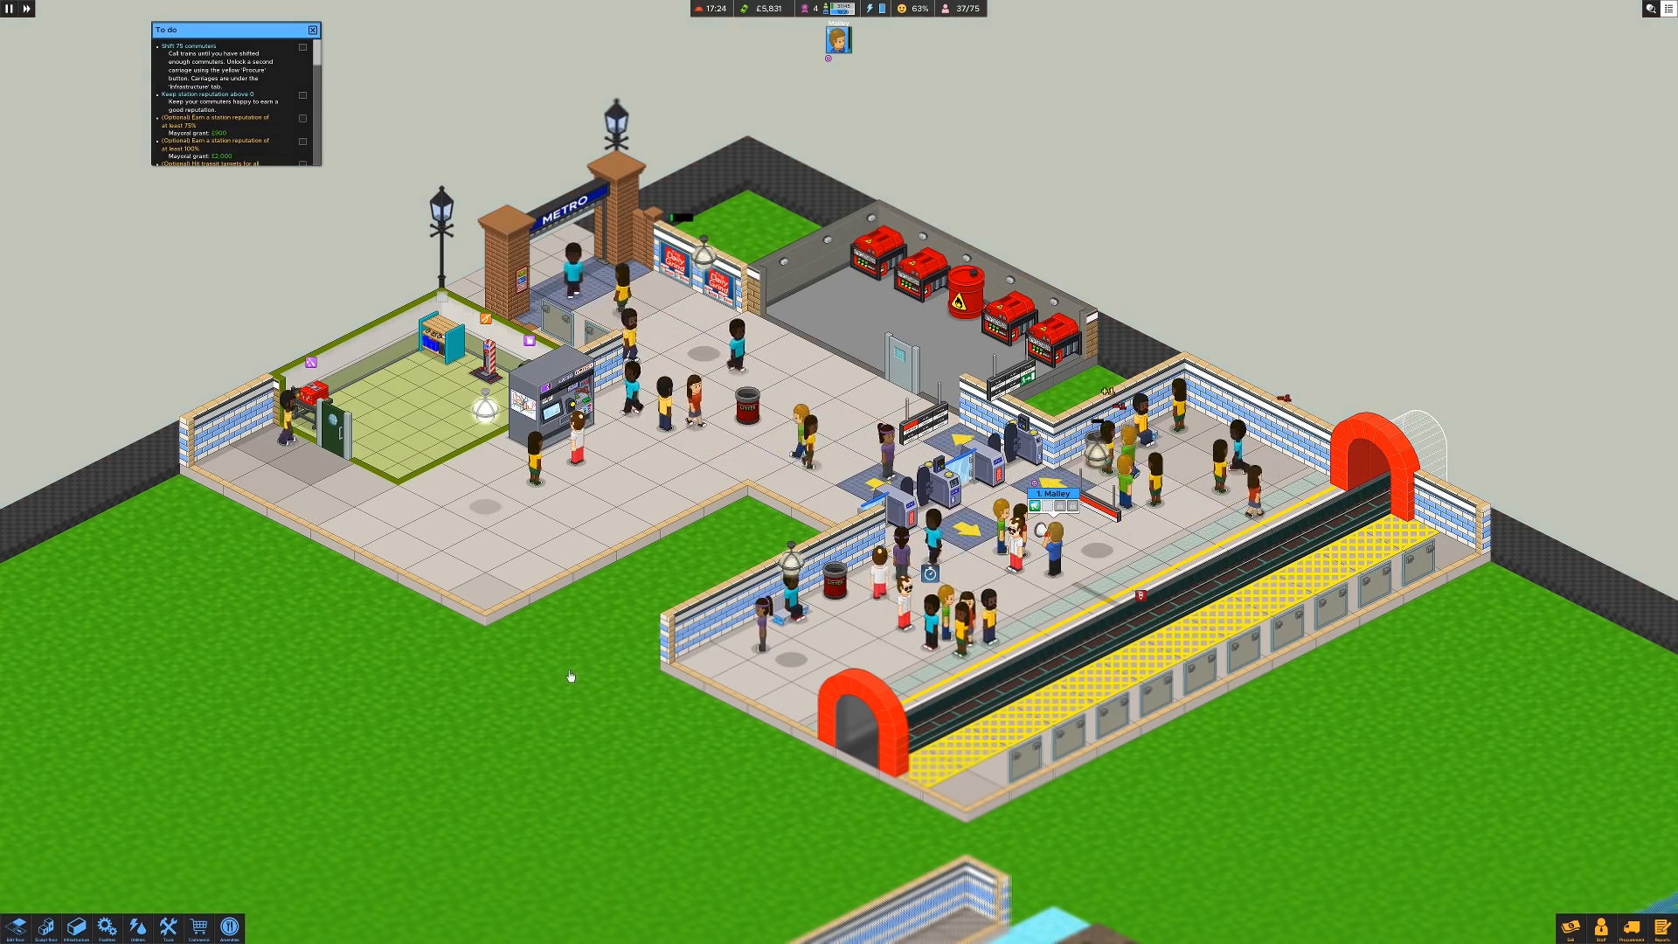
{"action": "mouse_move", "coordinate": [838, 854]}
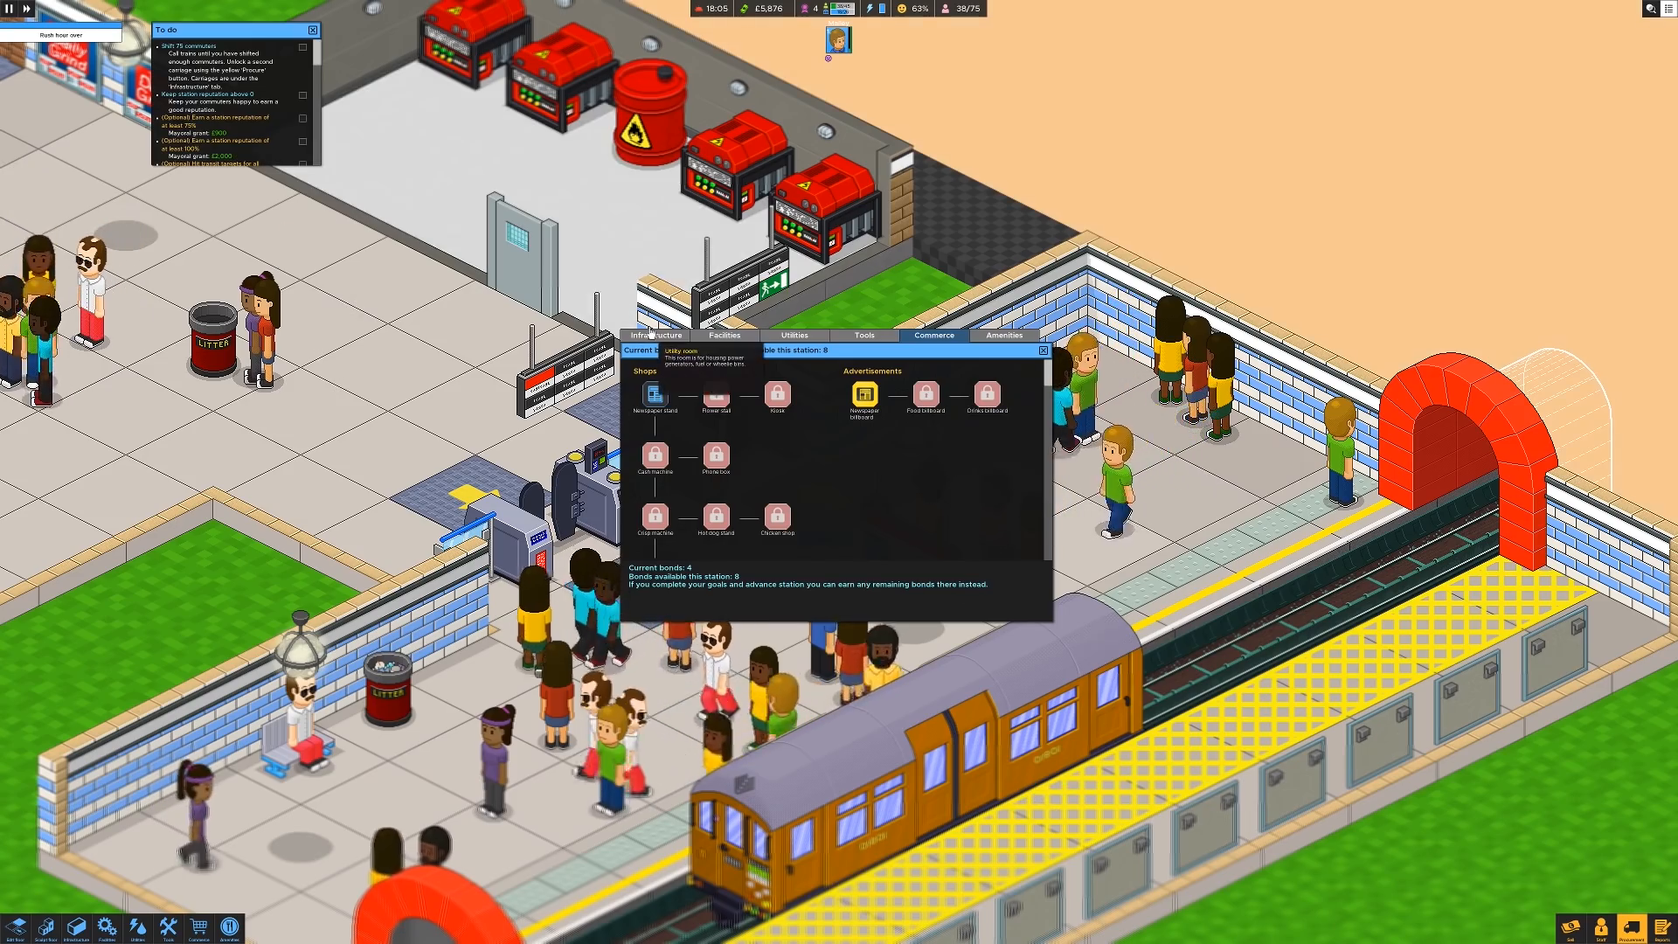
Step: Close the commerce unlocks window and show the infrastructure building options
{"action": "left_click", "coordinate": [656, 335]}
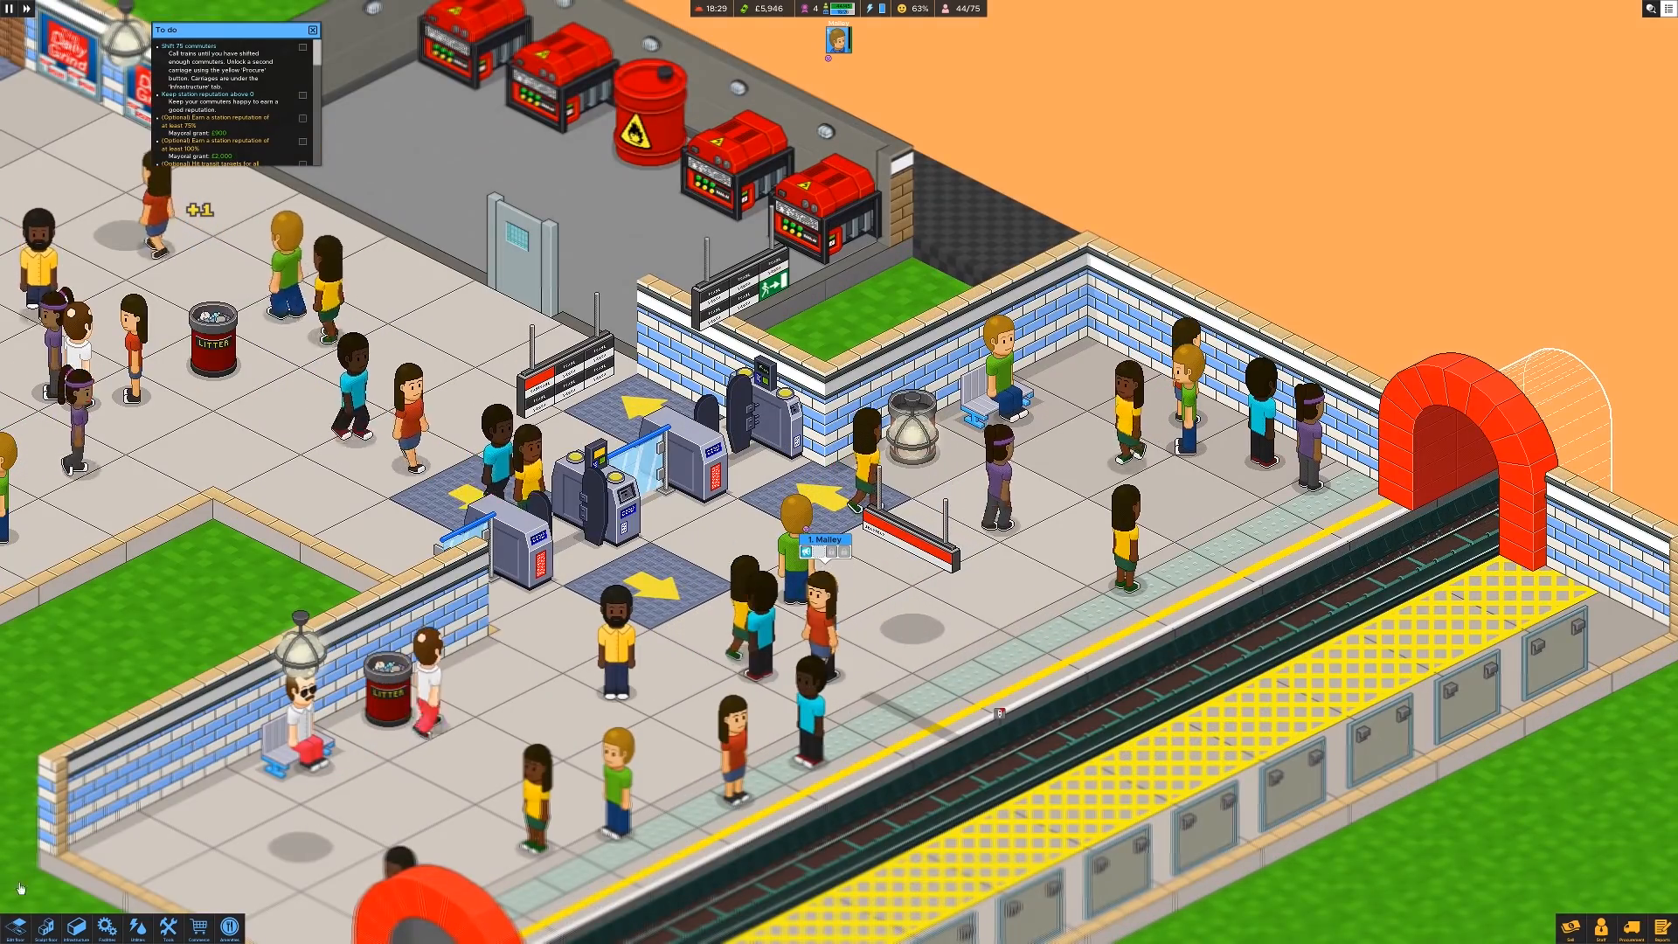
{"action": "left_click", "coordinate": [76, 929]}
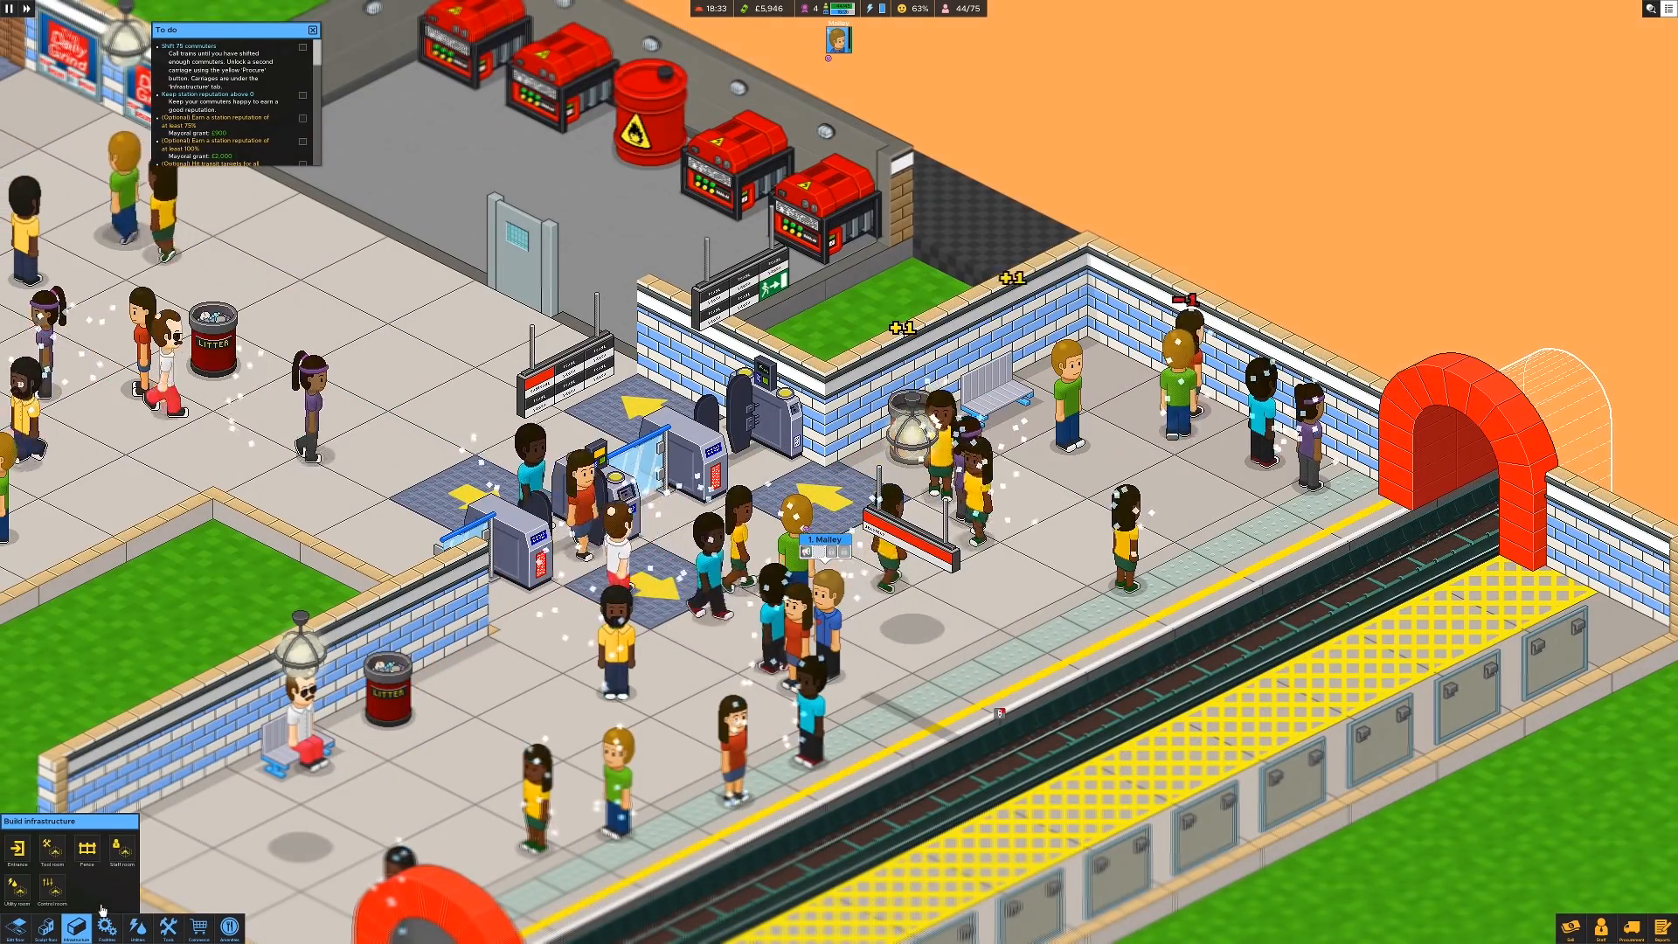
Step: Select Staff room to build and dismiss the Consumerism tip
{"action": "left_click", "coordinate": [120, 848]}
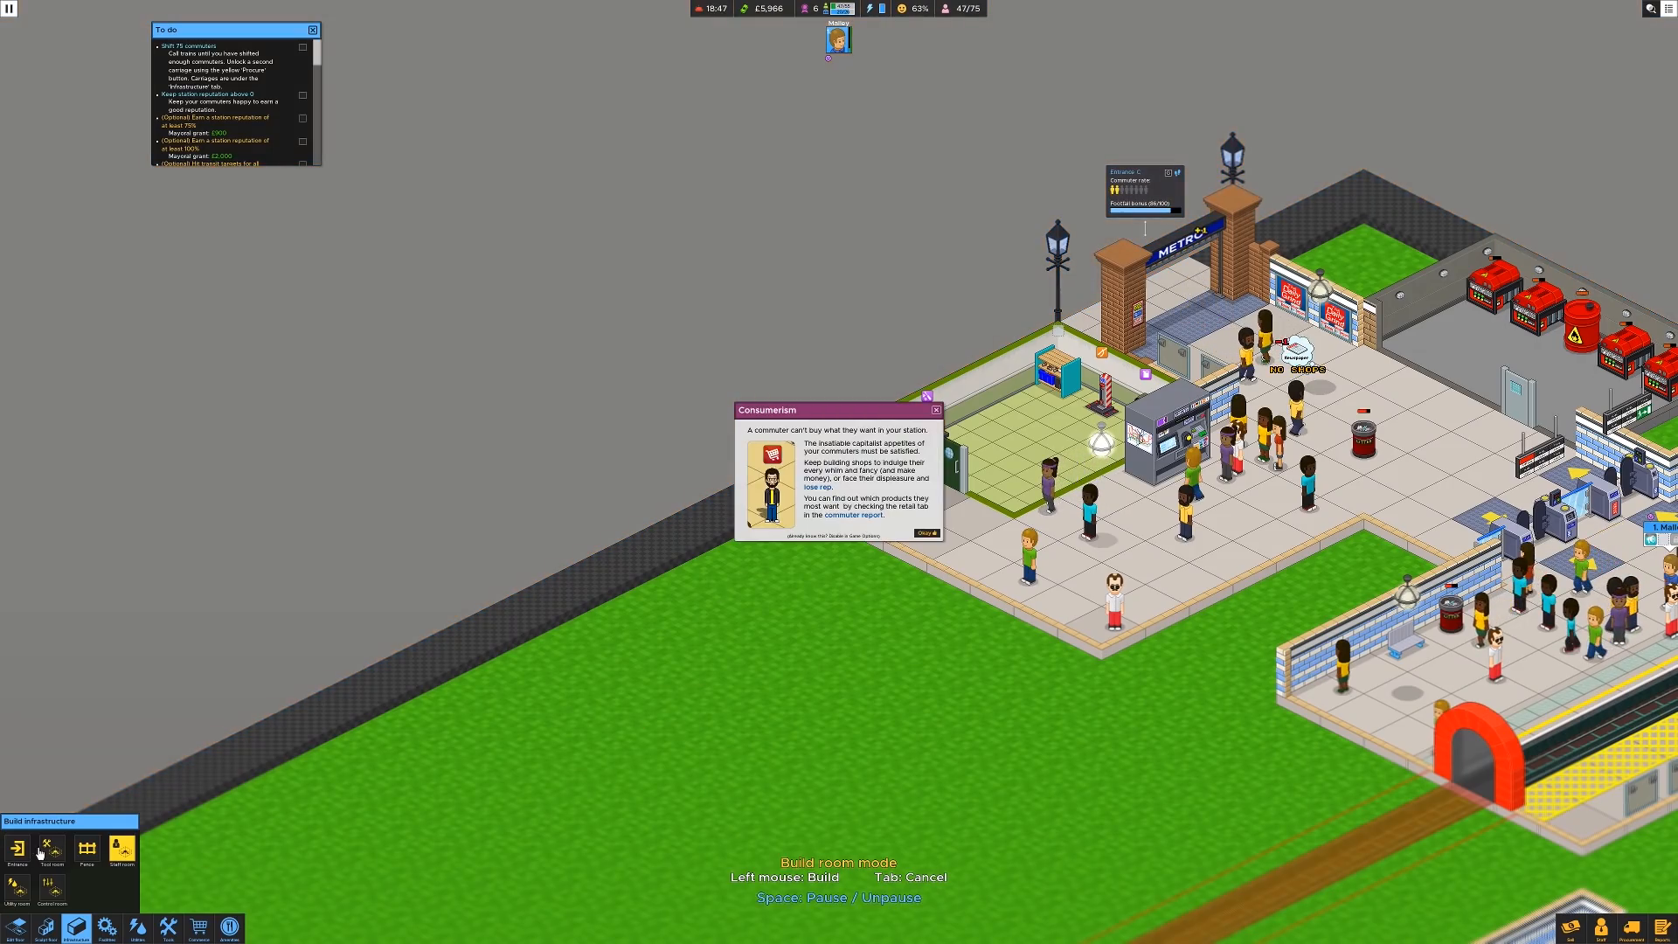
{"action": "mouse_move", "coordinate": [705, 668]}
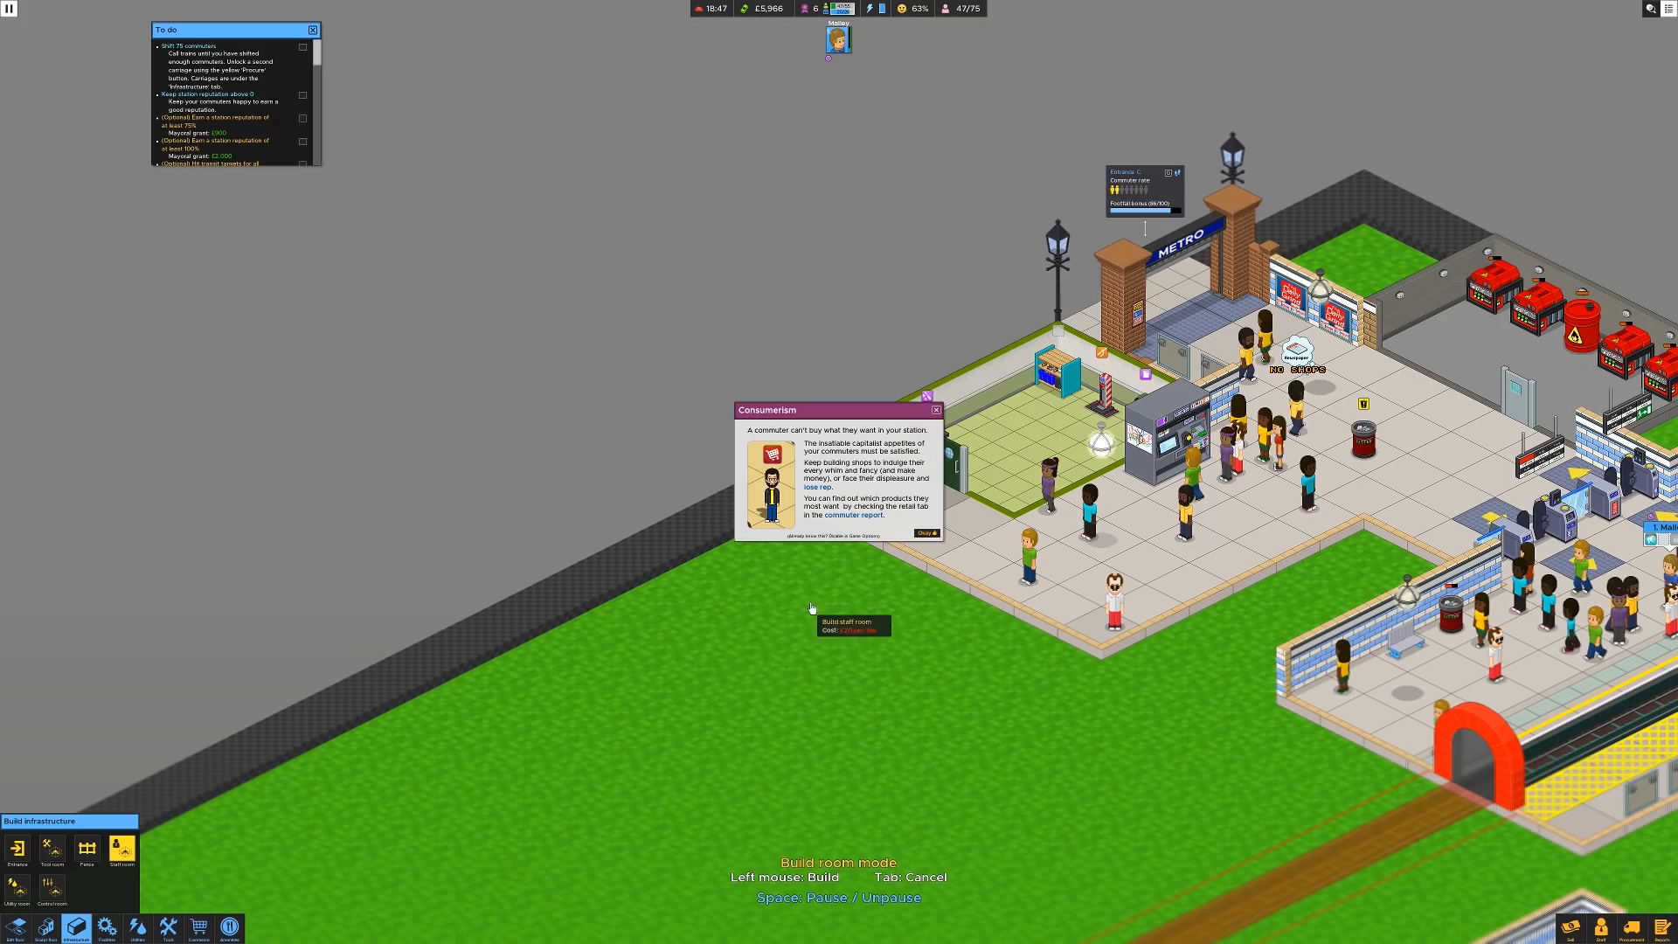
{"action": "mouse_move", "coordinate": [876, 576]}
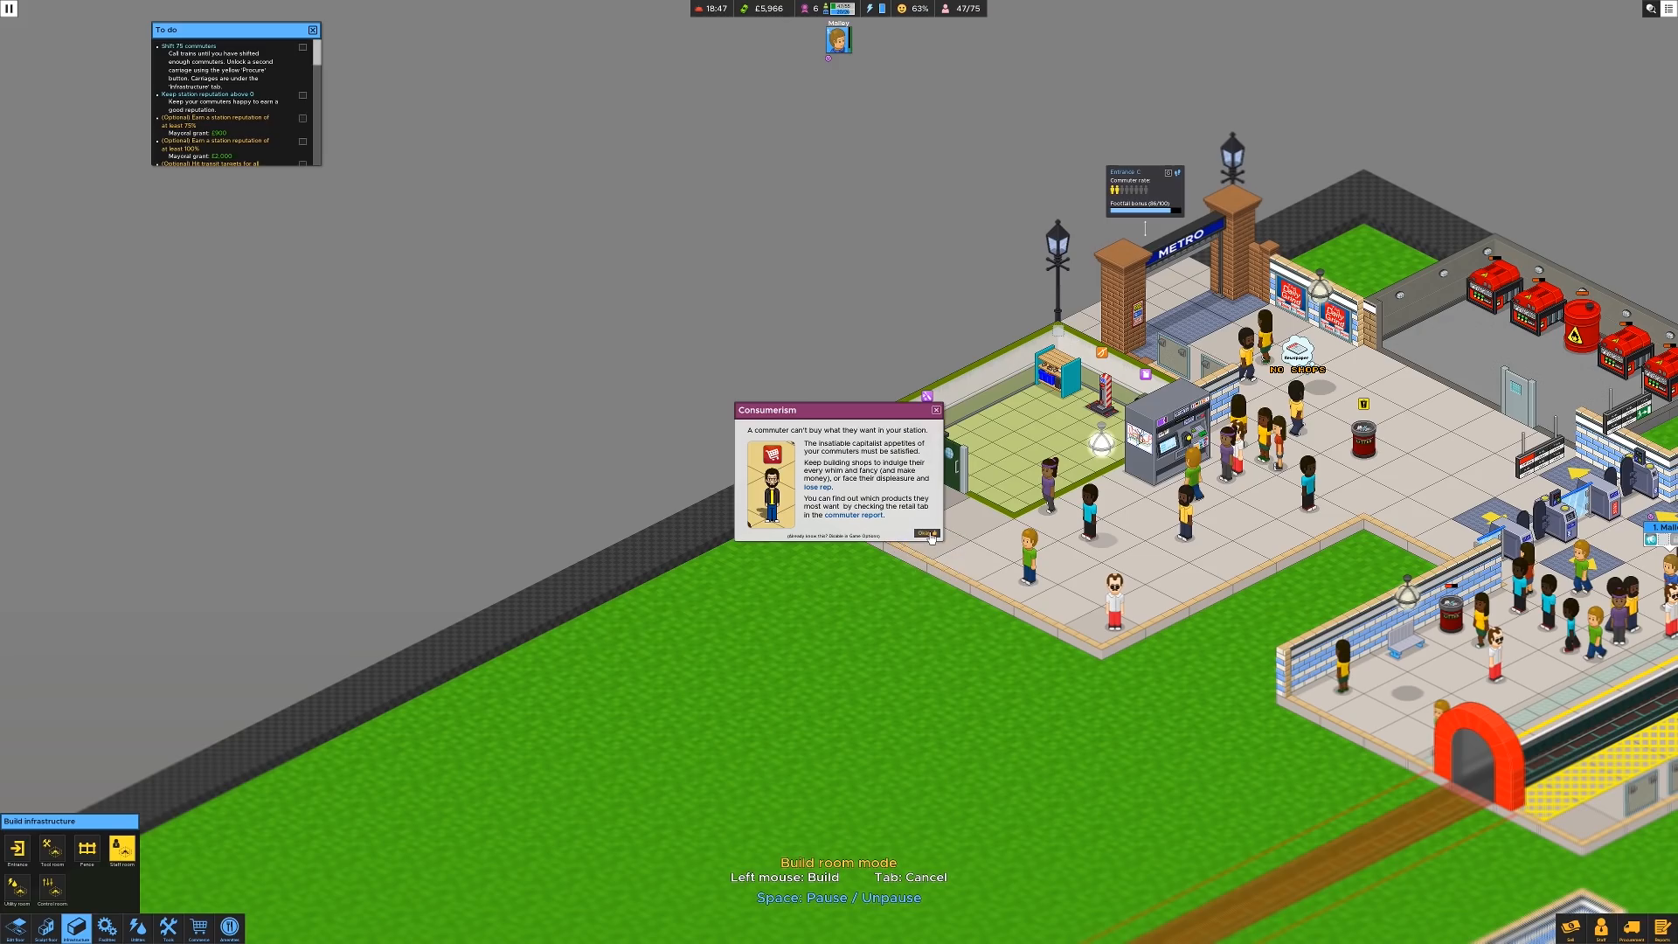
{"action": "left_click", "coordinate": [924, 533]}
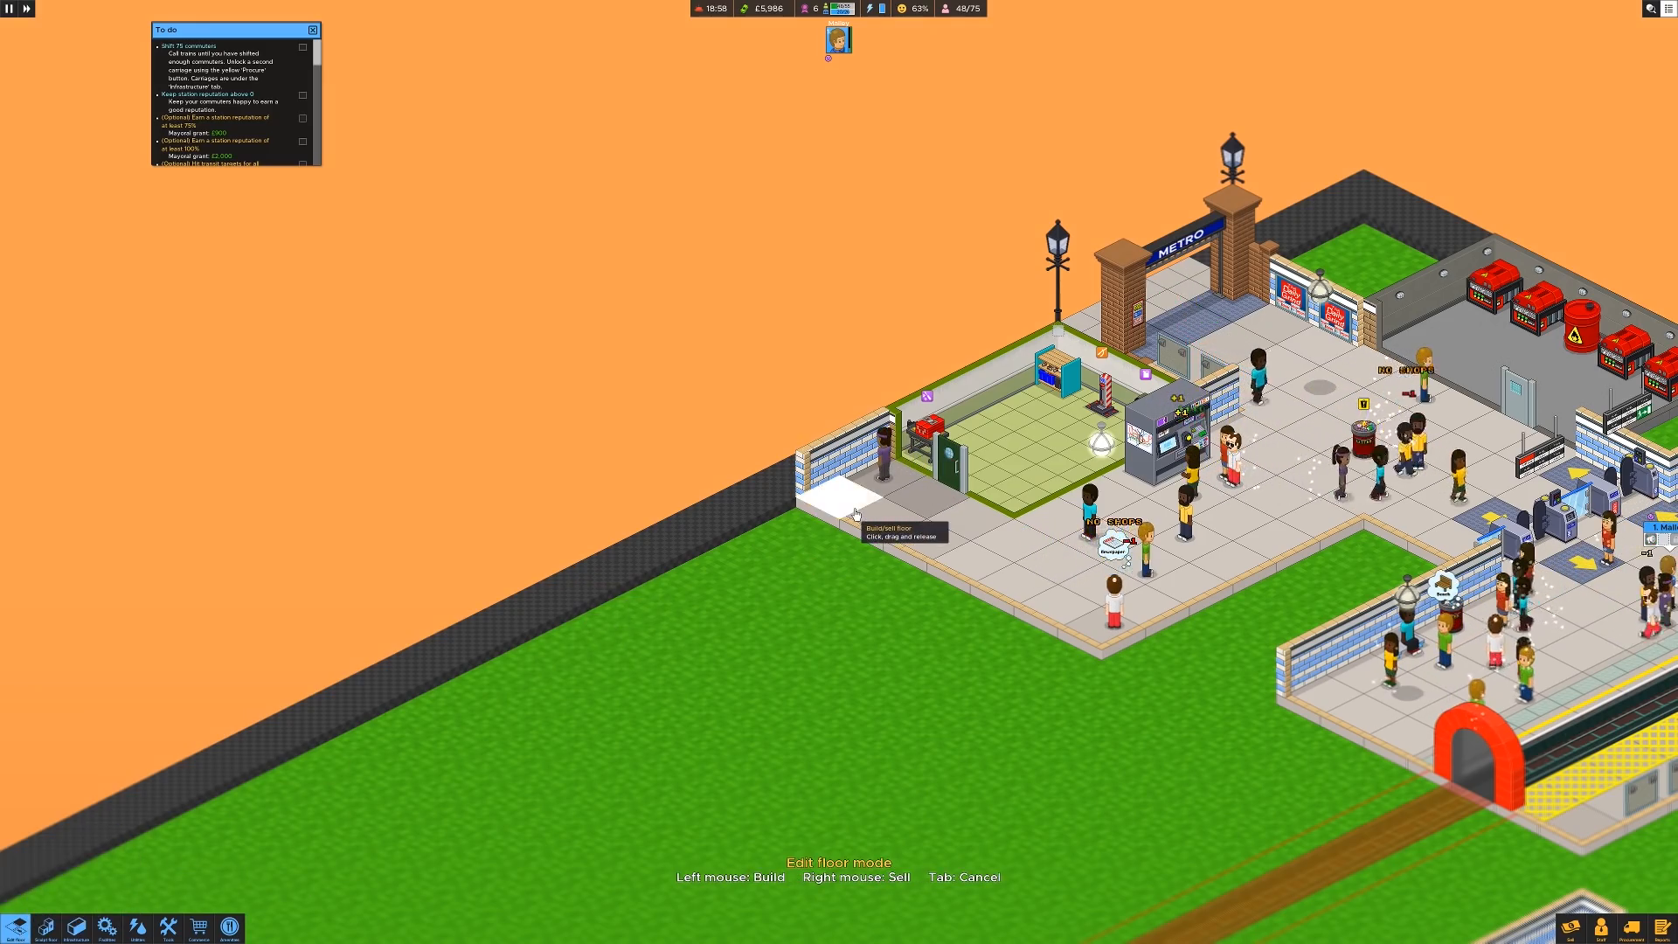
Step: Mark out the staff room floor left of the entrance, then browse the Facilities and Tools lists
{"action": "left_click_drag", "start_coordinate": [845, 519], "coordinate": [845, 610]}
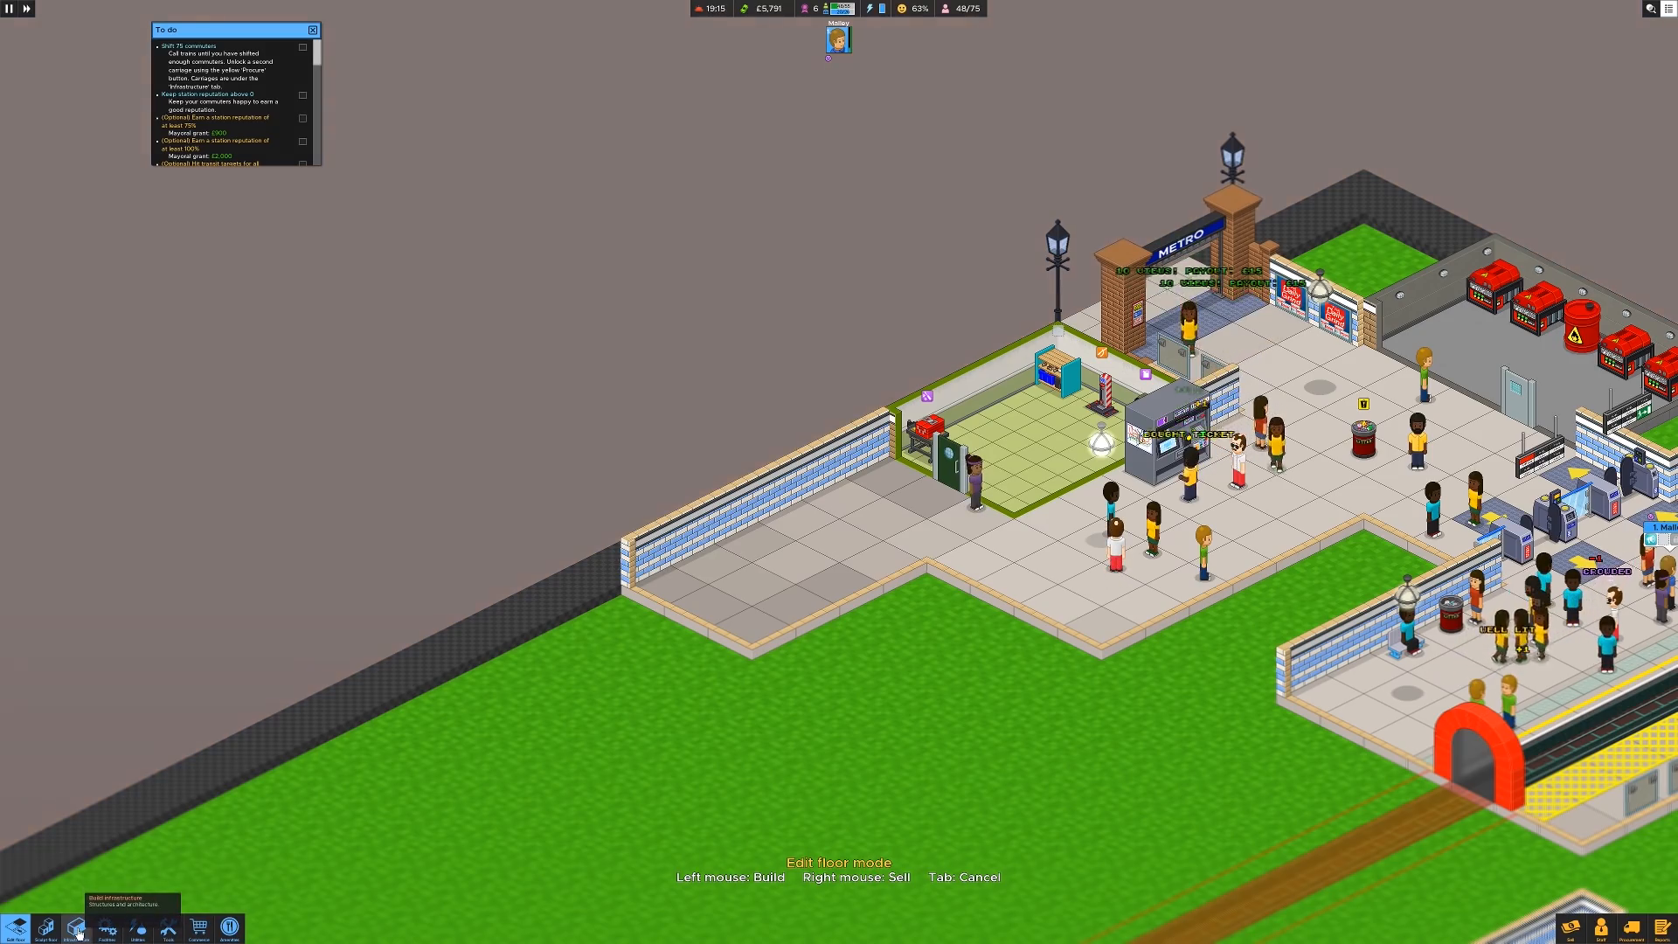
{"action": "left_click", "coordinate": [76, 932]}
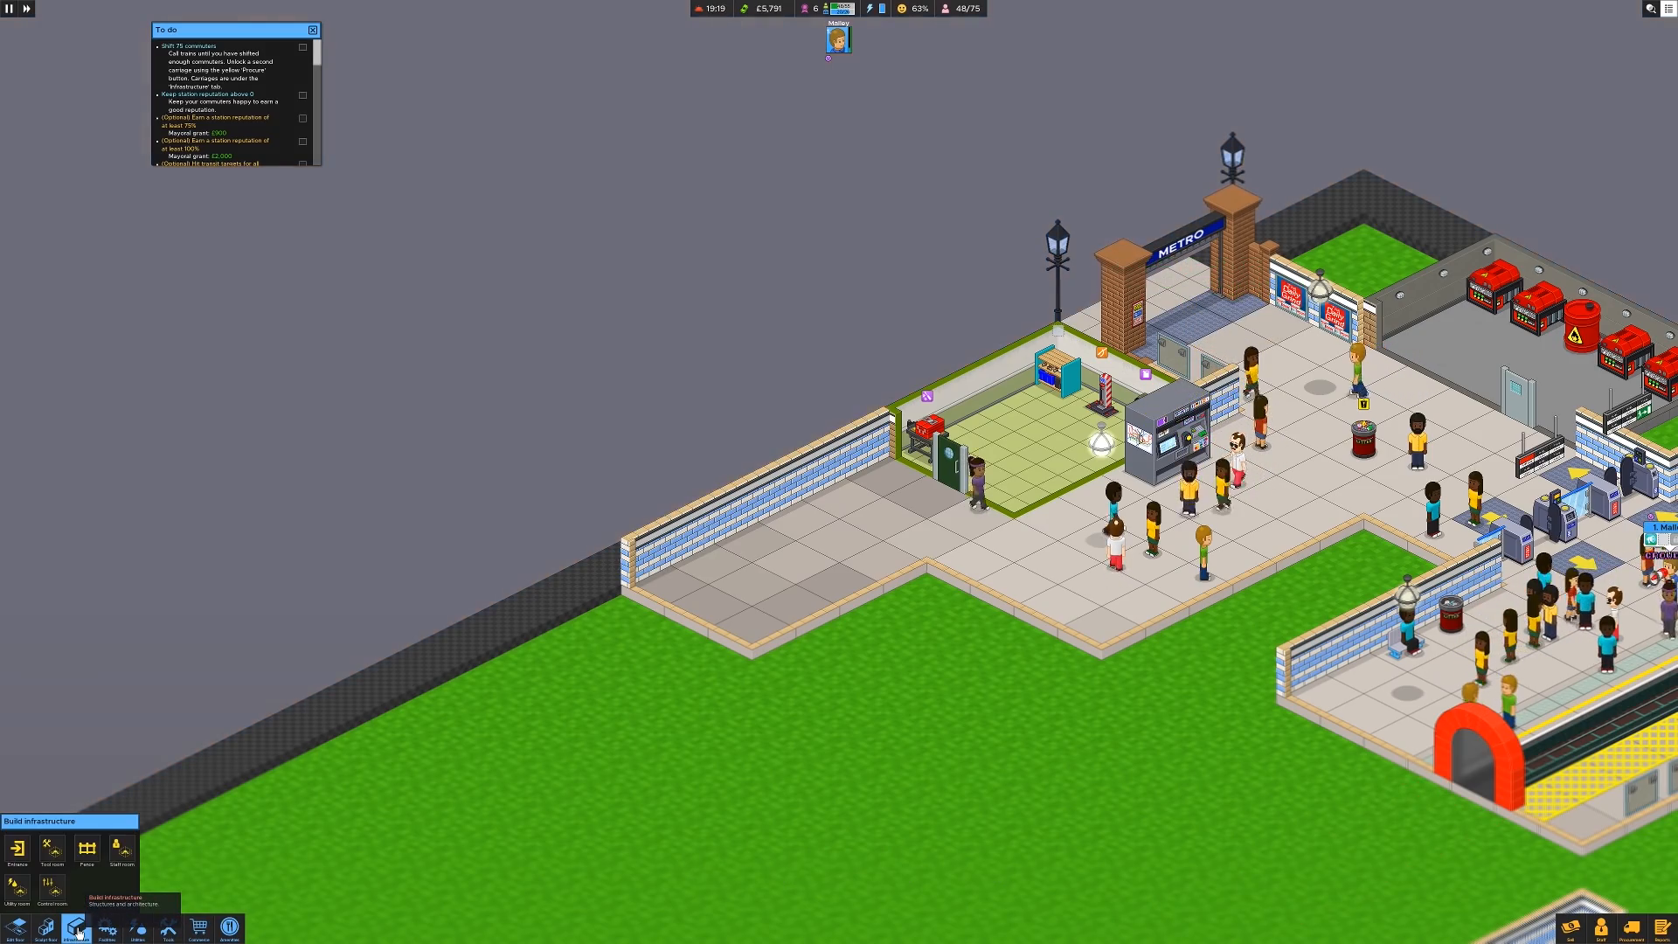
{"action": "left_click", "coordinate": [121, 849]}
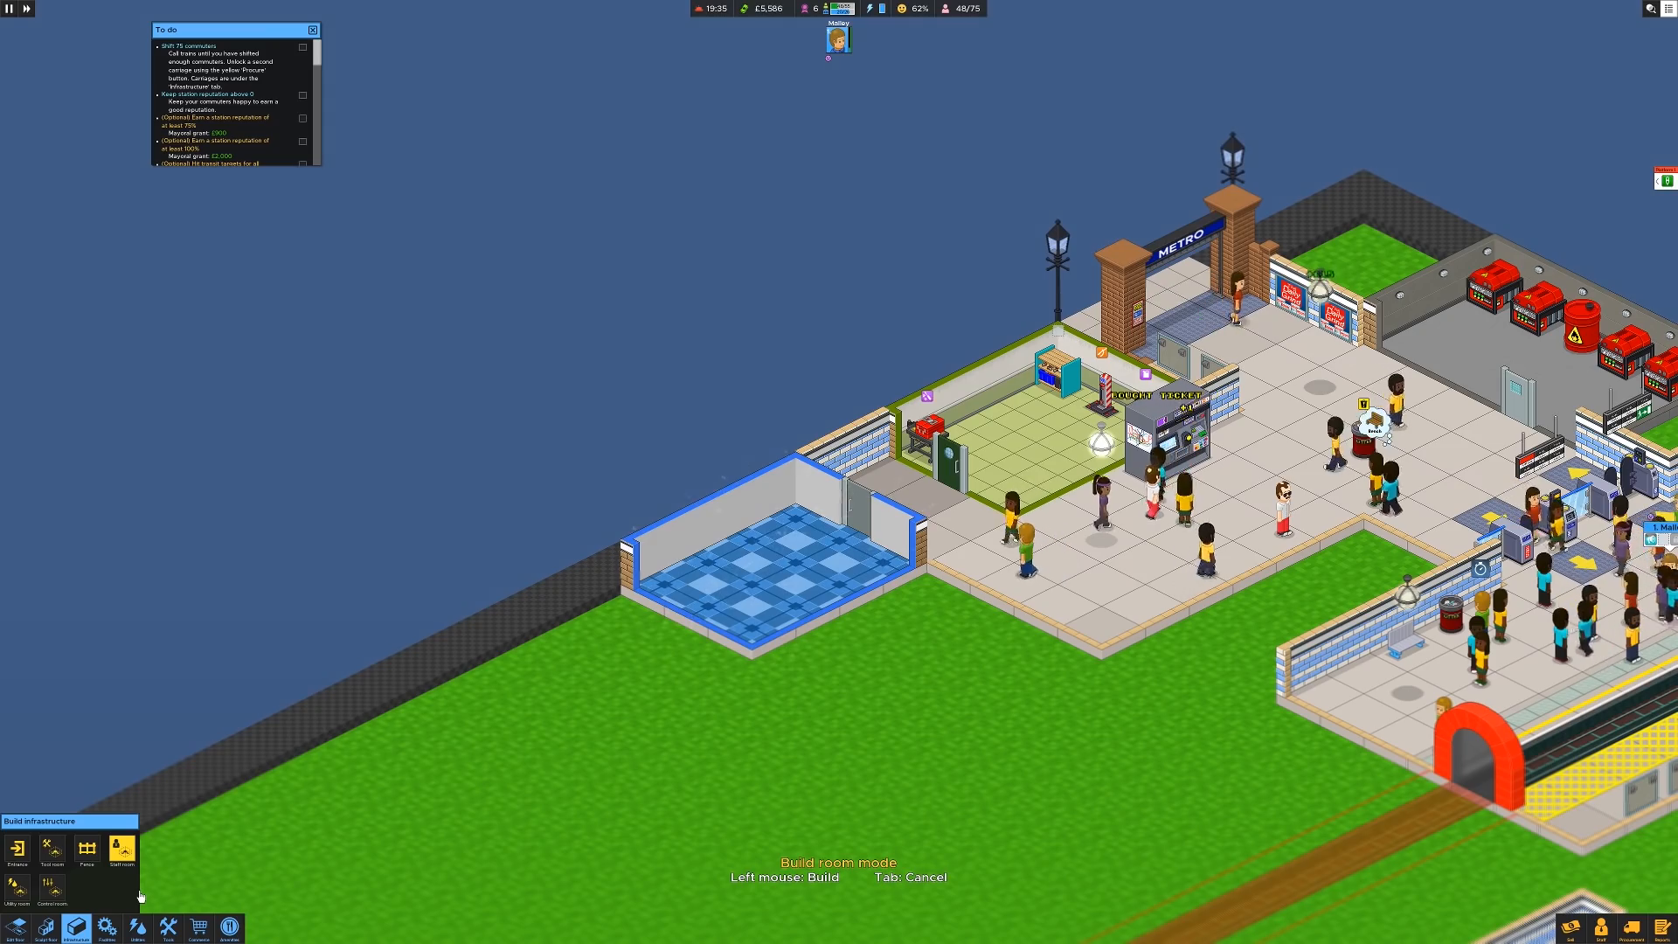
{"action": "left_click", "coordinate": [106, 927]}
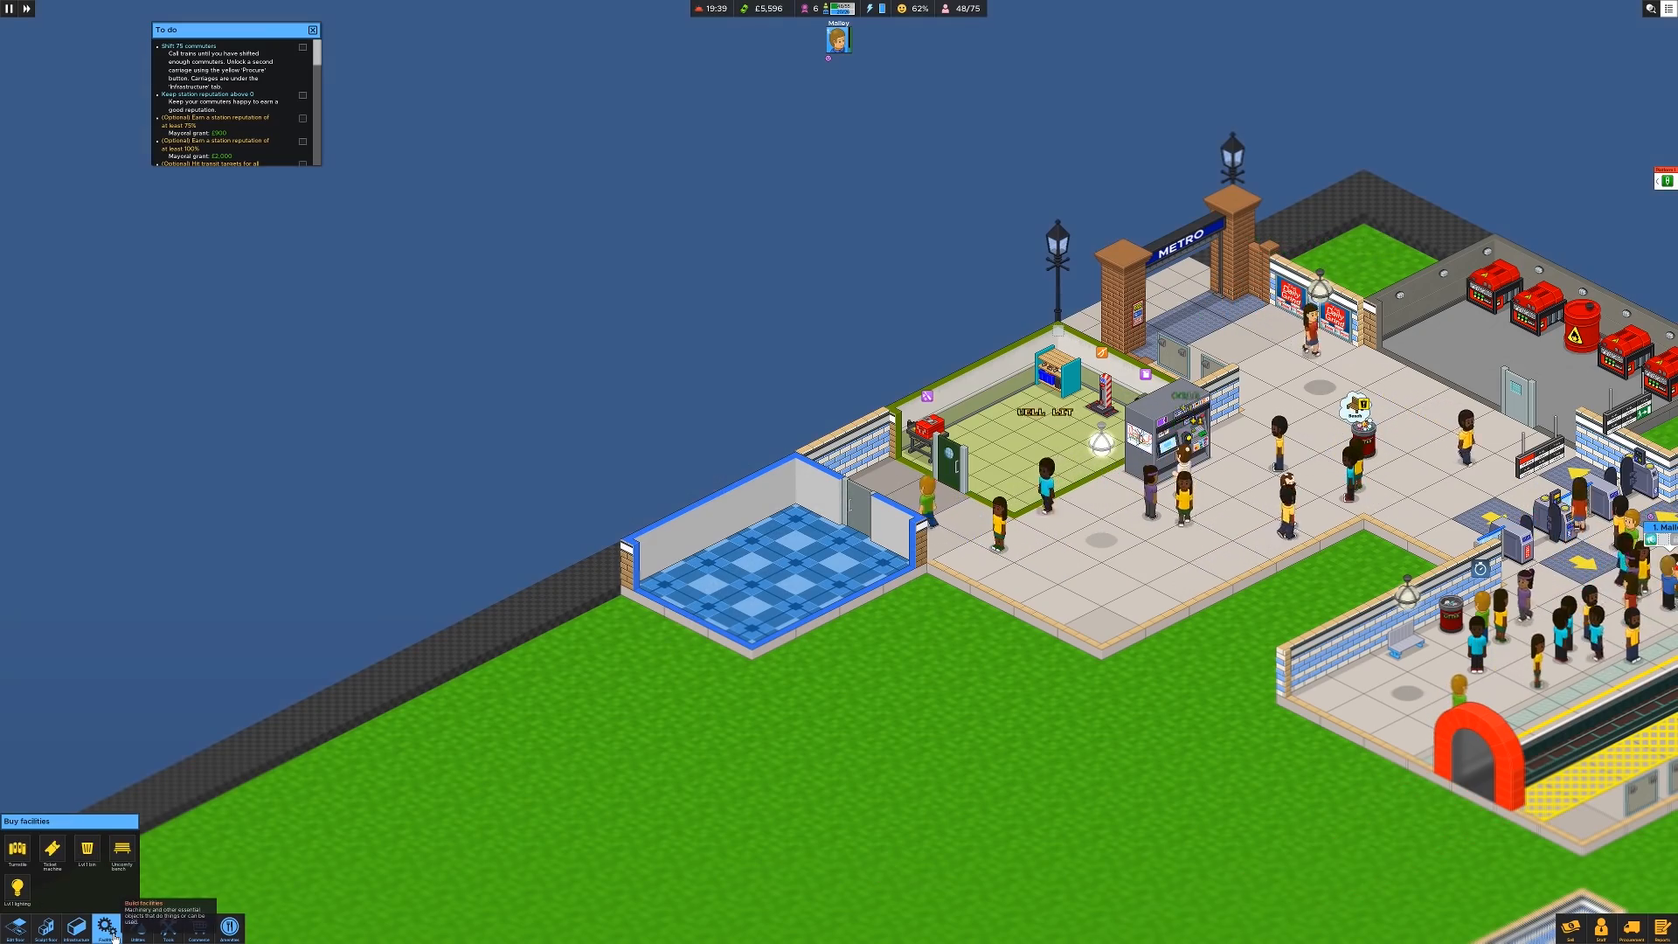
{"action": "left_click", "coordinate": [136, 940]}
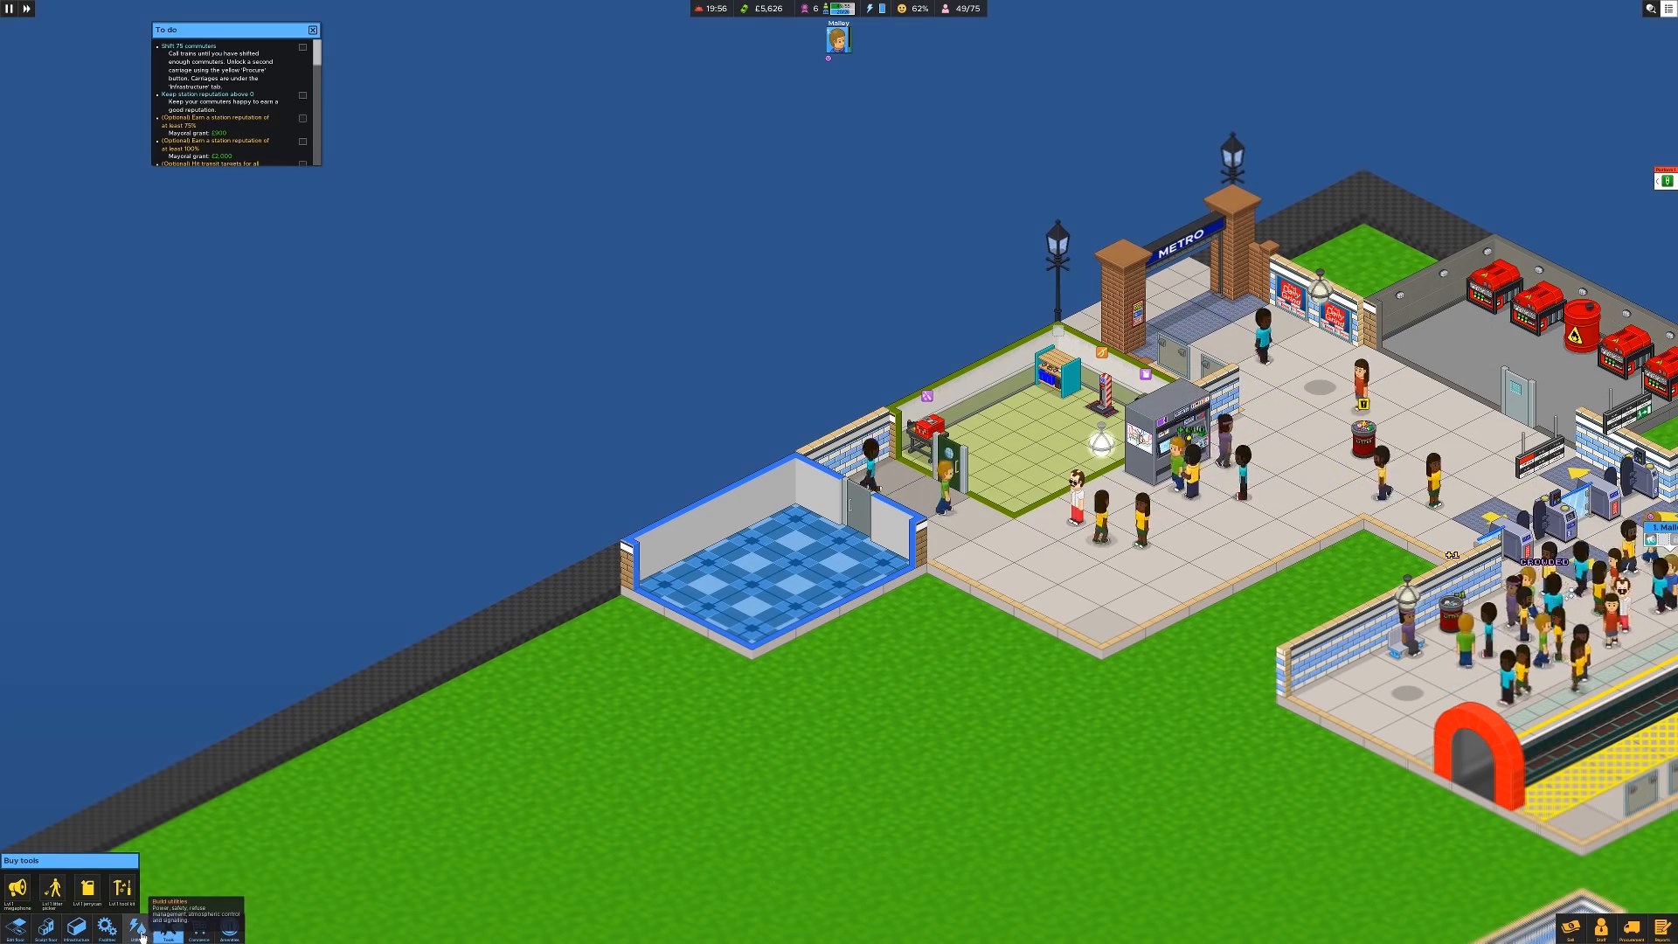
Step: Procure the Lvl 1 Wheelie bin from the Utilities unlocks with a bond
{"action": "left_click", "coordinate": [138, 930]}
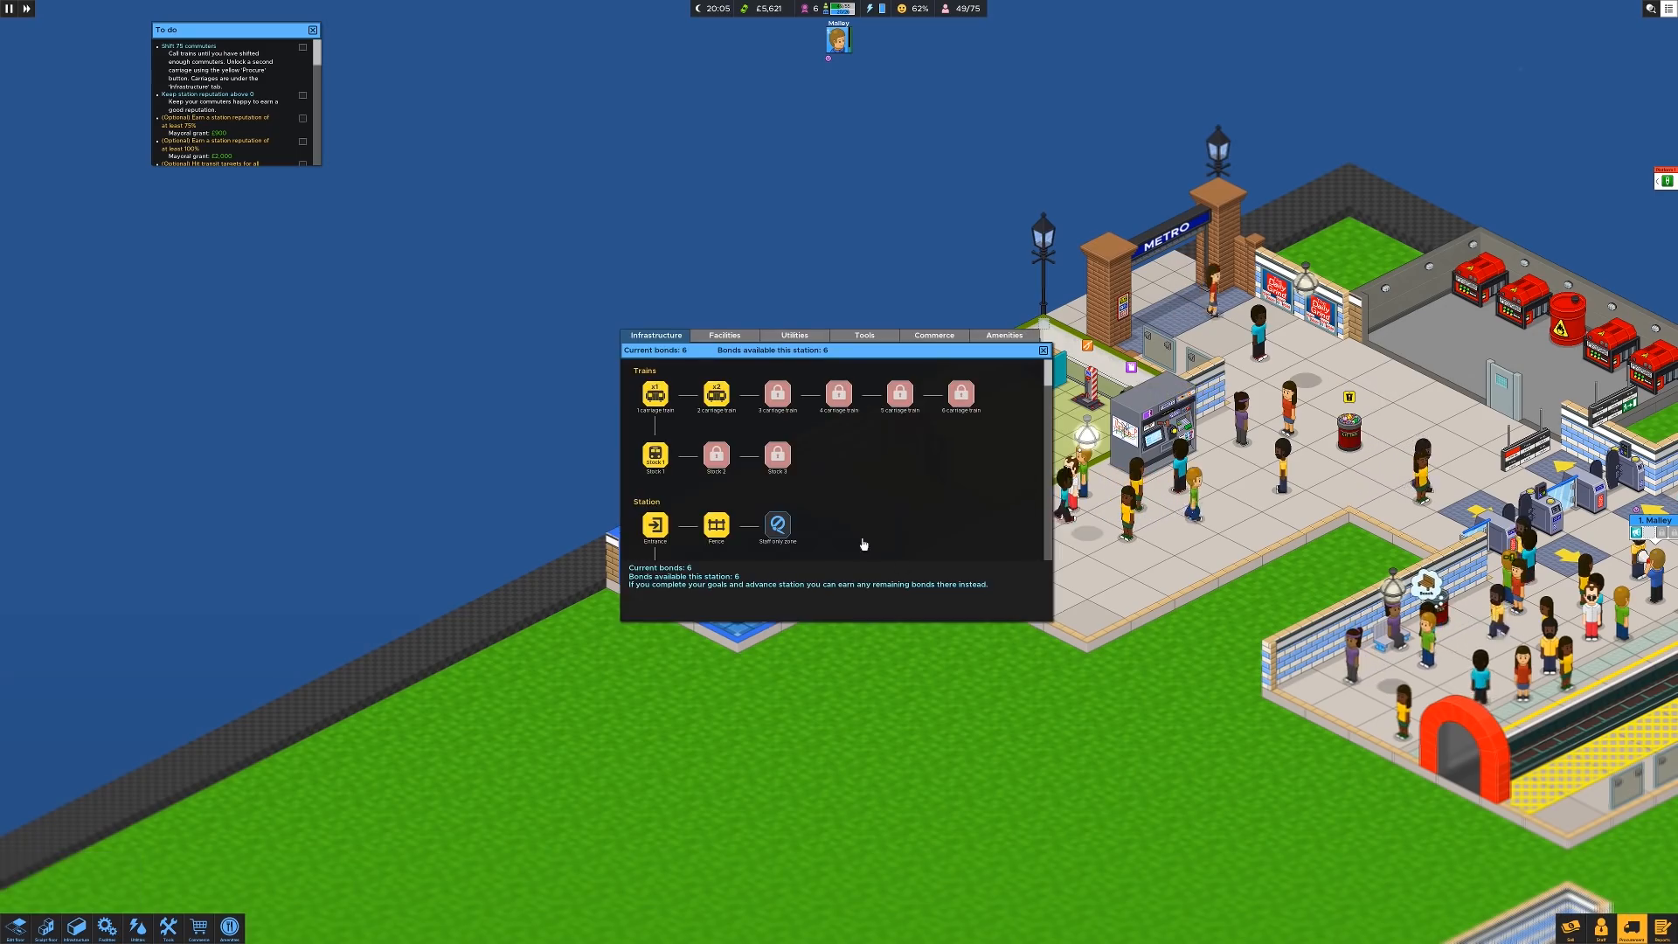
{"action": "left_click", "coordinate": [794, 335]}
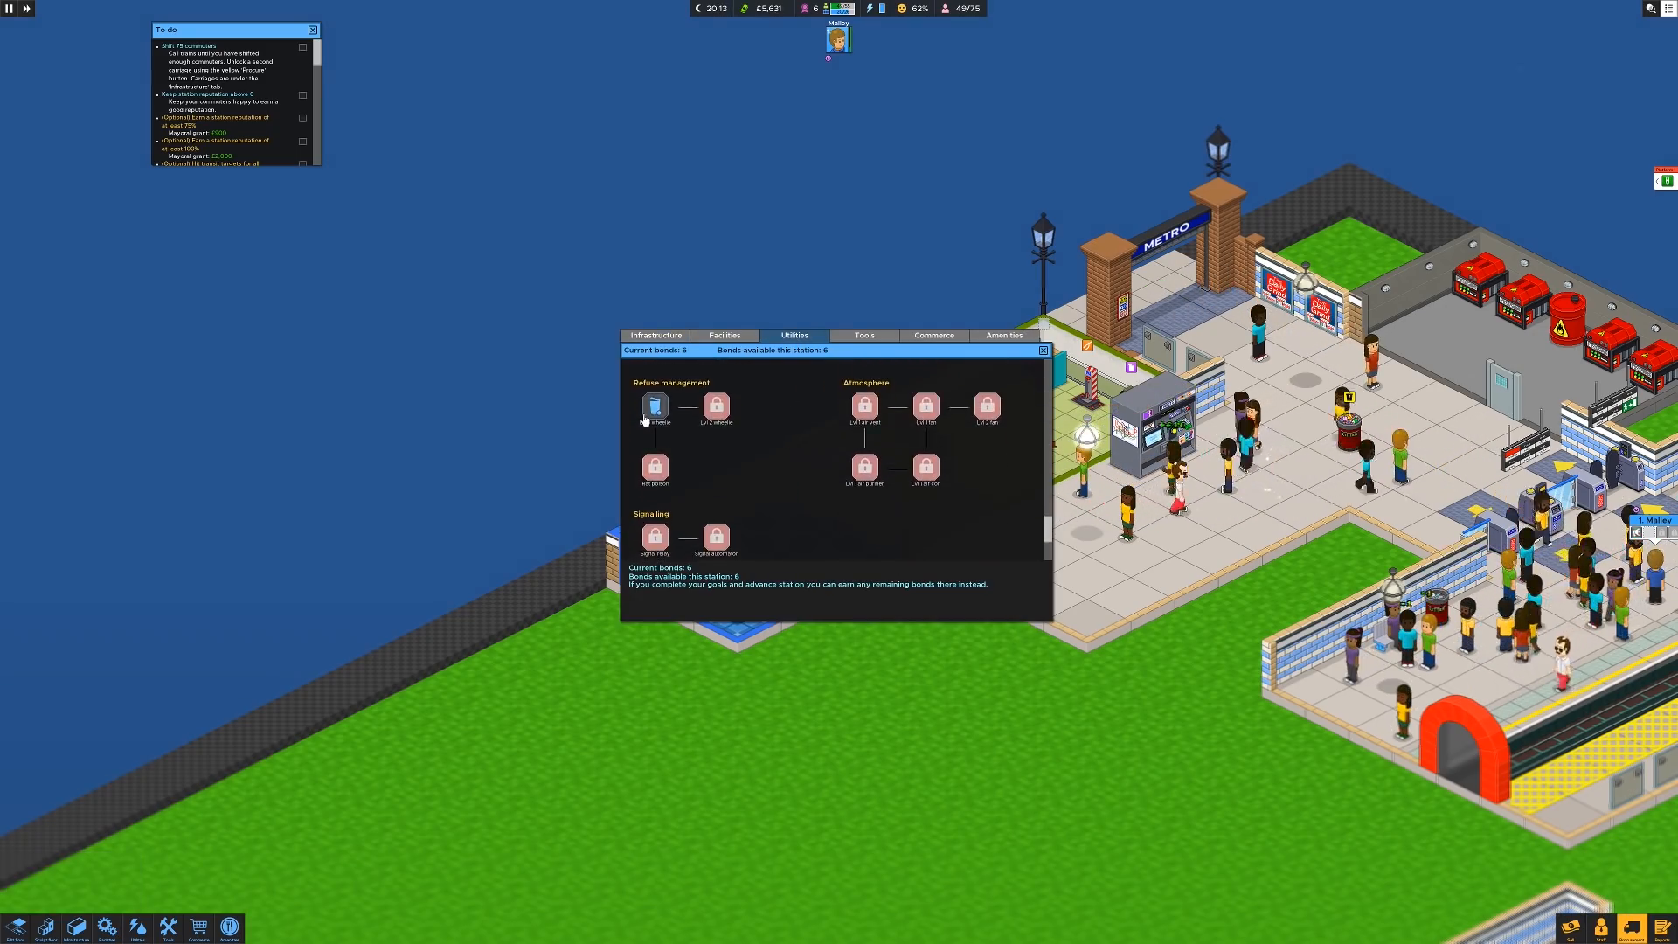
{"action": "left_click", "coordinate": [655, 406]}
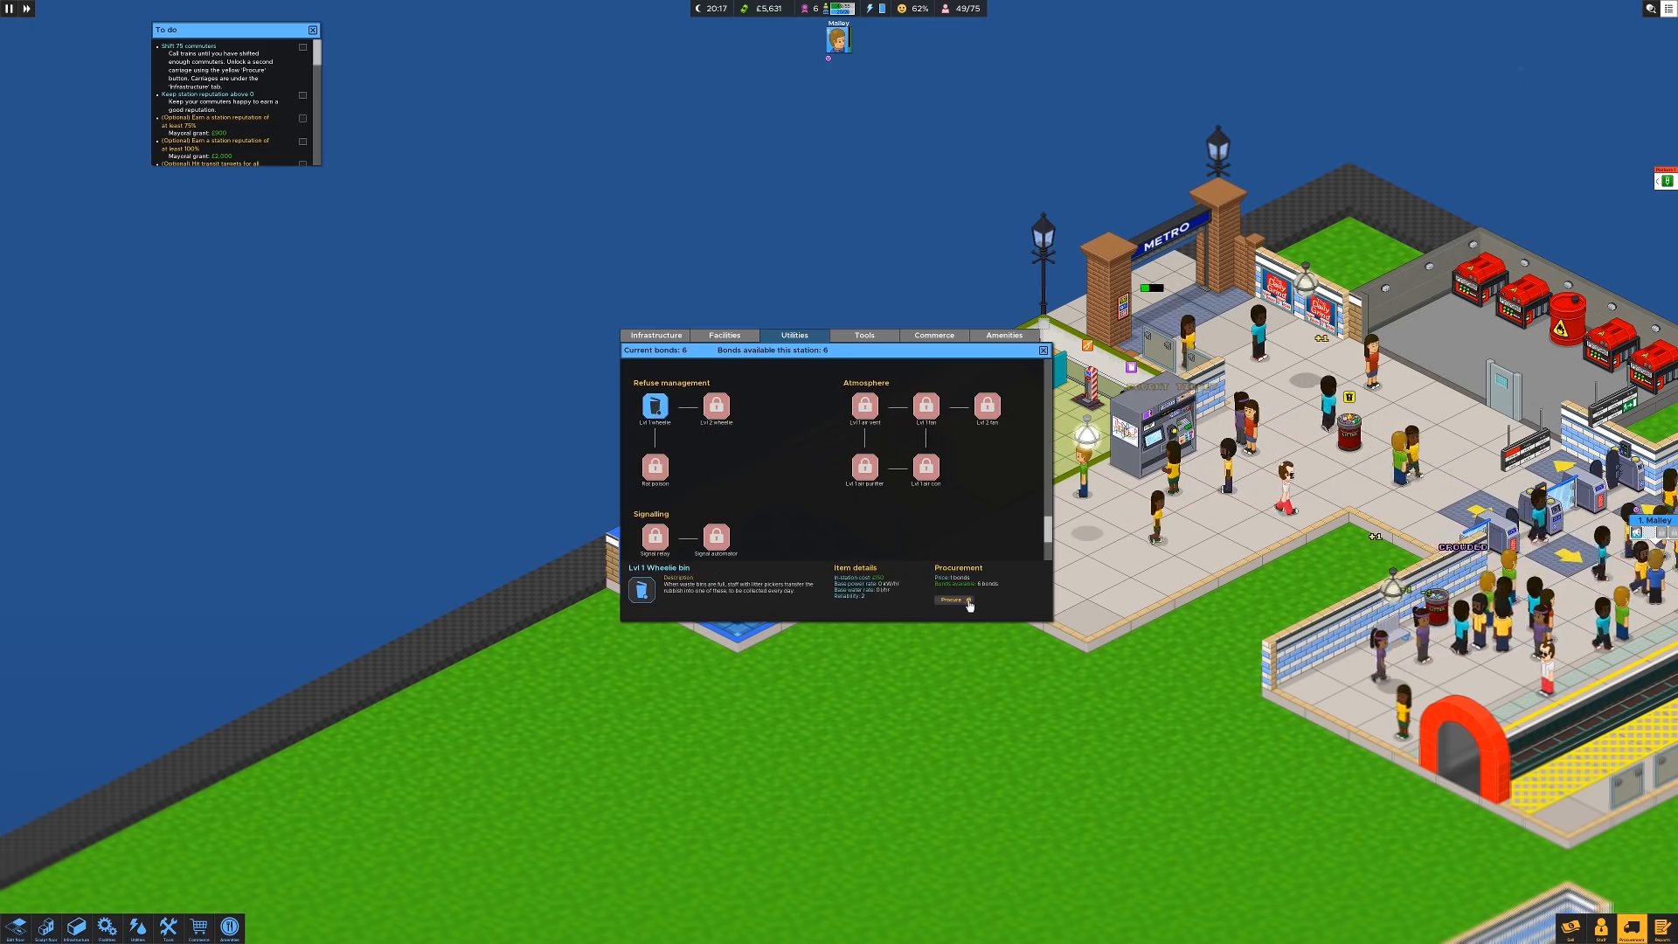
{"action": "left_click", "coordinate": [951, 600]}
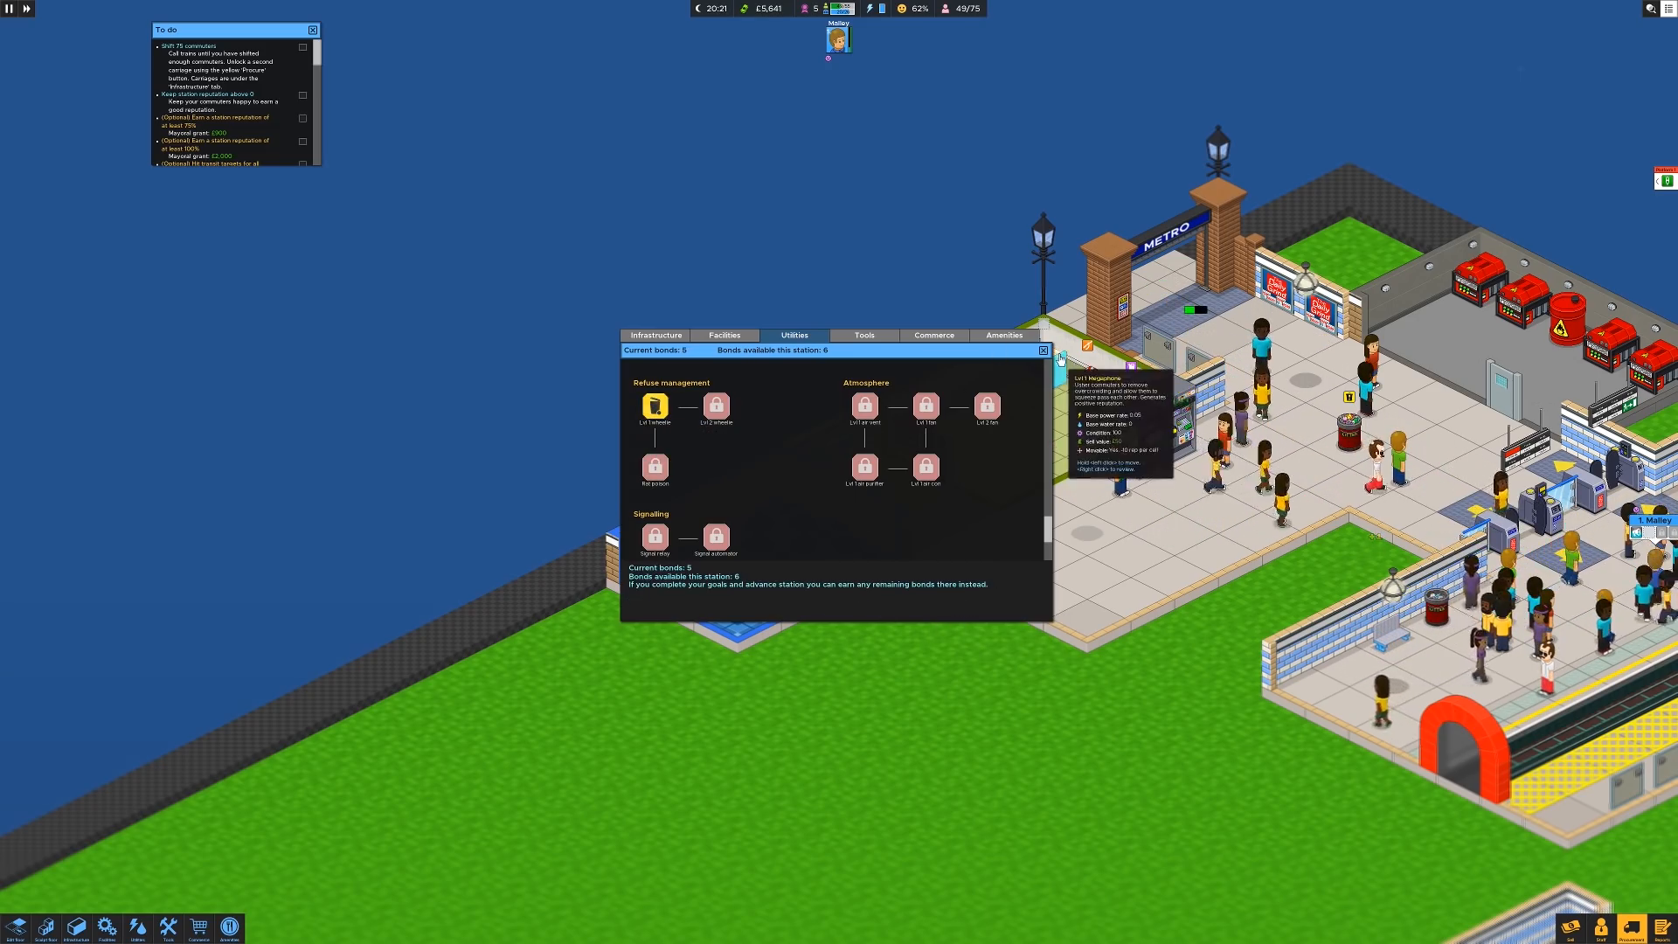
{"action": "left_click", "coordinate": [1043, 350]}
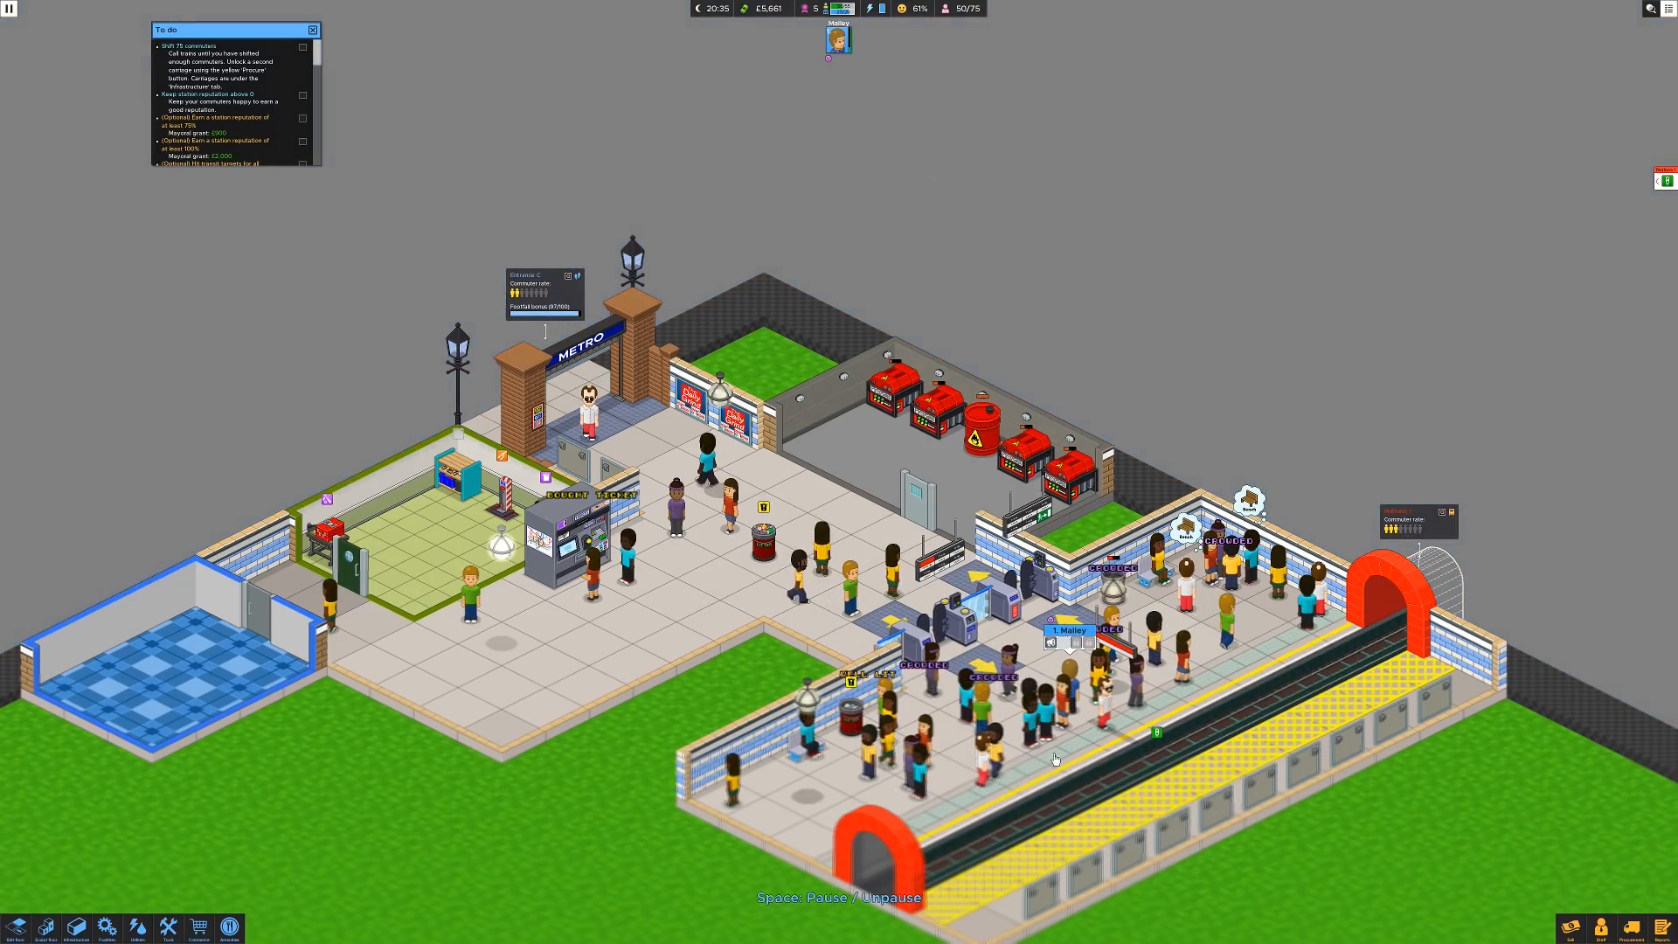
{"action": "mouse_move", "coordinate": [246, 860]}
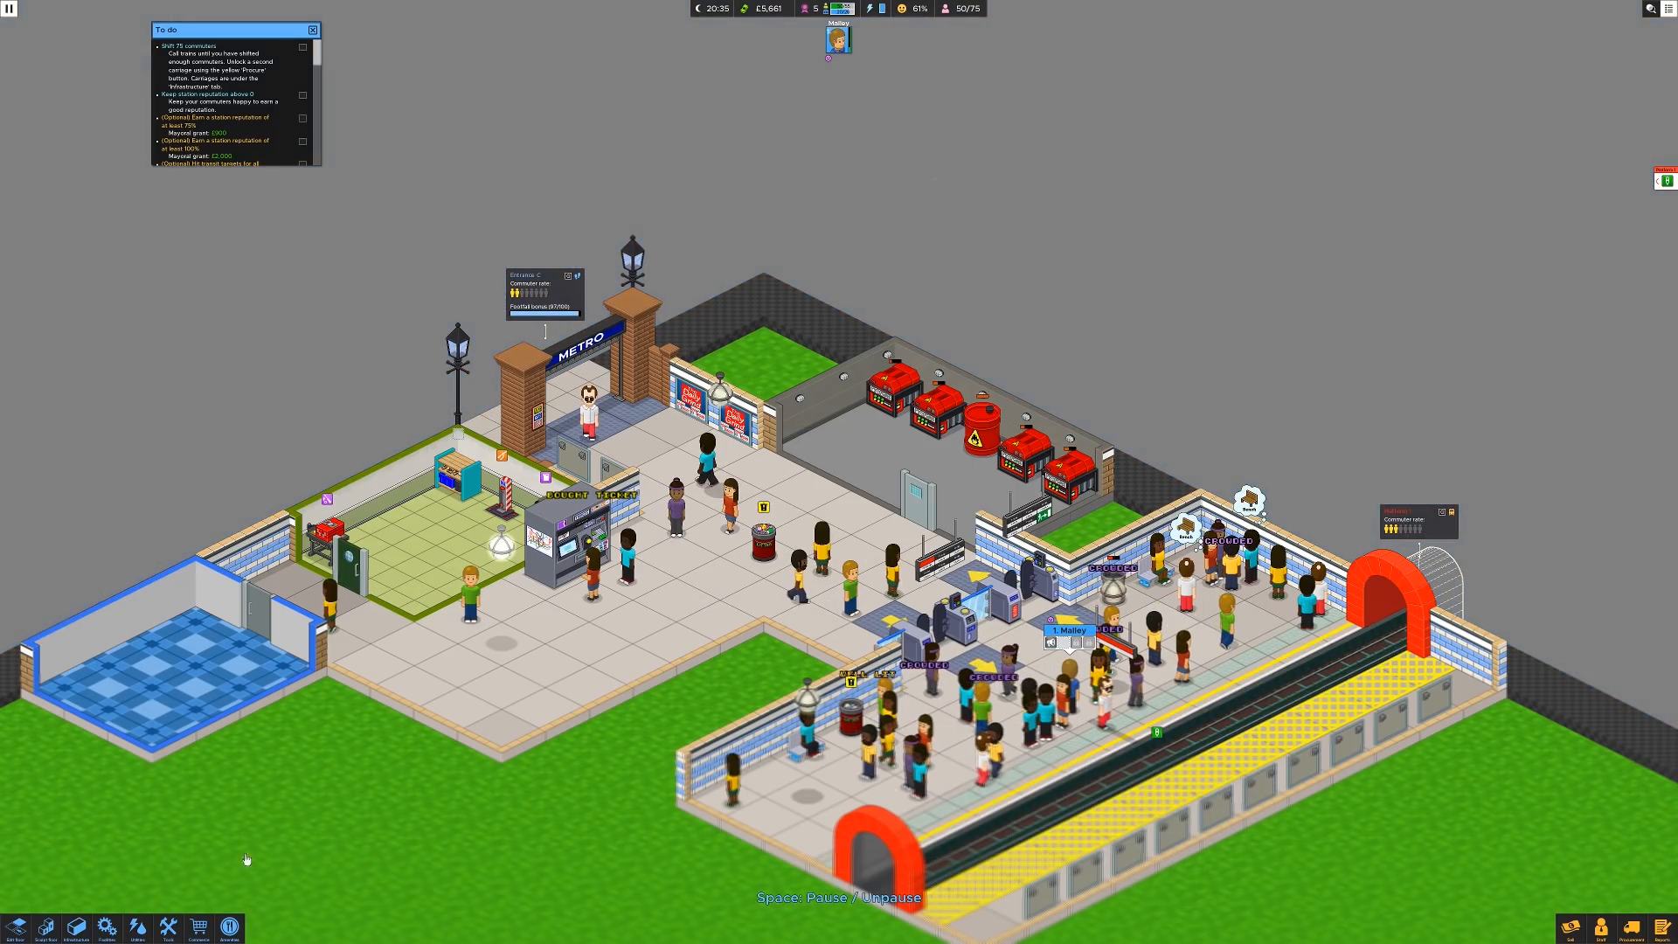
{"action": "mouse_move", "coordinate": [76, 926]}
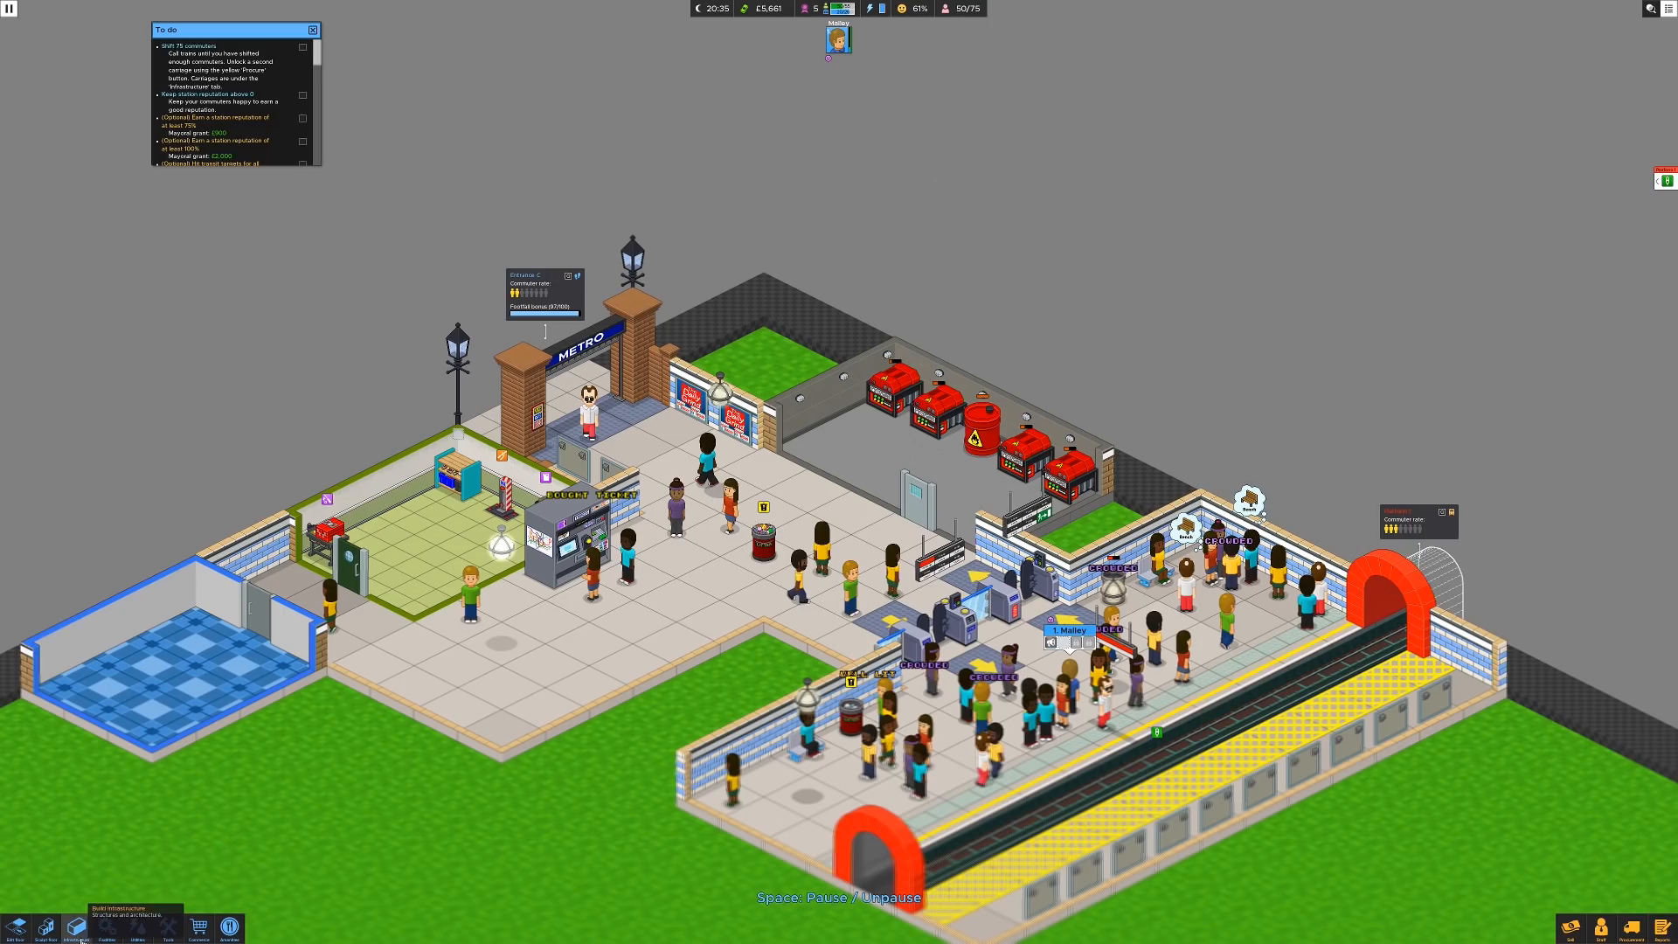
{"action": "mouse_move", "coordinate": [997, 443]}
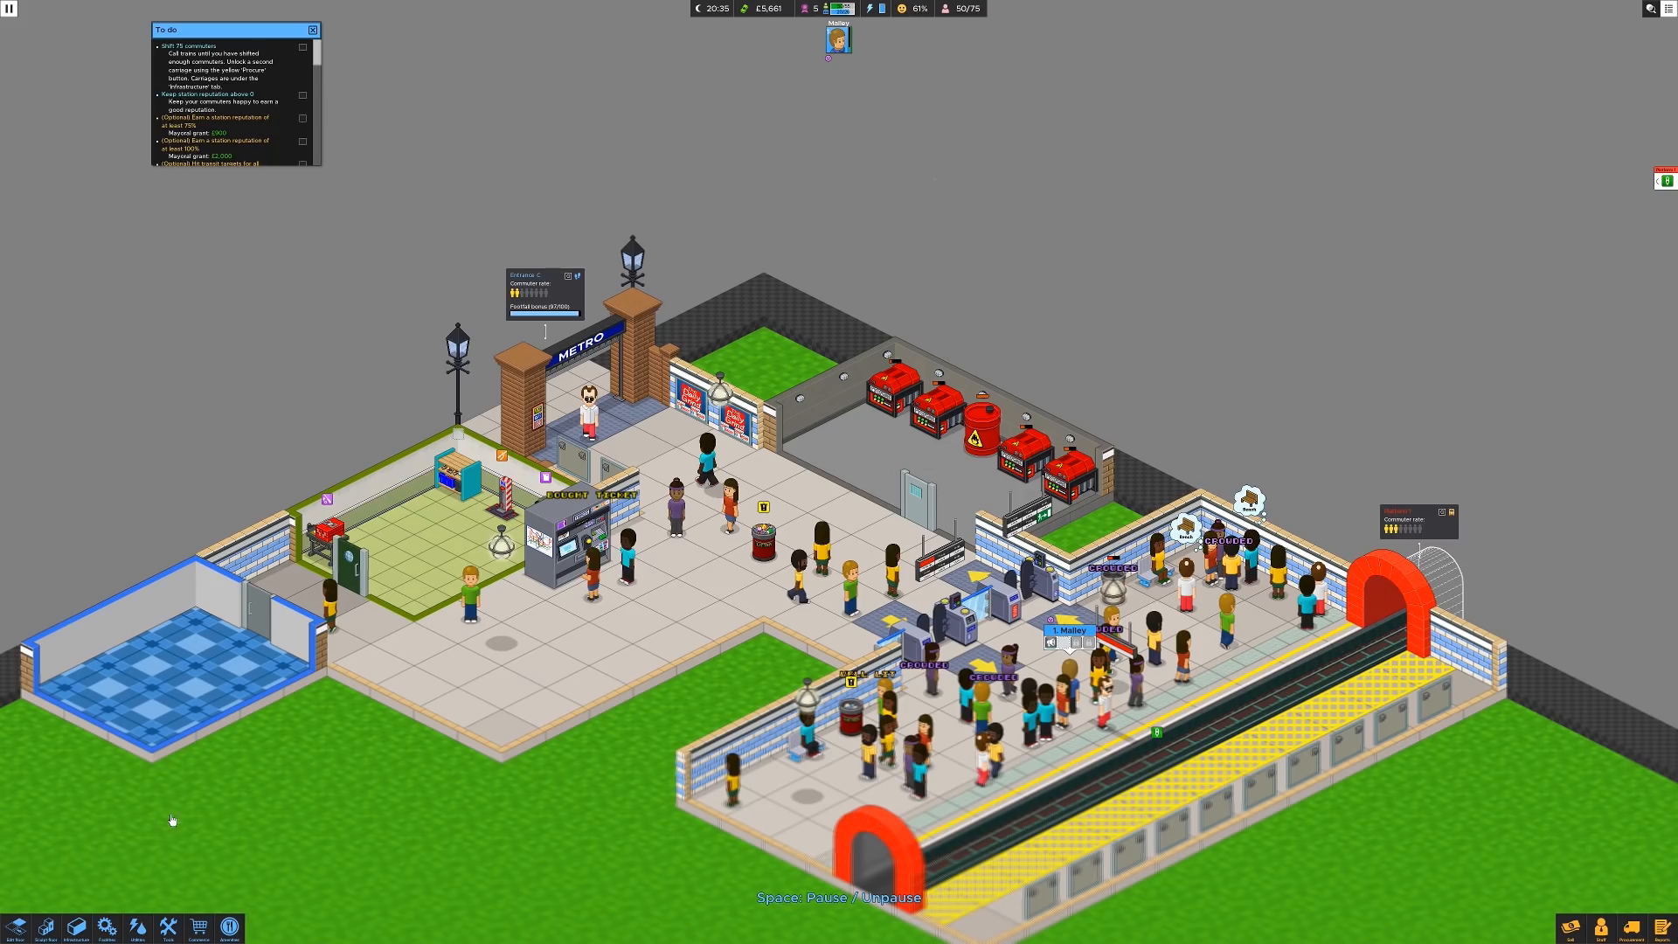
{"action": "mouse_move", "coordinate": [196, 824]}
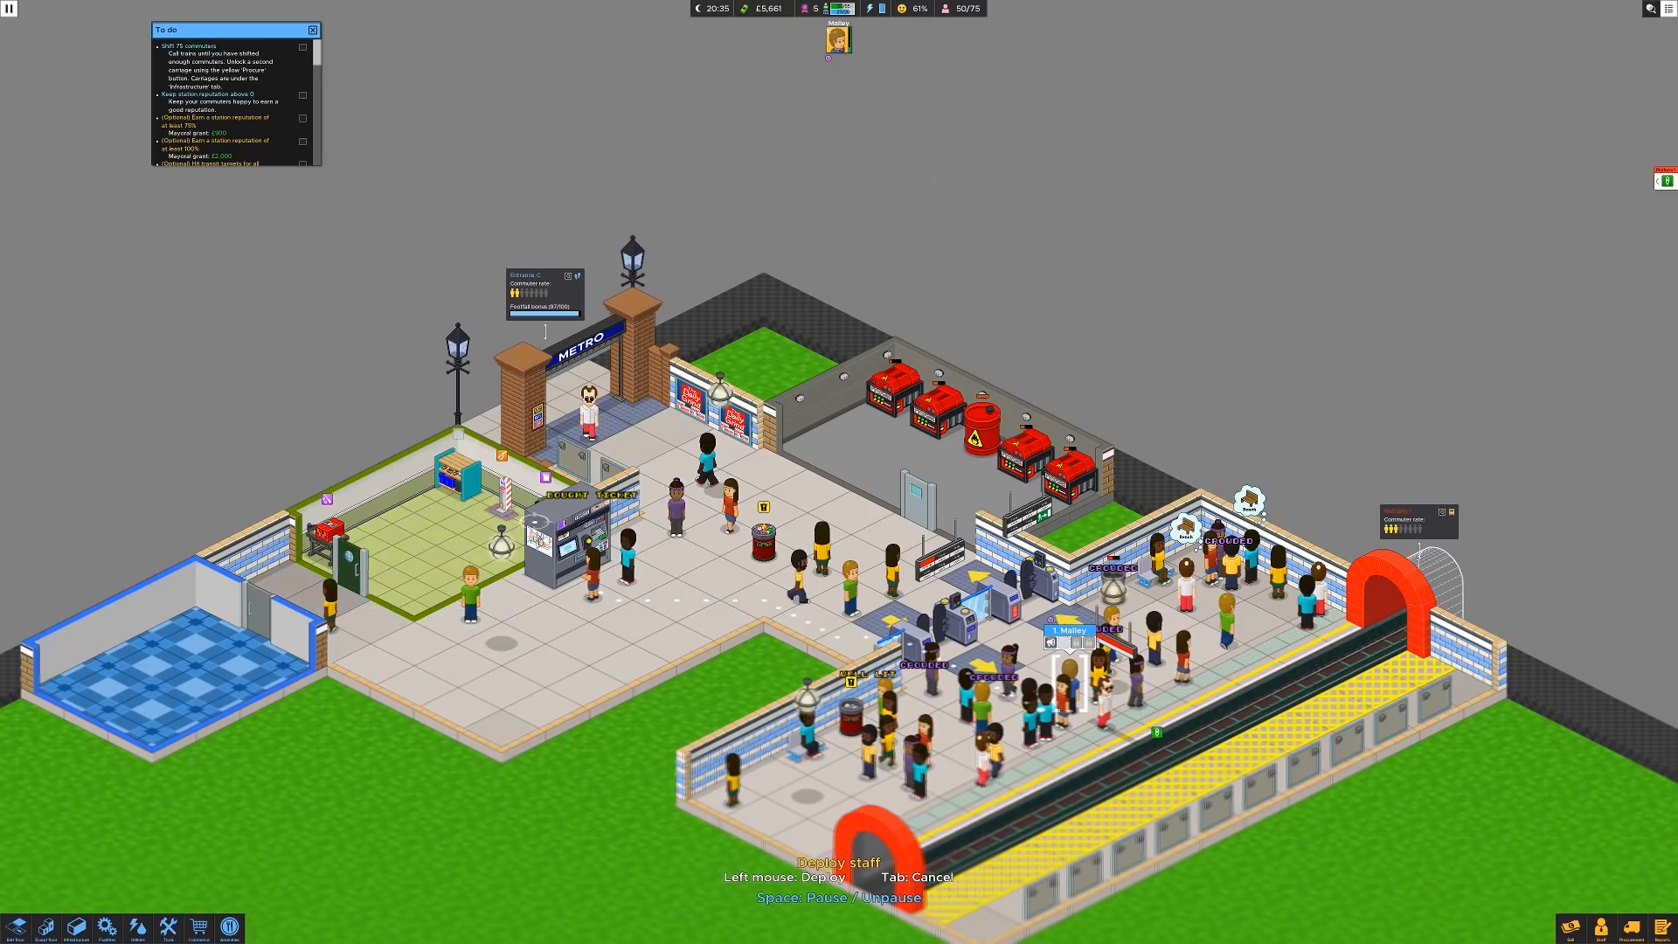
{"action": "mouse_move", "coordinate": [570, 527]}
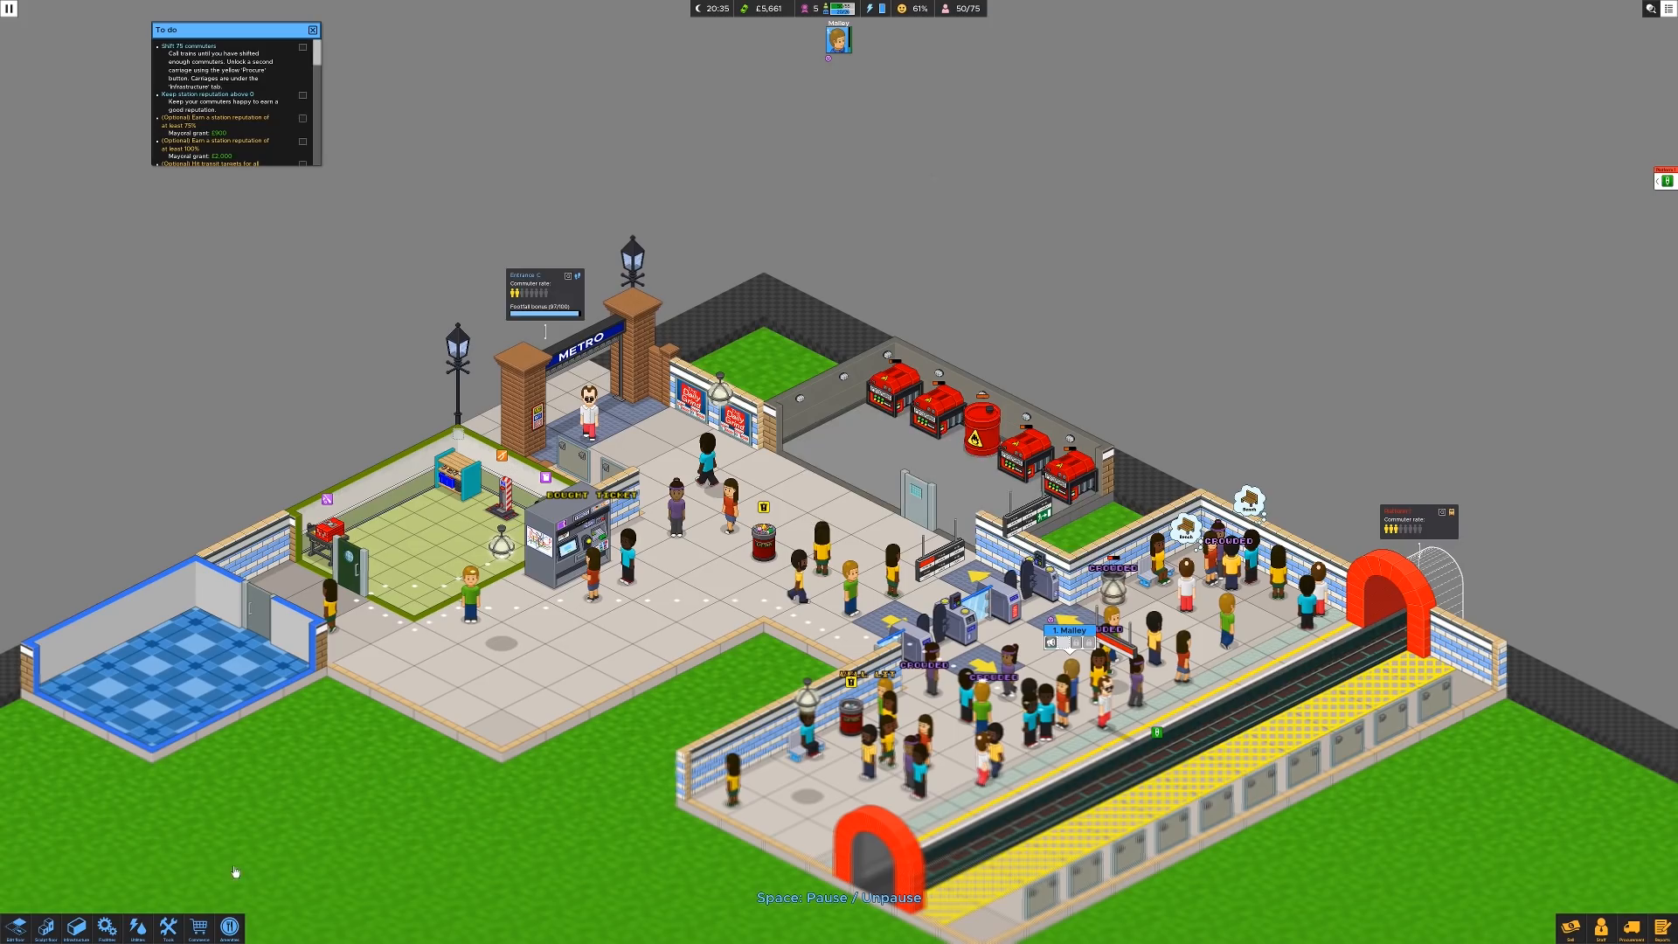
{"action": "mouse_move", "coordinate": [254, 767]}
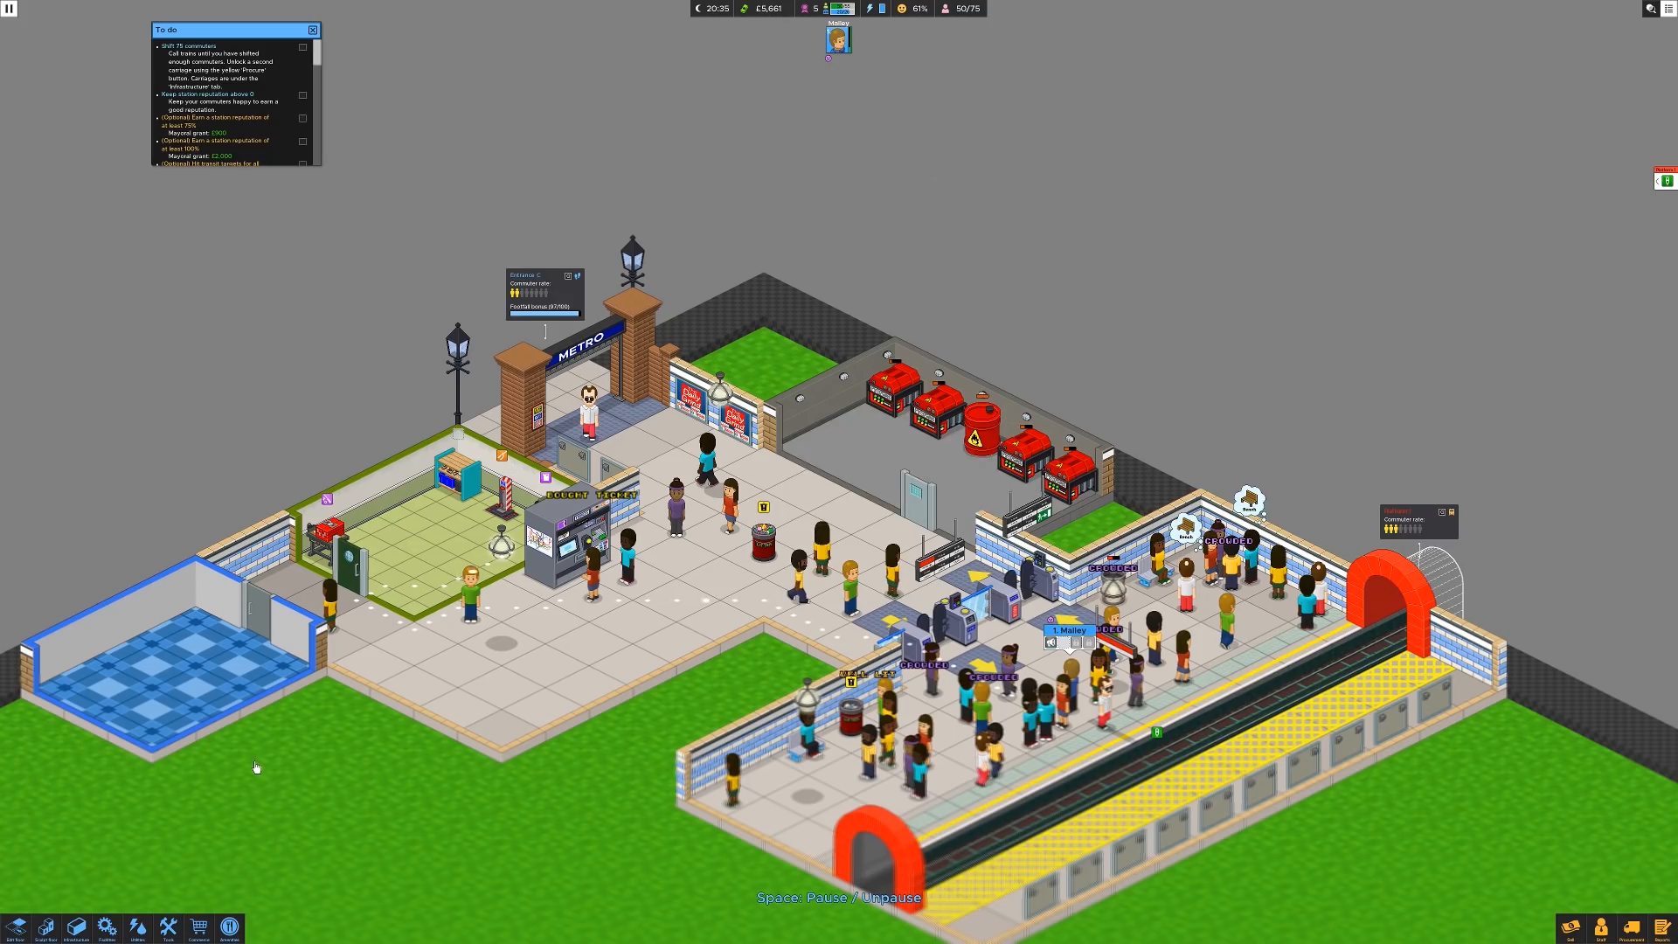
{"action": "mouse_move", "coordinate": [165, 841]}
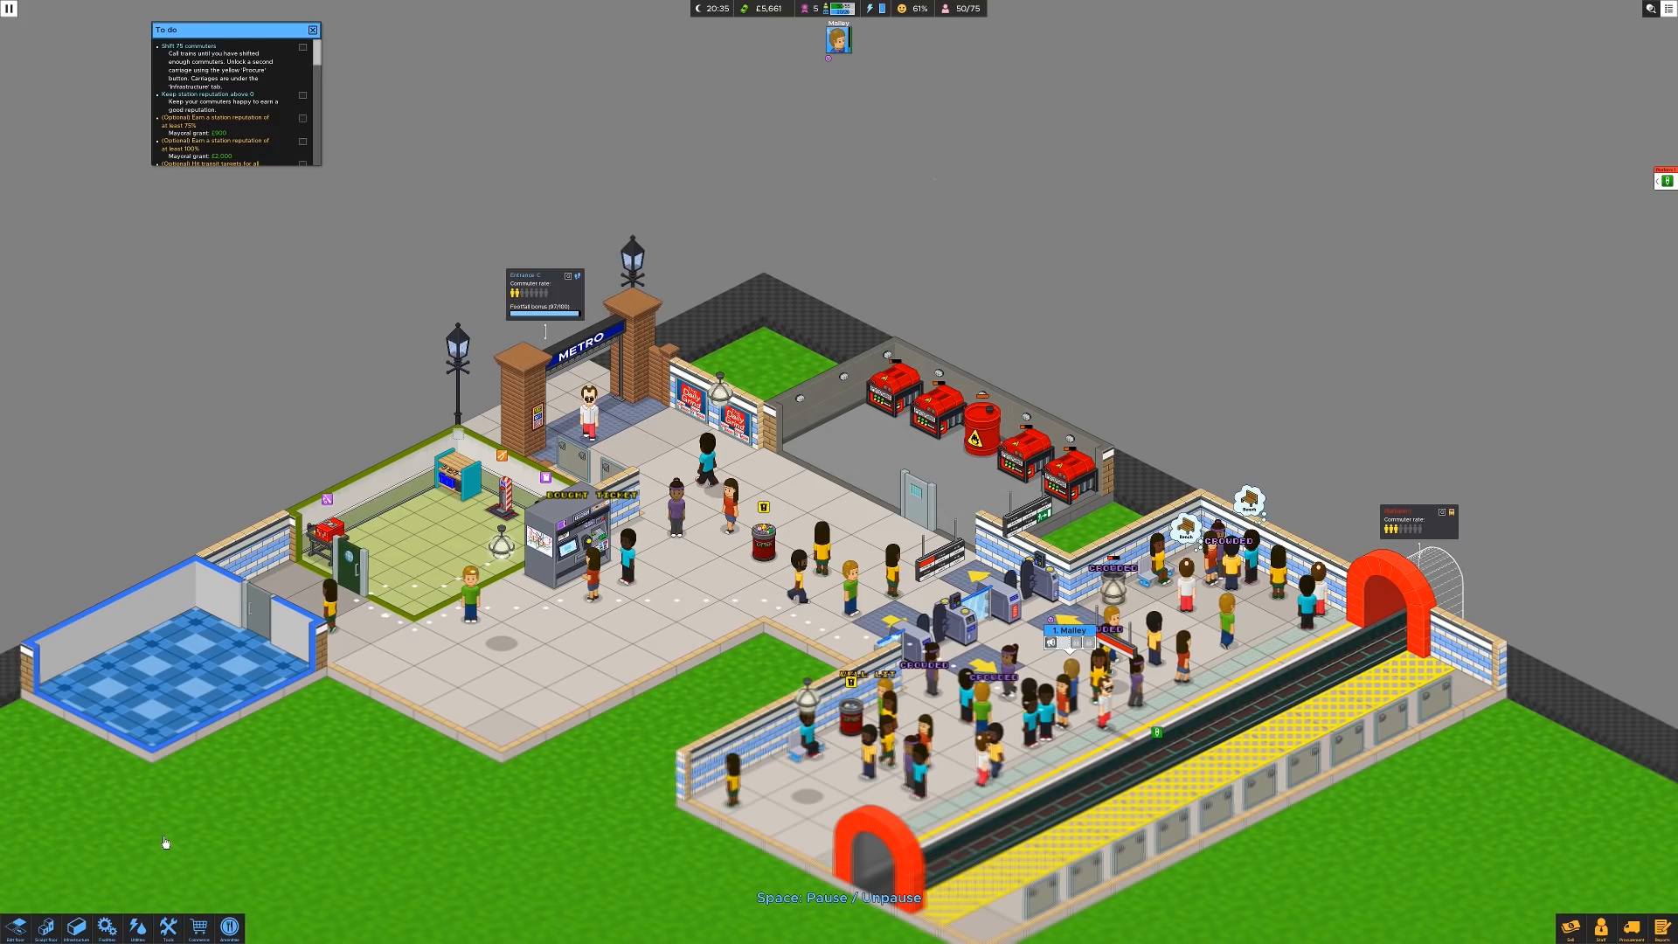
{"action": "mouse_move", "coordinate": [304, 827]}
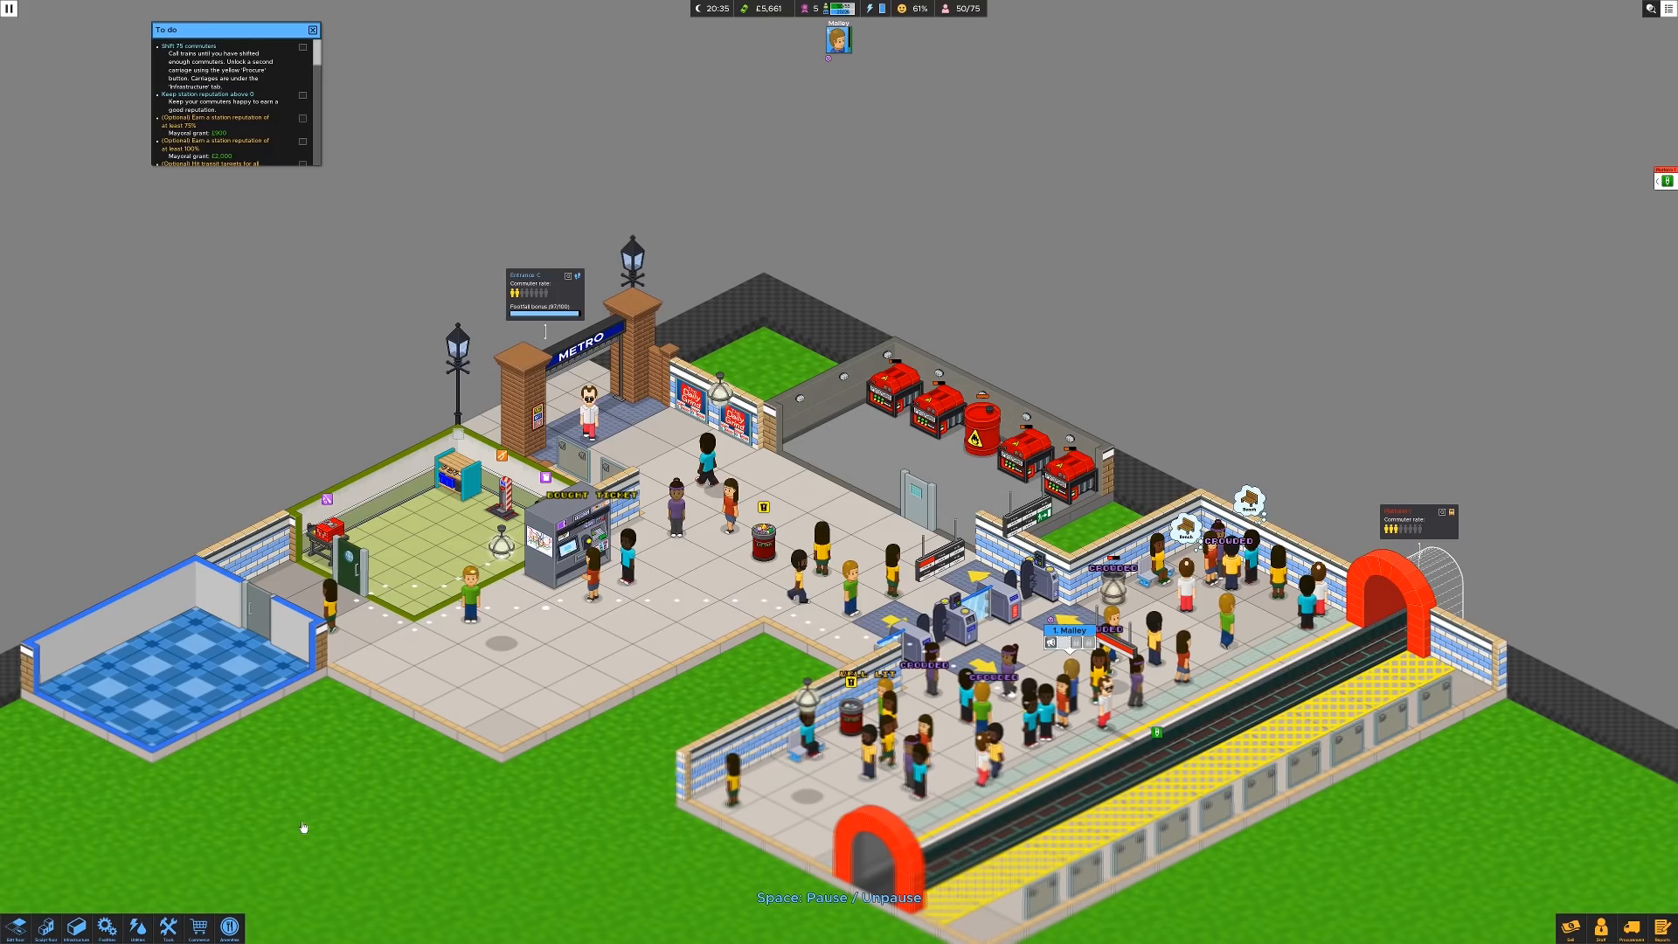
{"action": "mouse_move", "coordinate": [306, 836]}
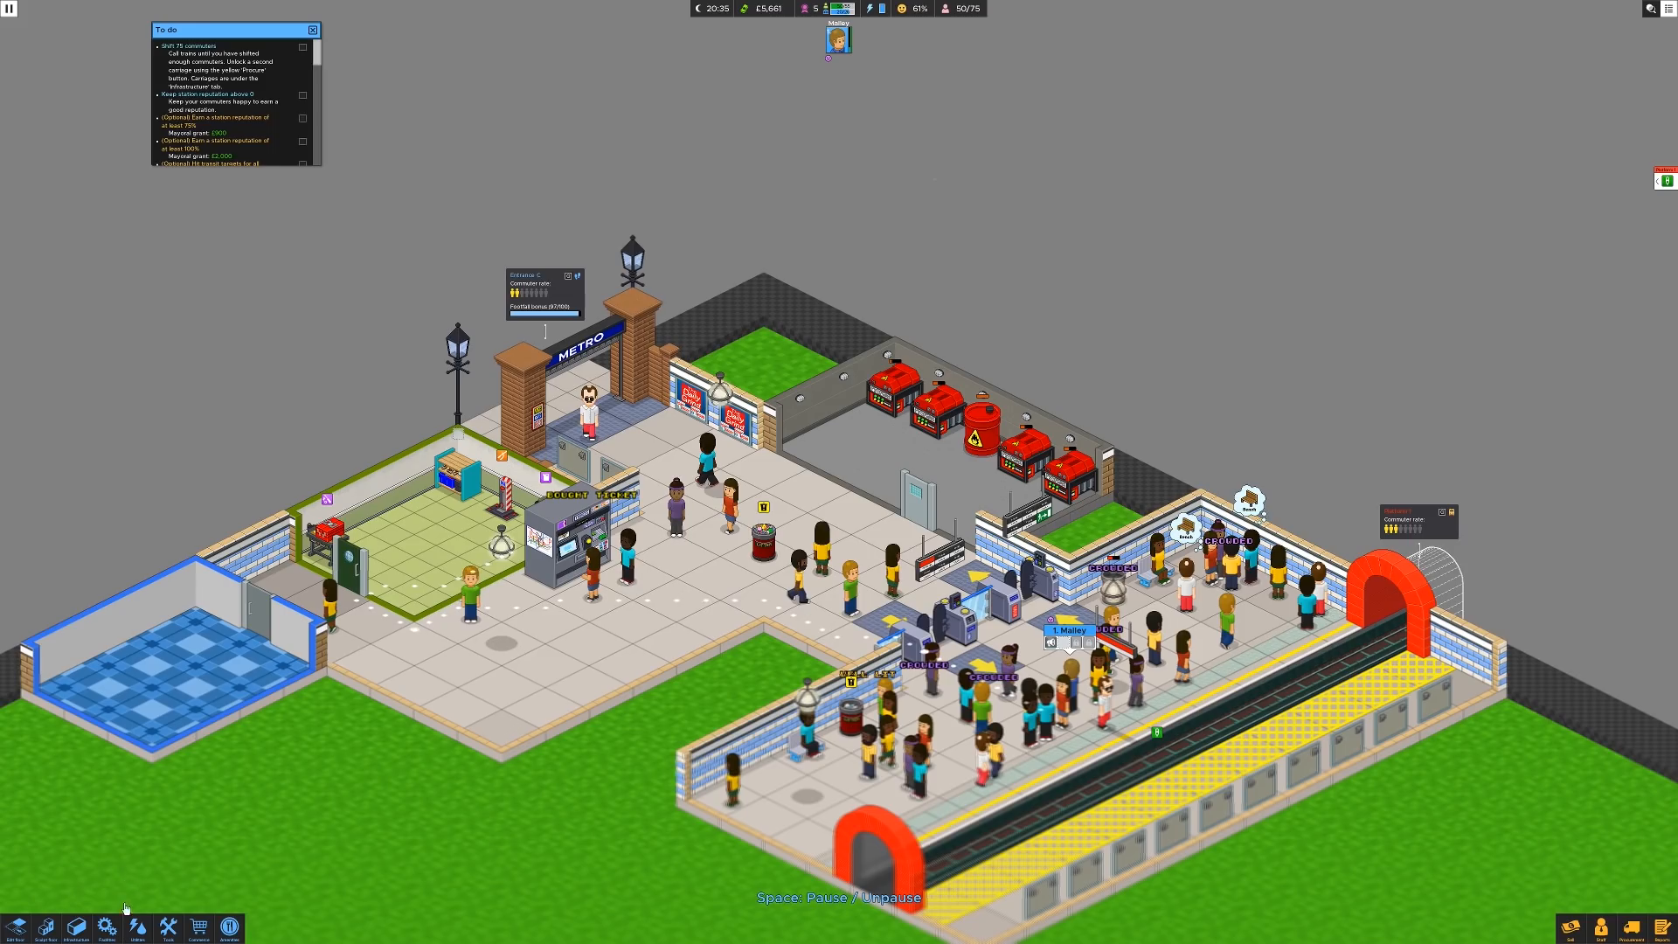
{"action": "mouse_move", "coordinate": [106, 929]}
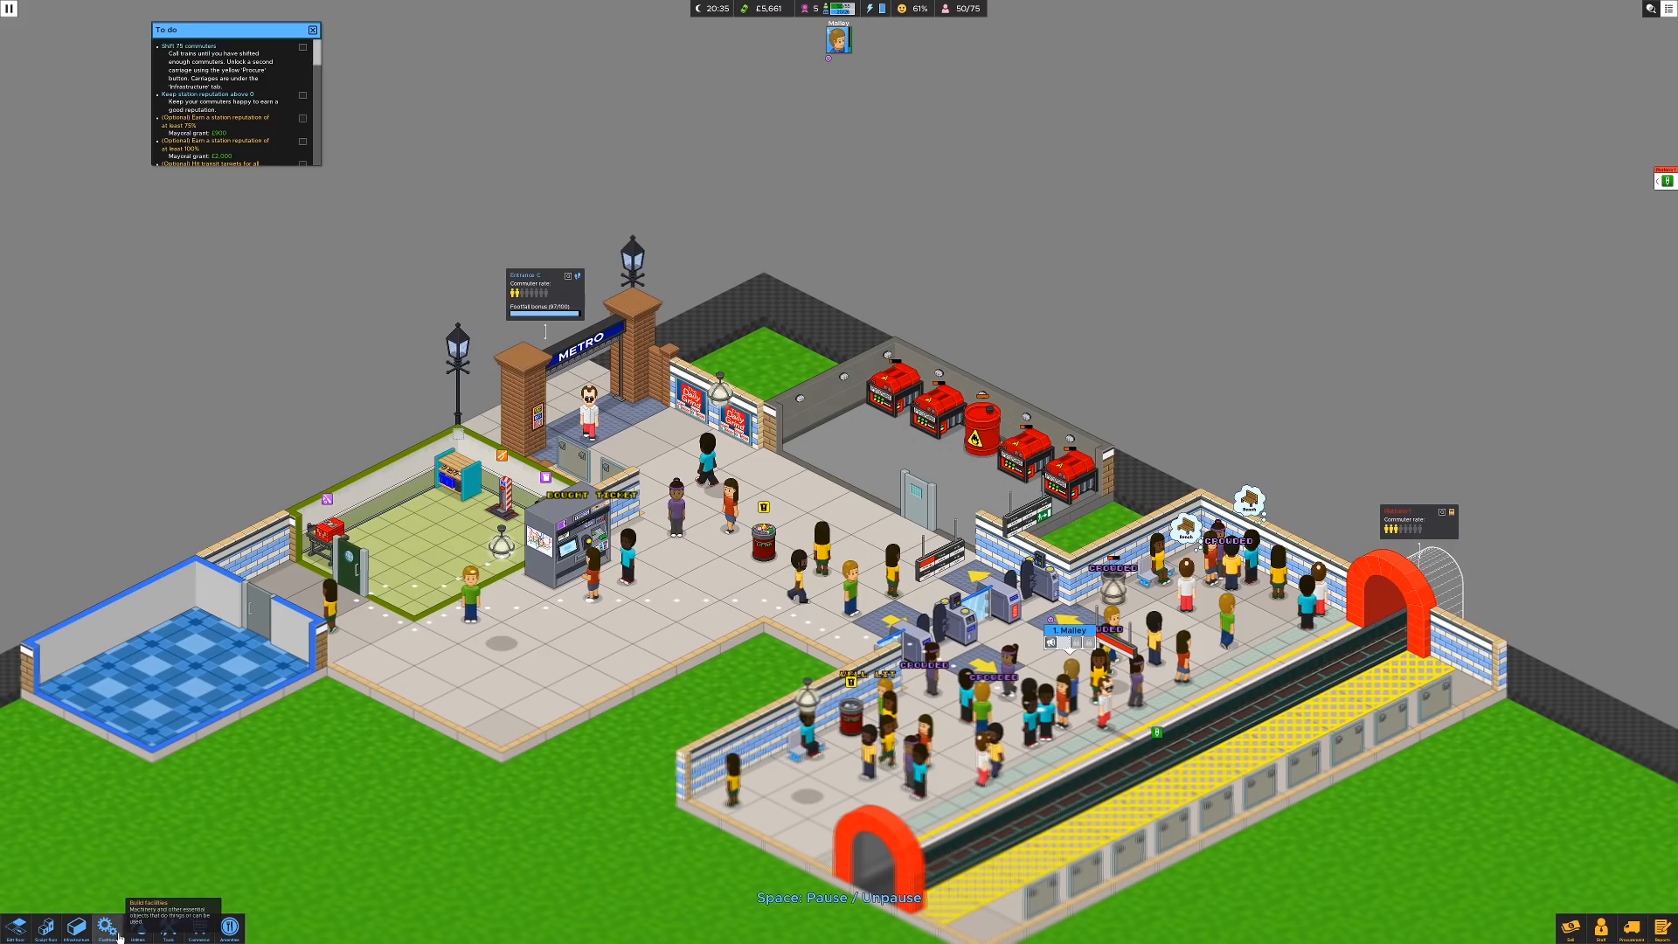
Step: Build a Lvl 1 Wheelie bin inside the generator room
{"action": "left_click", "coordinate": [136, 928]}
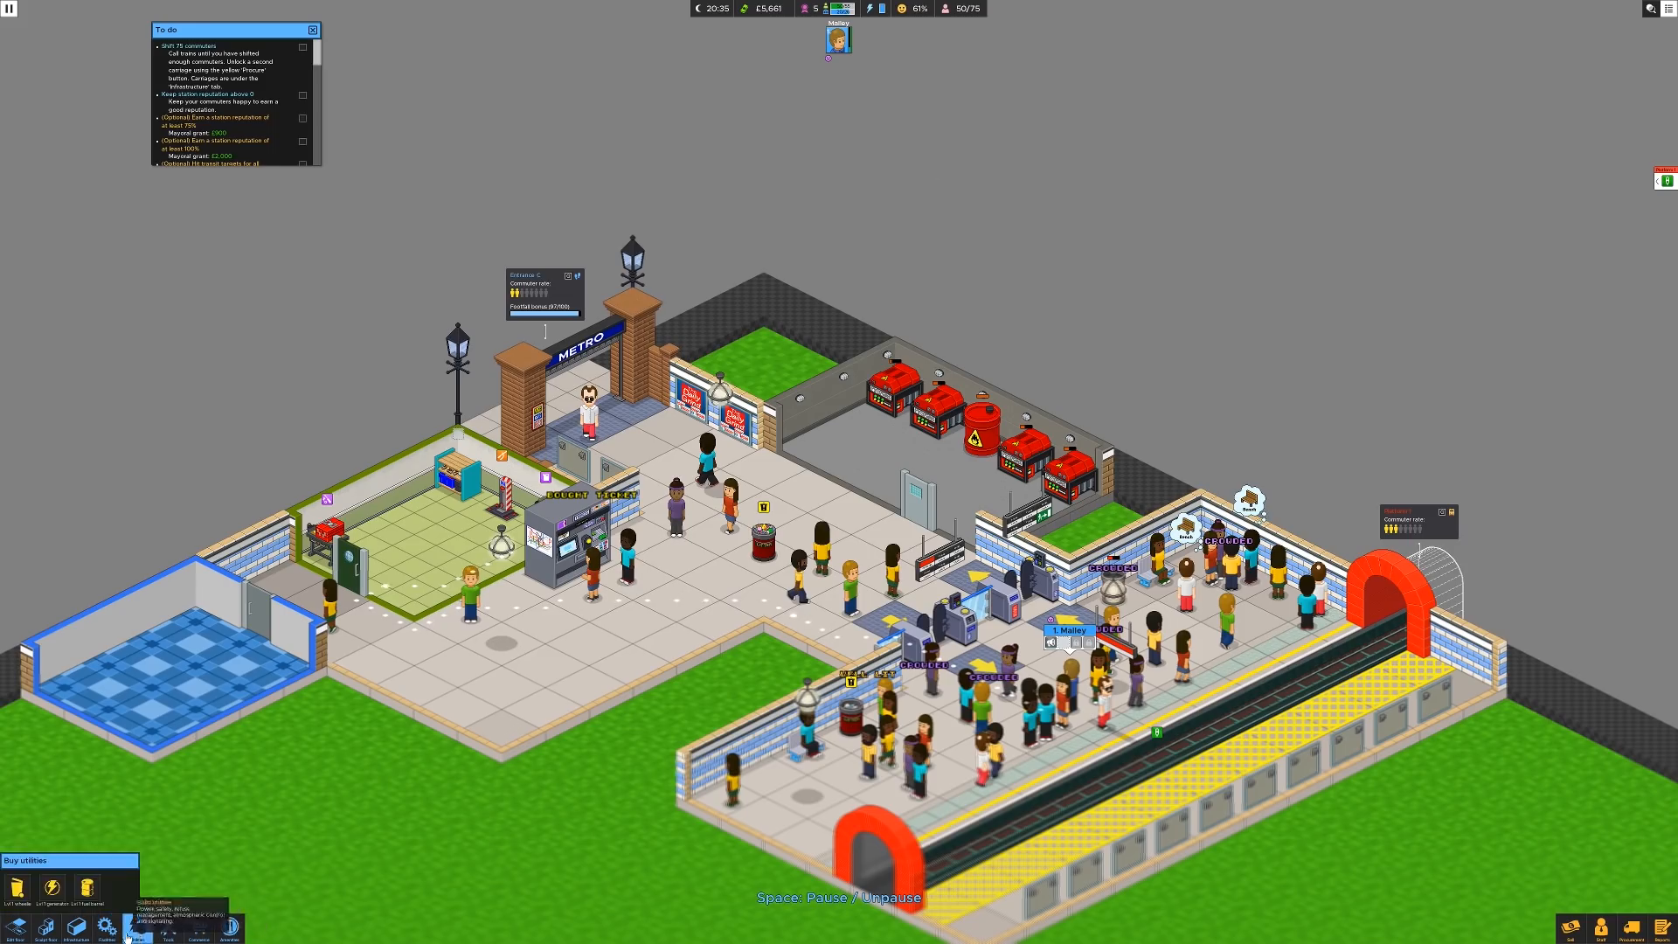
{"action": "left_click", "coordinate": [16, 893]}
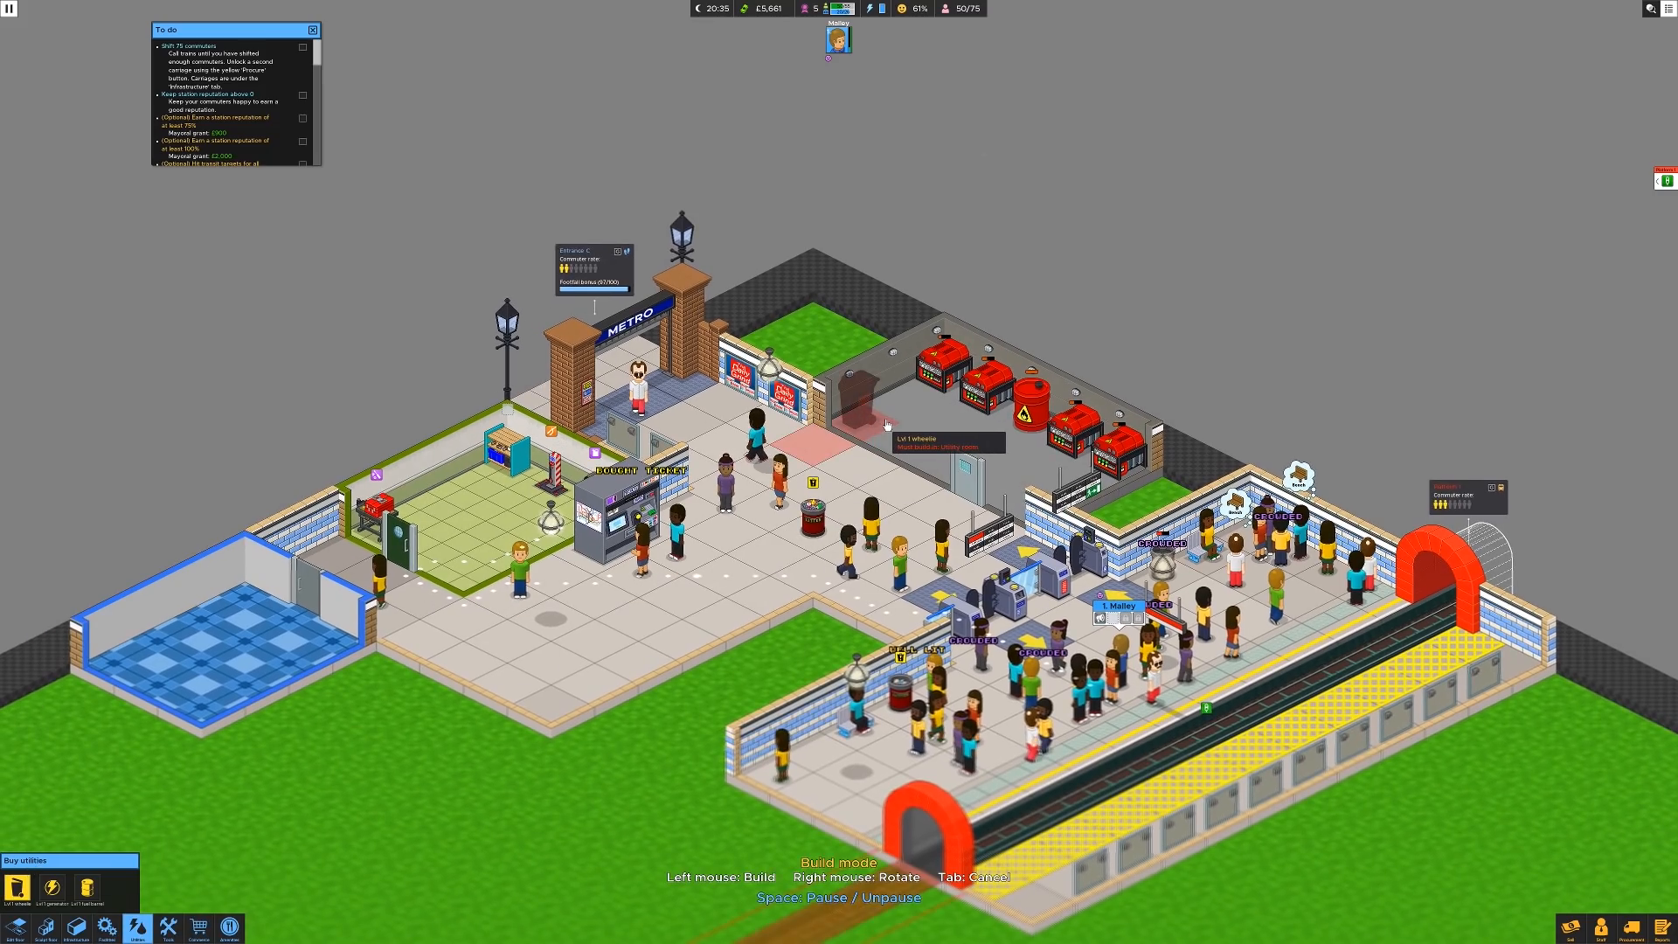
{"action": "left_click", "coordinate": [859, 407]}
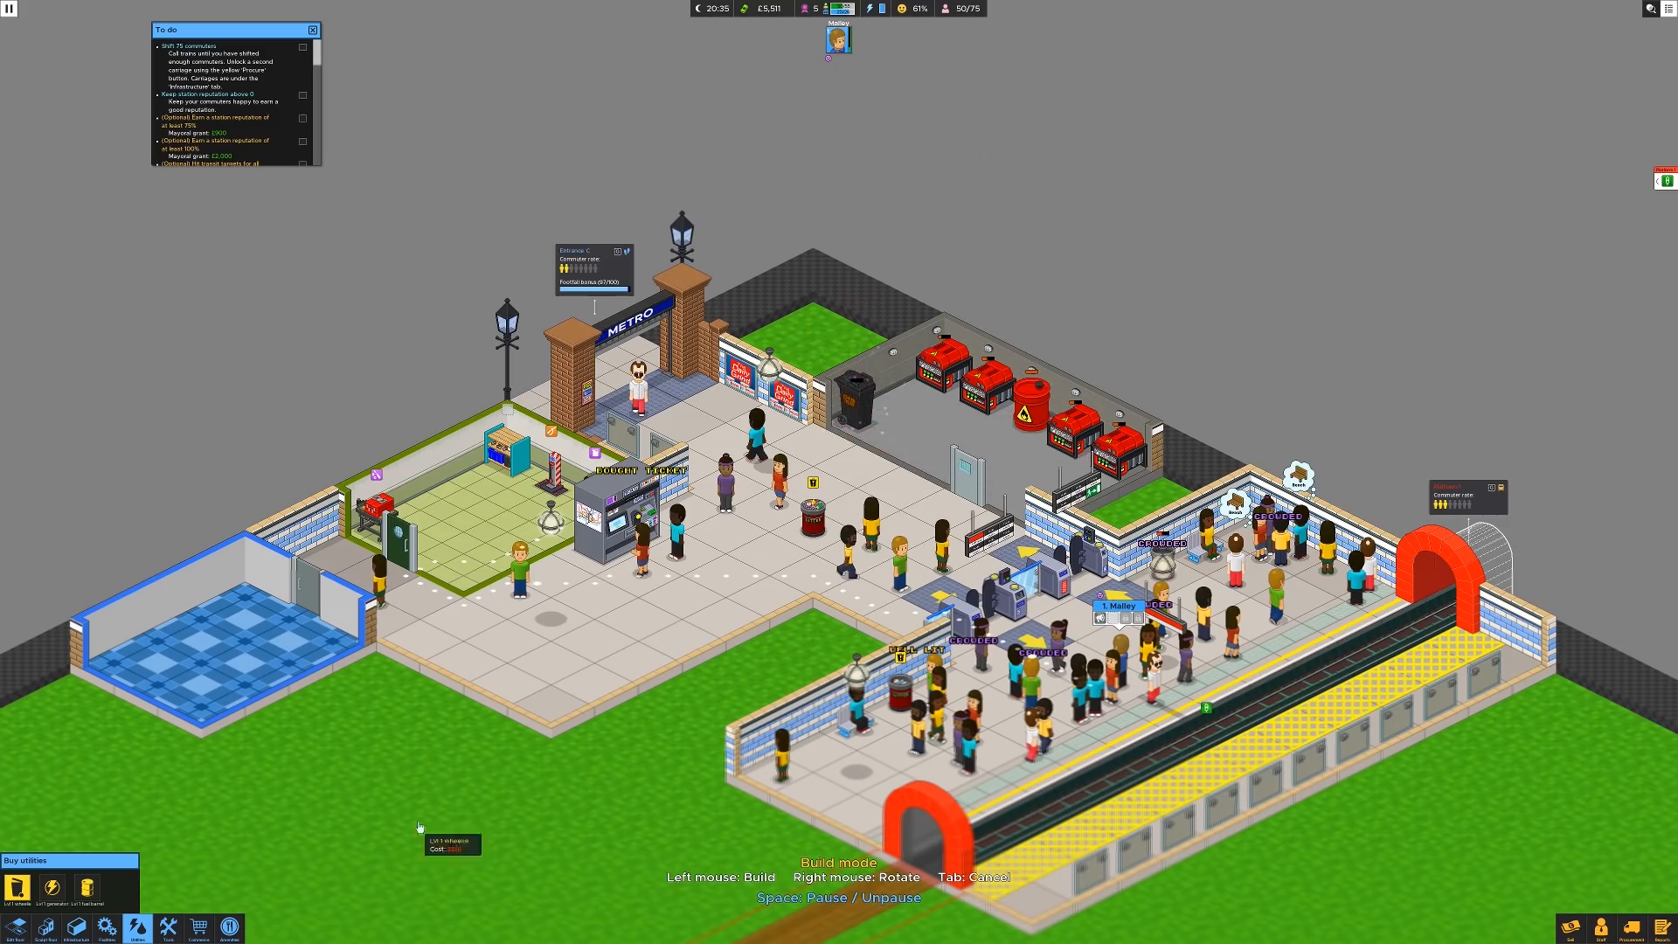
{"action": "mouse_move", "coordinate": [167, 928]}
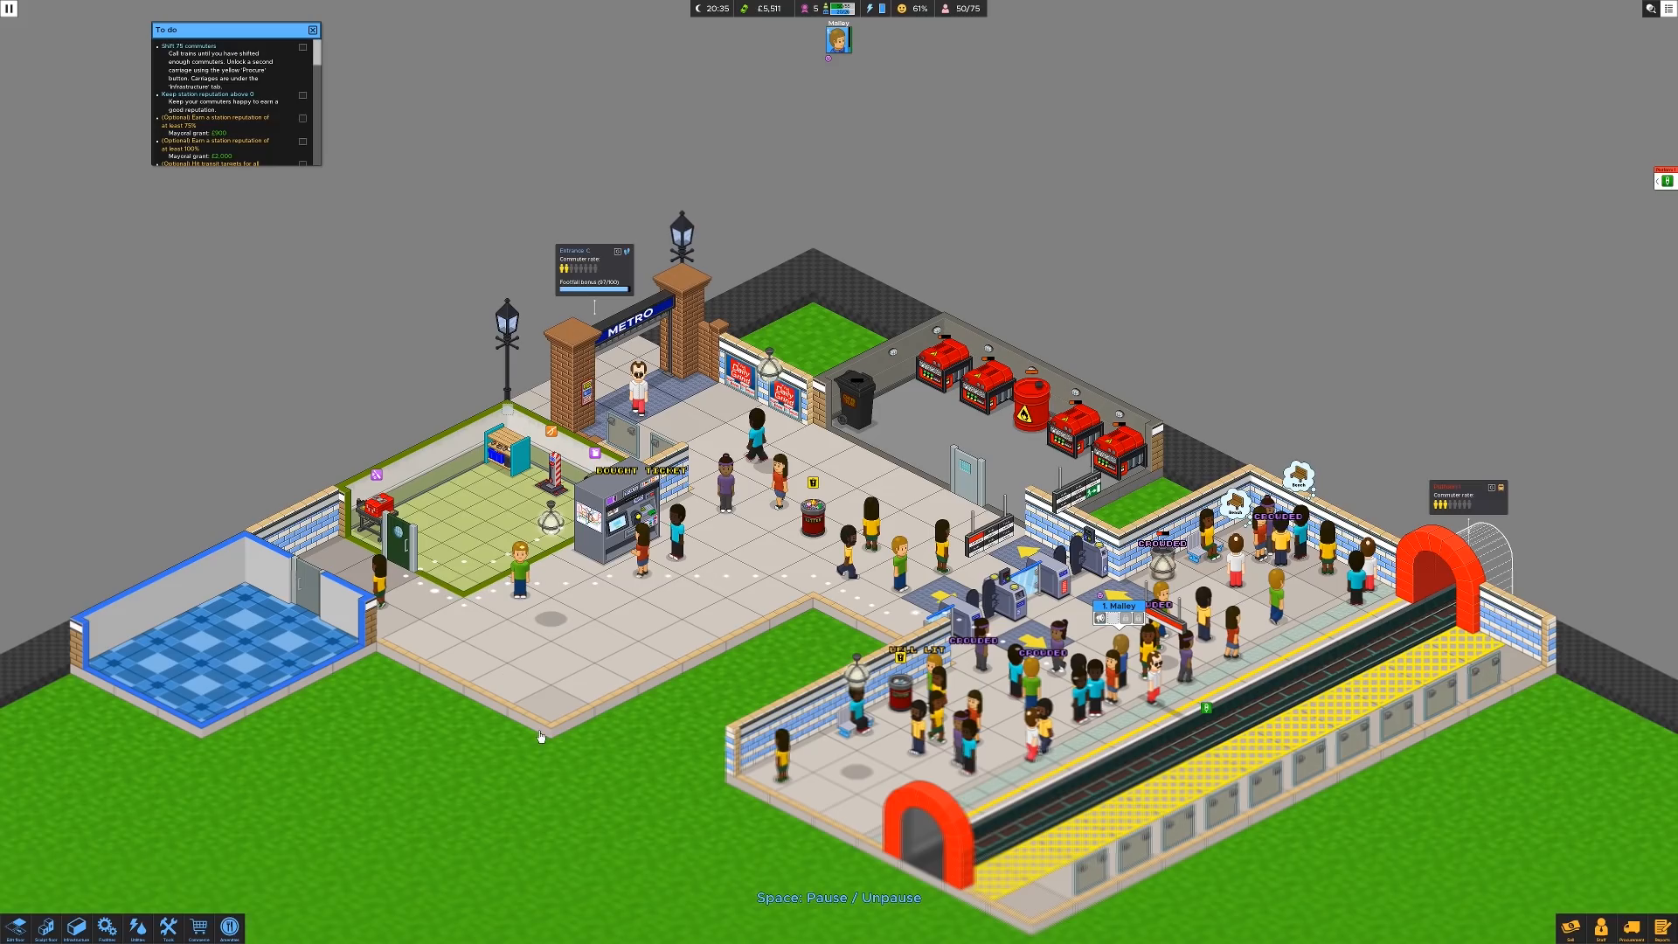
{"action": "mouse_move", "coordinate": [549, 732]}
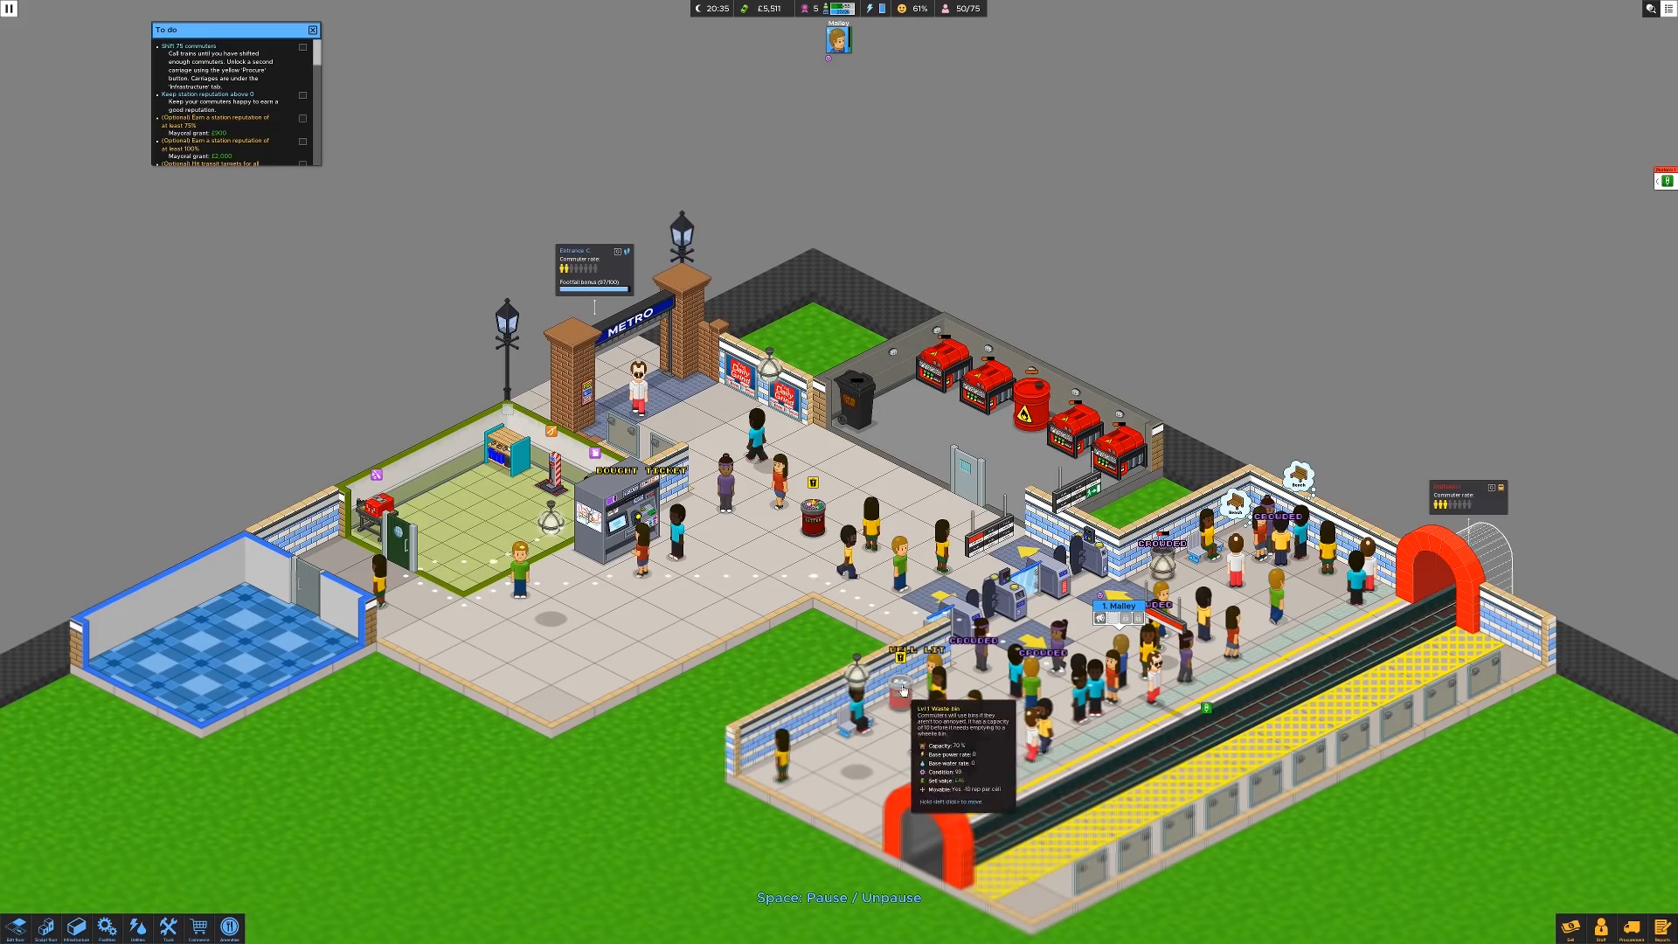
{"action": "mouse_move", "coordinate": [540, 785]}
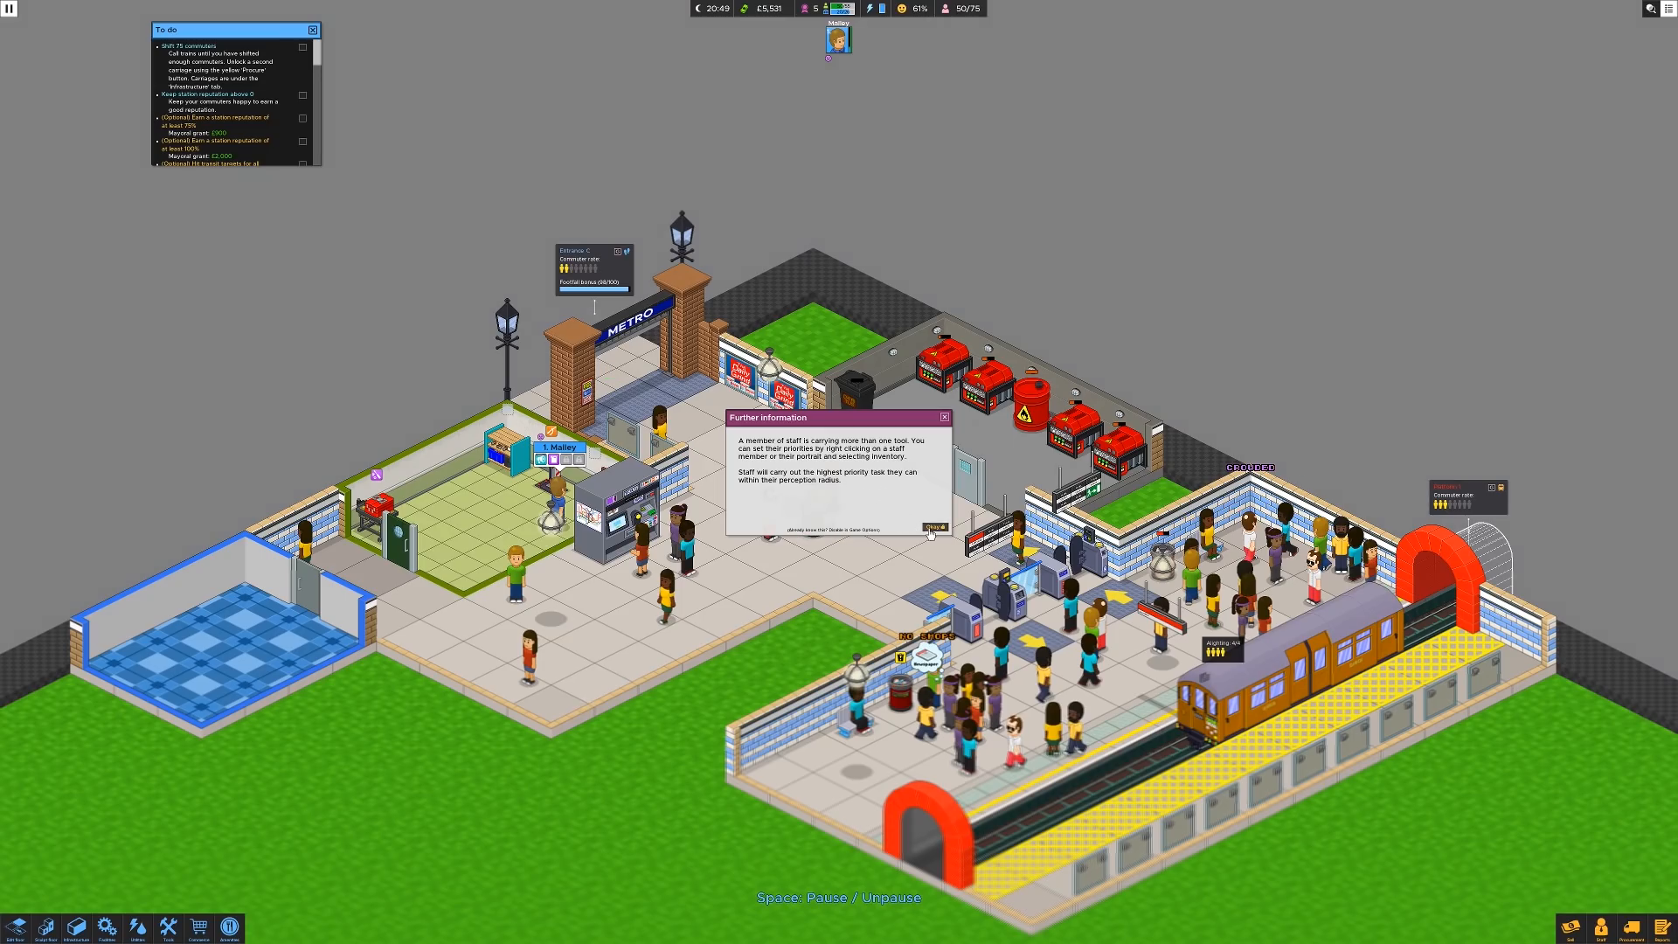
{"action": "left_click", "coordinate": [932, 527]}
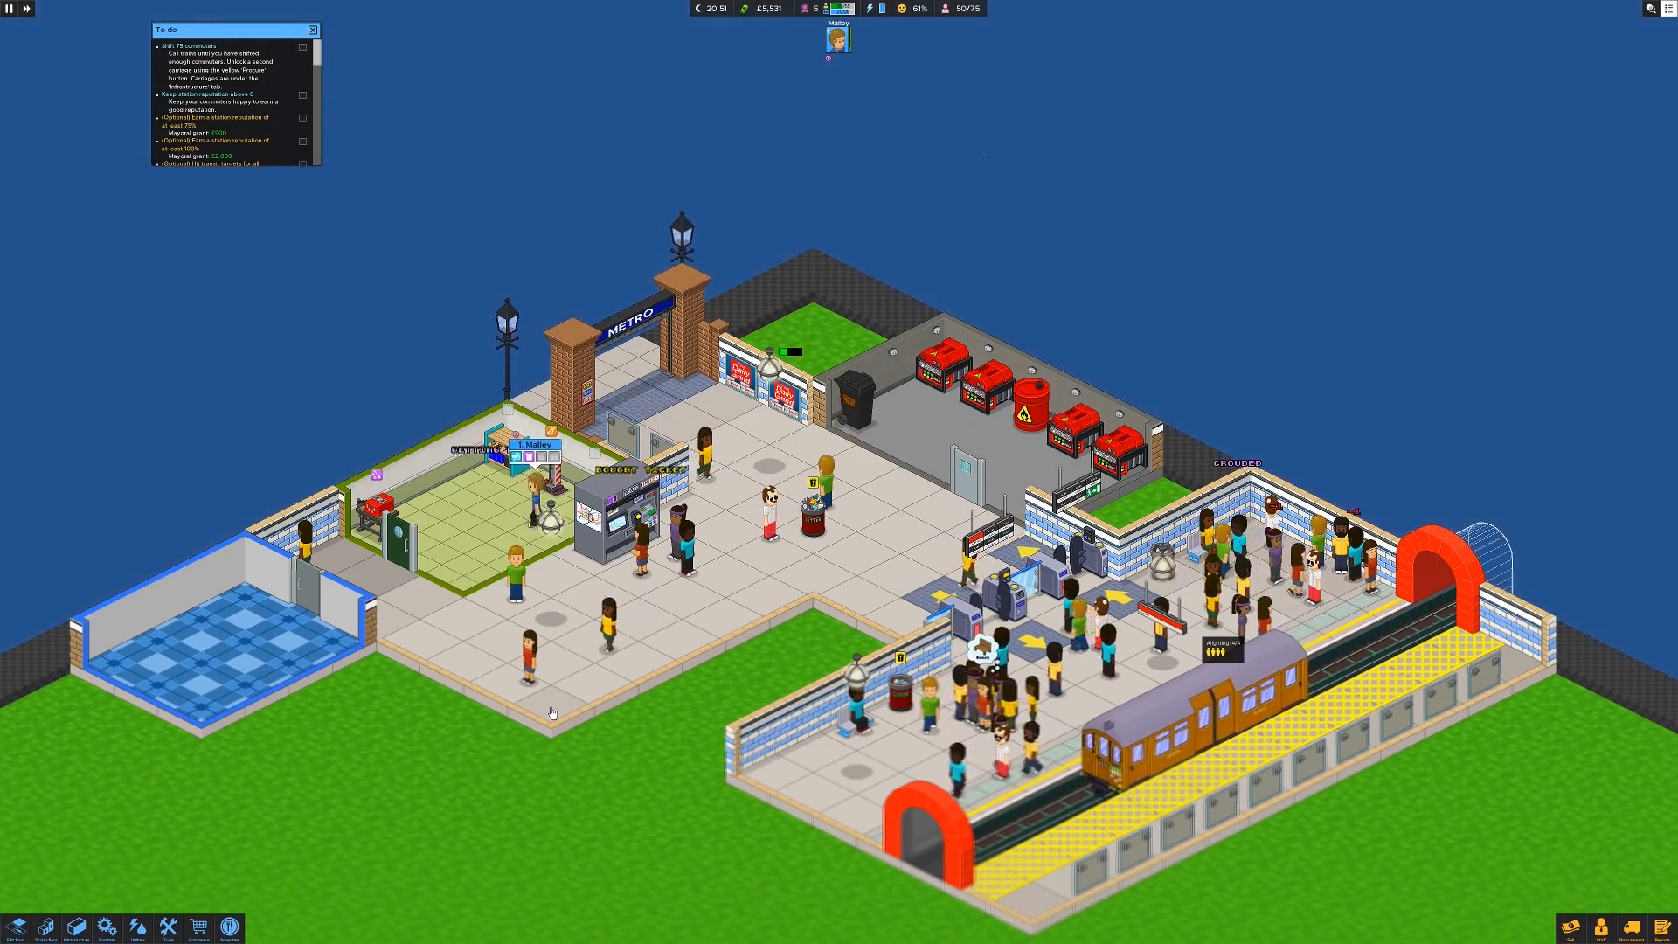